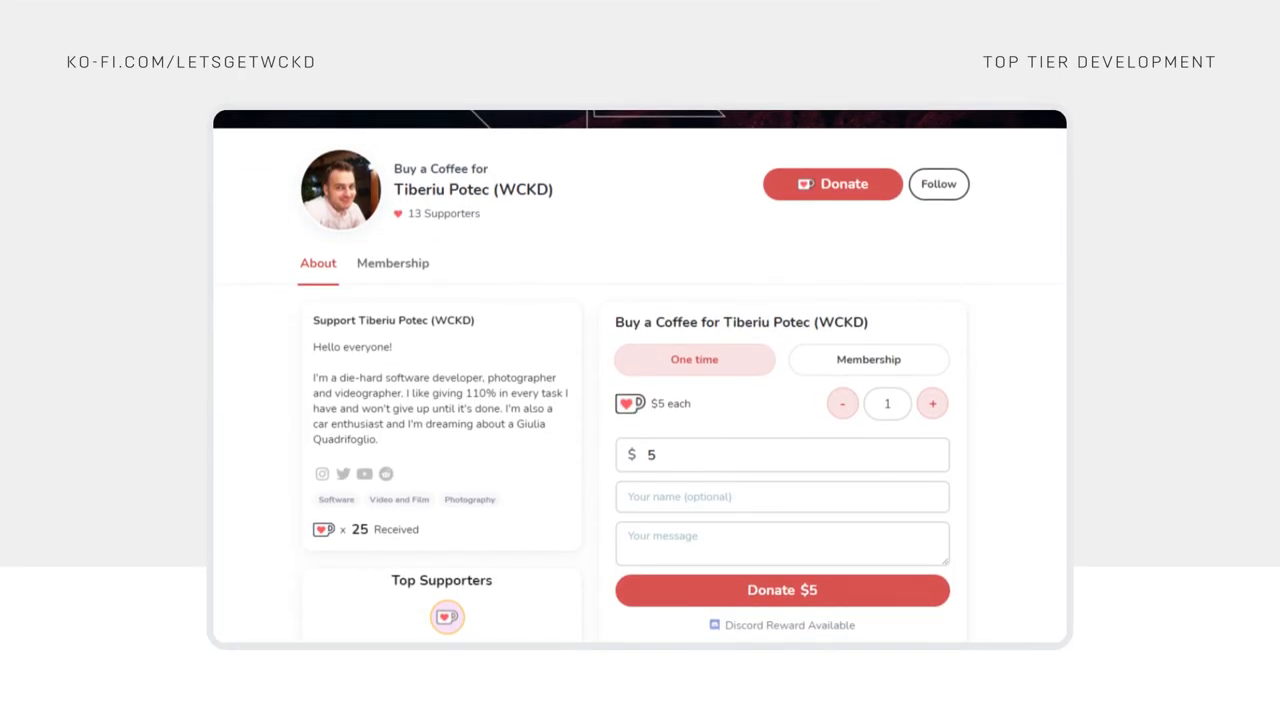
- Show the Ko-fi membership tiers Hero, Wizard and Legend with their monthly prices
{"action": "left_click", "coordinate": [392, 263]}
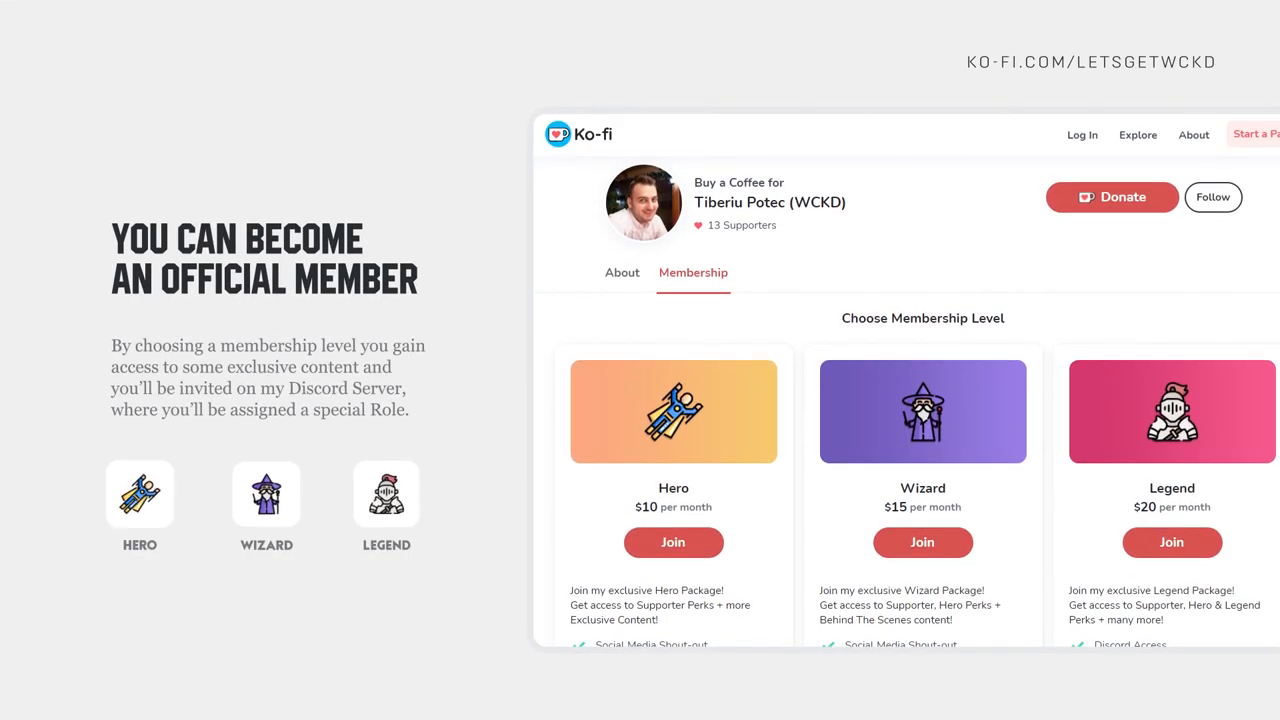
{"action": "scroll", "scroll_direction": "down", "scroll_amount": 3}
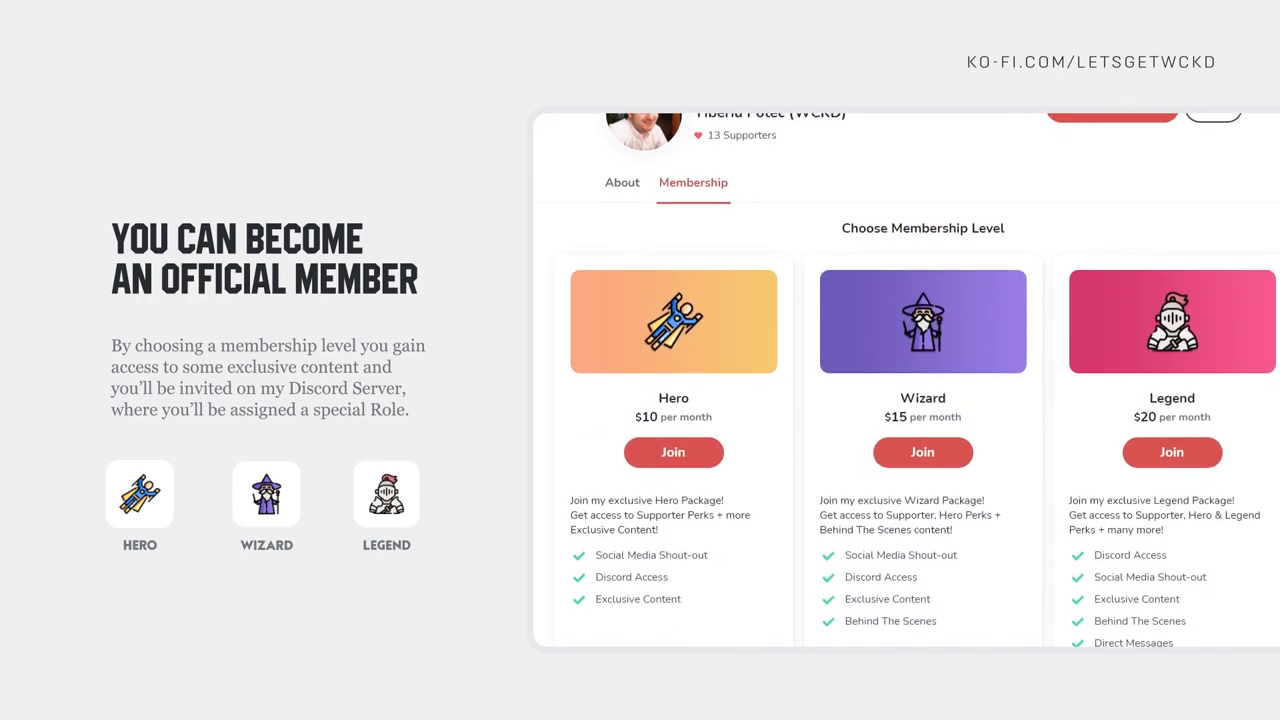
{"action": "scroll", "scroll_direction": "up", "scroll_amount": 3}
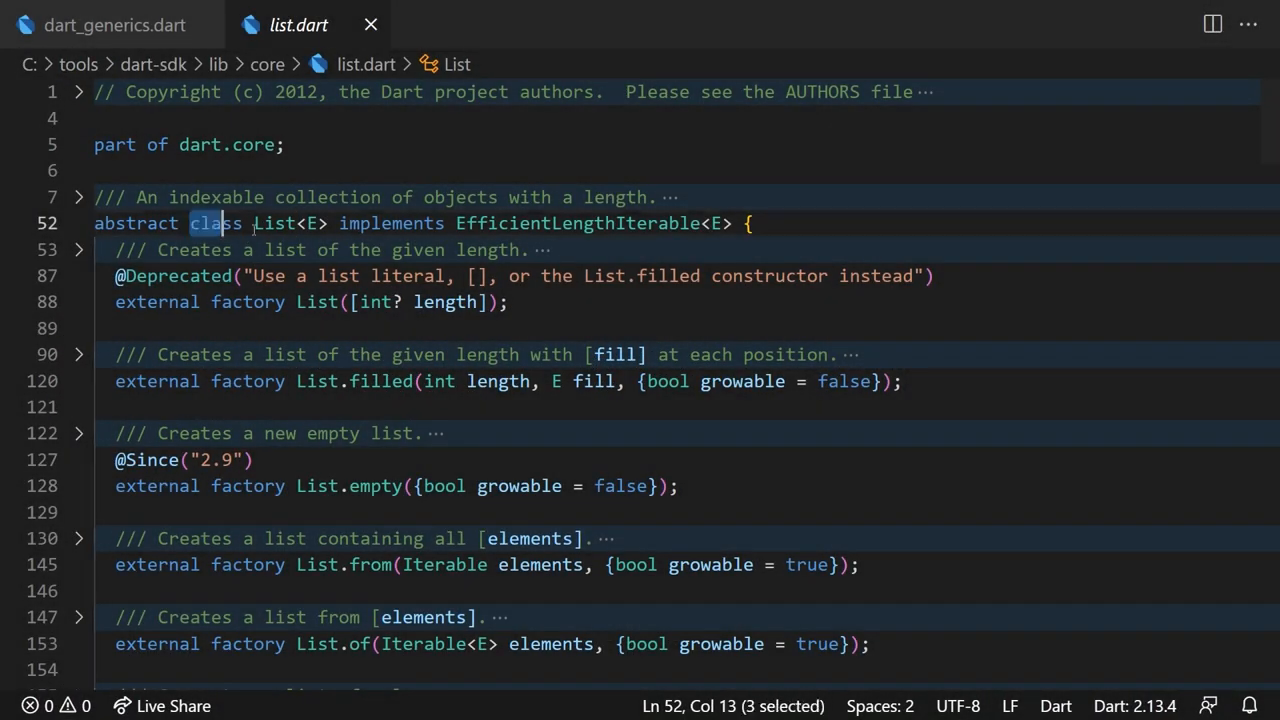
- Browse list.dart's List<E> class through members like addAll, sort and indexOf
{"action": "left_click", "coordinate": [327, 223]}
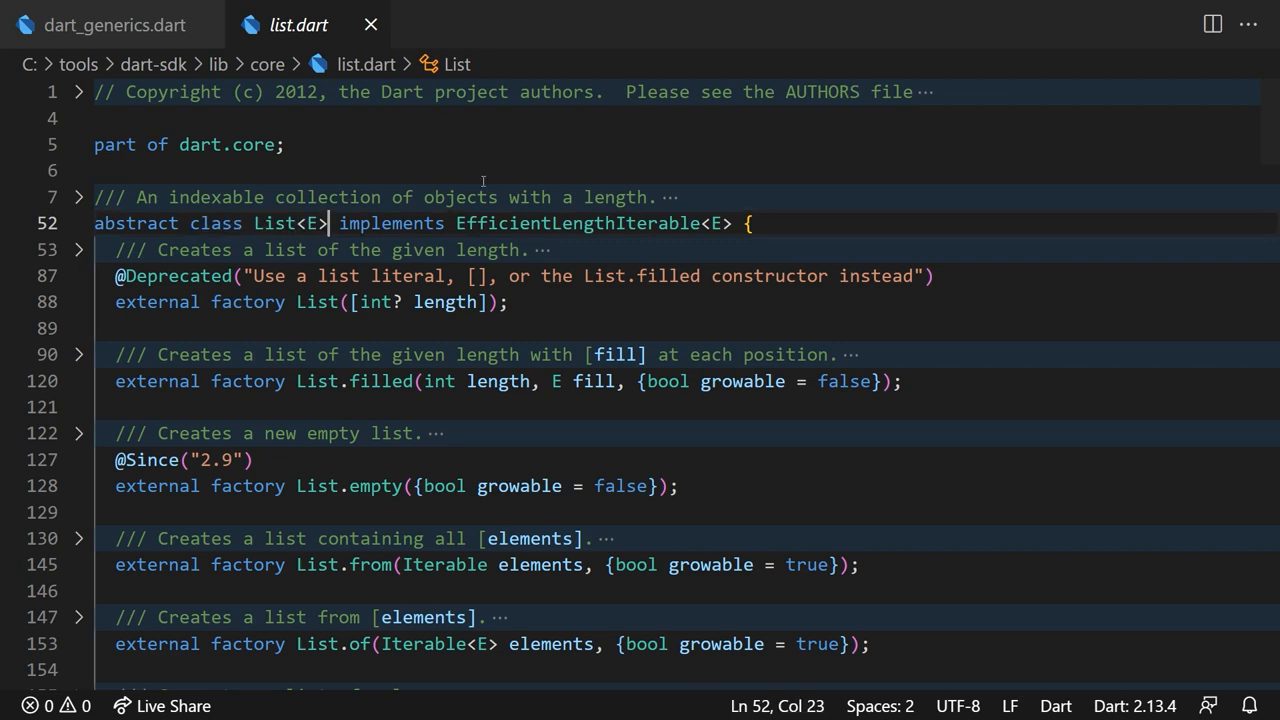
{"action": "mouse_move", "coordinate": [537, 253]}
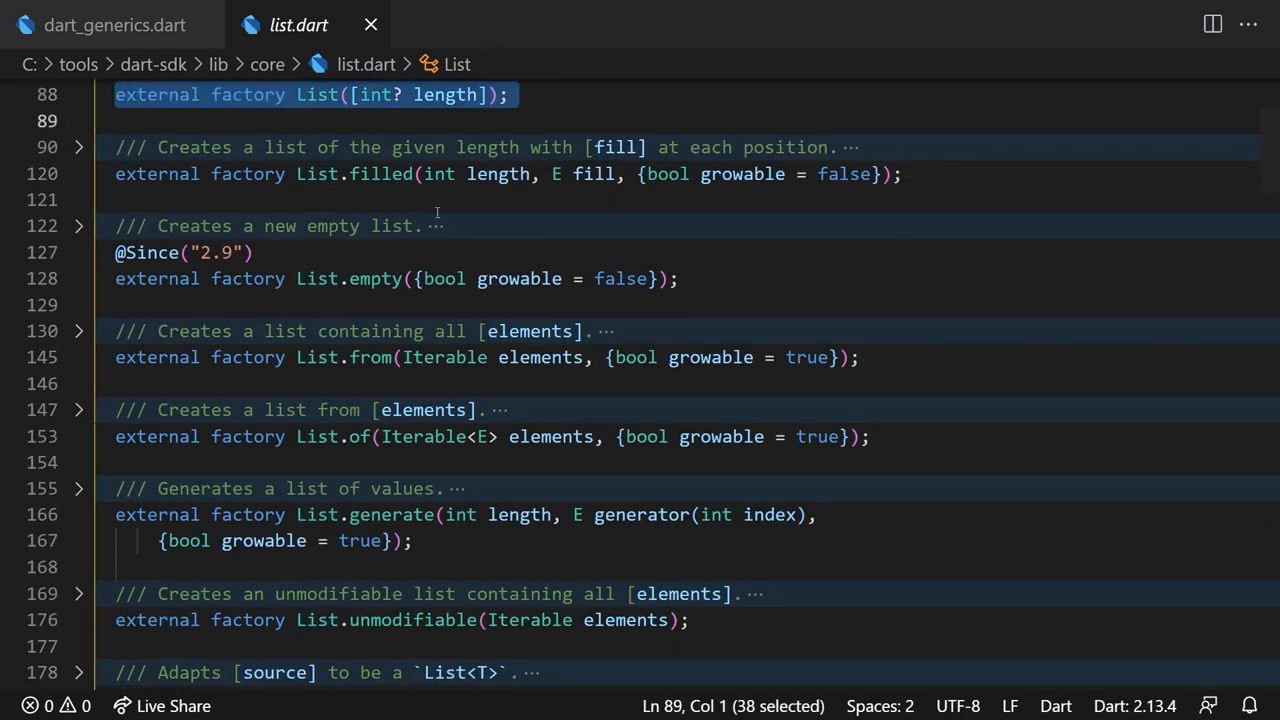
{"action": "scroll", "scroll_direction": "down", "scroll_amount": 3}
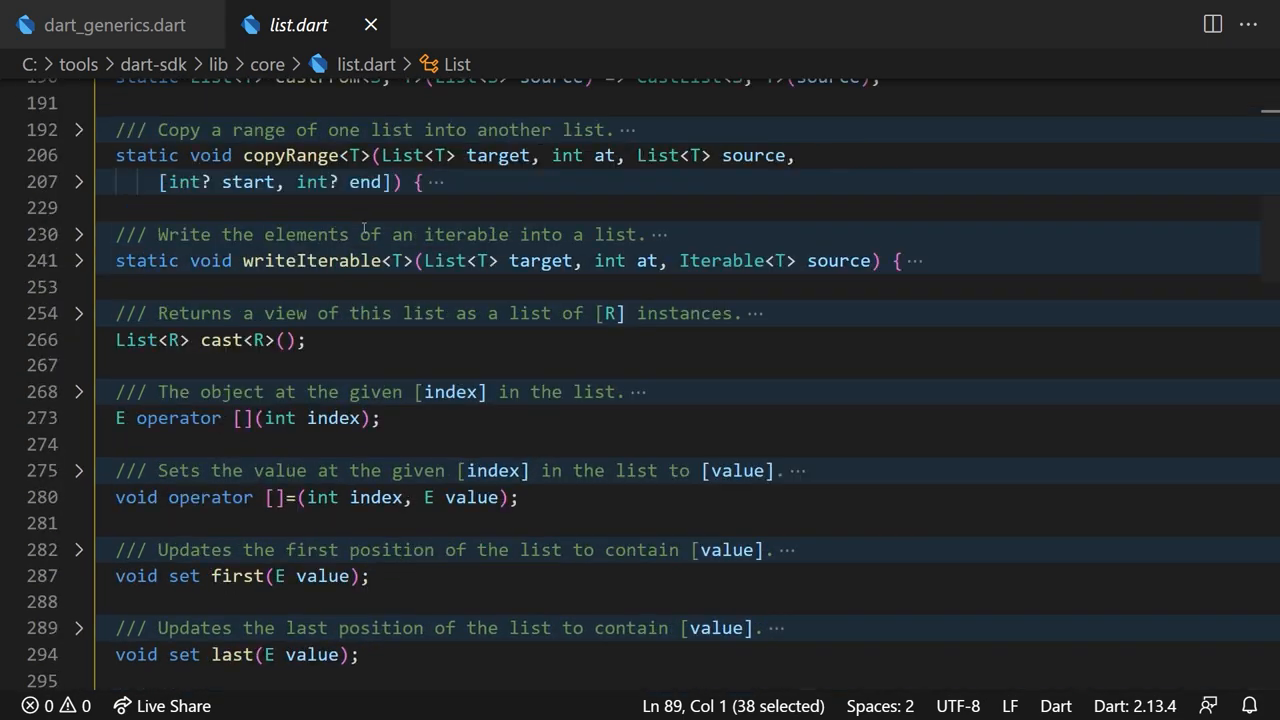
{"action": "scroll", "scroll_direction": "down", "scroll_amount": 3}
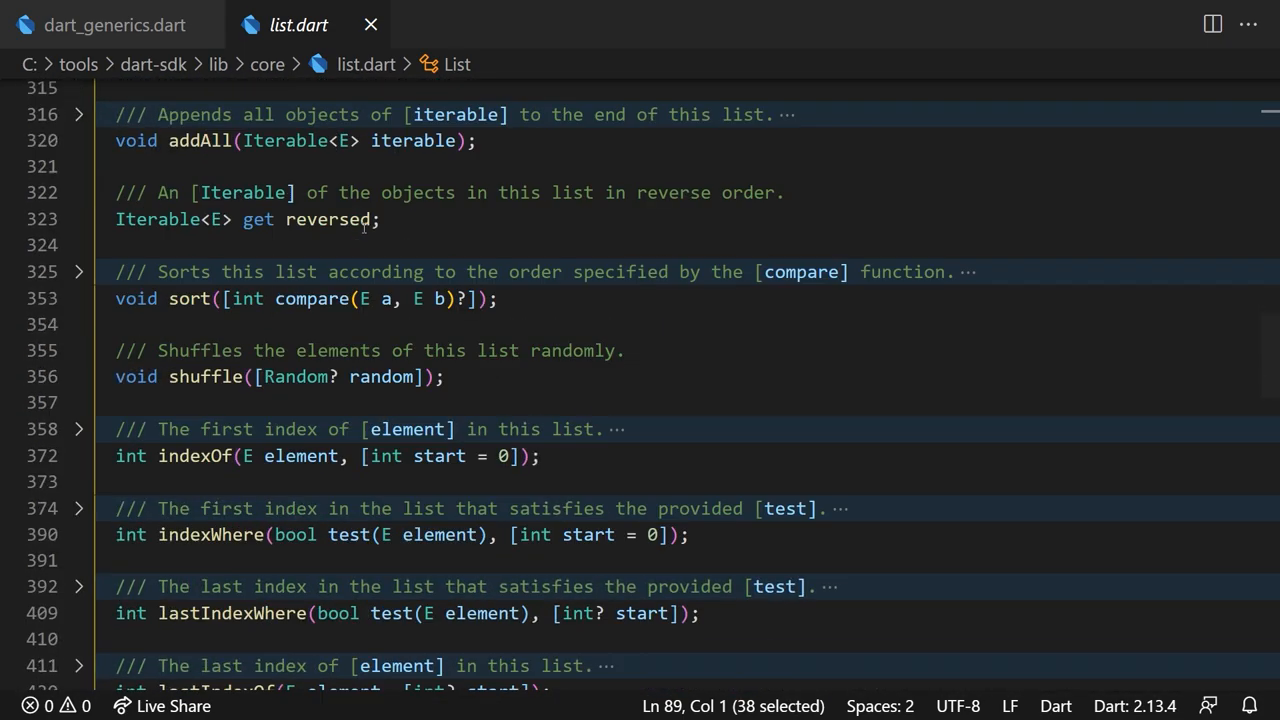
{"action": "scroll", "scroll_direction": "up", "scroll_amount": 3}
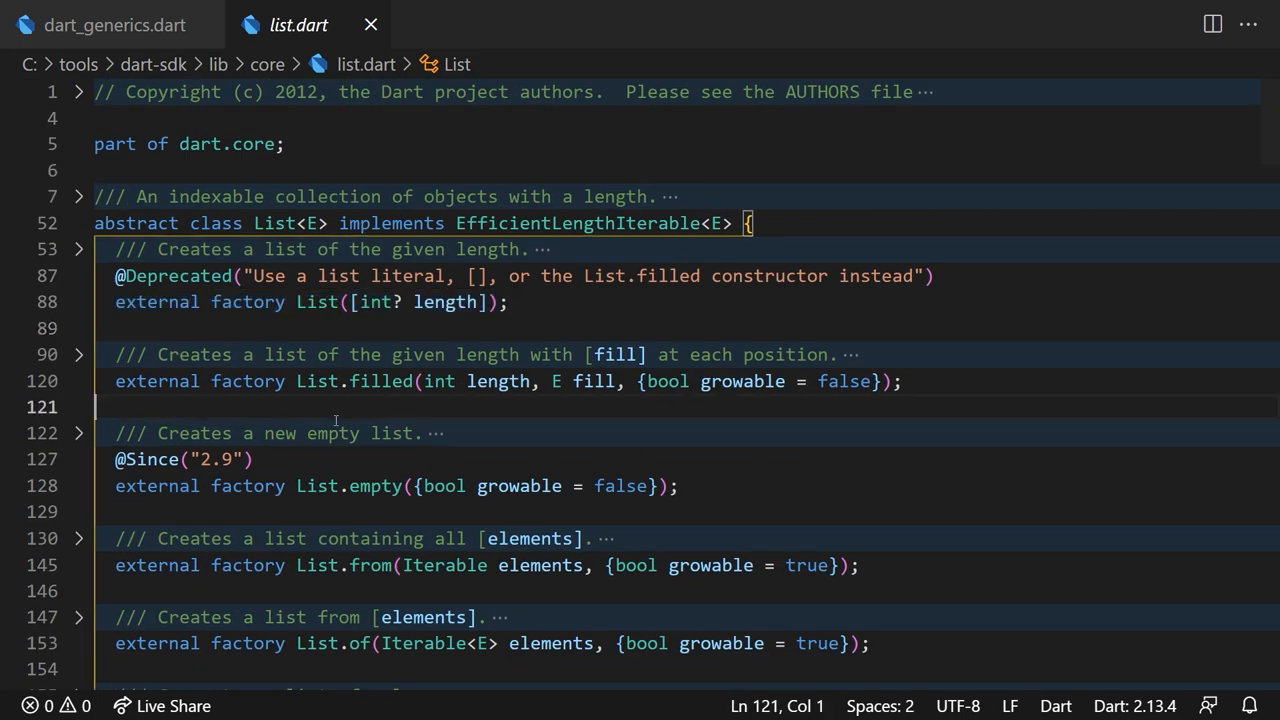
{"action": "mouse_move", "coordinate": [375, 381]}
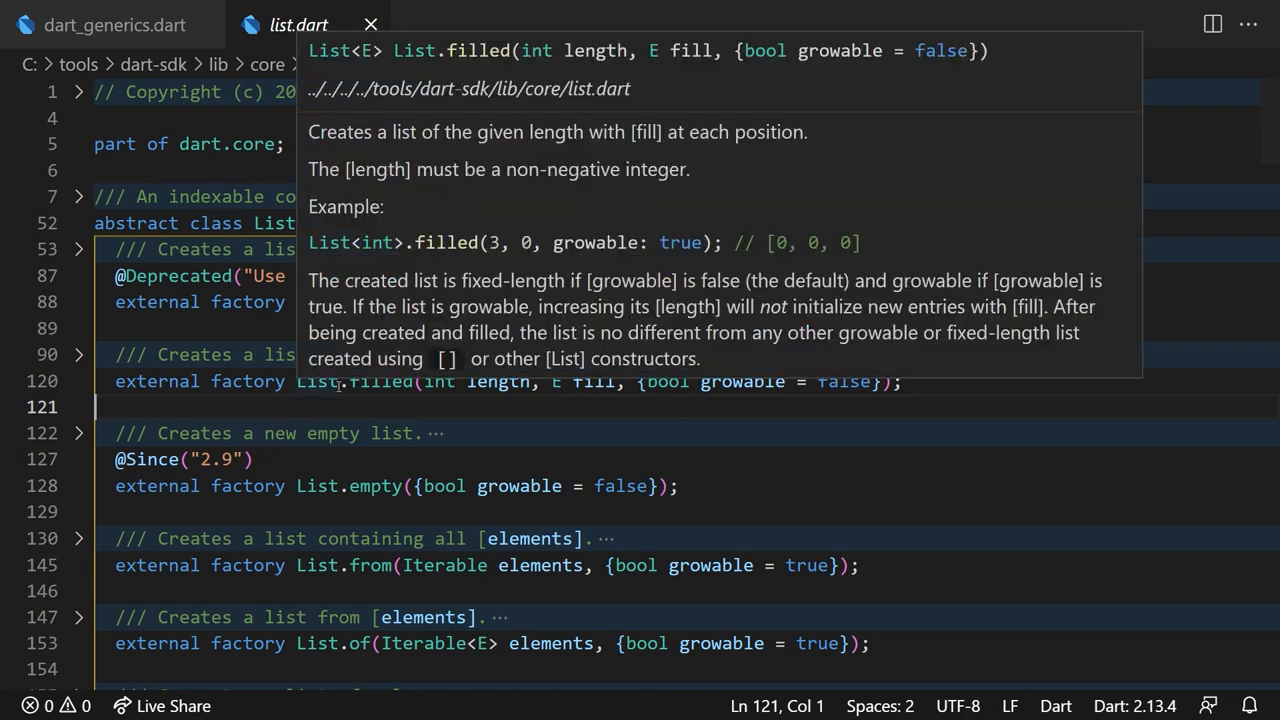
- Select the first and last setter declarations, then switch to dart_generics.dart's .first reads
{"action": "scroll", "scroll_direction": "down", "scroll_amount": 3}
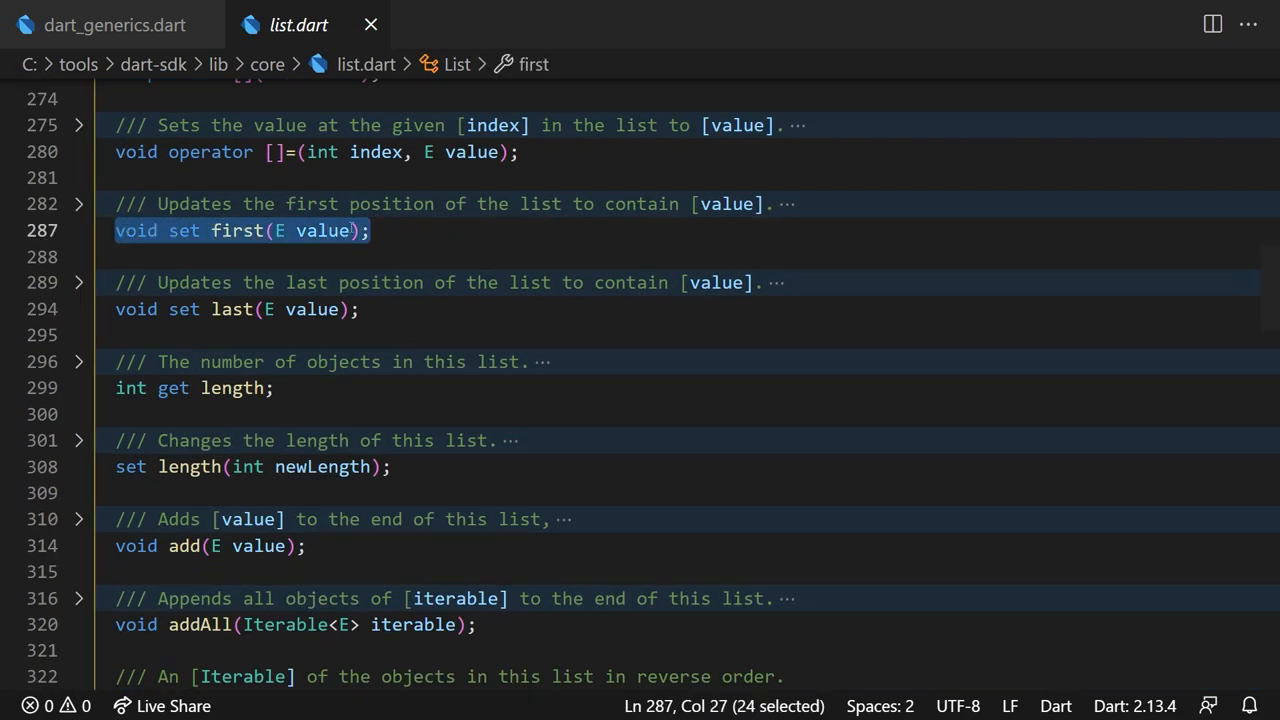
{"action": "left_click", "coordinate": [114, 24]}
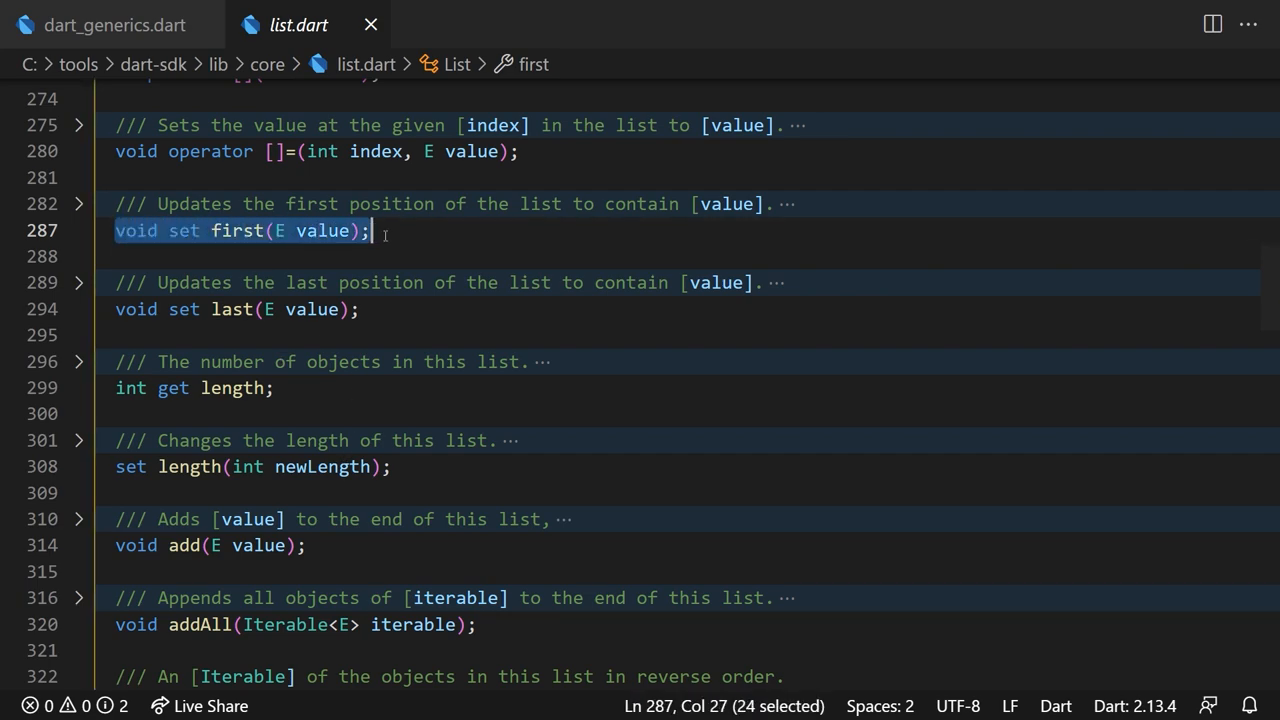
{"action": "left_click", "coordinate": [236, 309]}
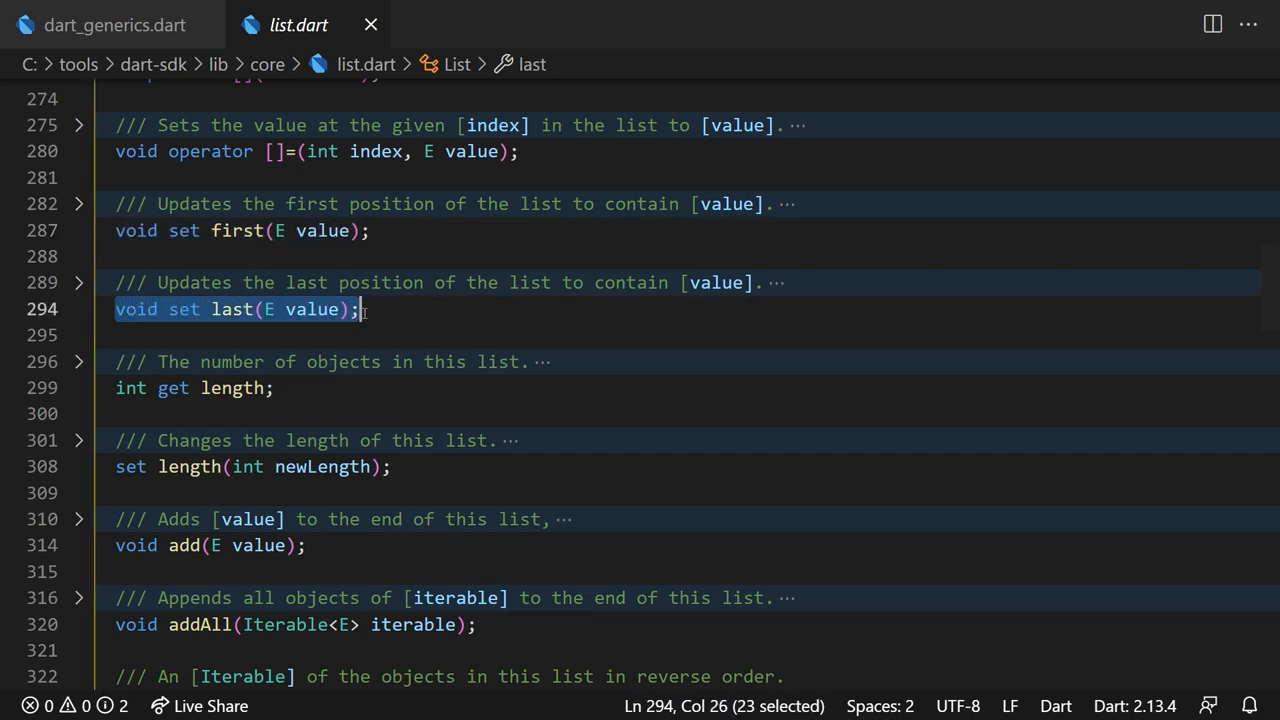
{"action": "left_click", "coordinate": [114, 25]}
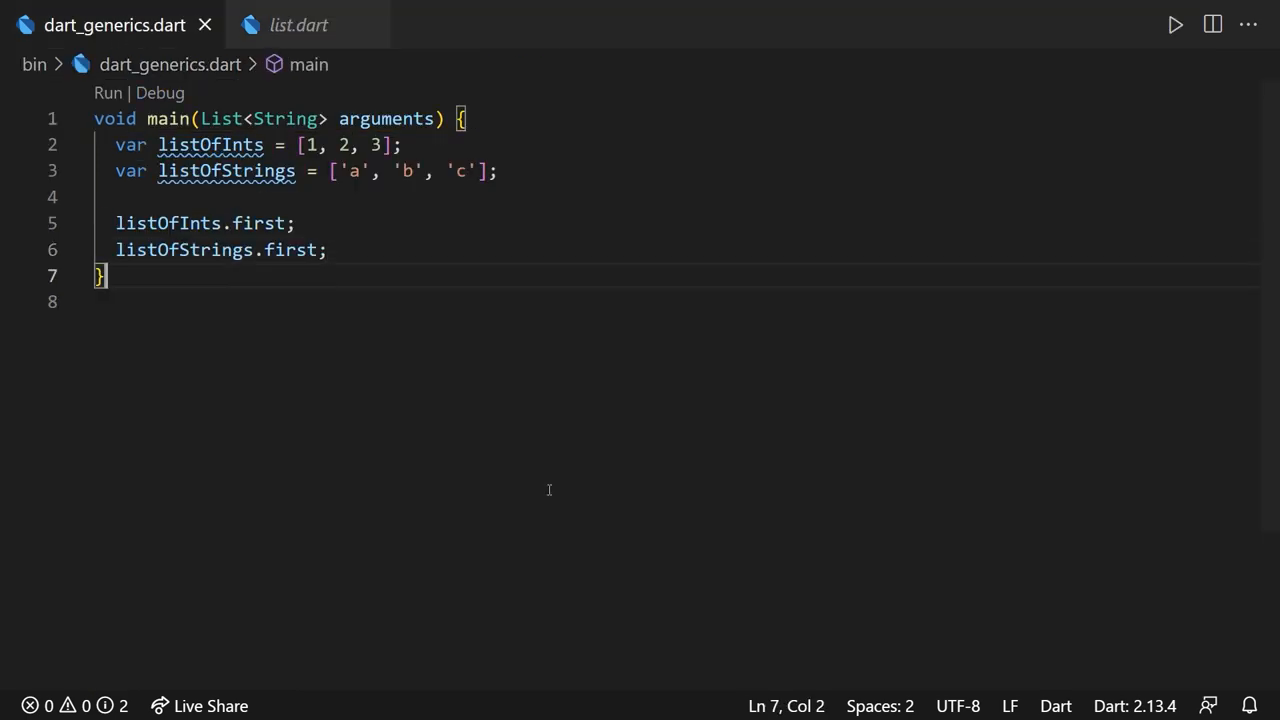
{"action": "type", "text": "class ListInt implements List<int>{"}
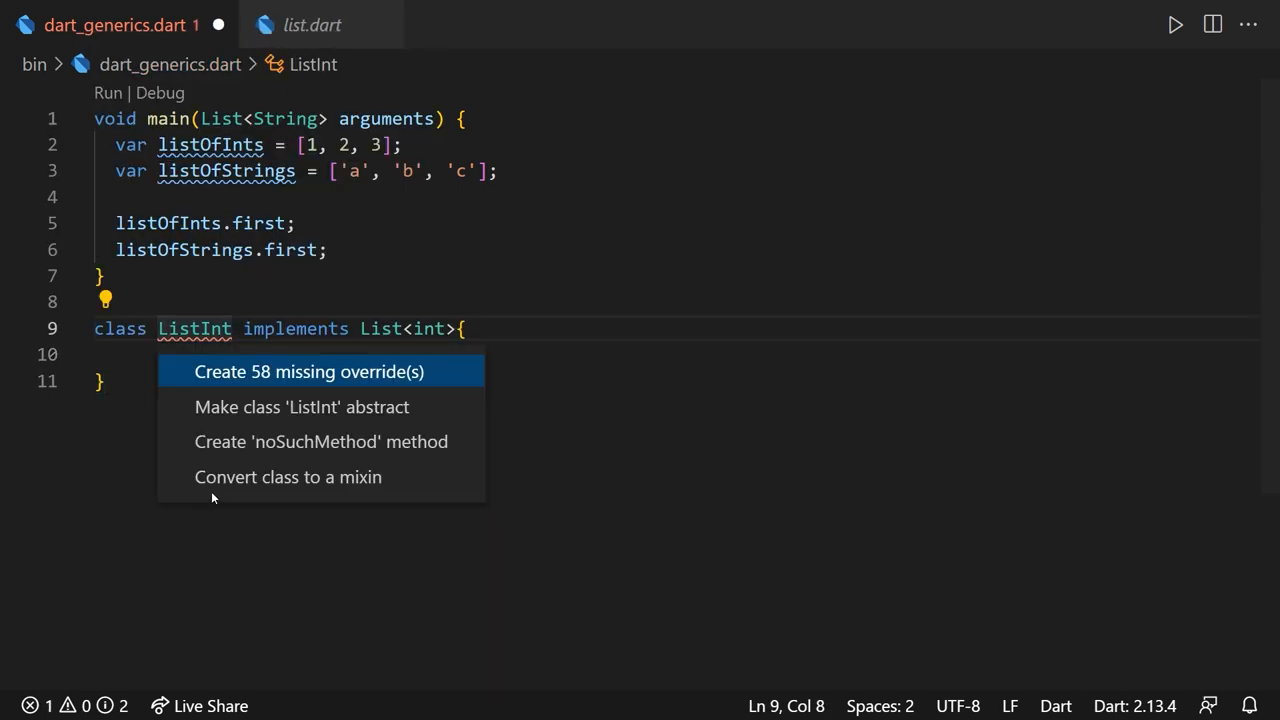
{"action": "left_click", "coordinate": [309, 371]}
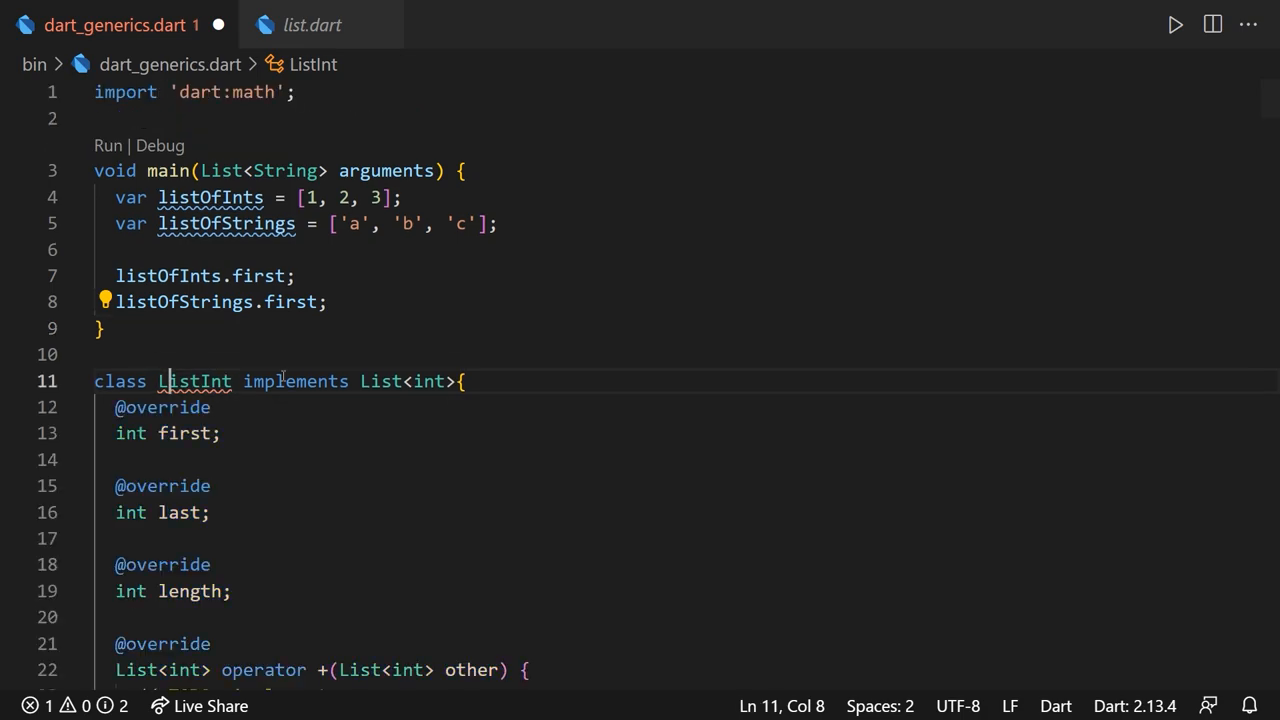
{"action": "left_click", "coordinate": [78, 381]}
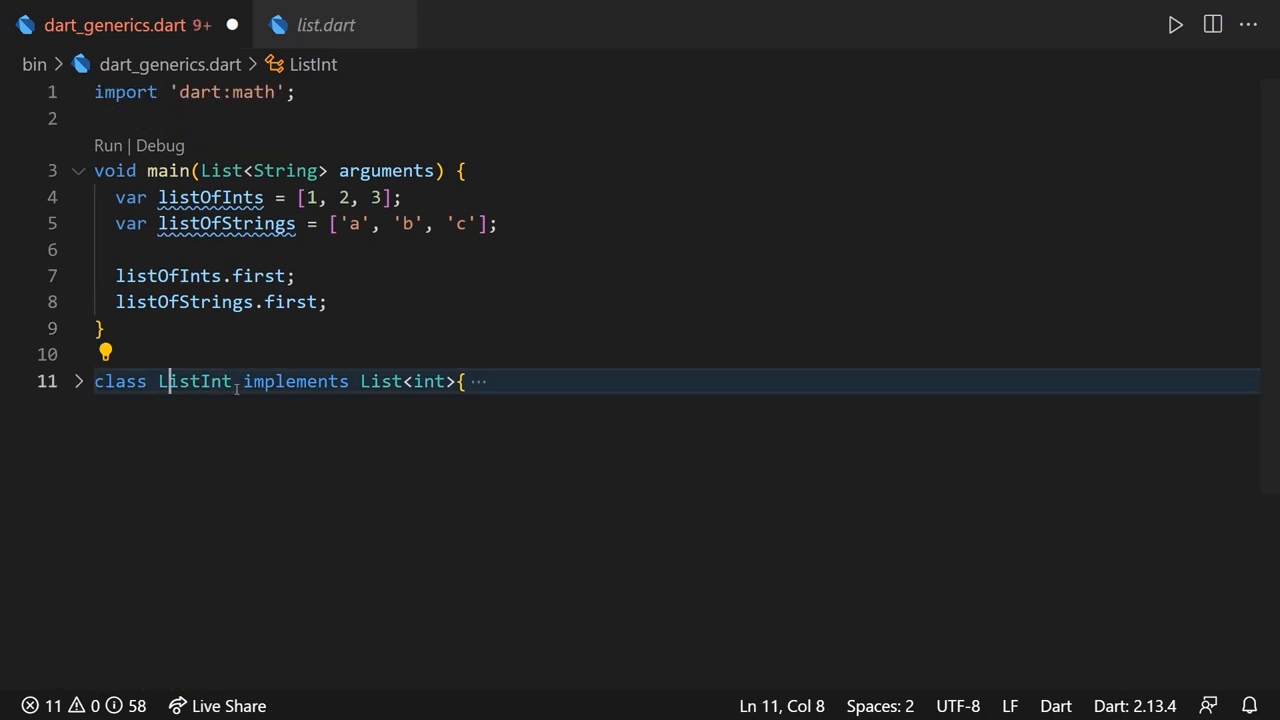
{"action": "scroll", "scroll_direction": "down", "scroll_amount": 3}
{"action": "type", "text": "class ListString implements List<String>{}"}
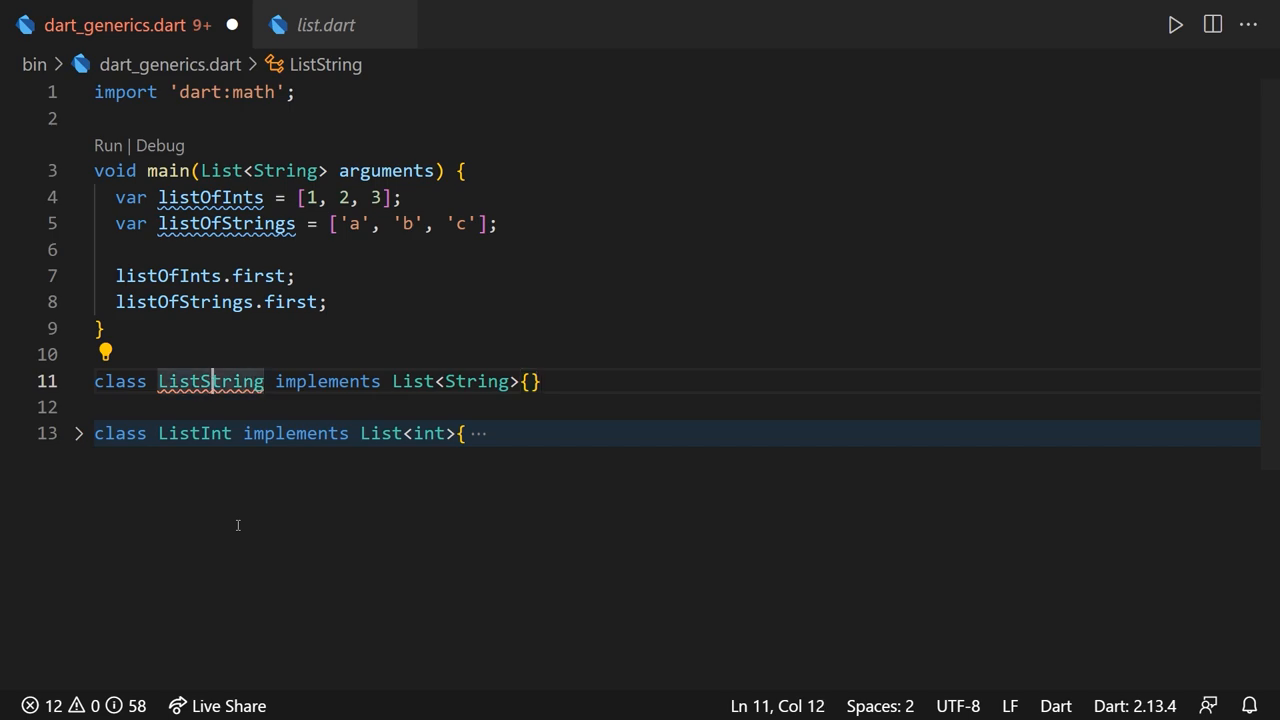
{"action": "left_click", "coordinate": [105, 353]}
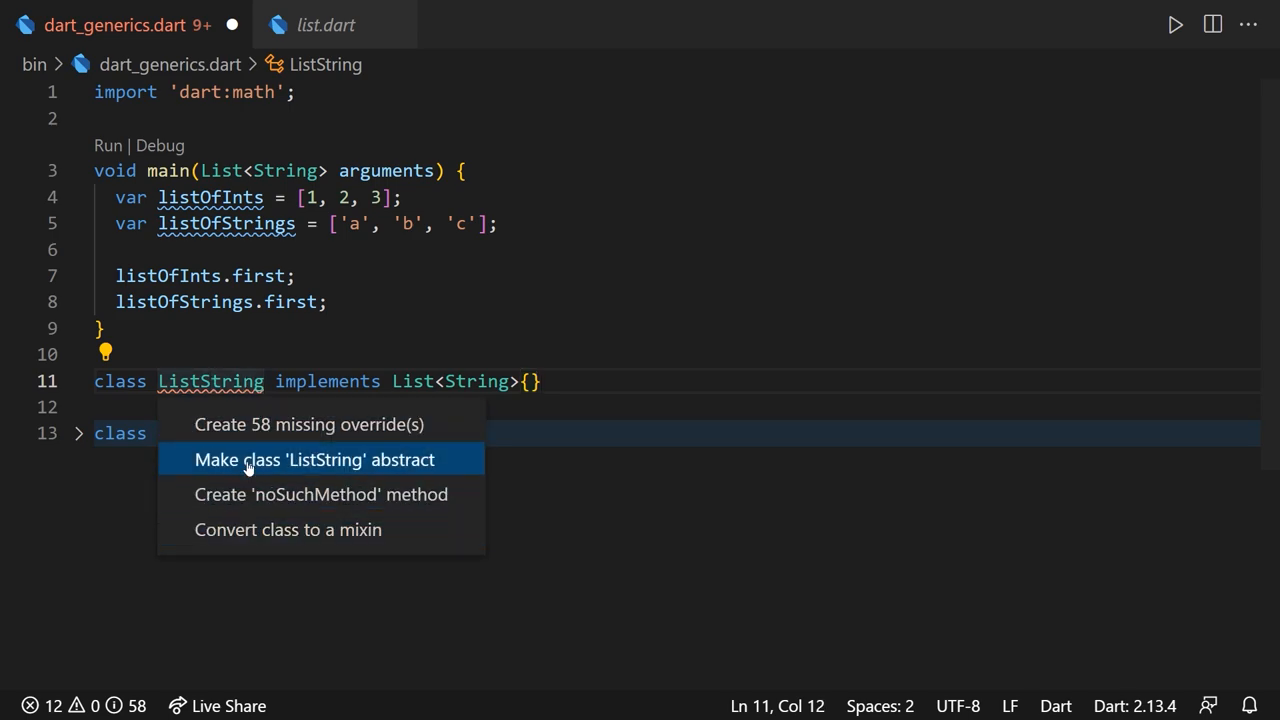
{"action": "left_click", "coordinate": [308, 424]}
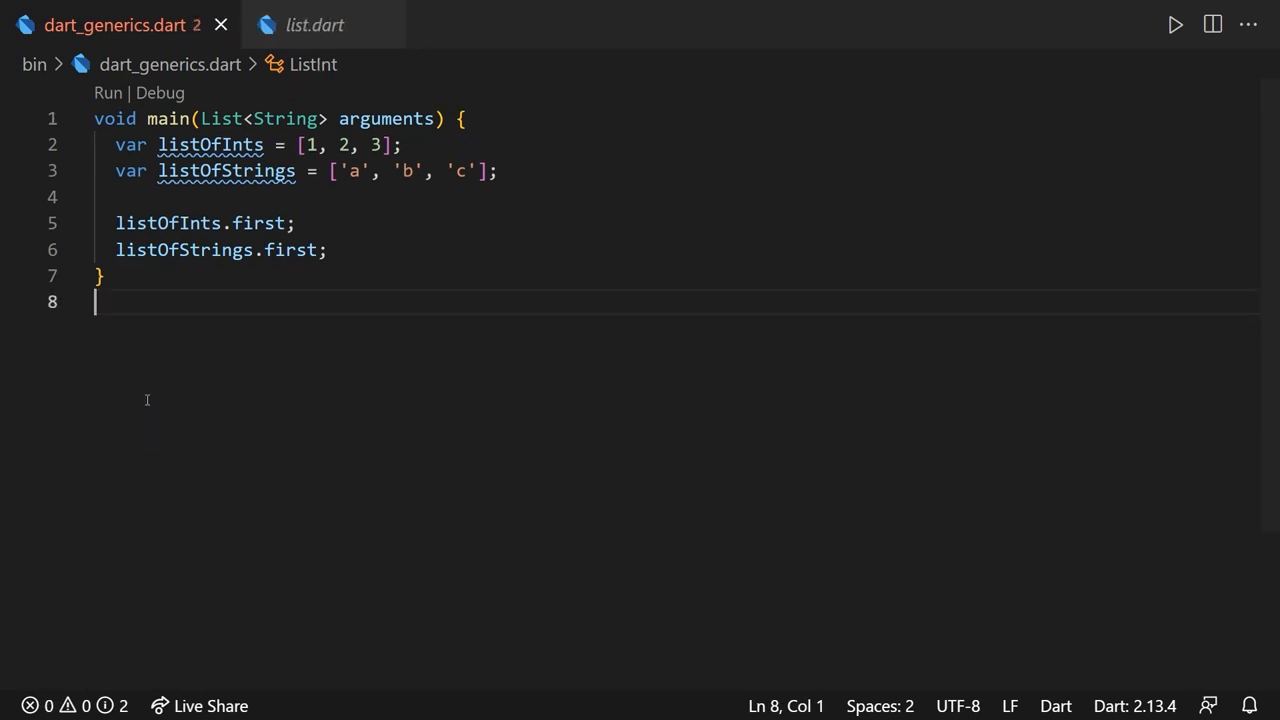
- In list.dart, select the last setter, then the type parameter E in List<E> at the top
{"action": "left_click", "coordinate": [315, 25]}
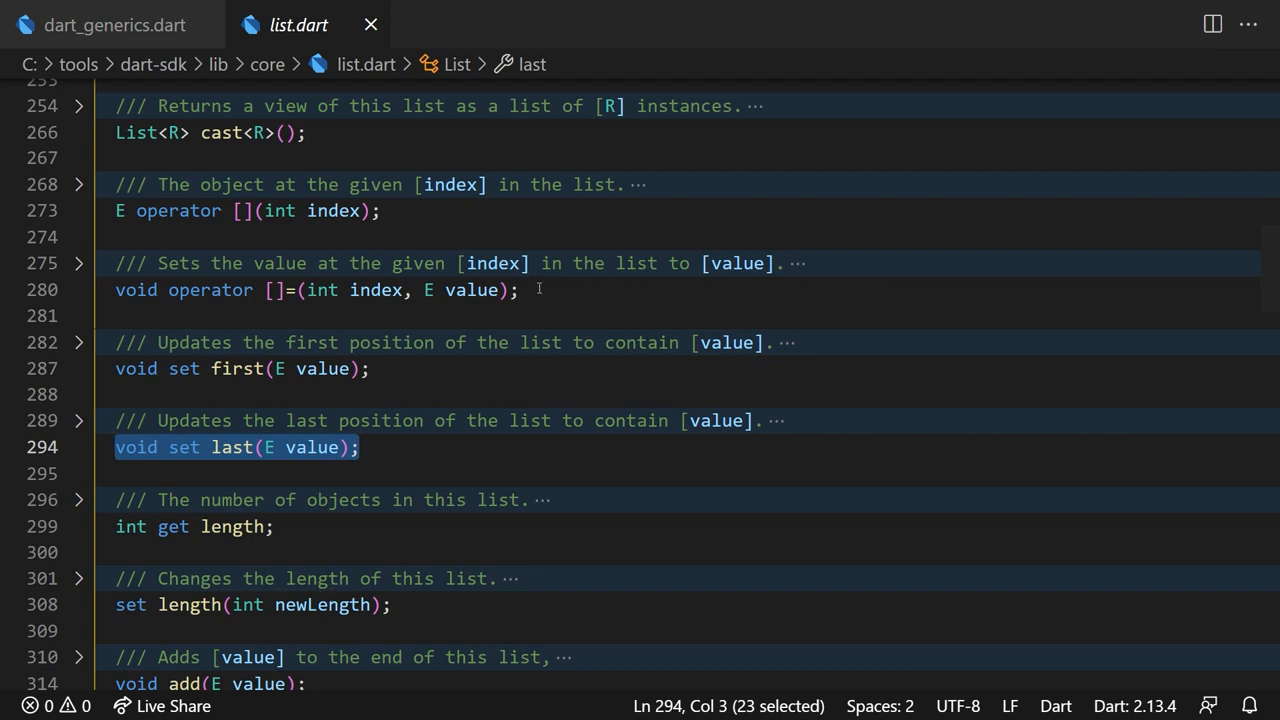
{"action": "left_click", "coordinate": [277, 368]}
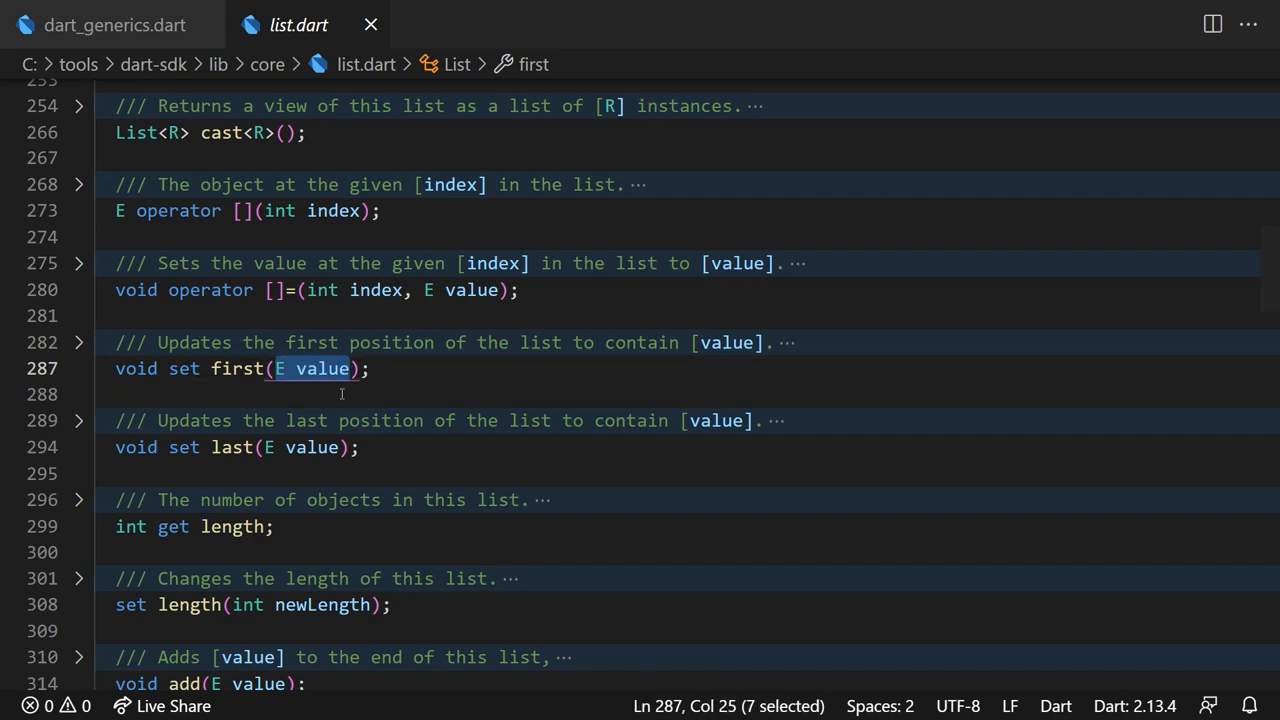
{"action": "scroll", "scroll_direction": "up", "scroll_amount": 3}
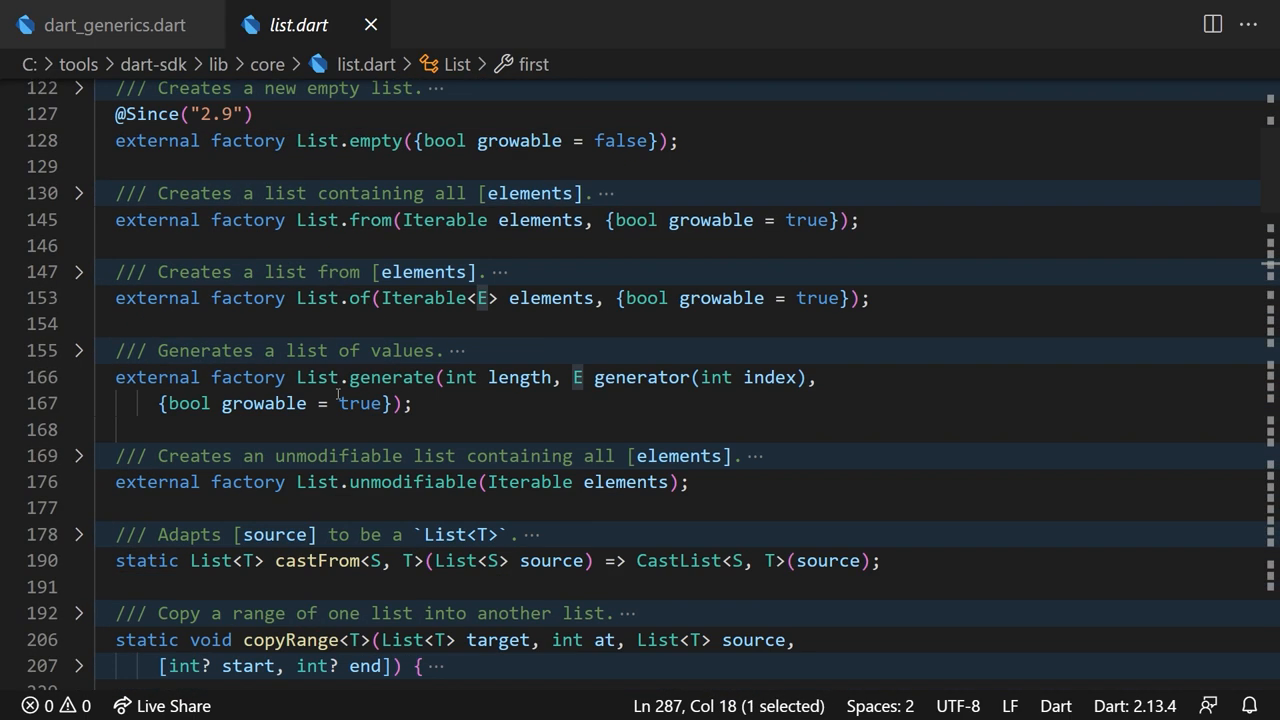
{"action": "scroll", "scroll_direction": "up", "scroll_amount": 3}
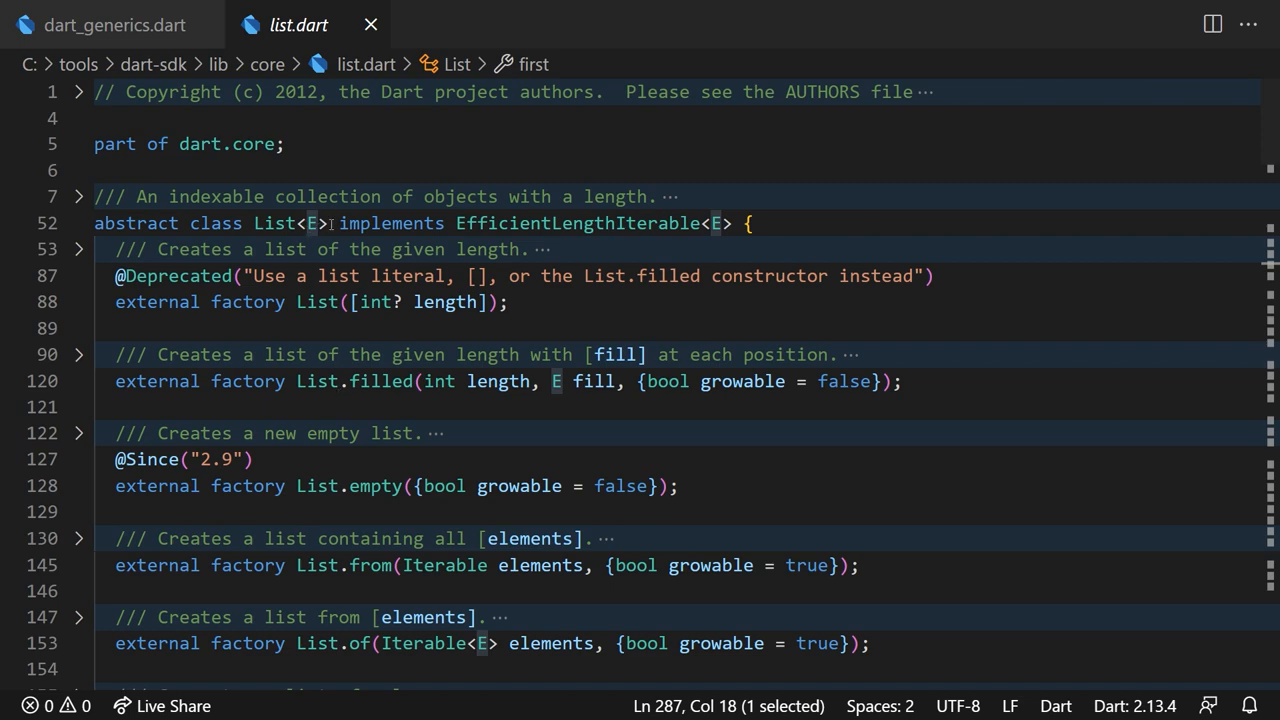
{"action": "left_click", "coordinate": [312, 223]}
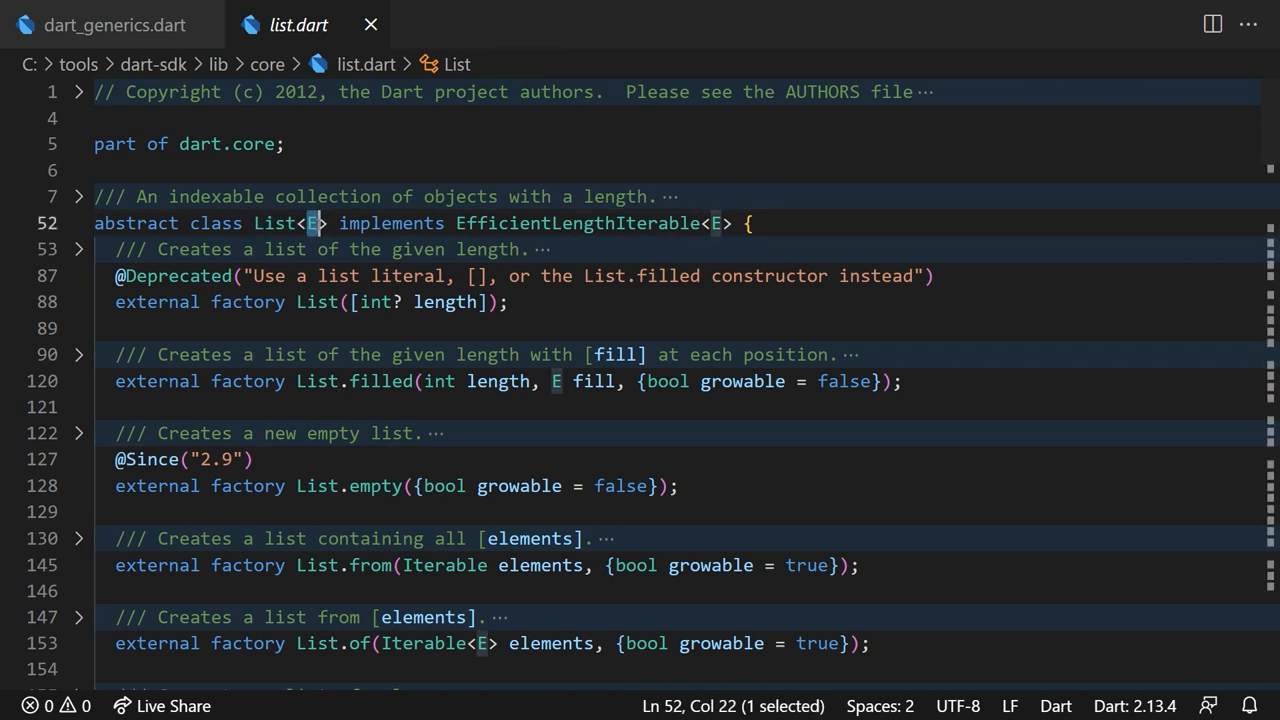
{"action": "left_click", "coordinate": [328, 223]}
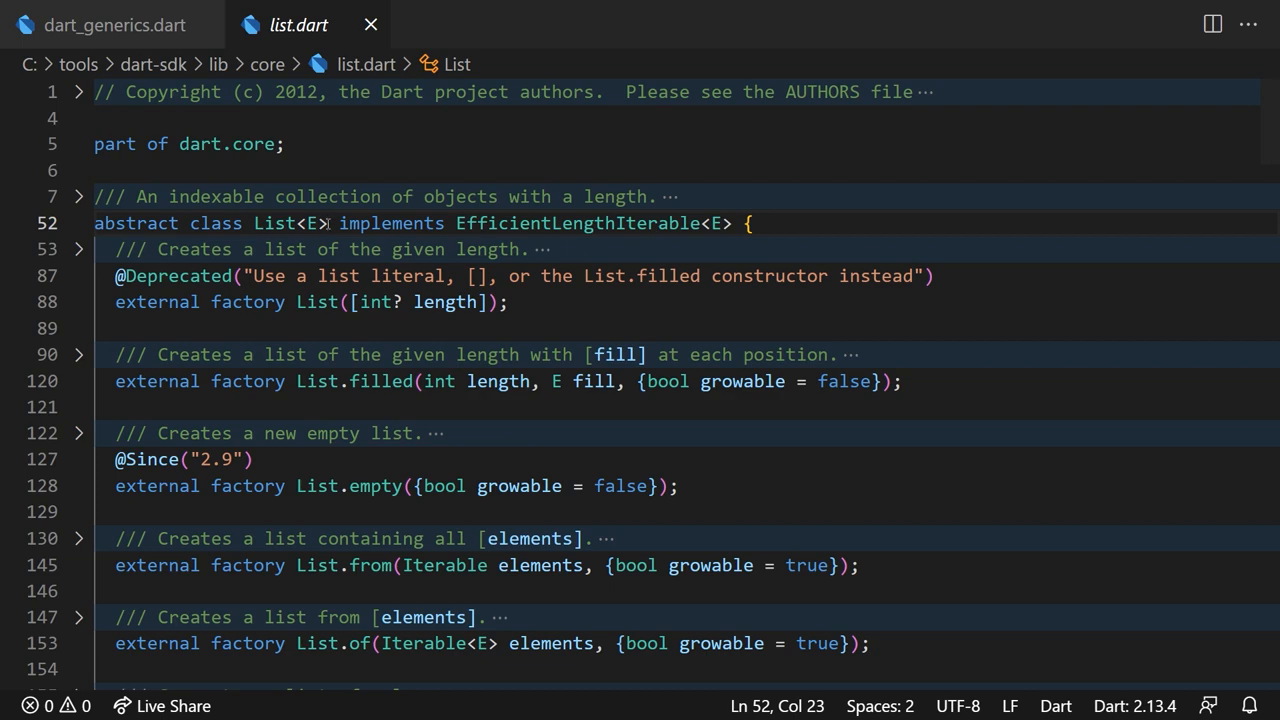
{"action": "mouse_move", "coordinate": [113, 25]}
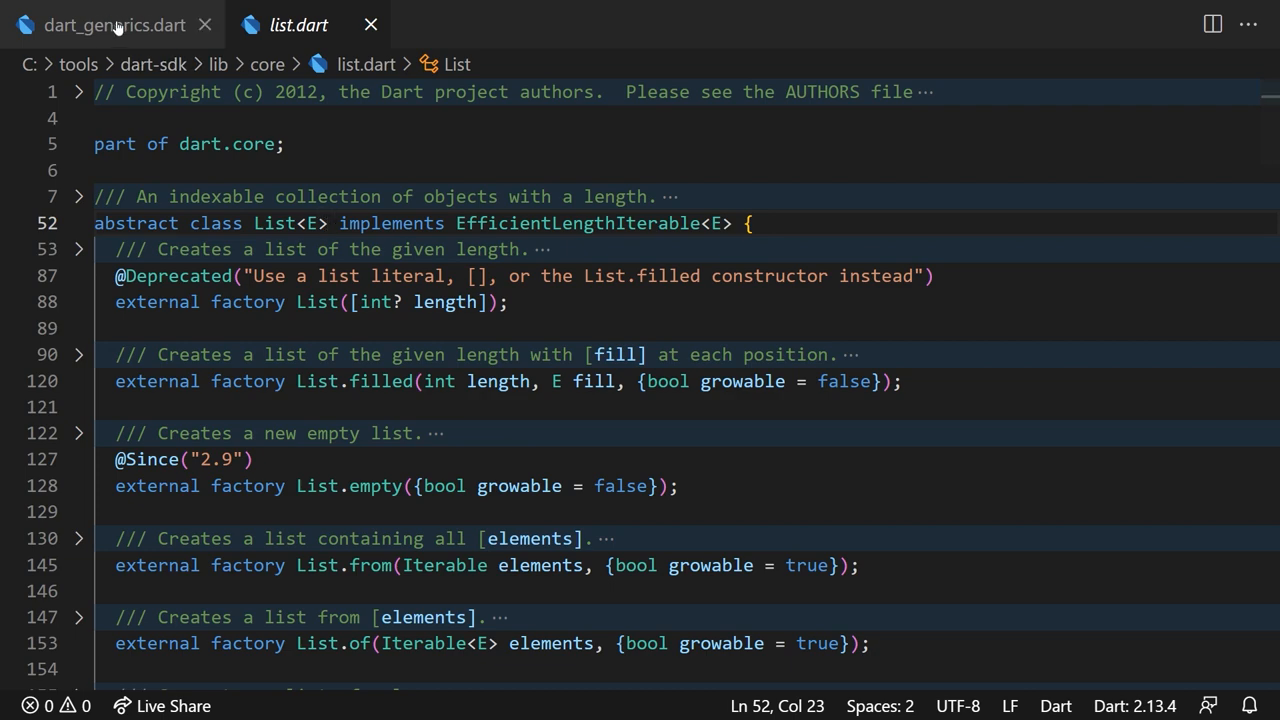
- Show the type error from int a = '5' in dart_generics.dart, then switch back to list.dart
{"action": "left_click", "coordinate": [113, 24]}
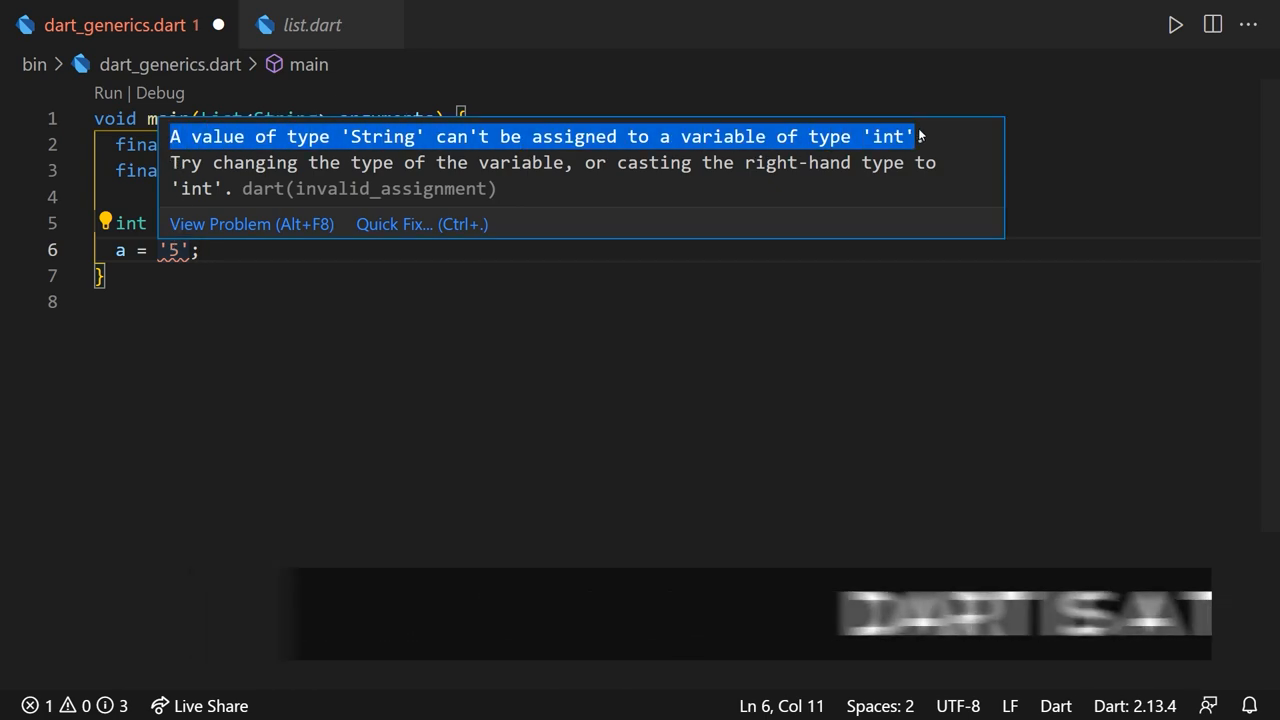
{"action": "left_click", "coordinate": [312, 24]}
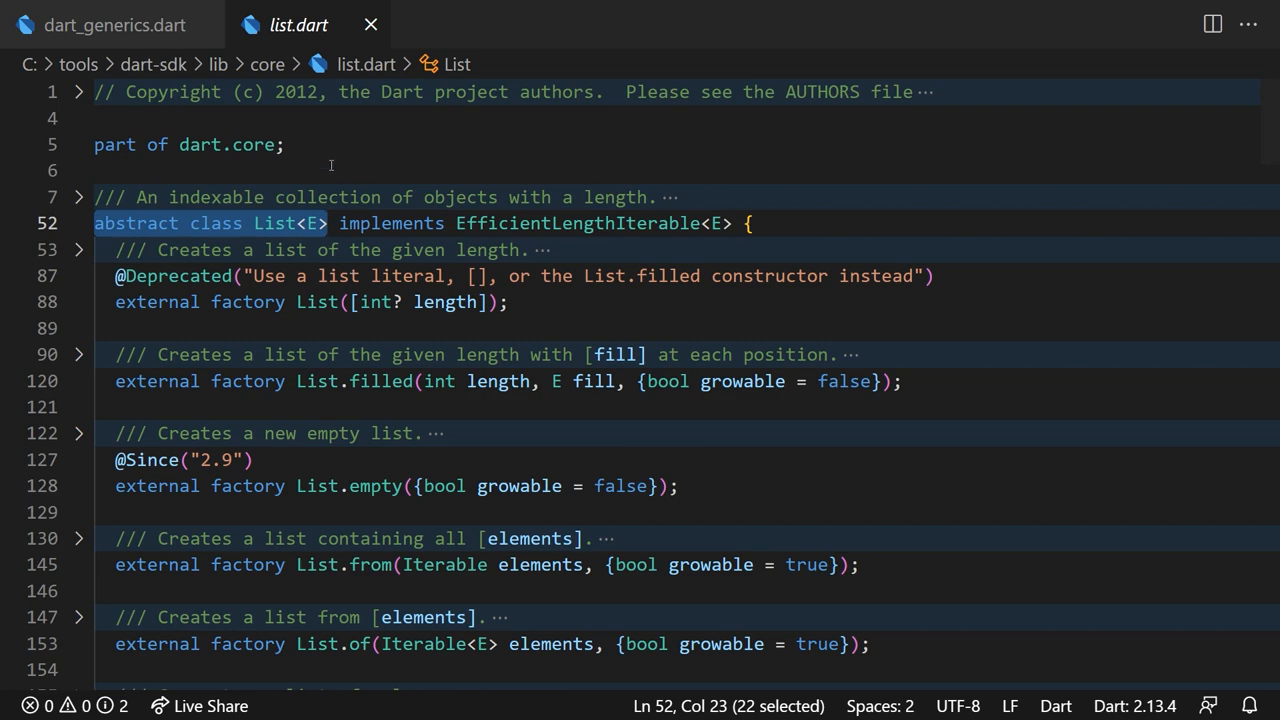
{"action": "left_click", "coordinate": [337, 223]}
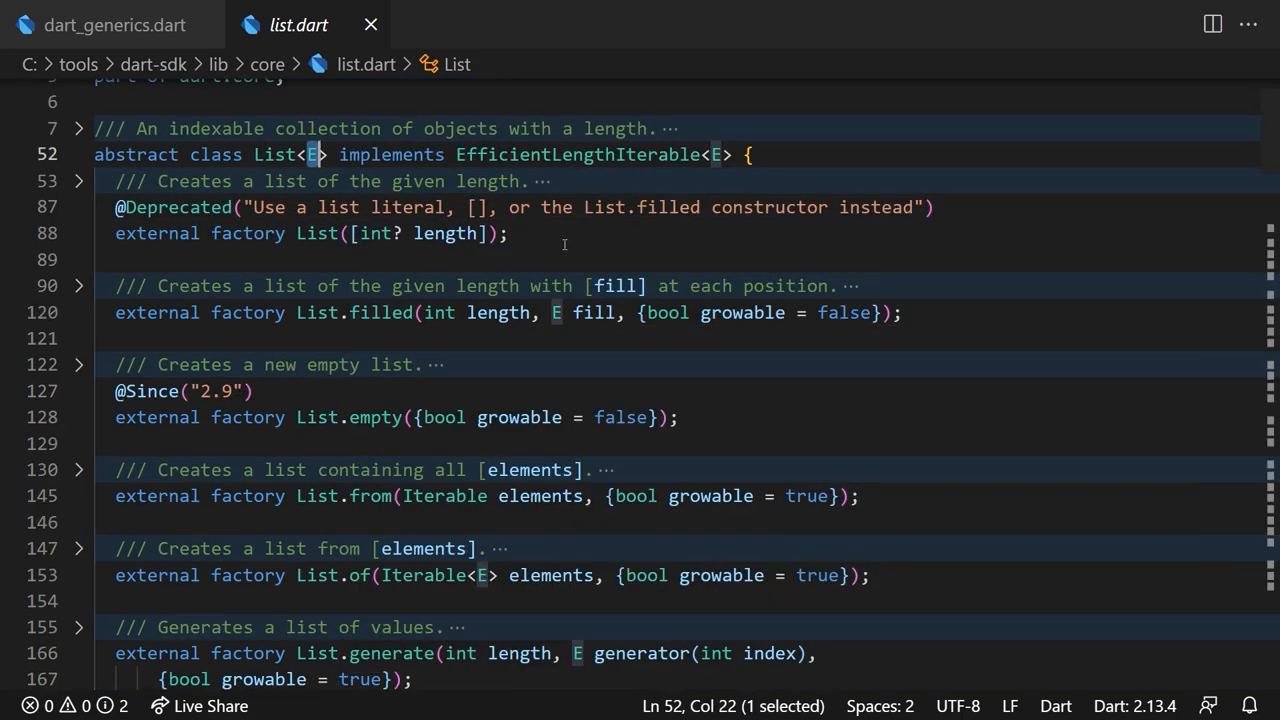
{"action": "scroll", "scroll_direction": "up", "scroll_amount": 3}
{"action": "type", "text": "class"}
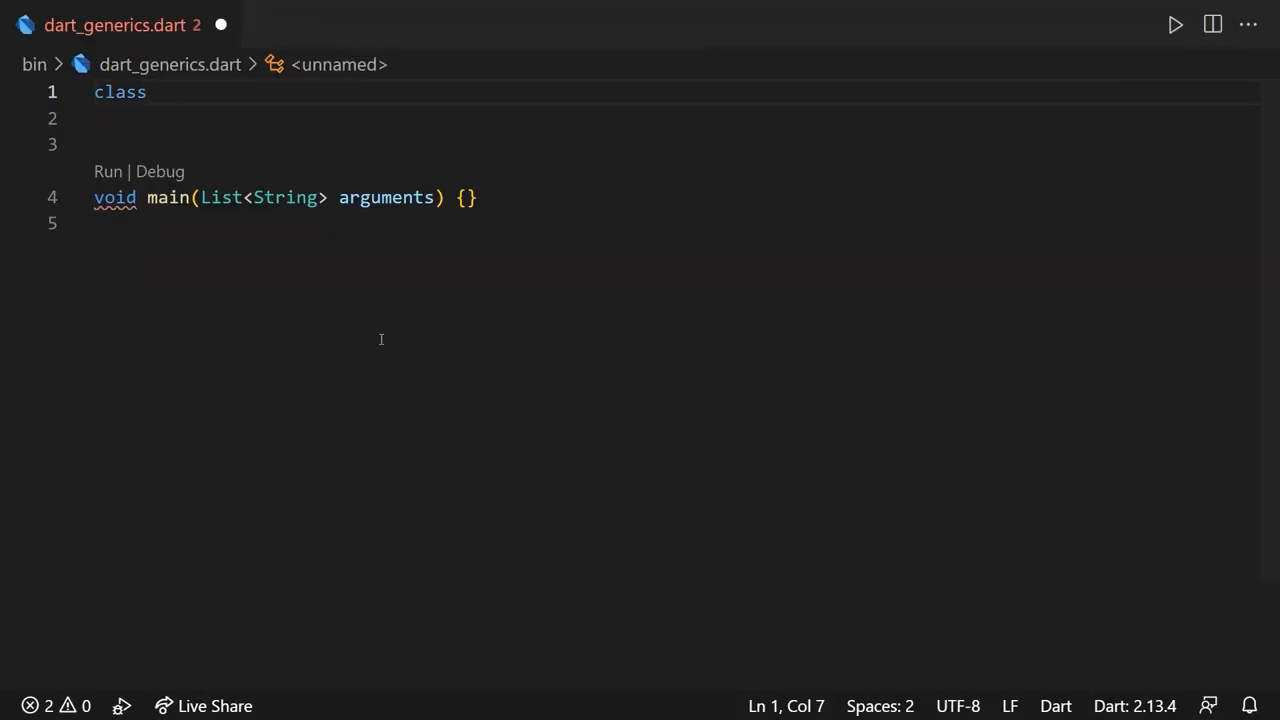
- Write class Tuple with final int a, b, c, then create Tuple t = Tuple(1, 2, 3) in main
{"action": "type", "text": "Tuple{"}
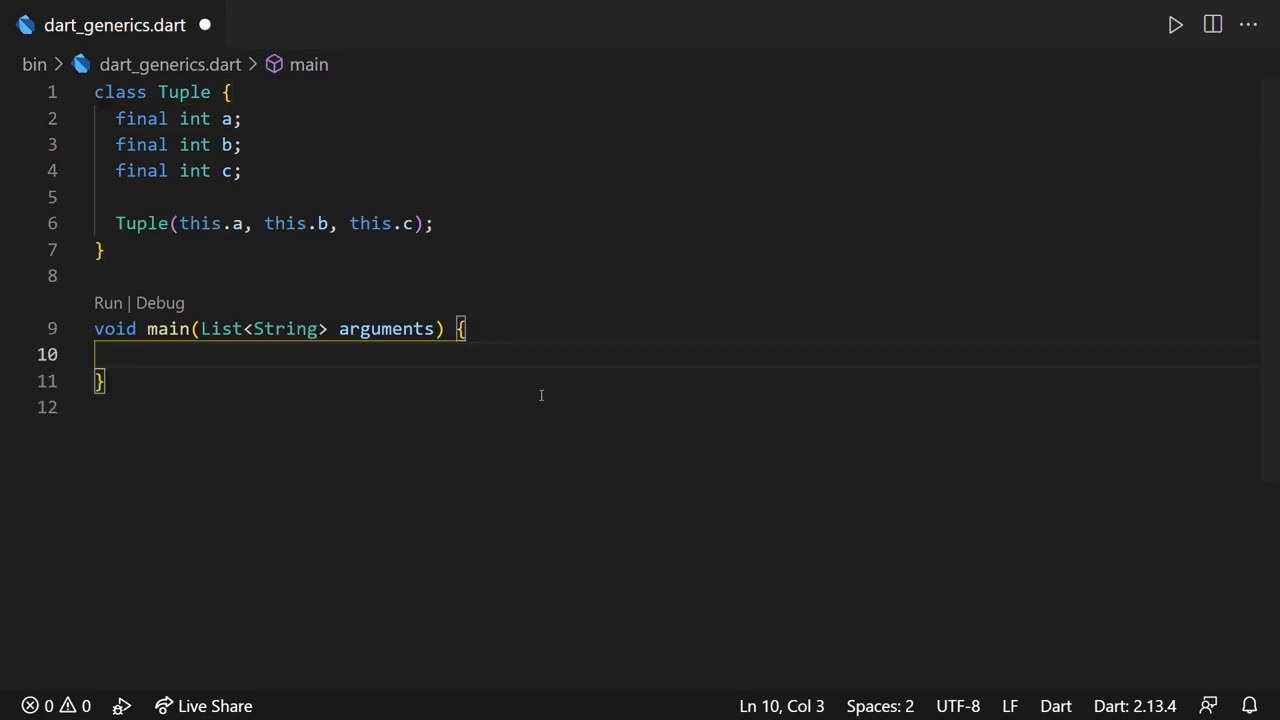
{"action": "type", "text": "Tuple t"}
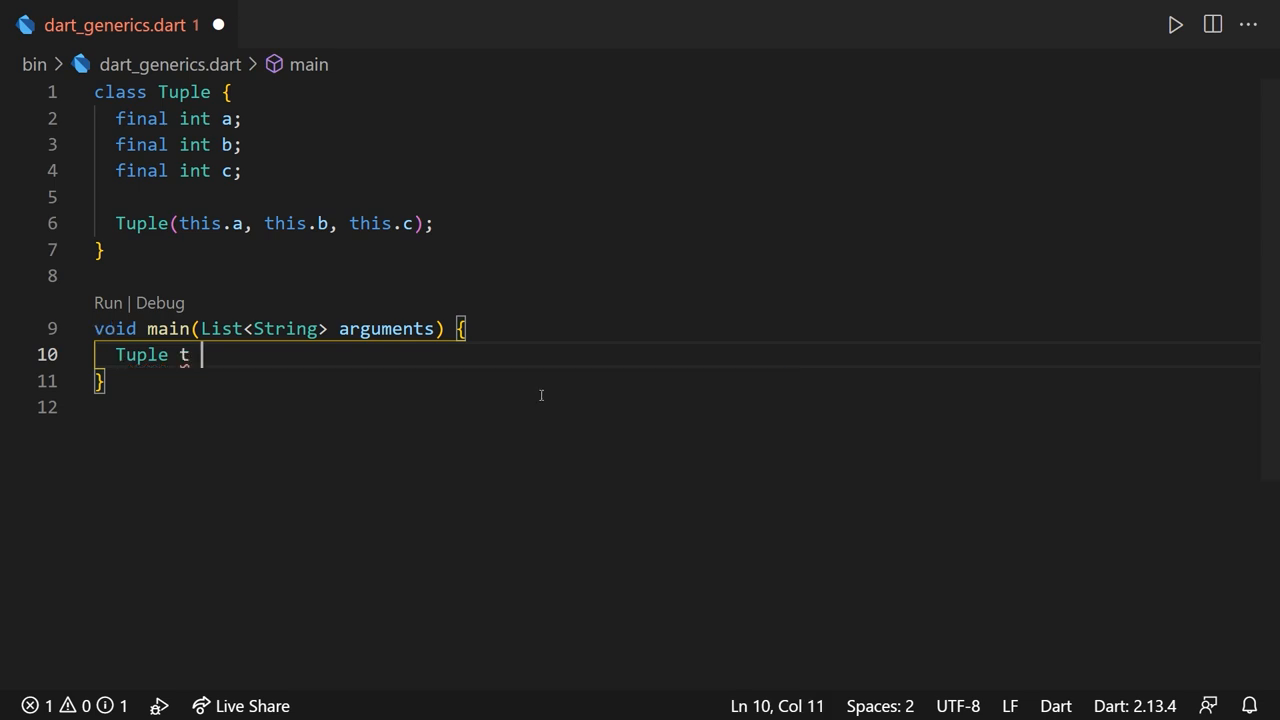
{"action": "type", "text": "= Tuple(1, 2, 3);"}
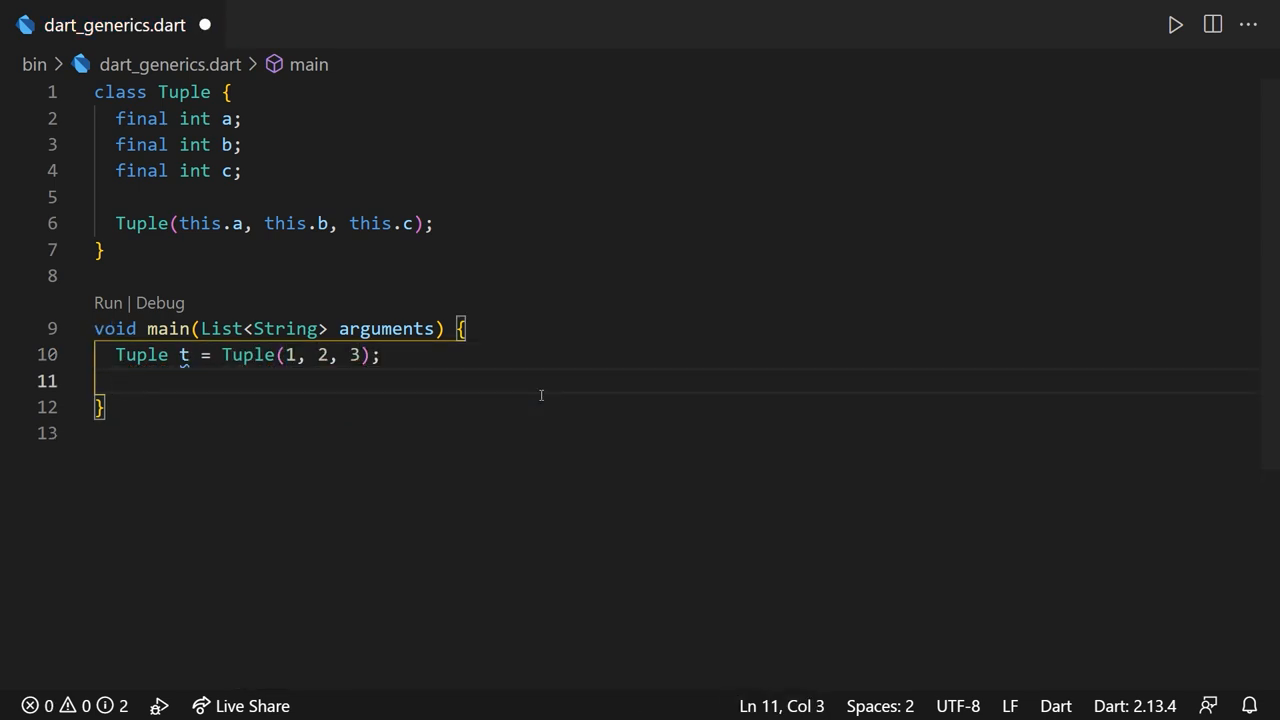
{"action": "type", "text": "t.a"}
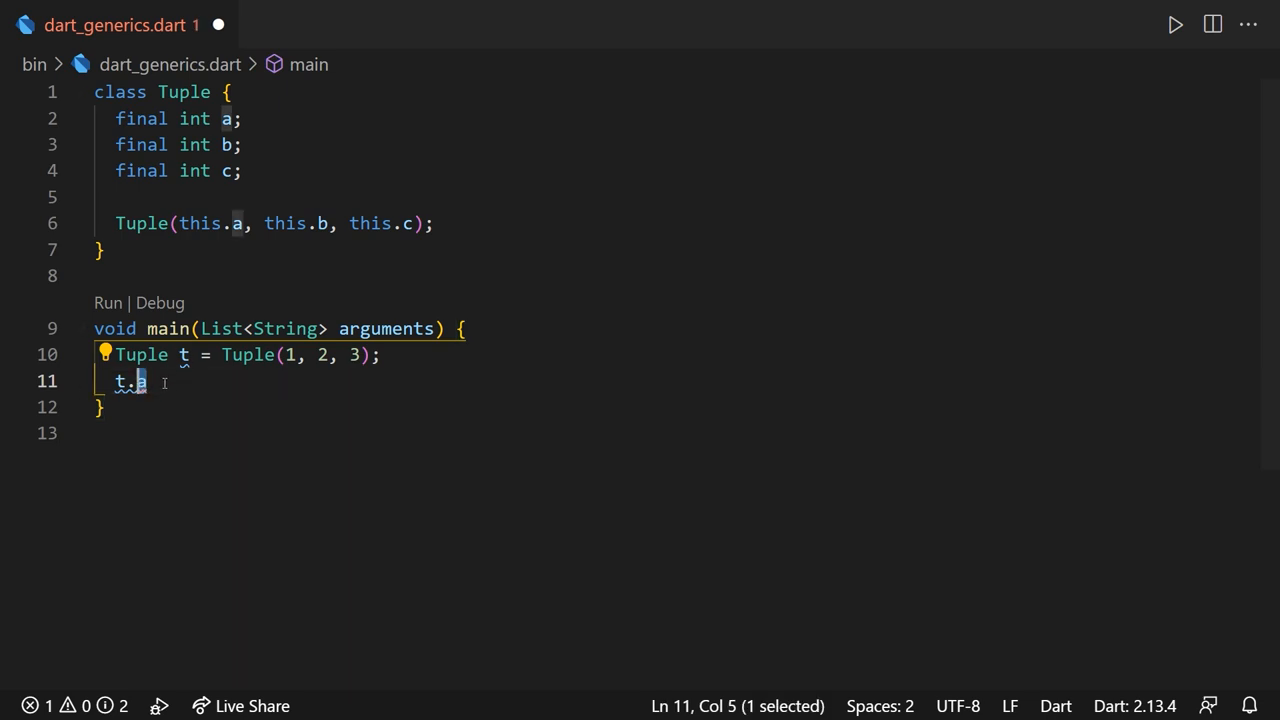
- Rename variable t to tuple and begin renaming field a to _a
{"action": "left_click", "coordinate": [289, 355]}
{"action": "type", "text": "uple"}
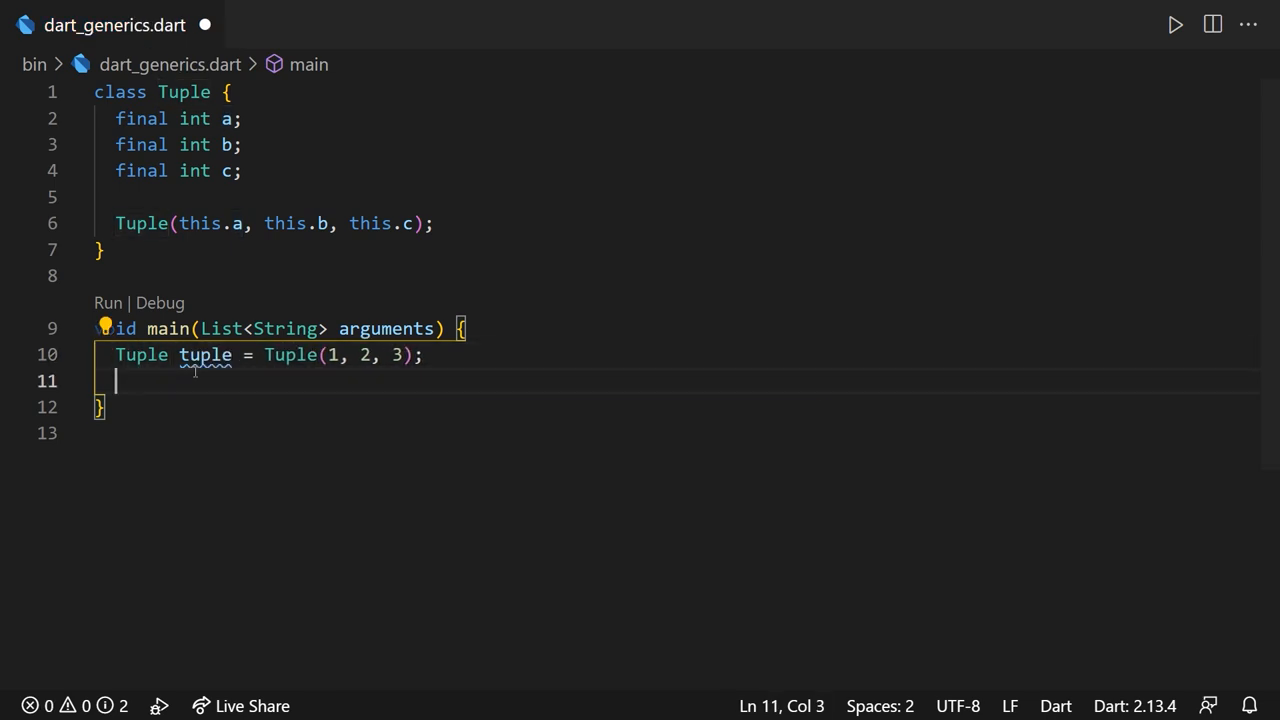
{"action": "type", "text": "tuple.sec"}
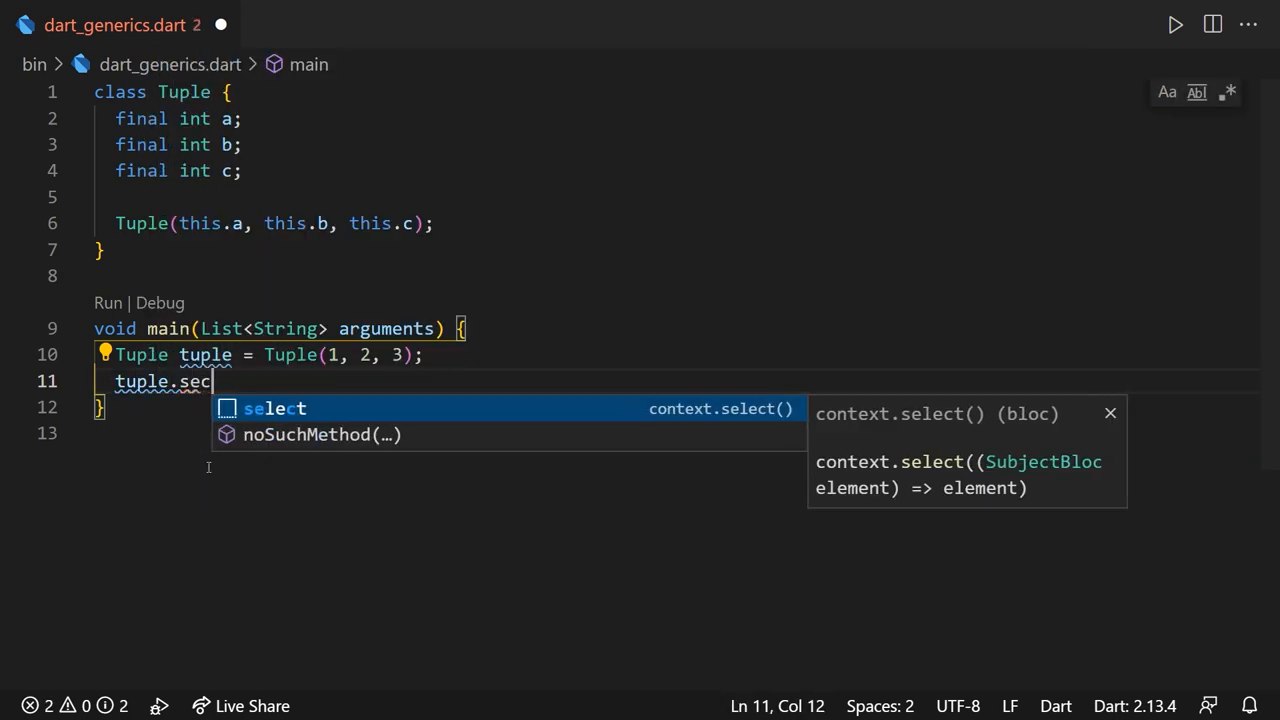
{"action": "type", "text": "third"}
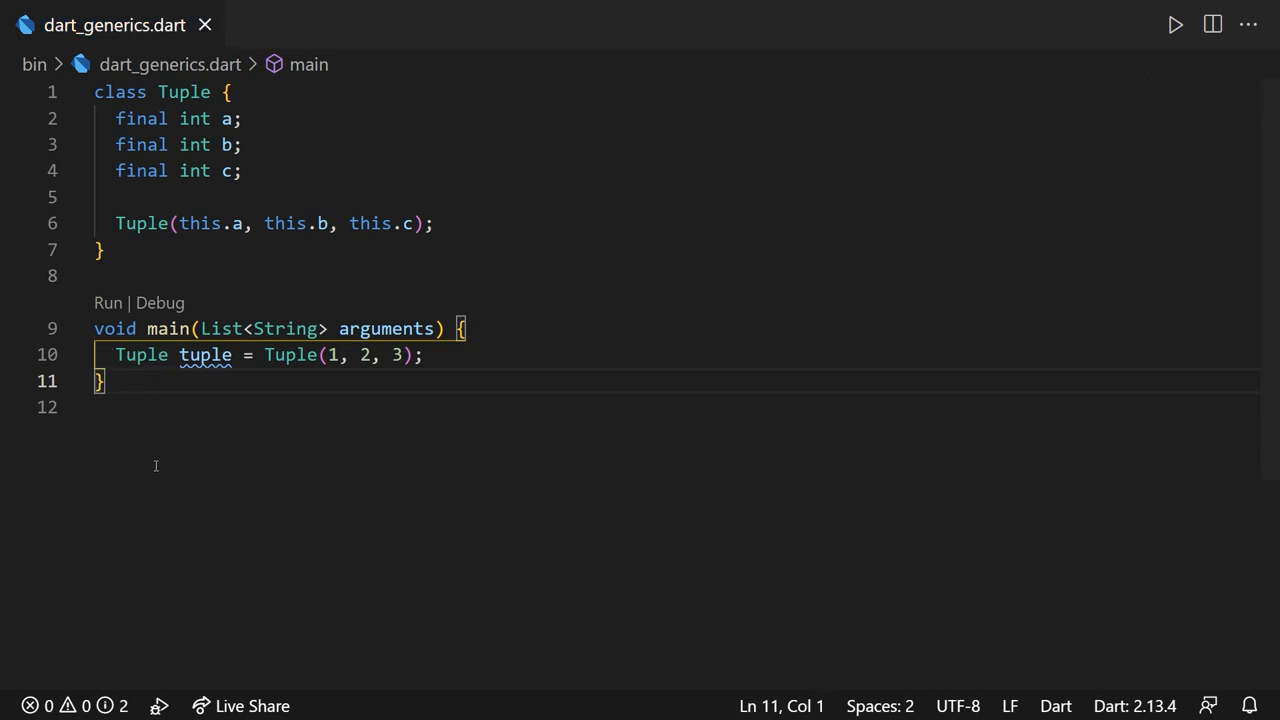
{"action": "left_click", "coordinate": [243, 118]}
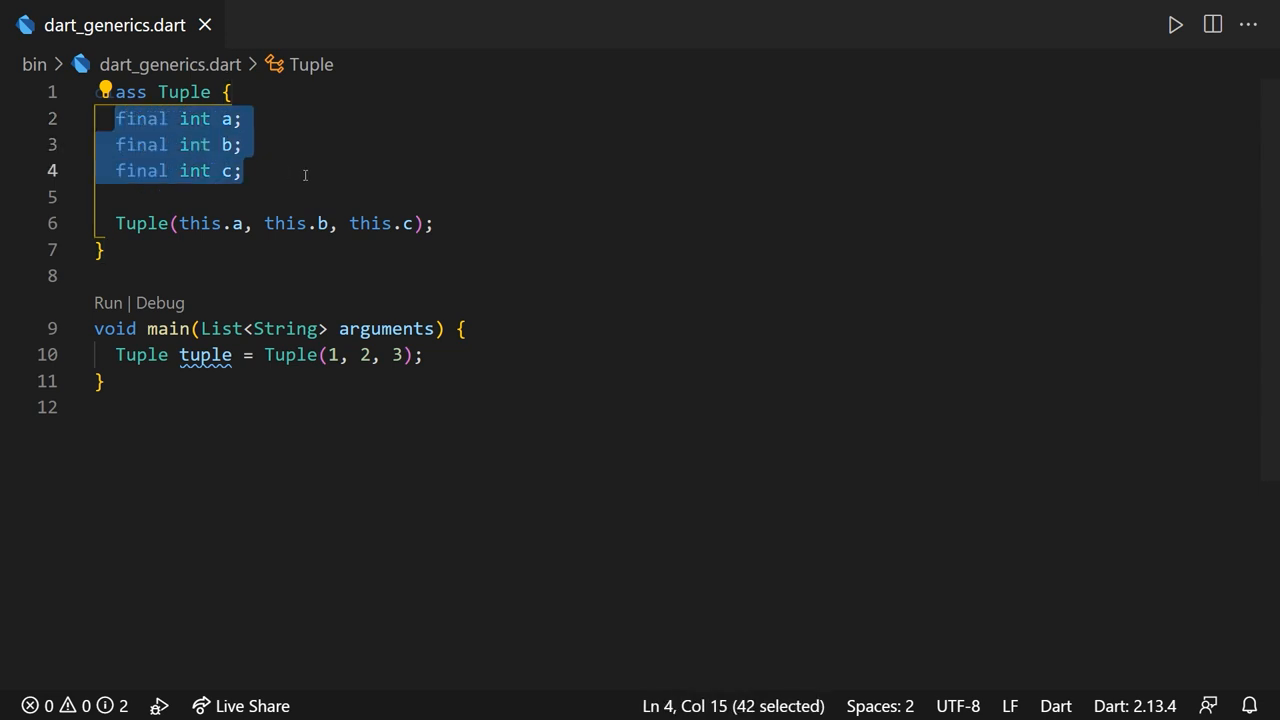
{"action": "mouse_move", "coordinate": [332, 162]}
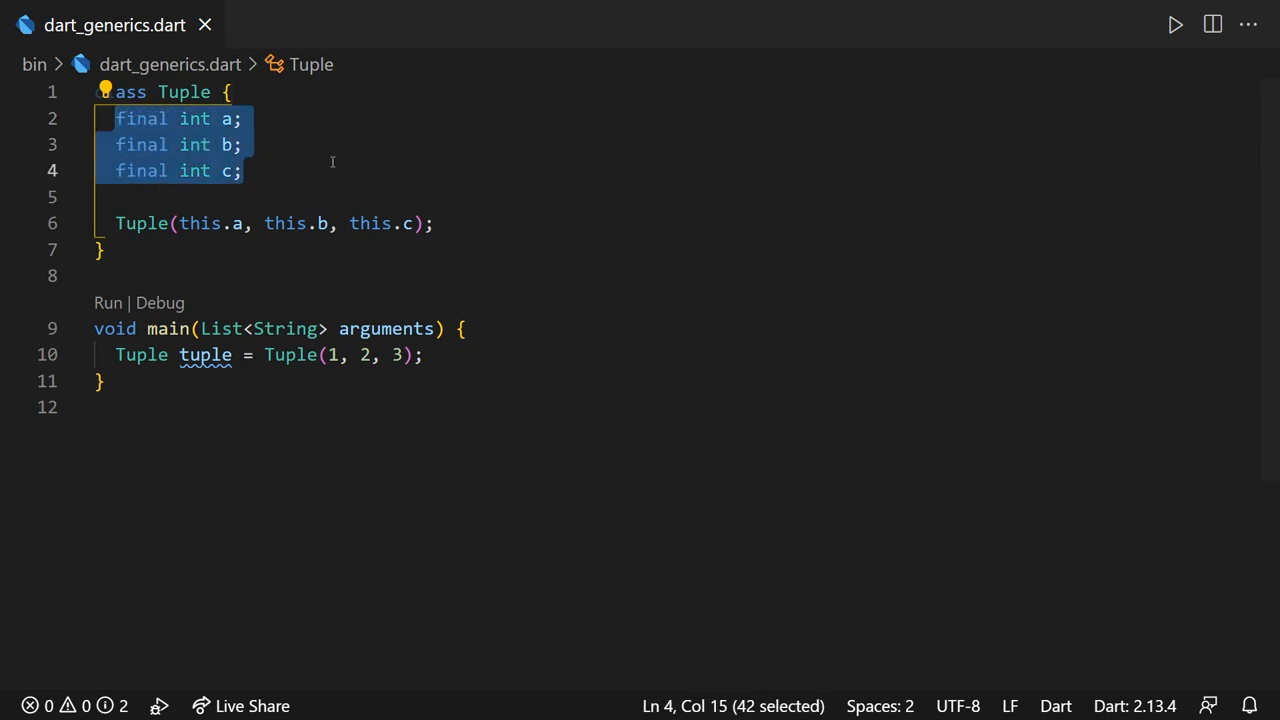
{"action": "left_click", "coordinate": [224, 118]}
{"action": "type", "text": "_"}
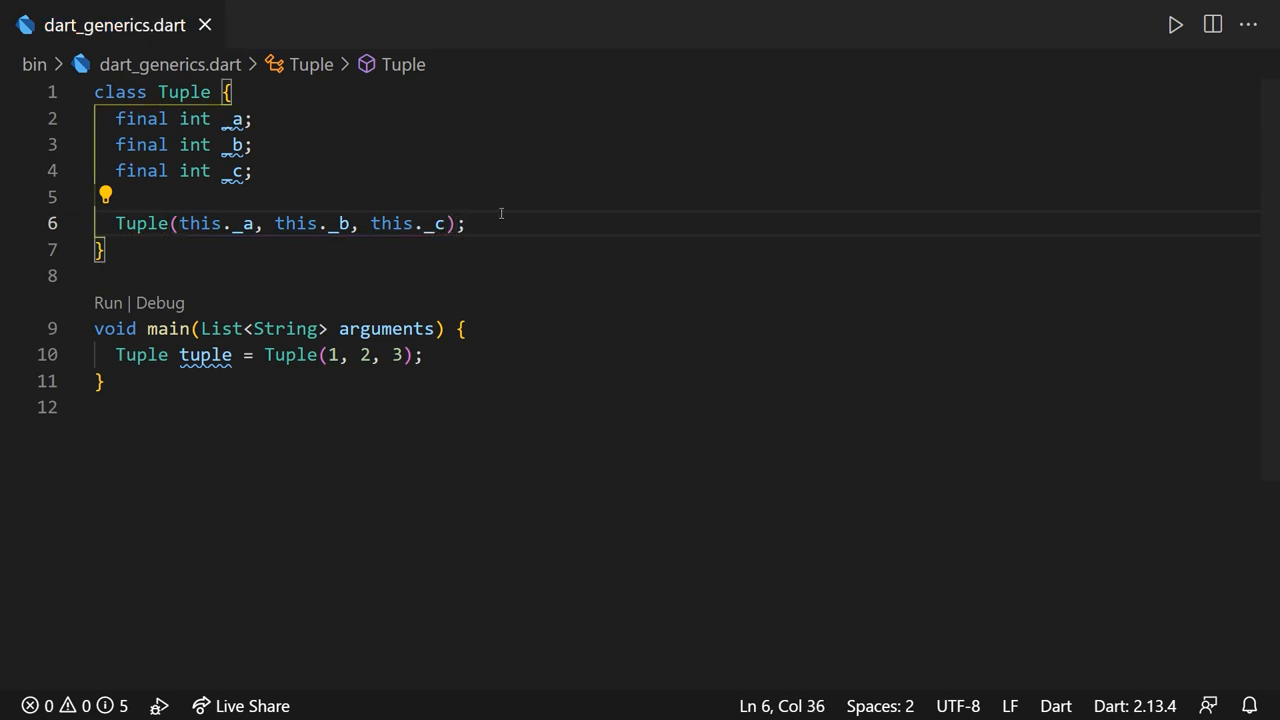
- Add int getters first, second and third returning _a, _b and _c
{"action": "type", "text": "int get first => _a;"}
{"action": "type", "text": "int get second => _b;"}
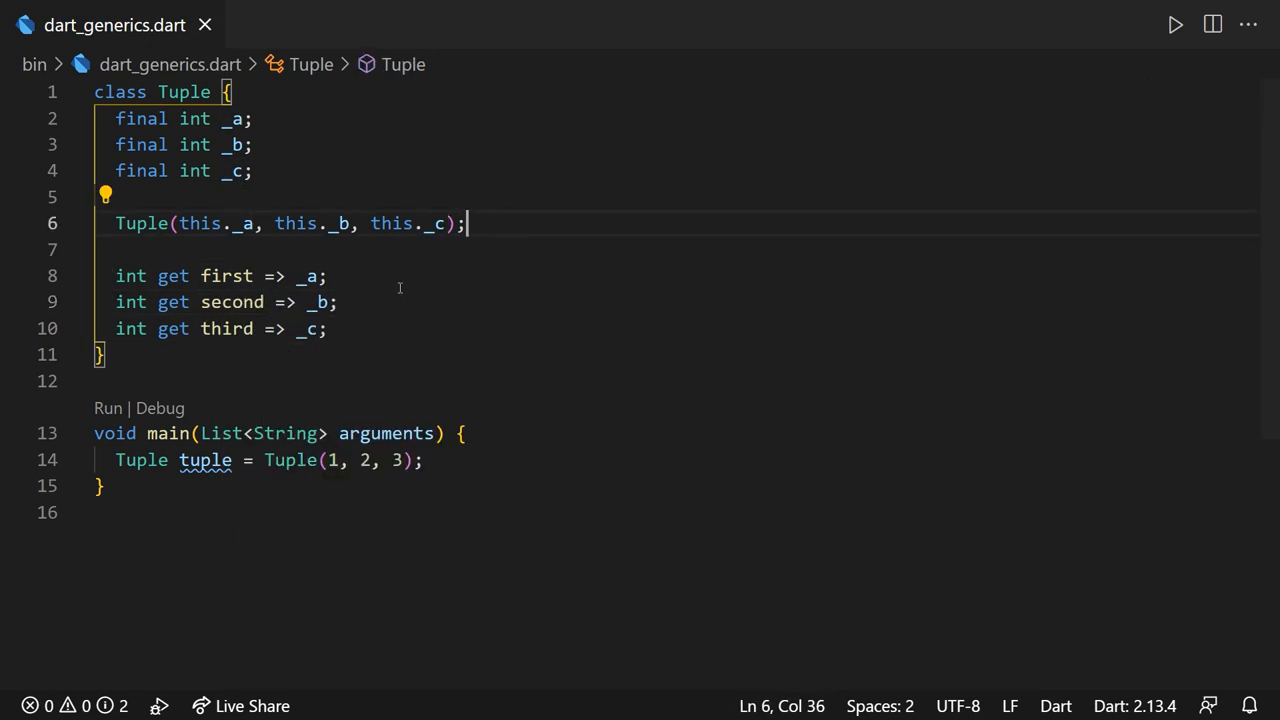
{"action": "left_click", "coordinate": [328, 276]}
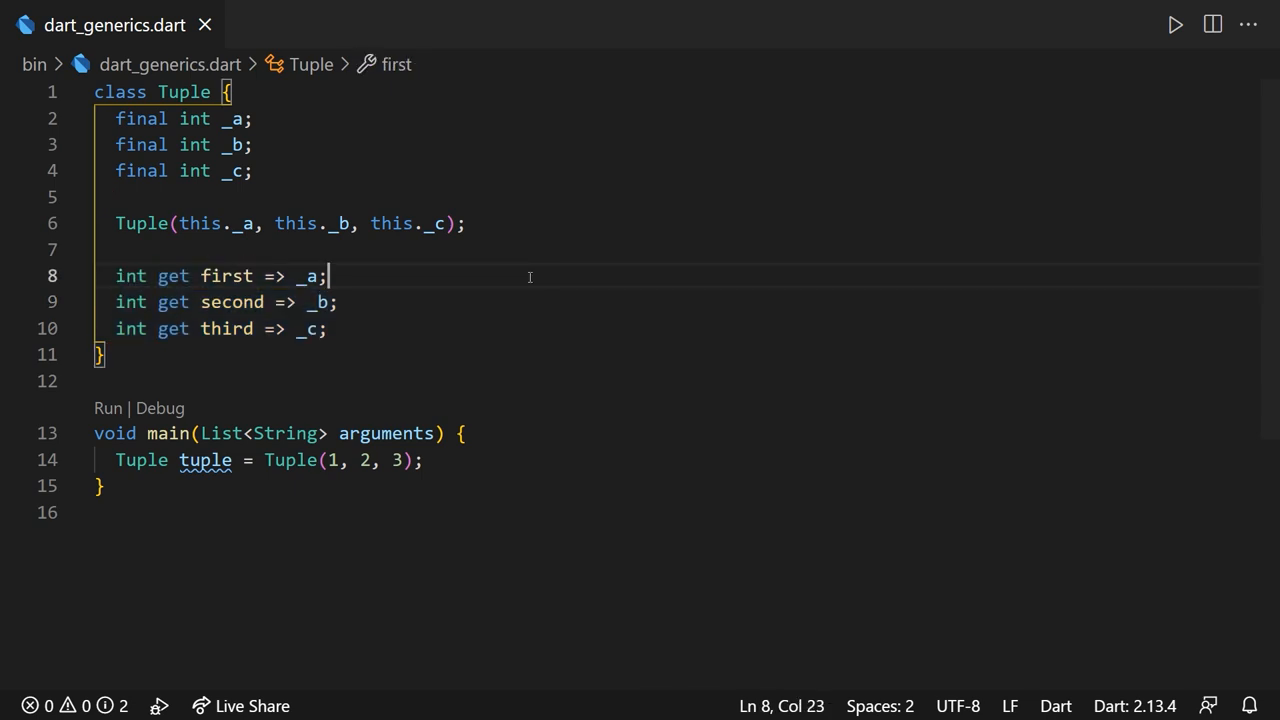
{"action": "mouse_move", "coordinate": [369, 301]}
{"action": "type", "text": "const "}
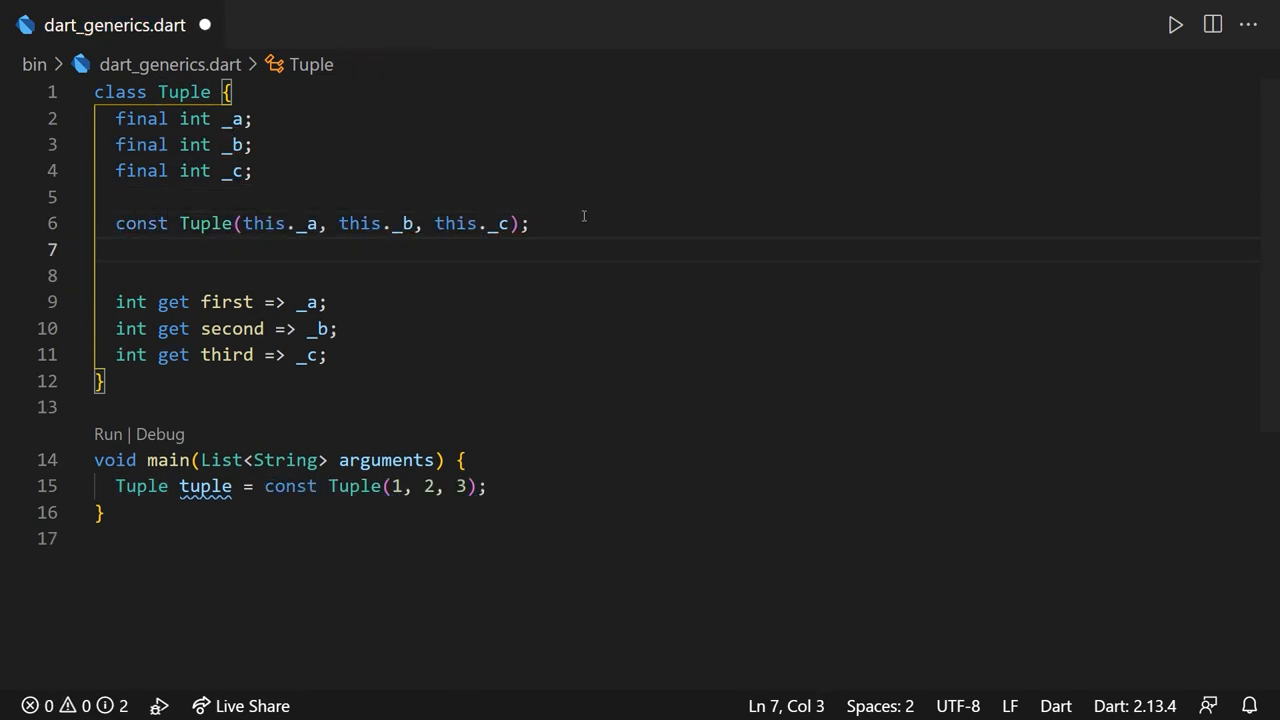
- Add Tuple.fromList(List<int> list) with null-defaulting initializers and int? fields and getters
{"action": "type", "text": "Tuple.fromList"}
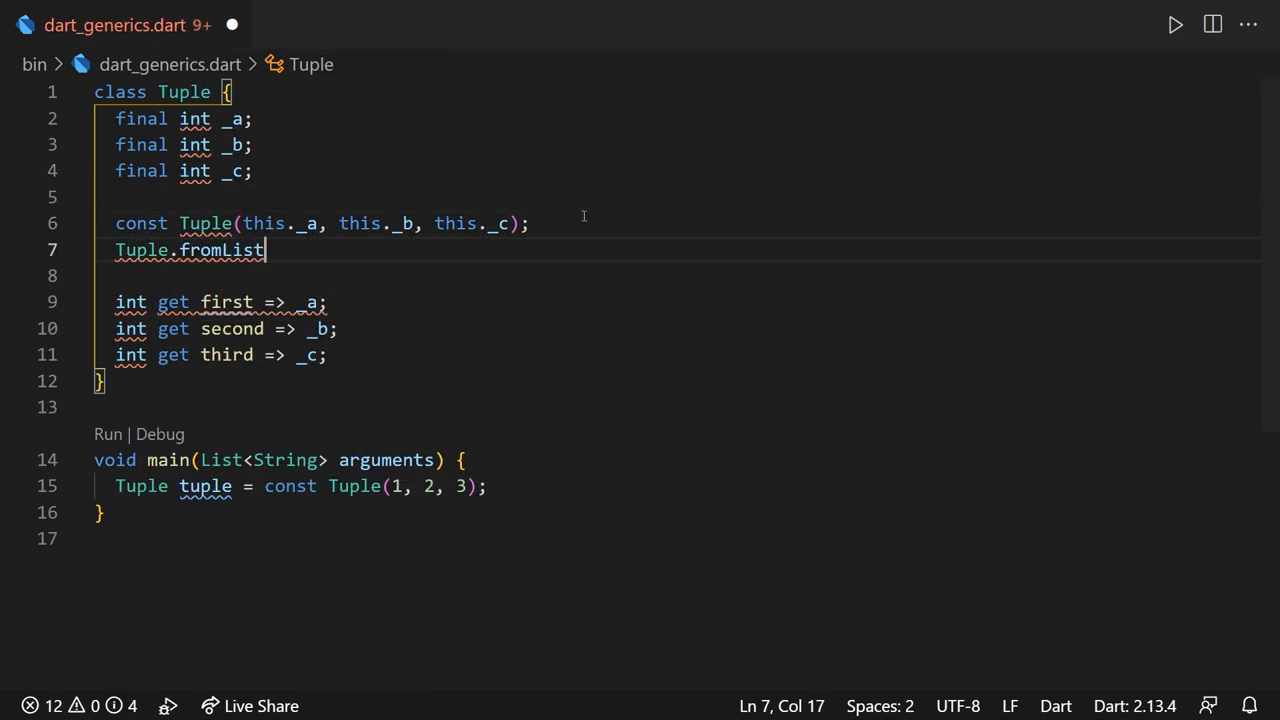
{"action": "type", "text": "(List<int>)"}
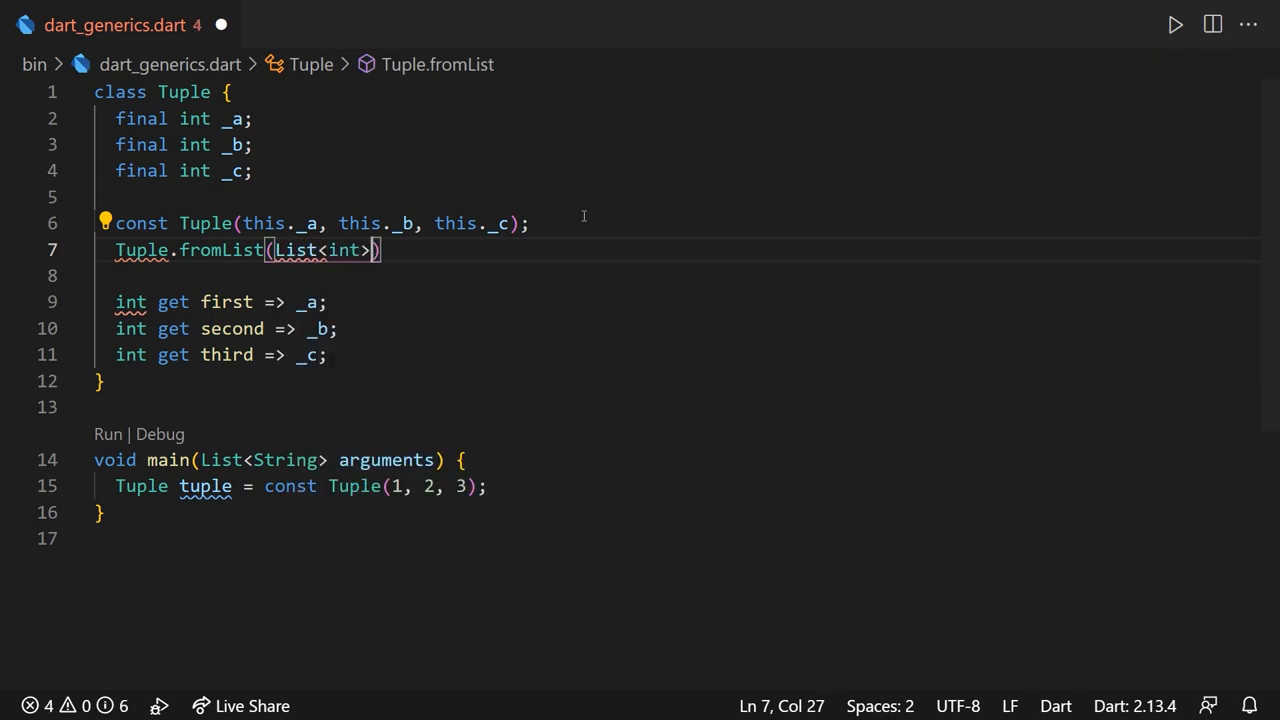
{"action": "type", "text": "list) :"}
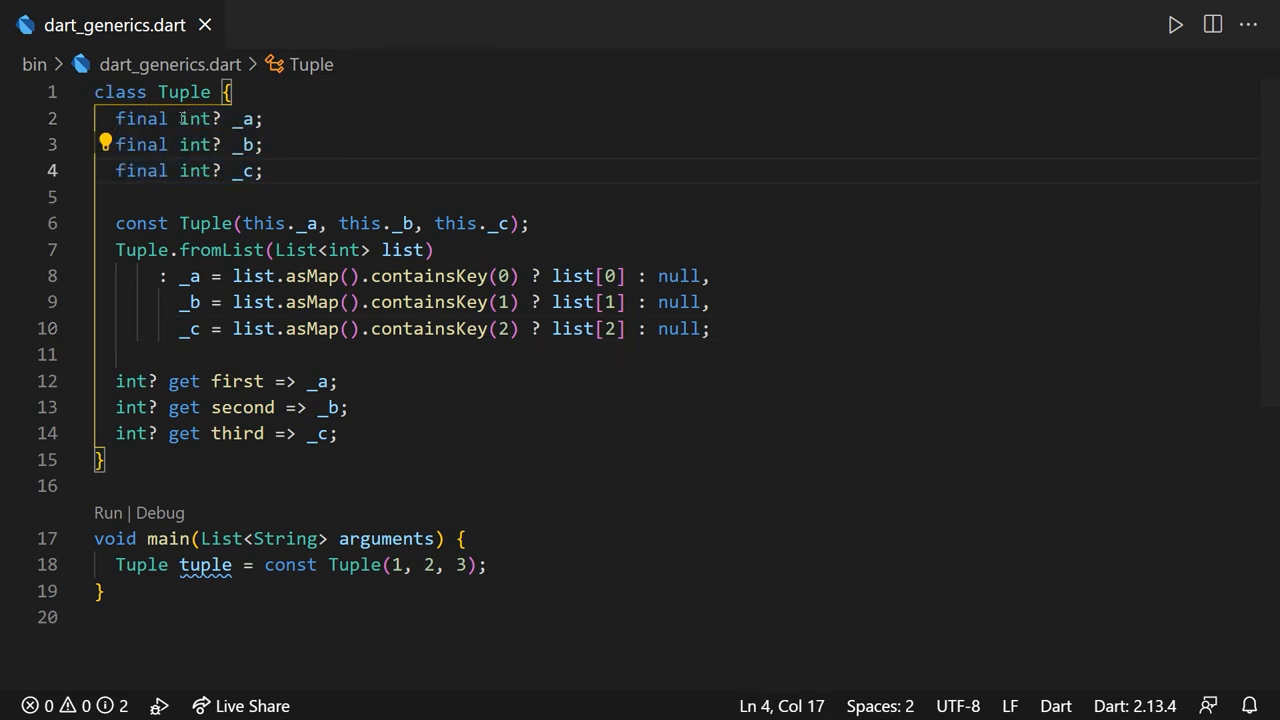
{"action": "double_click", "coordinate": [196, 144]}
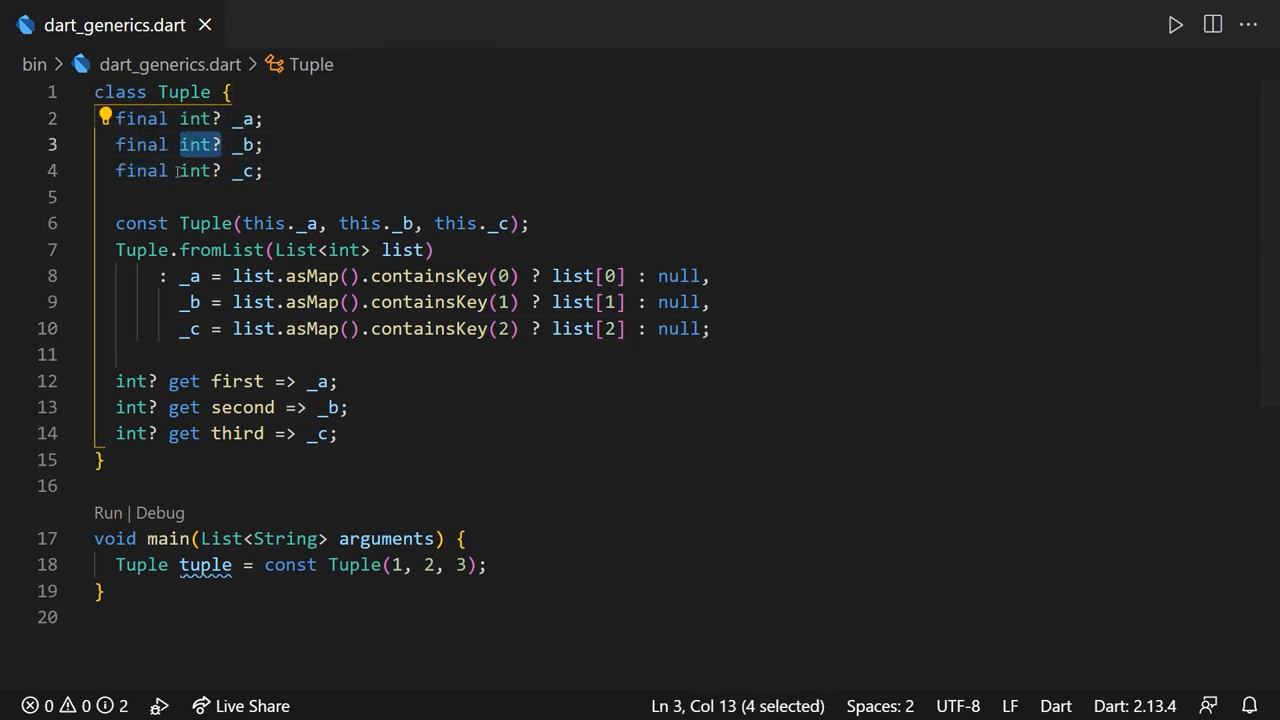
{"action": "left_click", "coordinate": [122, 381]}
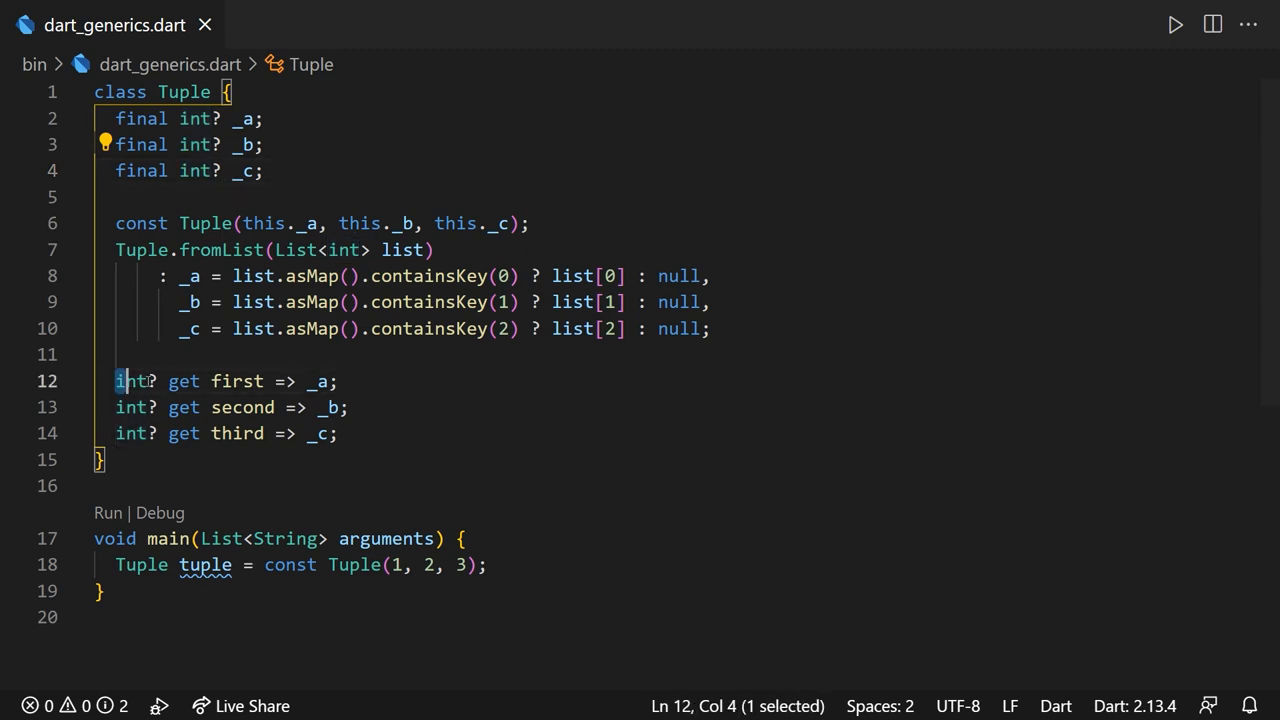
{"action": "left_click", "coordinate": [340, 433]}
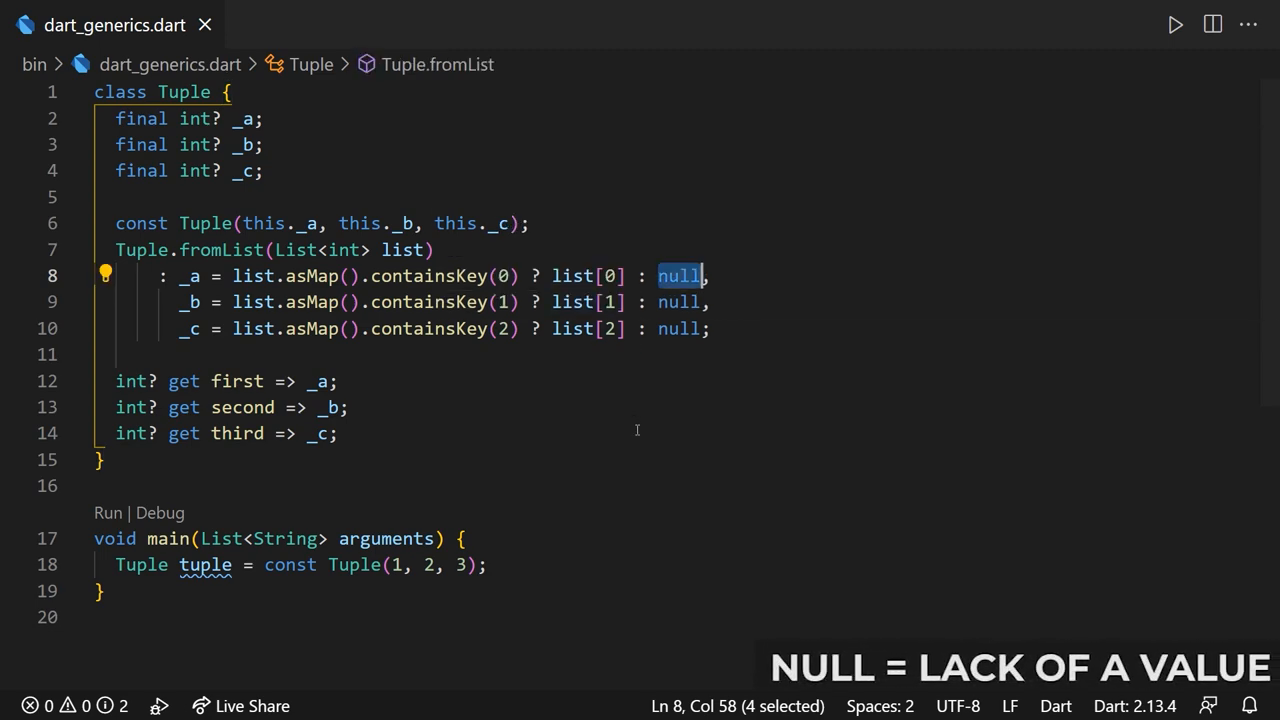
{"action": "mouse_move", "coordinate": [650, 378]}
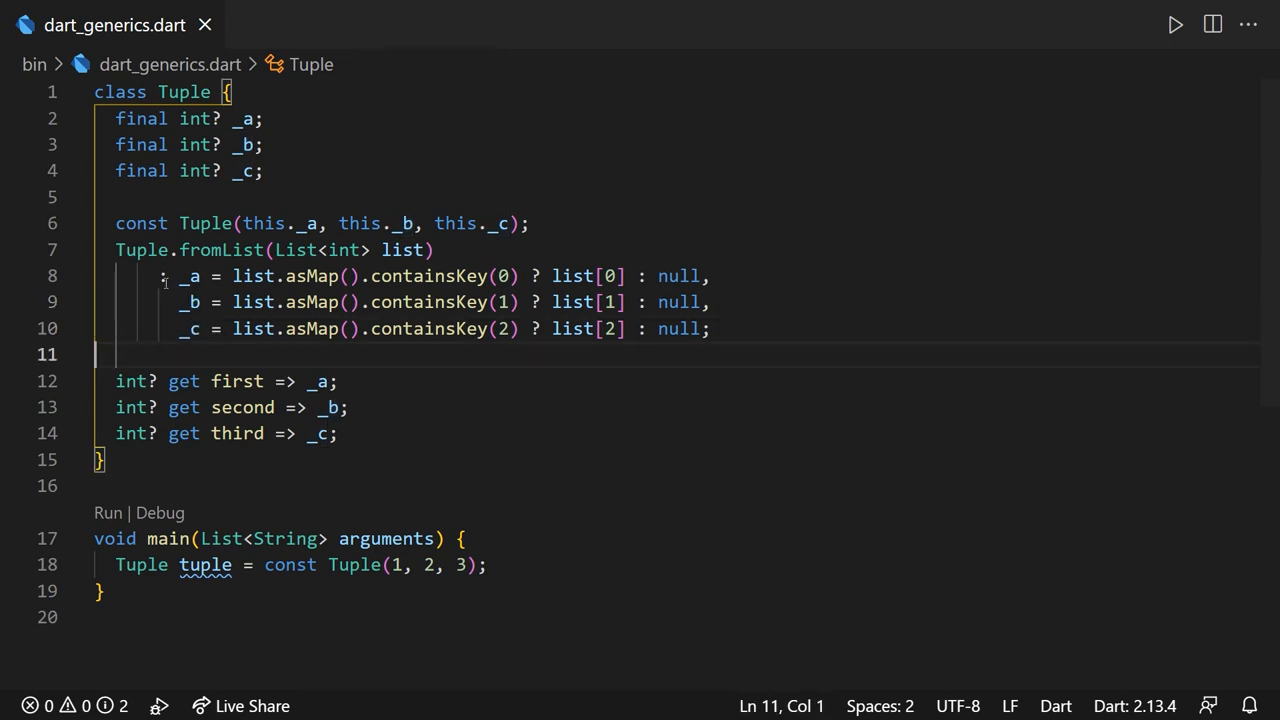
{"action": "left_click_drag", "start_coordinate": [165, 276], "coordinate": [710, 328]}
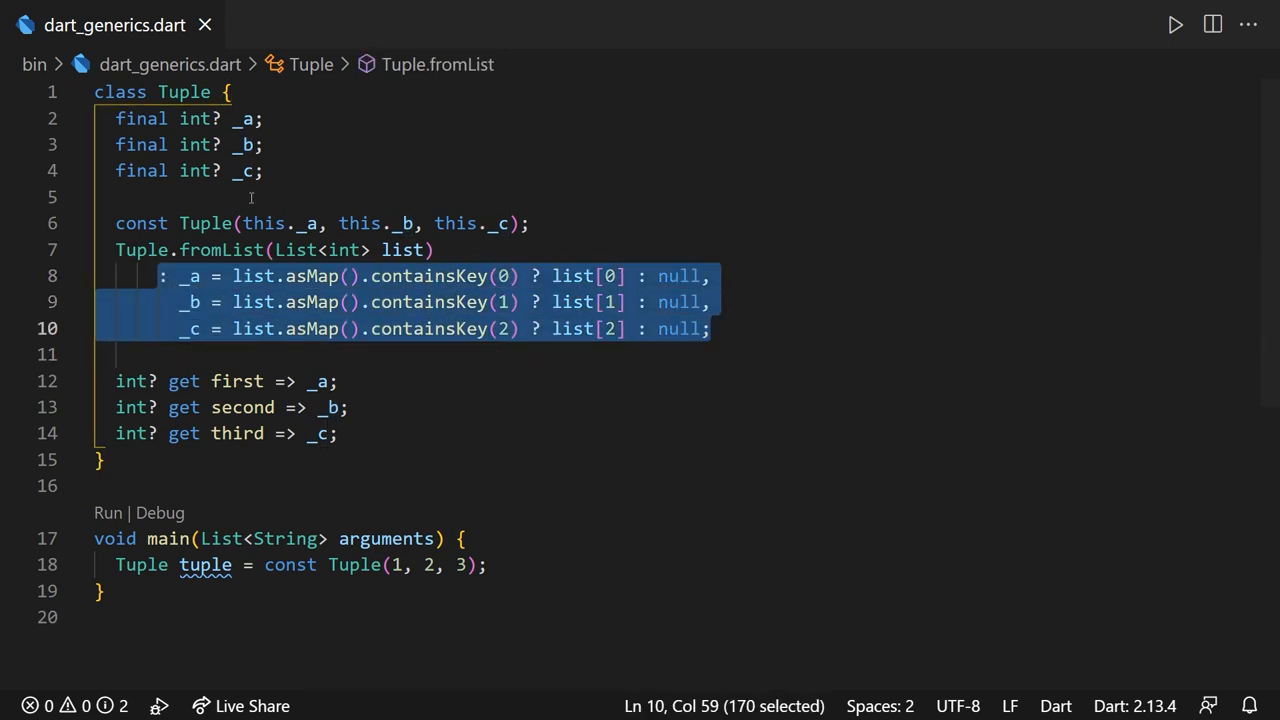
- Replace each null default in fromList with 0 and remove ? from field and getter types
{"action": "left_click", "coordinate": [339, 381]}
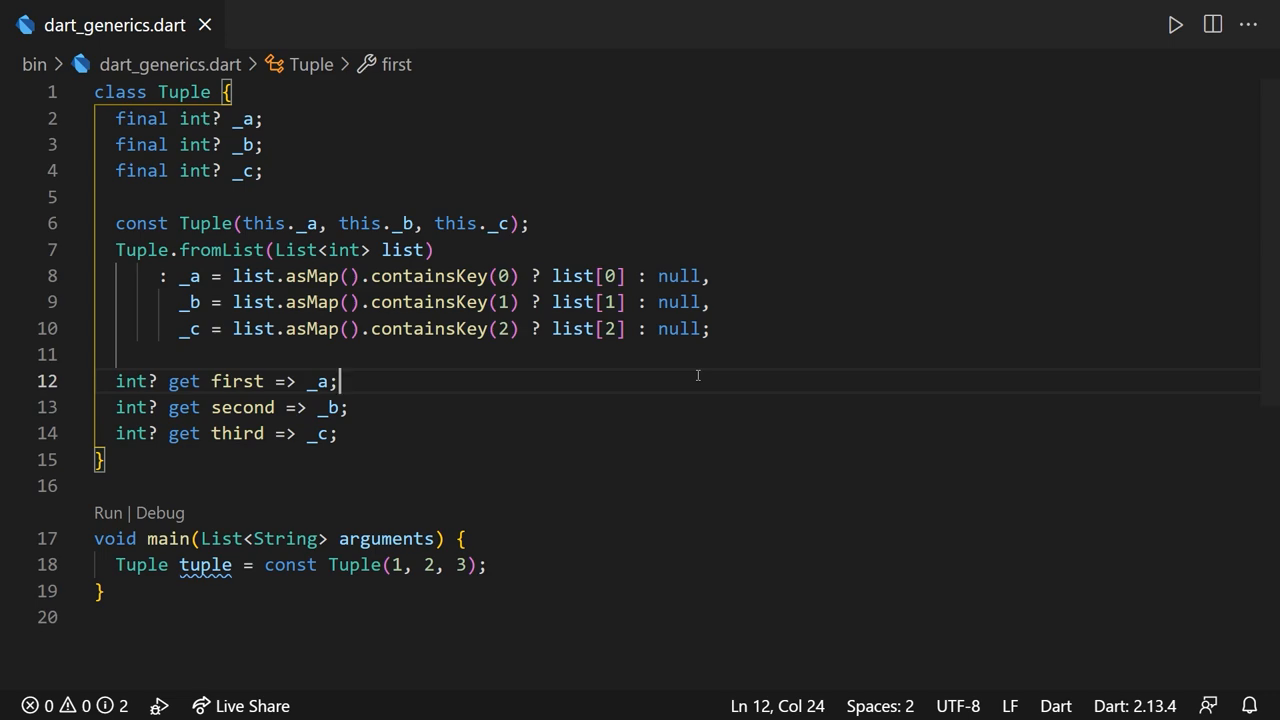
{"action": "mouse_move", "coordinate": [565, 380]}
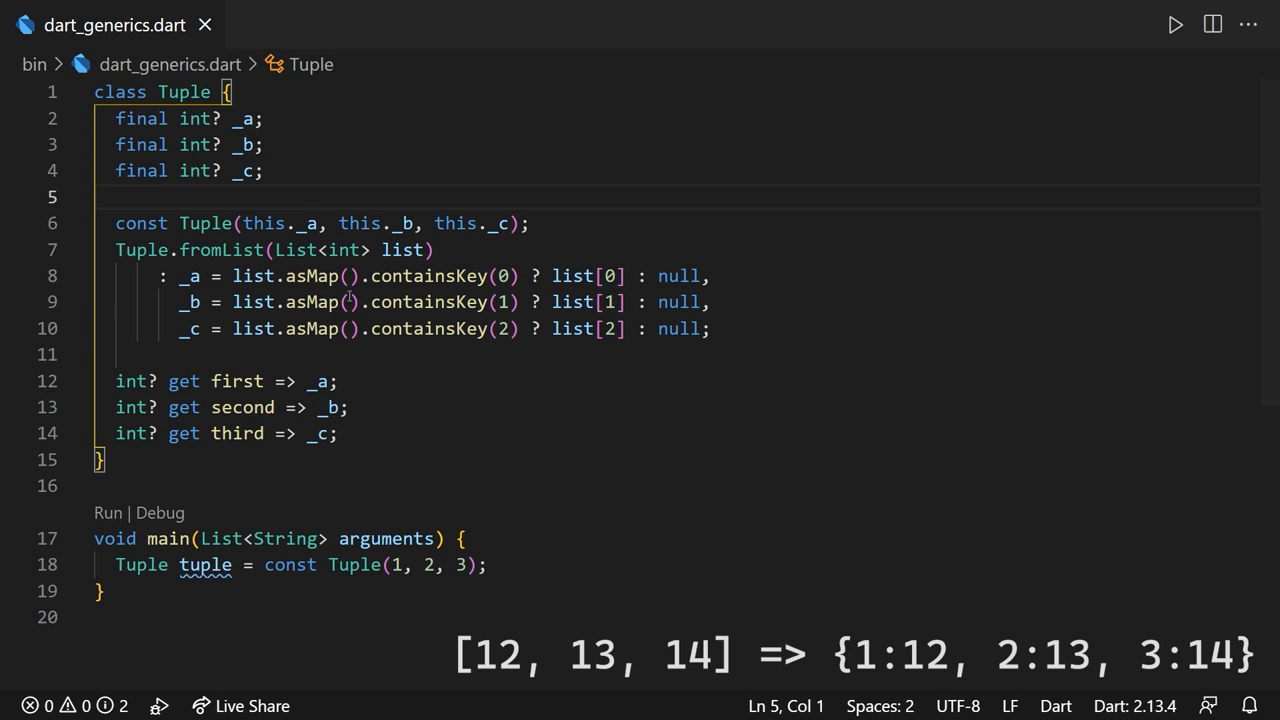
{"action": "mouse_move", "coordinate": [409, 345]}
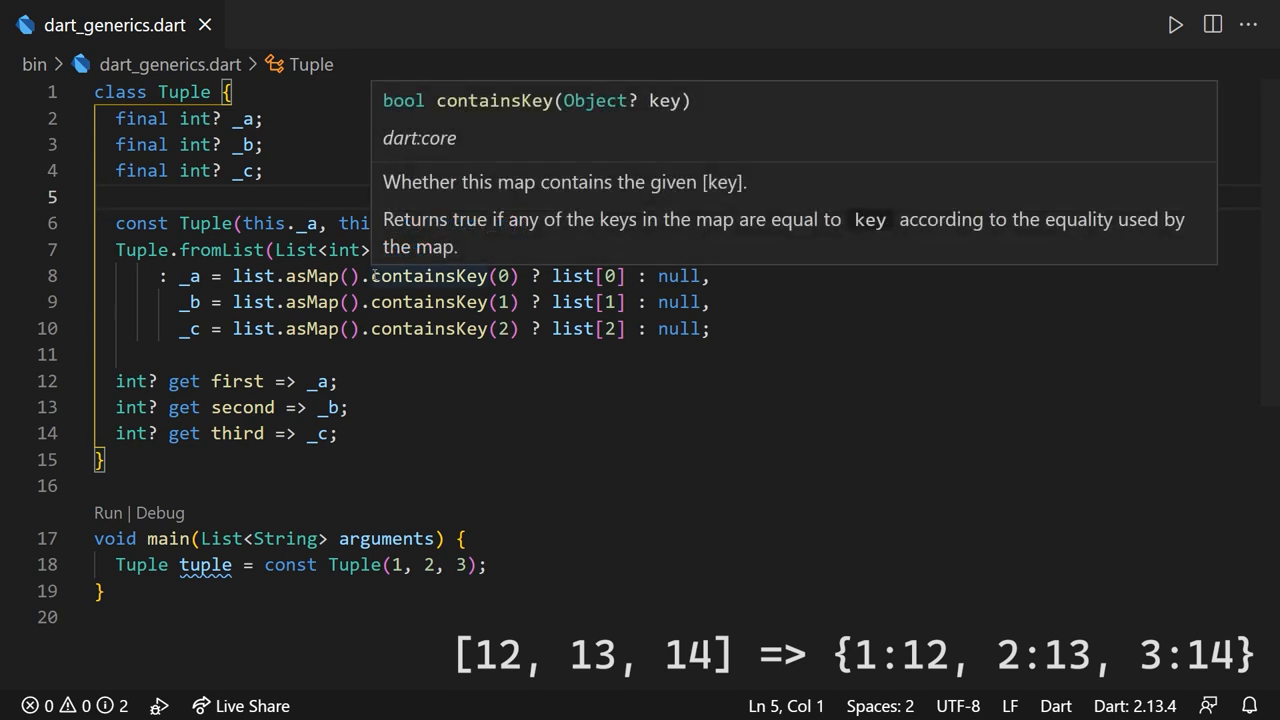
{"action": "double_click", "coordinate": [425, 276]}
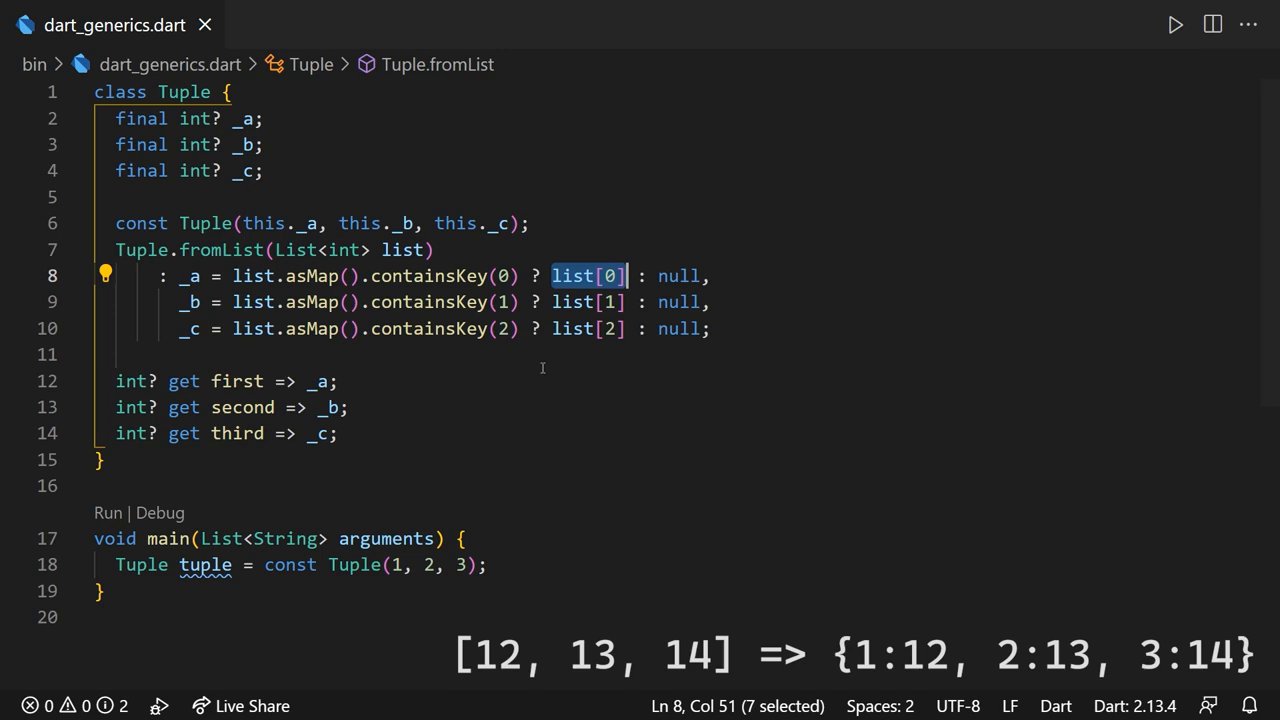
{"action": "mouse_move", "coordinate": [548, 382]}
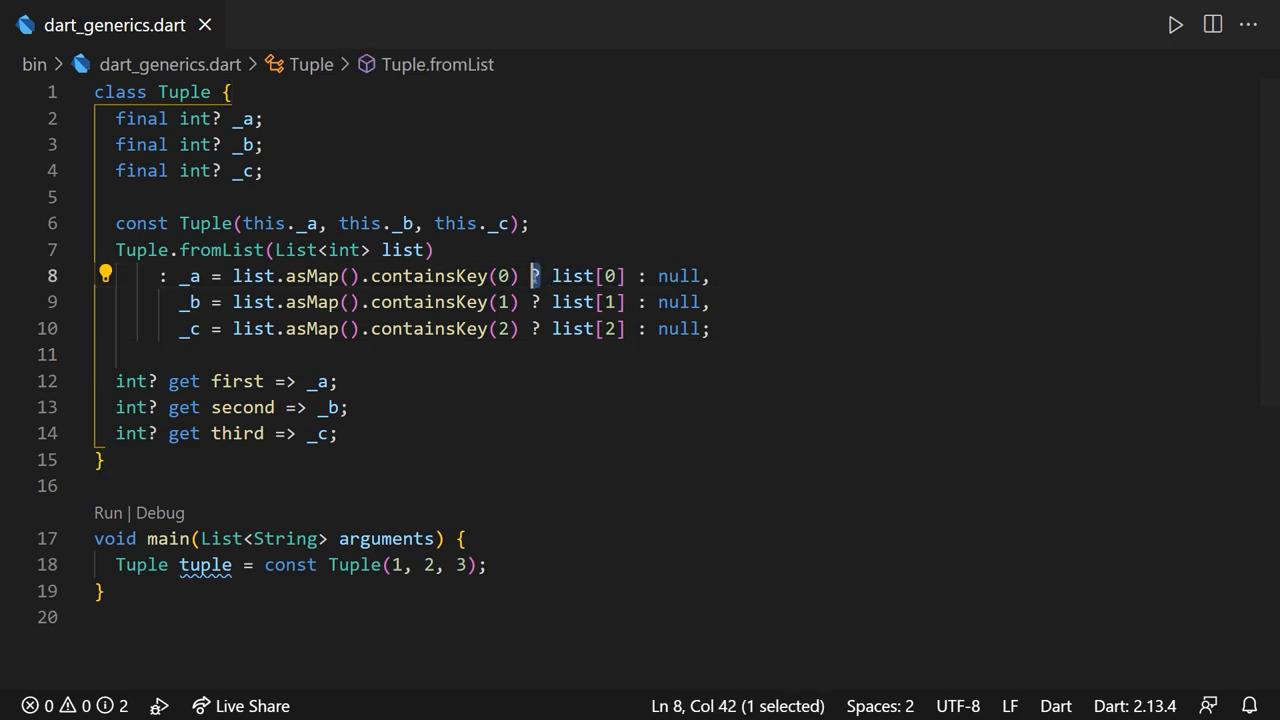
{"action": "mouse_move", "coordinate": [570, 383]}
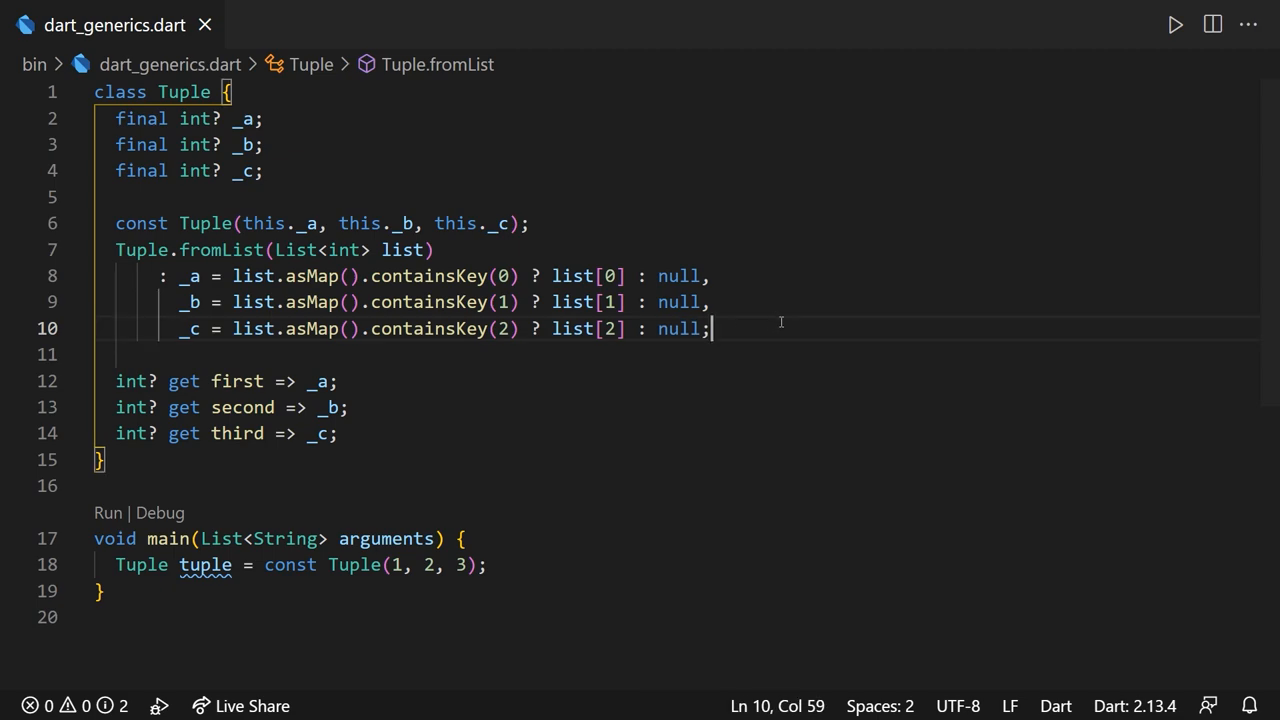
{"action": "mouse_move", "coordinate": [733, 352]}
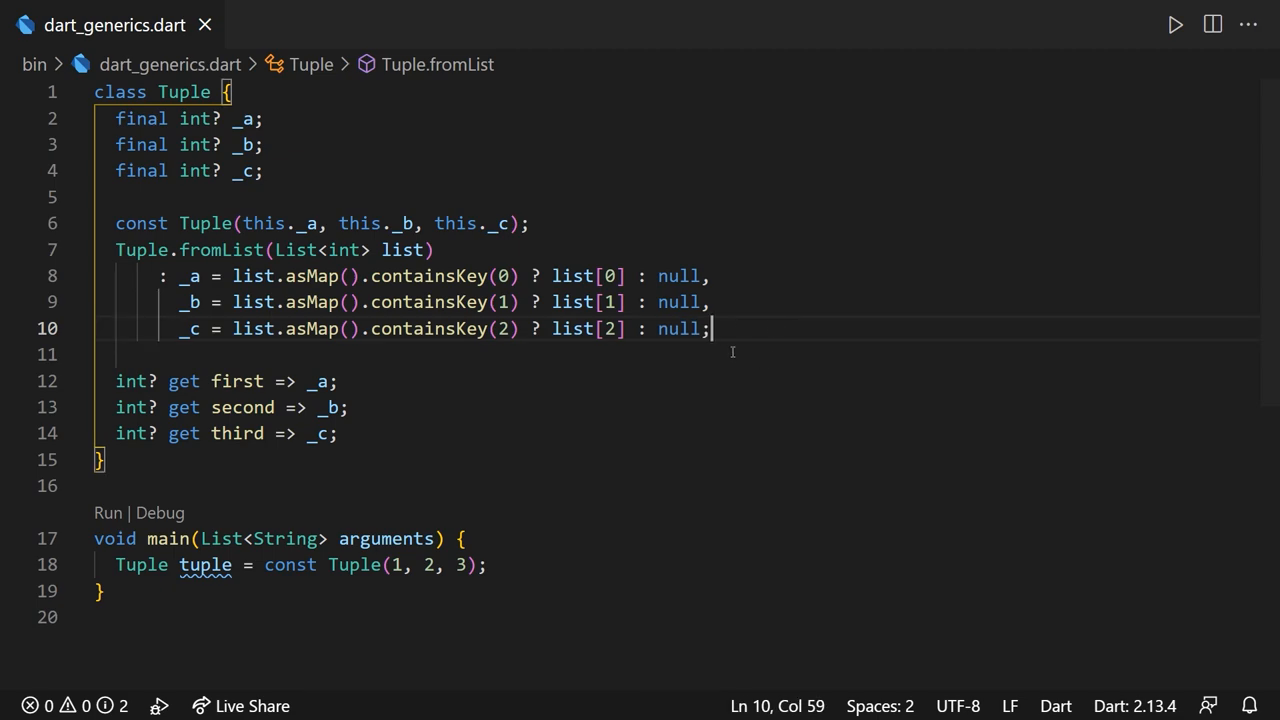
{"action": "double_click", "coordinate": [678, 276]}
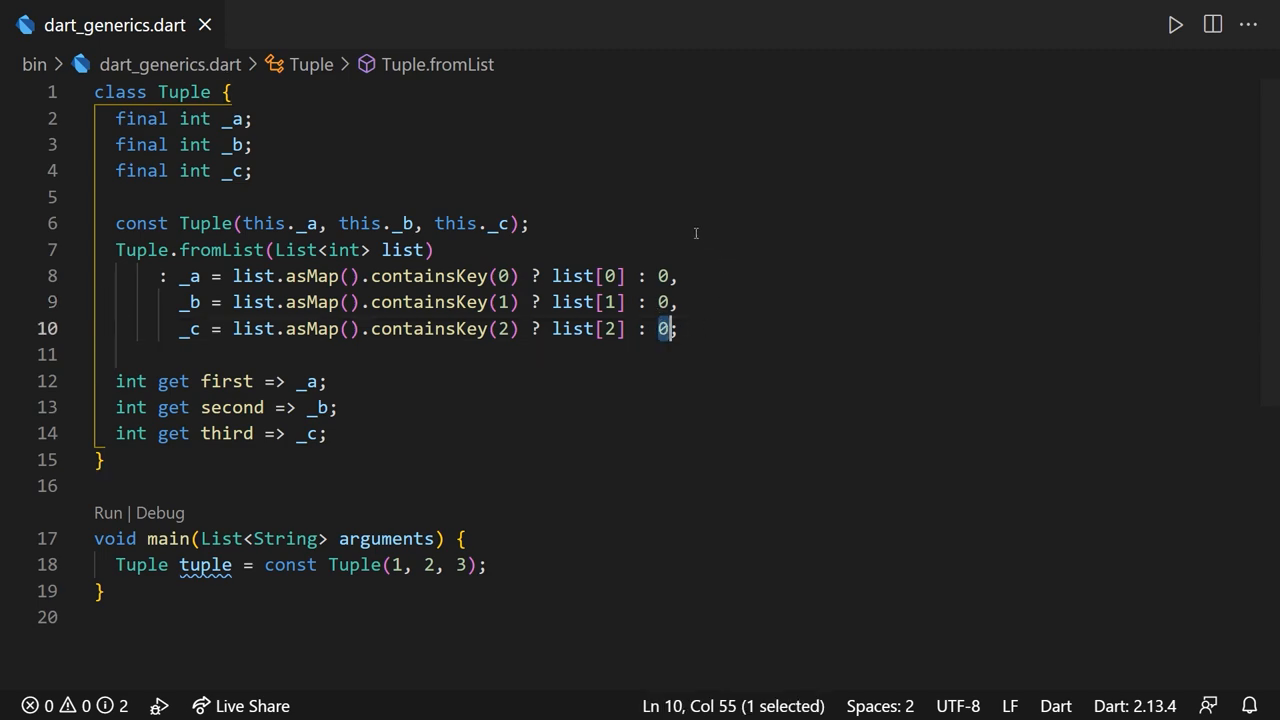
- Make the Tuple fields nullable again, save, and move the three getters above the constructors
{"action": "type", "text": "?"}
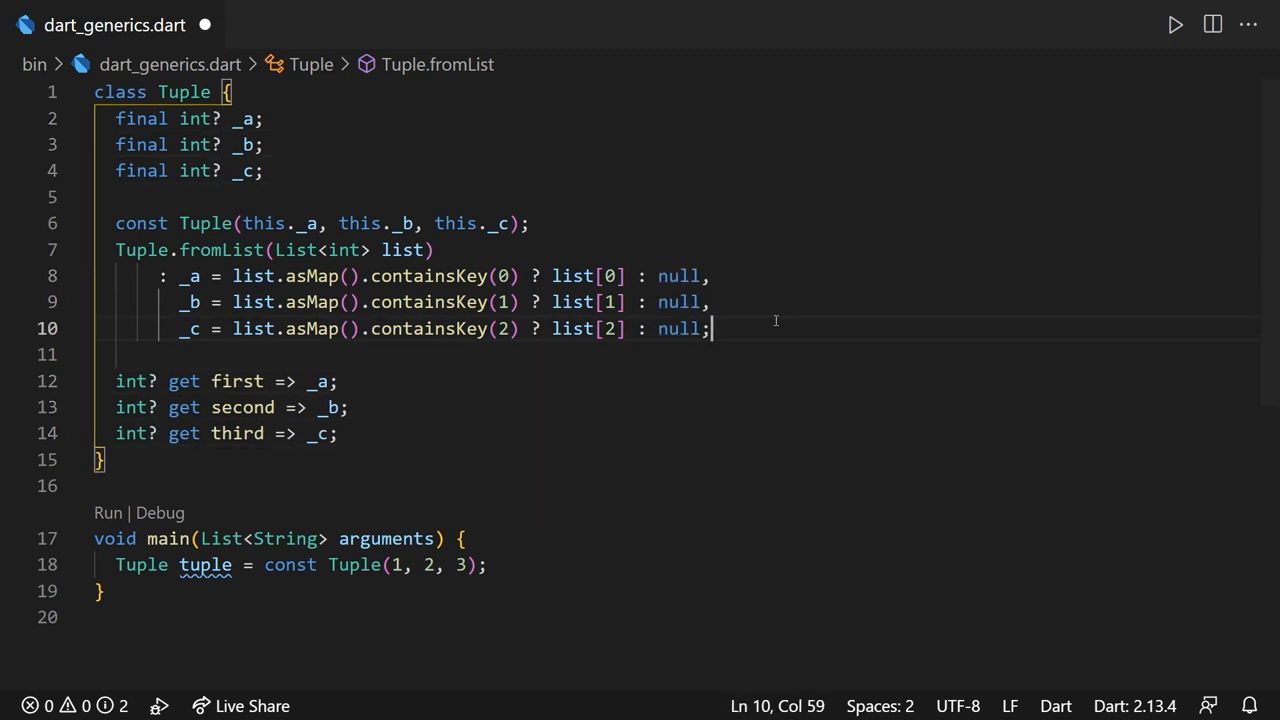
{"action": "key", "text": "ctrl+s"}
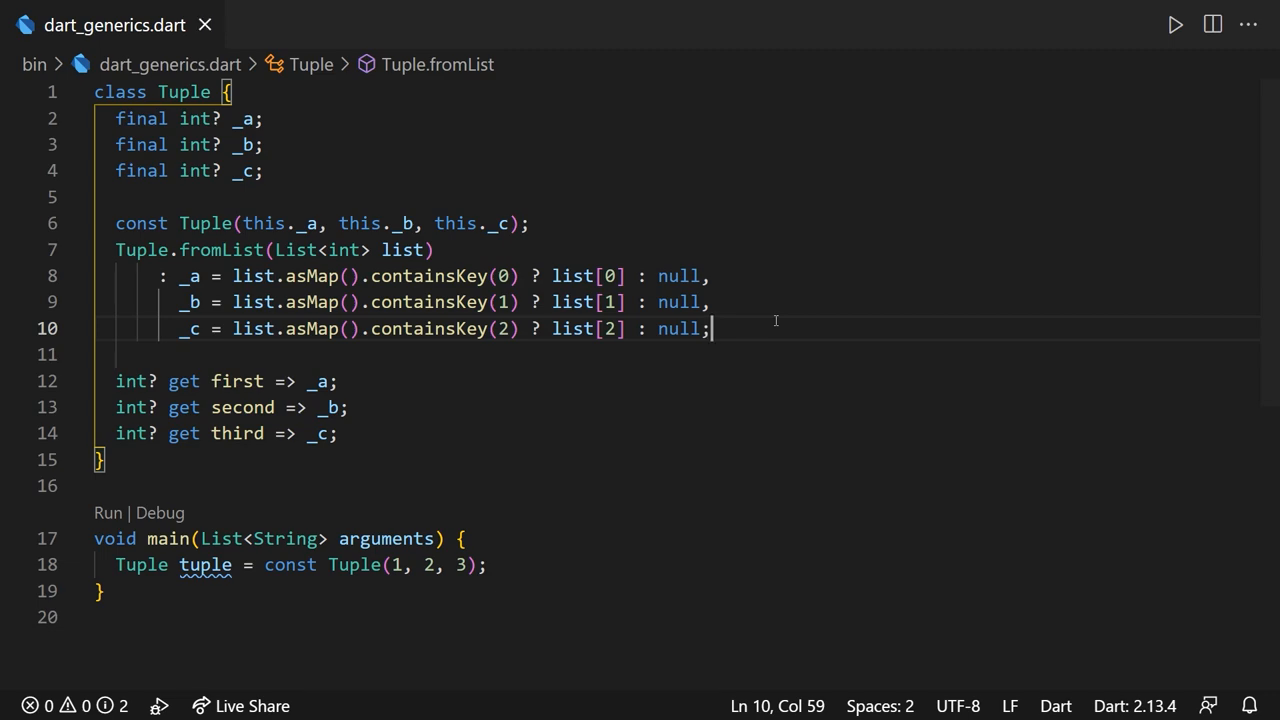
{"action": "key", "text": "ctrl+a"}
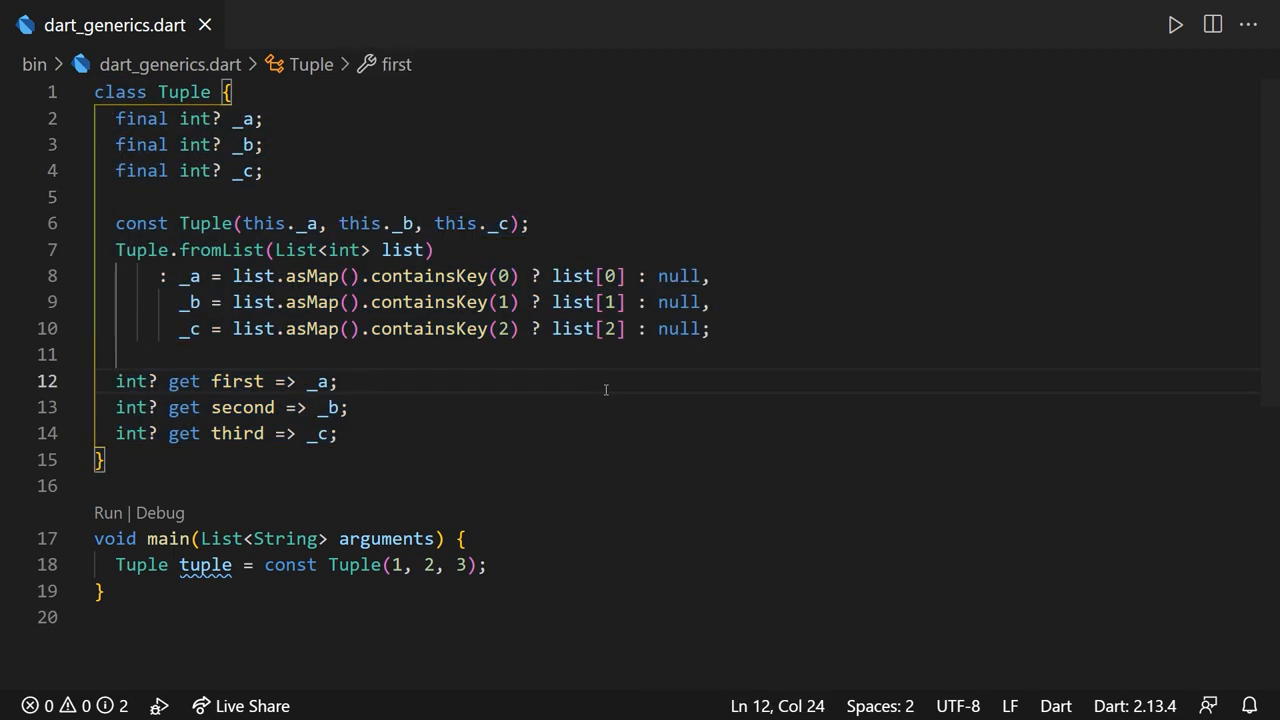
{"action": "key", "text": "Enter"}
{"action": "type", "text": "Tuple operator +(Tuple t) =>"}
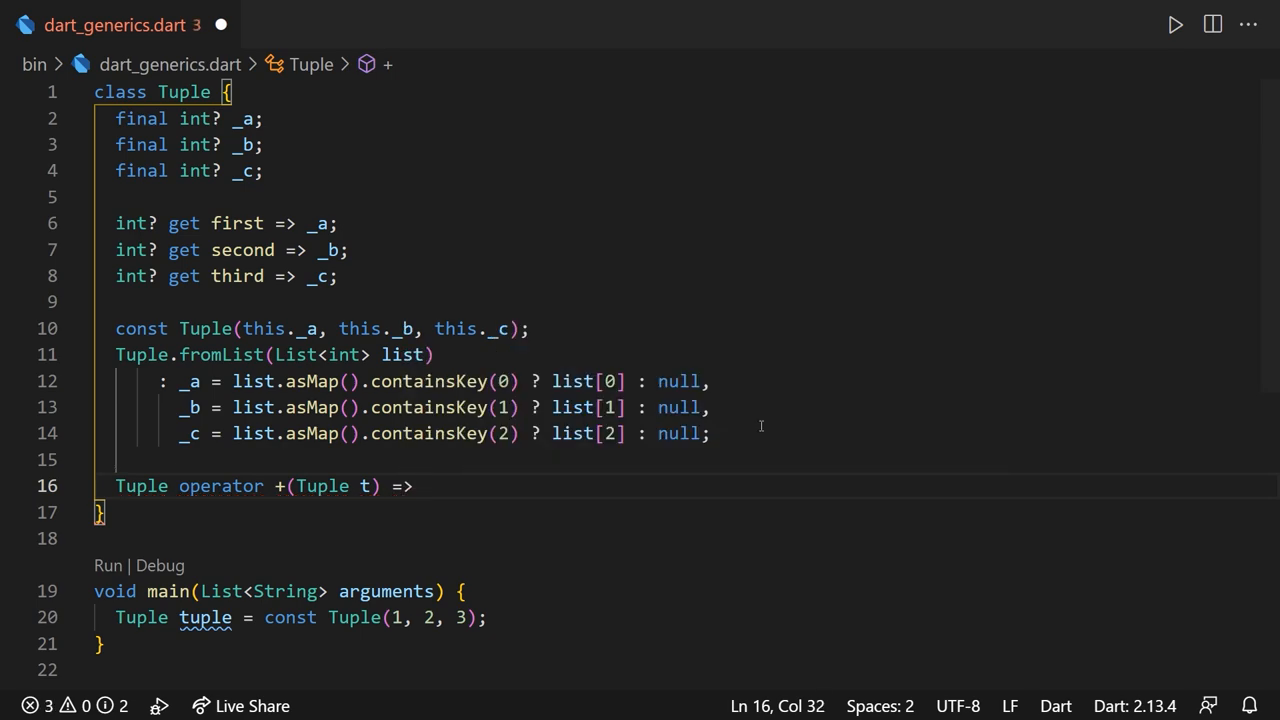
- Add operator + and operator - returning Tuple(_a! ± t._a!, _b! ± t._b!, _c! ± t._c!)
{"action": "type", "text": "Tuple(_a, _b, _c);"}
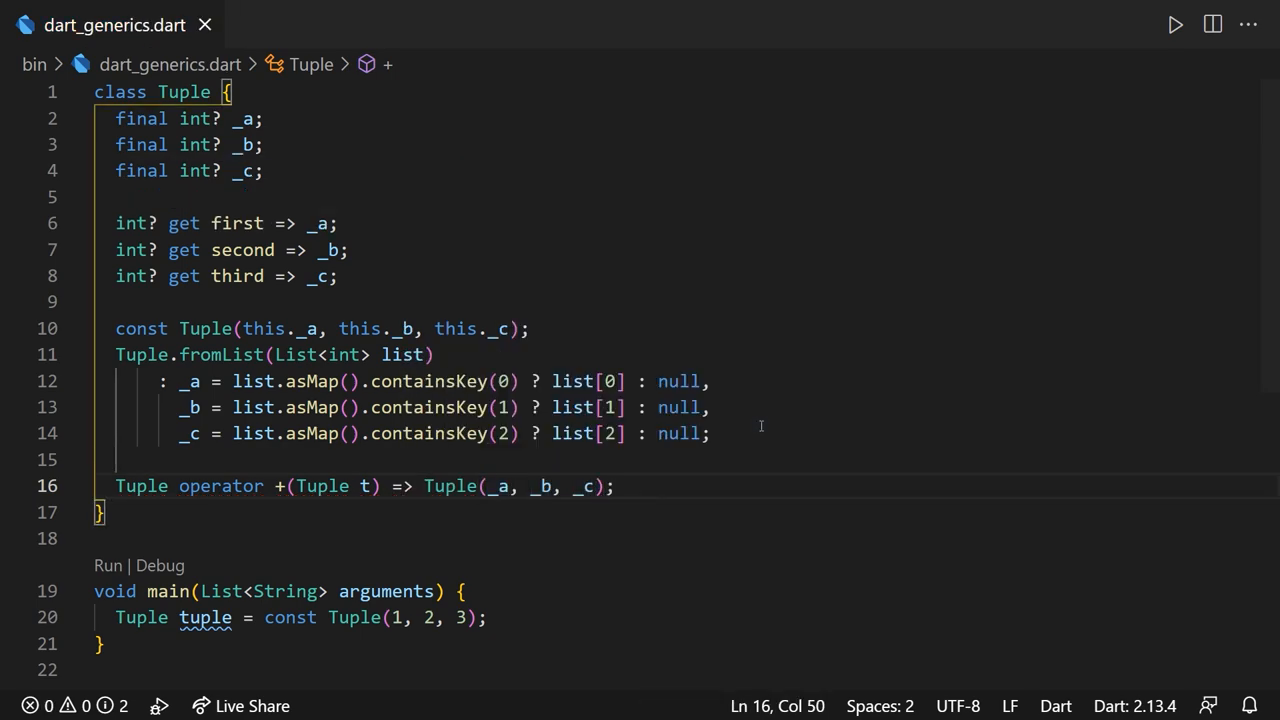
{"action": "type", "text": "Tuple operator -(Tuple t) => Tuple(_a, _b, _c);"}
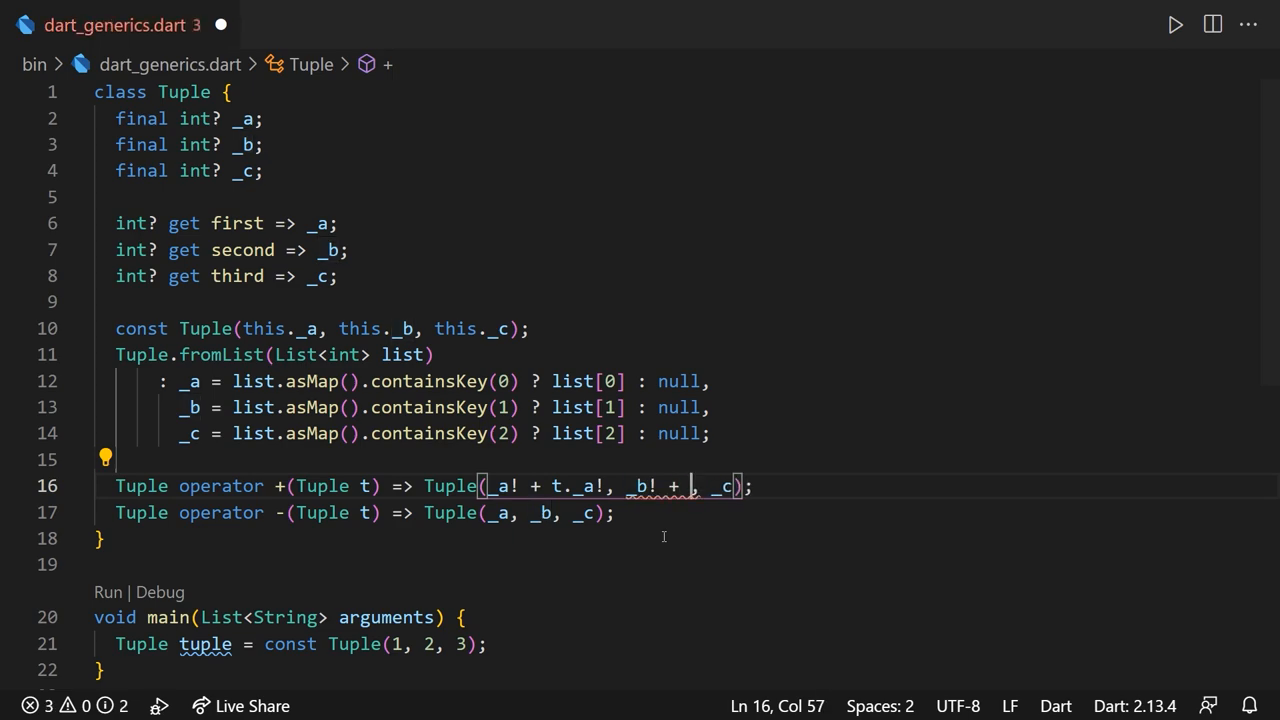
{"action": "type", "text": "t._b!,"}
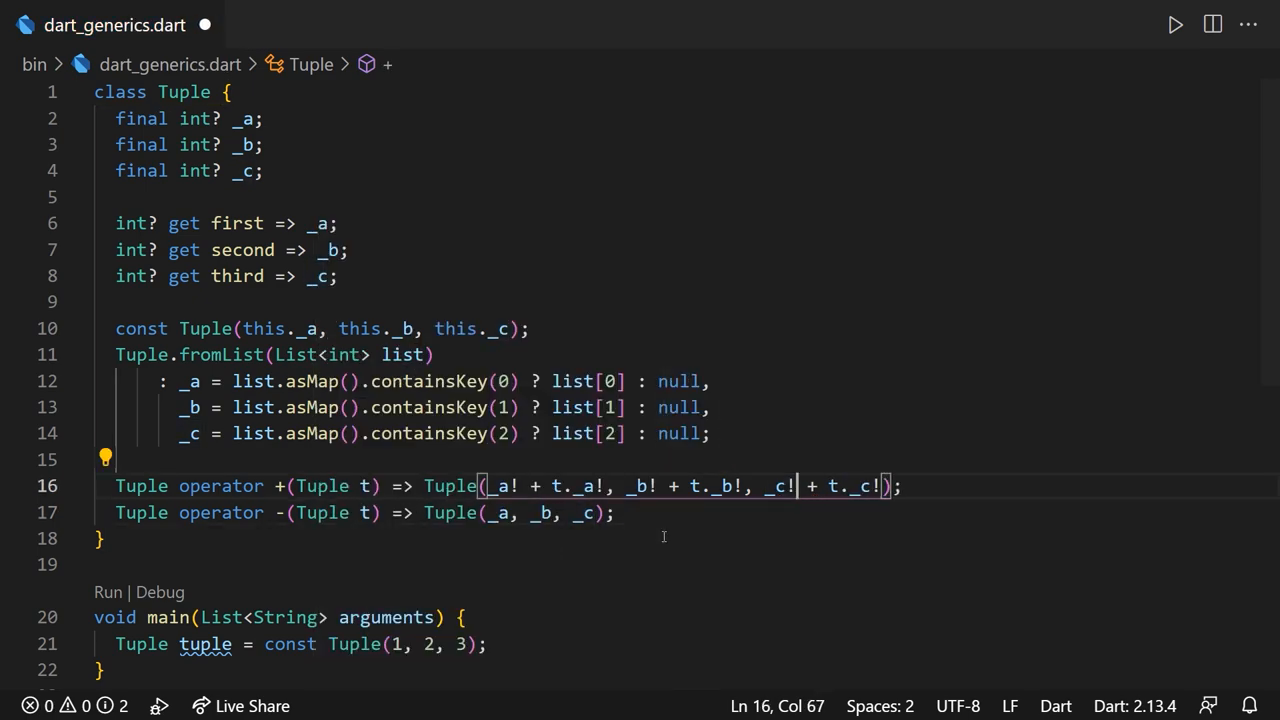
{"action": "left_click_drag", "start_coordinate": [485, 486], "coordinate": [870, 486]}
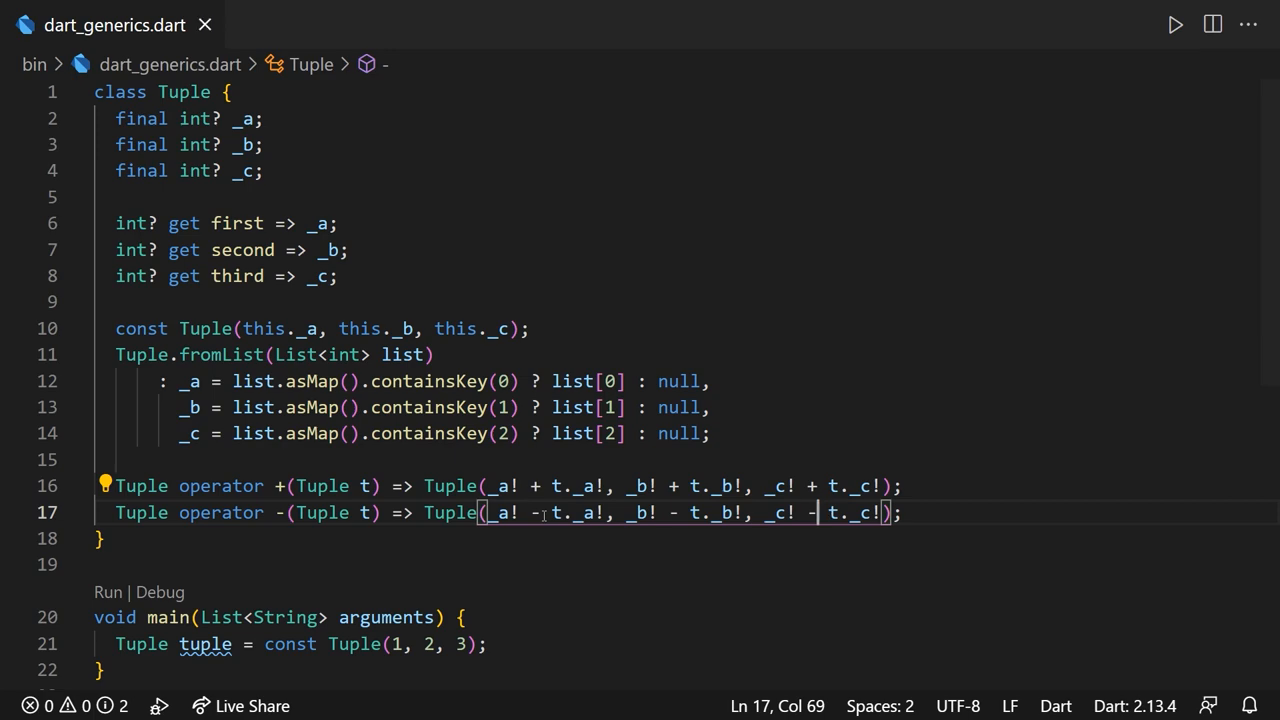
{"action": "left_click_drag", "start_coordinate": [885, 512], "coordinate": [700, 512]}
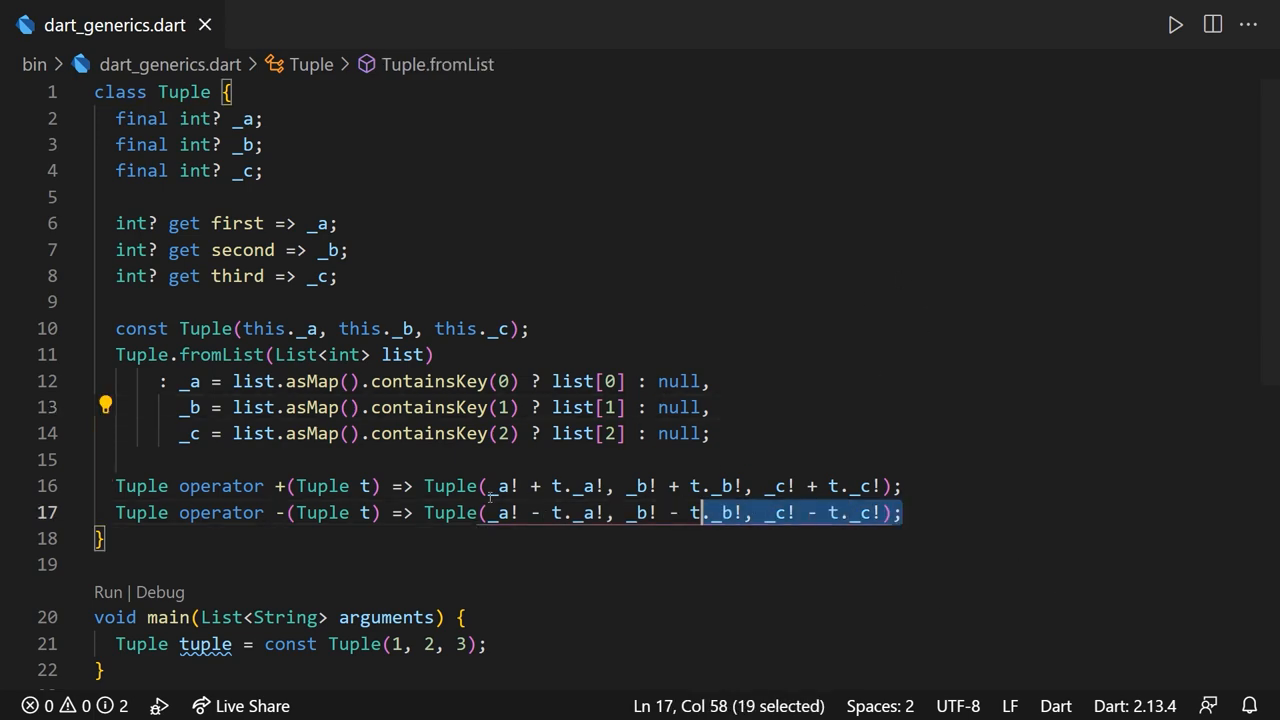
- Fold the Tuple class, rename tuple to tuple1 and add tuple2 = Tuple.fromList([4, 5, 6])
{"action": "left_click", "coordinate": [78, 92]}
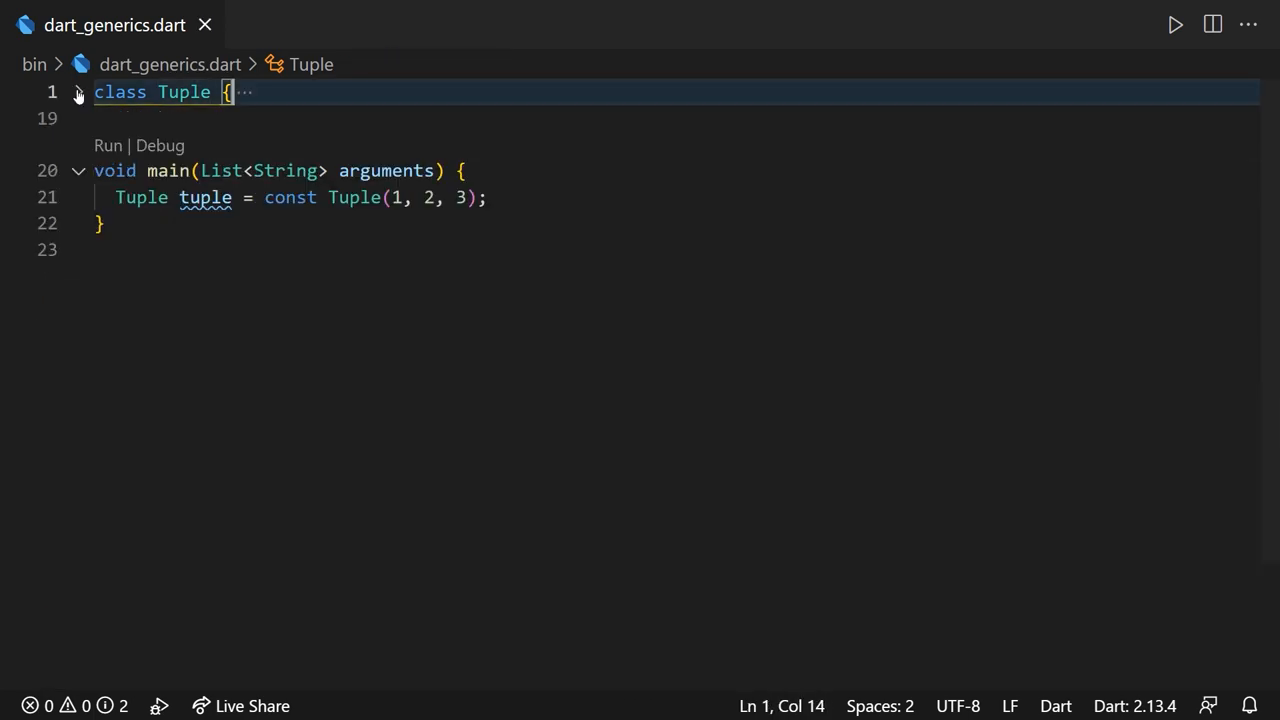
{"action": "left_click", "coordinate": [485, 197]}
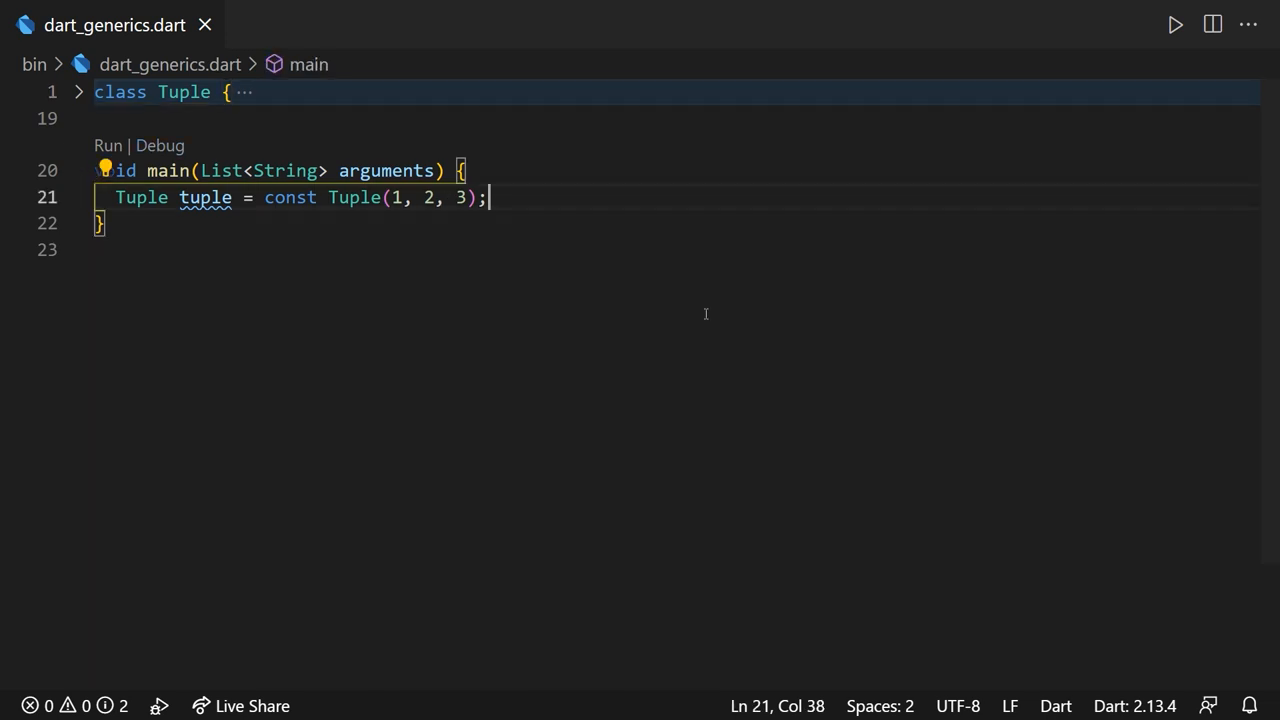
{"action": "type", "text": "1"}
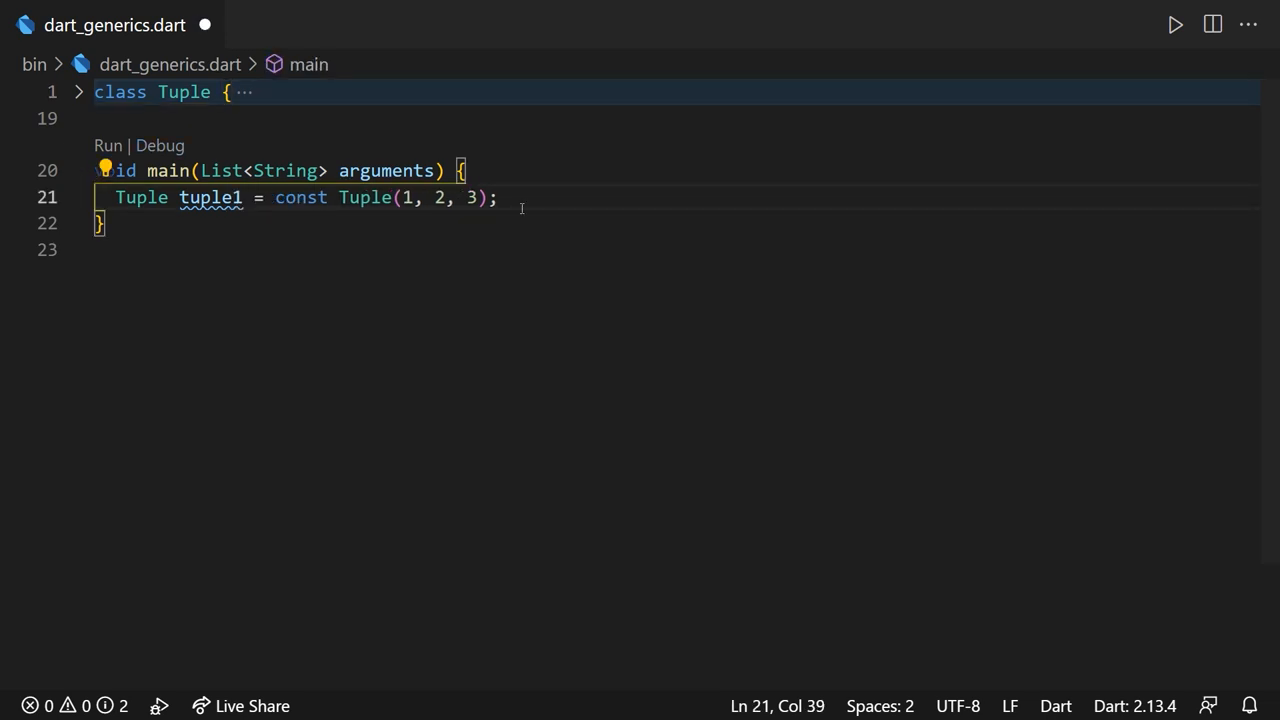
{"action": "type", "text": "Tuple tuple2 ="}
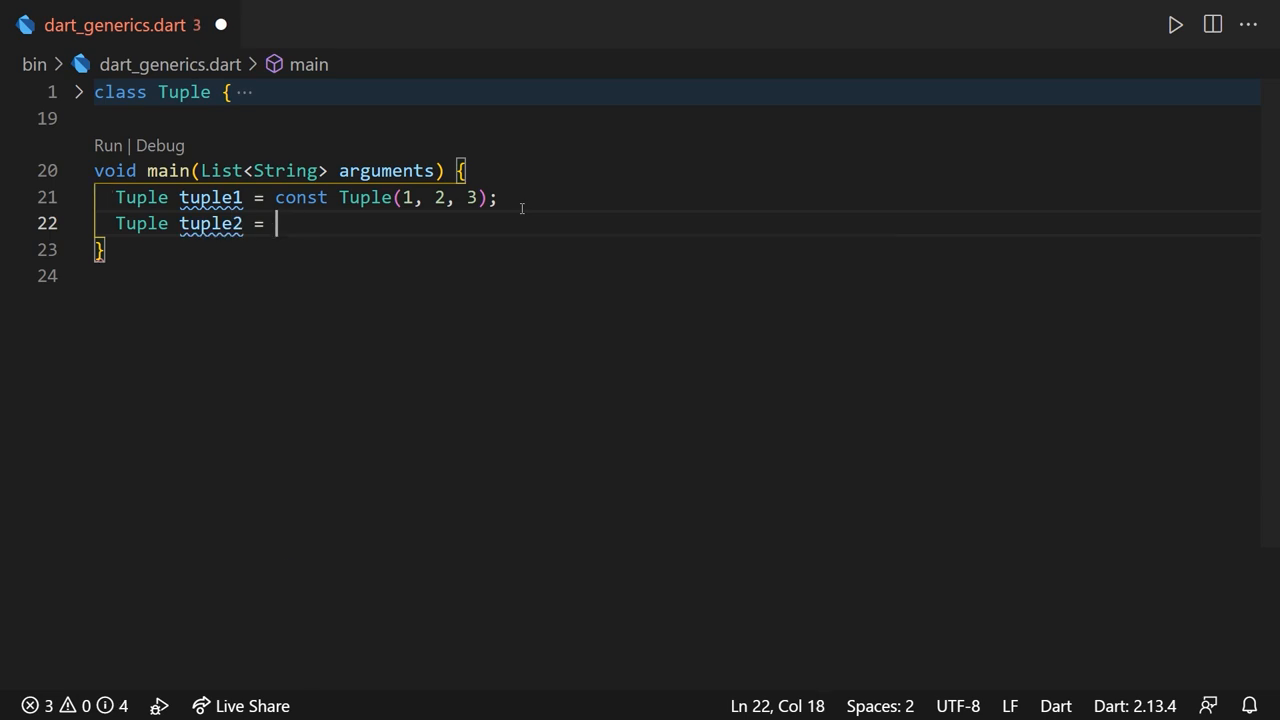
{"action": "type", "text": "Tuple.fromList([4, 5, 6]);"}
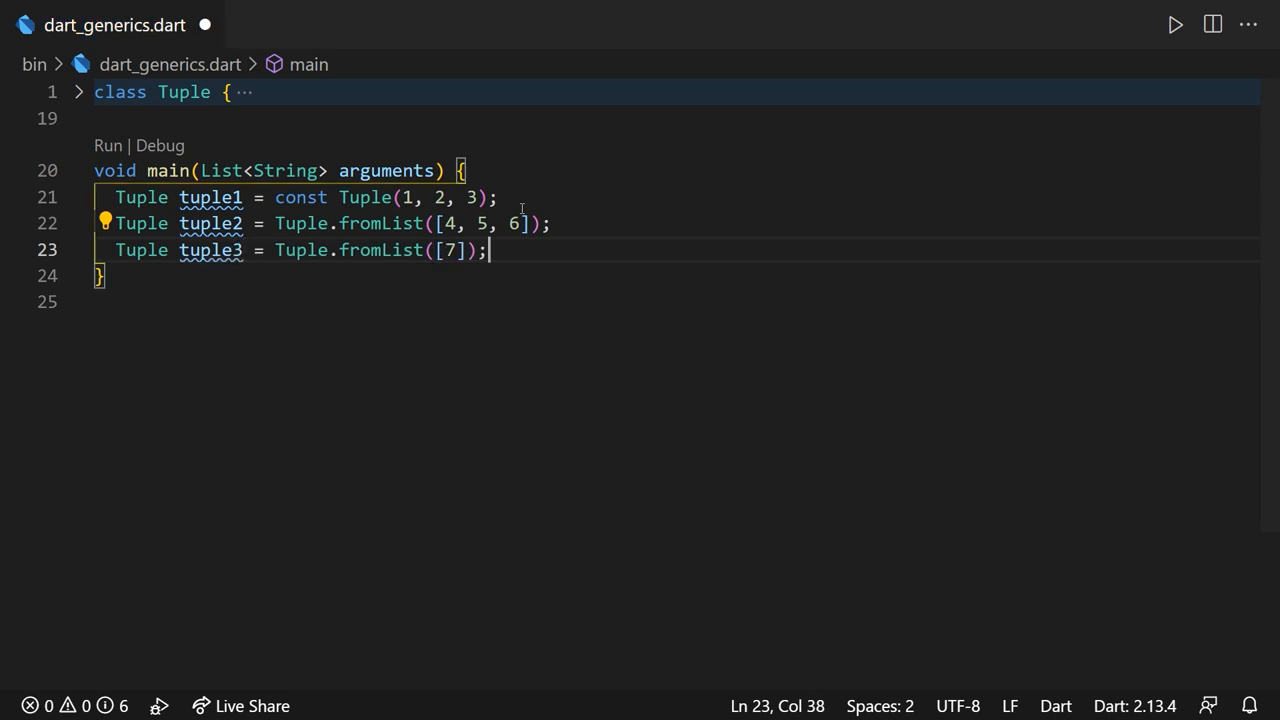
- Declare tuple4 = tuple1 + tuple2 and add a toString override to Tuple
{"action": "type", "text": "Tuple tuple4 = tuple1 + tuple2;"}
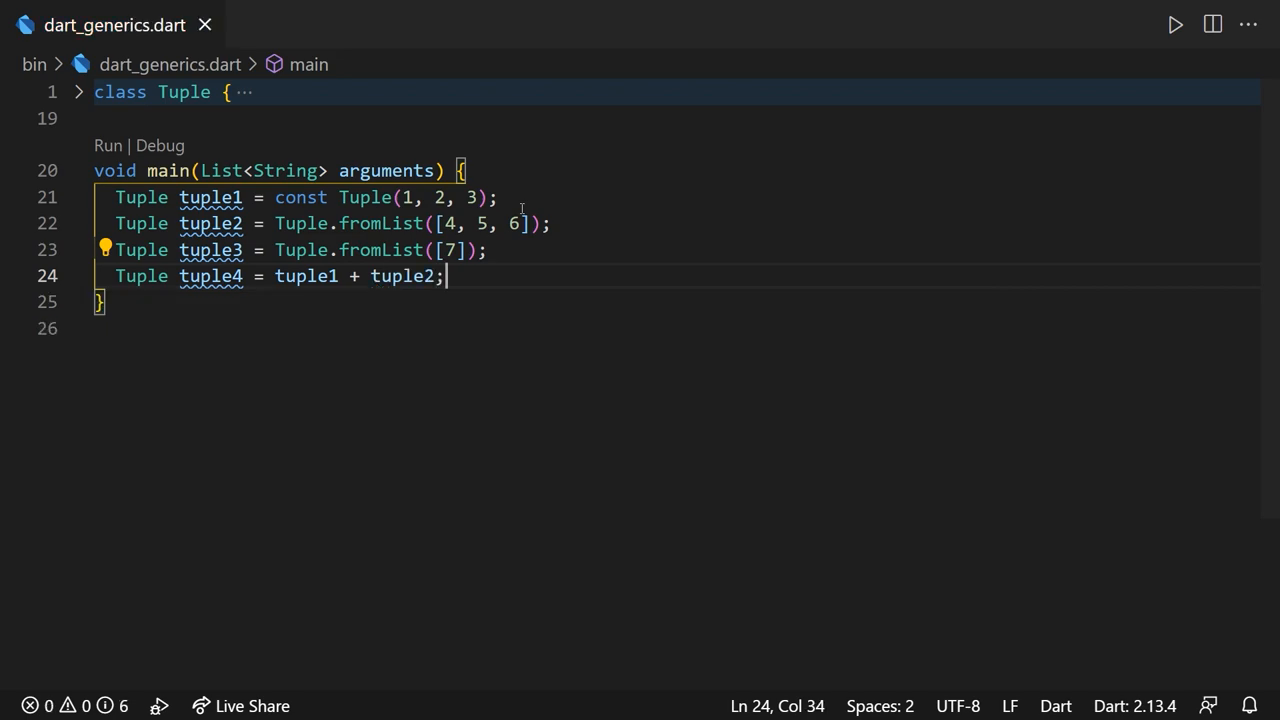
{"action": "scroll", "scroll_direction": "up", "scroll_amount": 3}
{"action": "type", "text": "String toString() => 'Tuple(first: $first, second: $second, third: $third)';"}
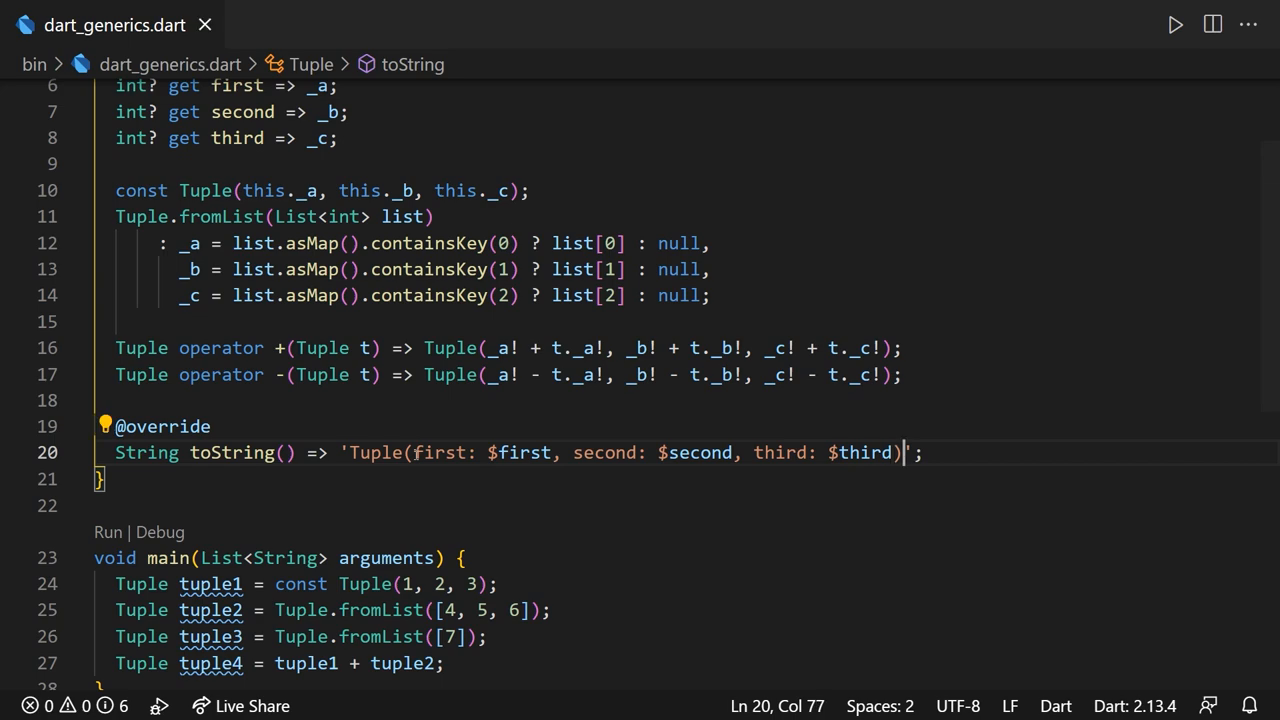
{"action": "scroll", "scroll_direction": "down", "scroll_amount": 3}
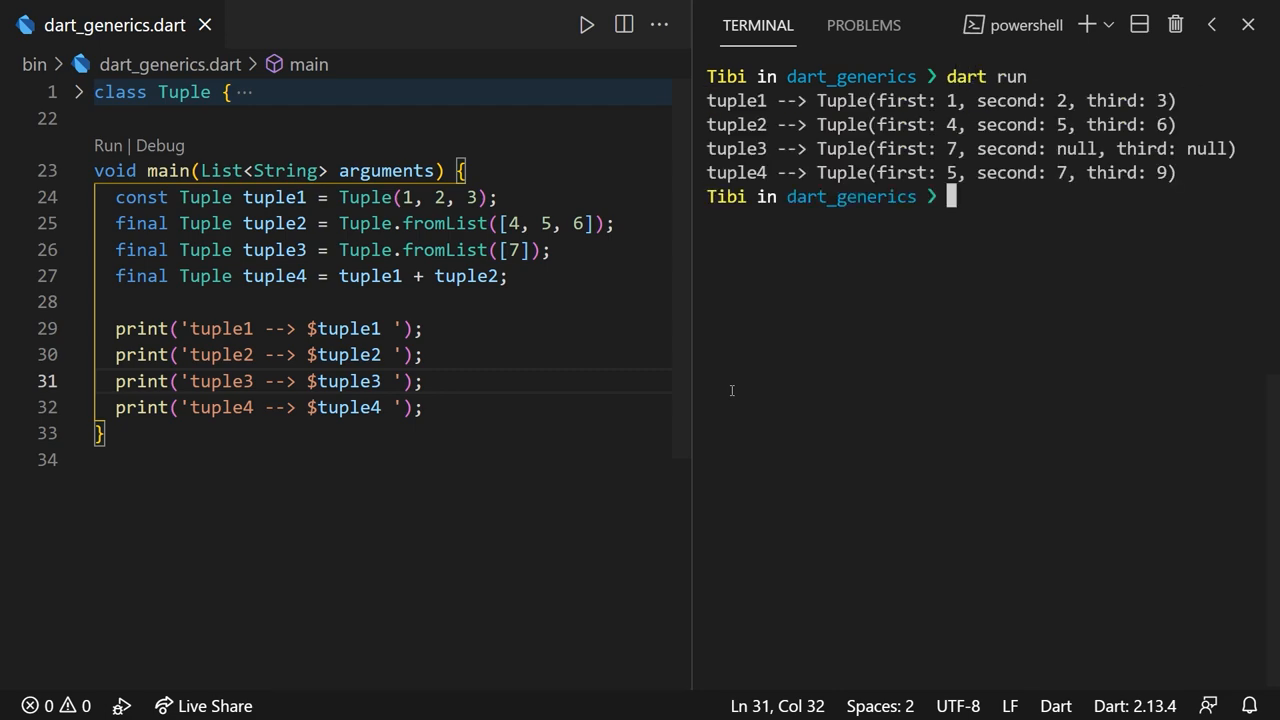
{"action": "mouse_move", "coordinate": [337, 328]}
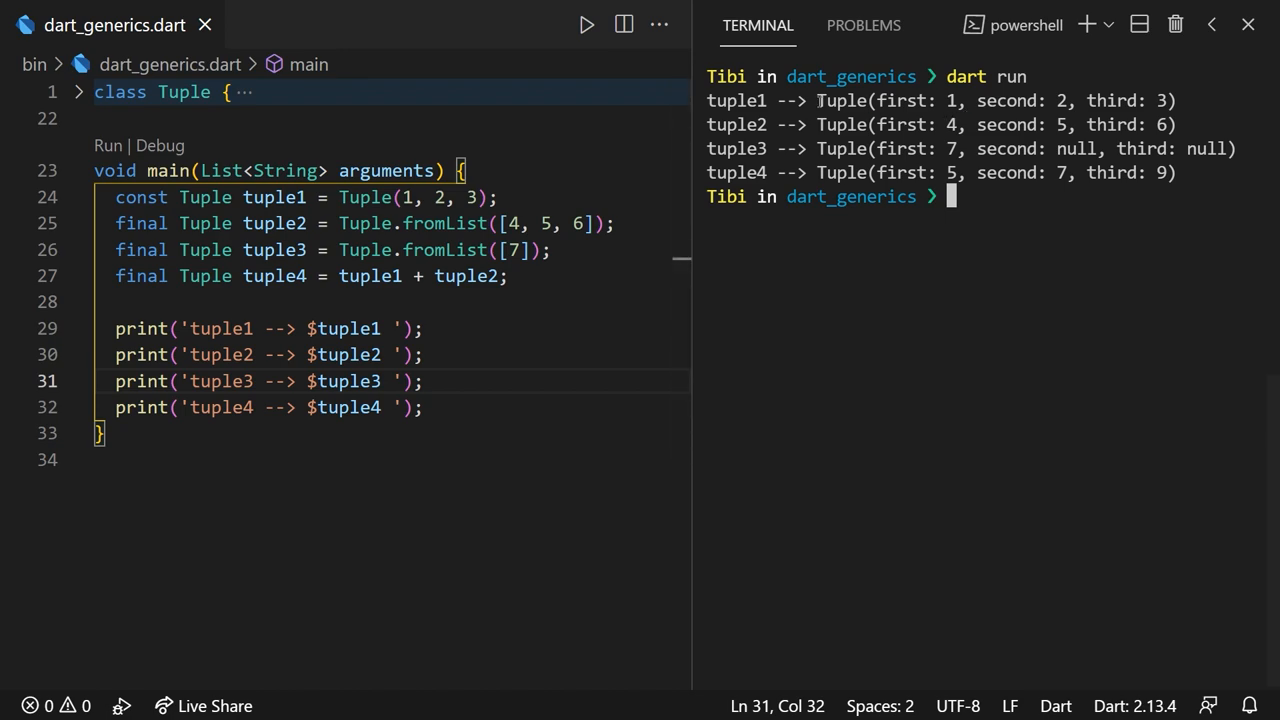
- Close the terminal panel after checking the printed tuple values
{"action": "left_click", "coordinate": [1248, 25]}
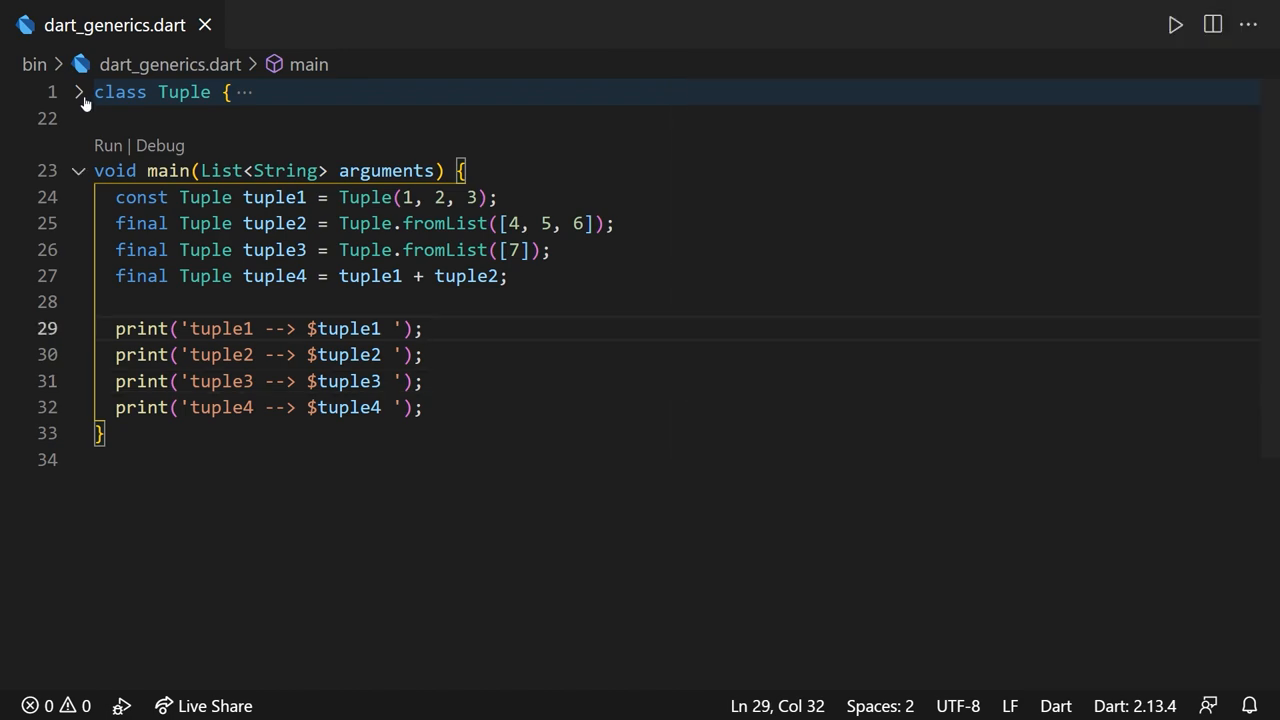
- Unfold Tuple, select its three nullable int fields, then place the caret after the class name
{"action": "left_click", "coordinate": [78, 92]}
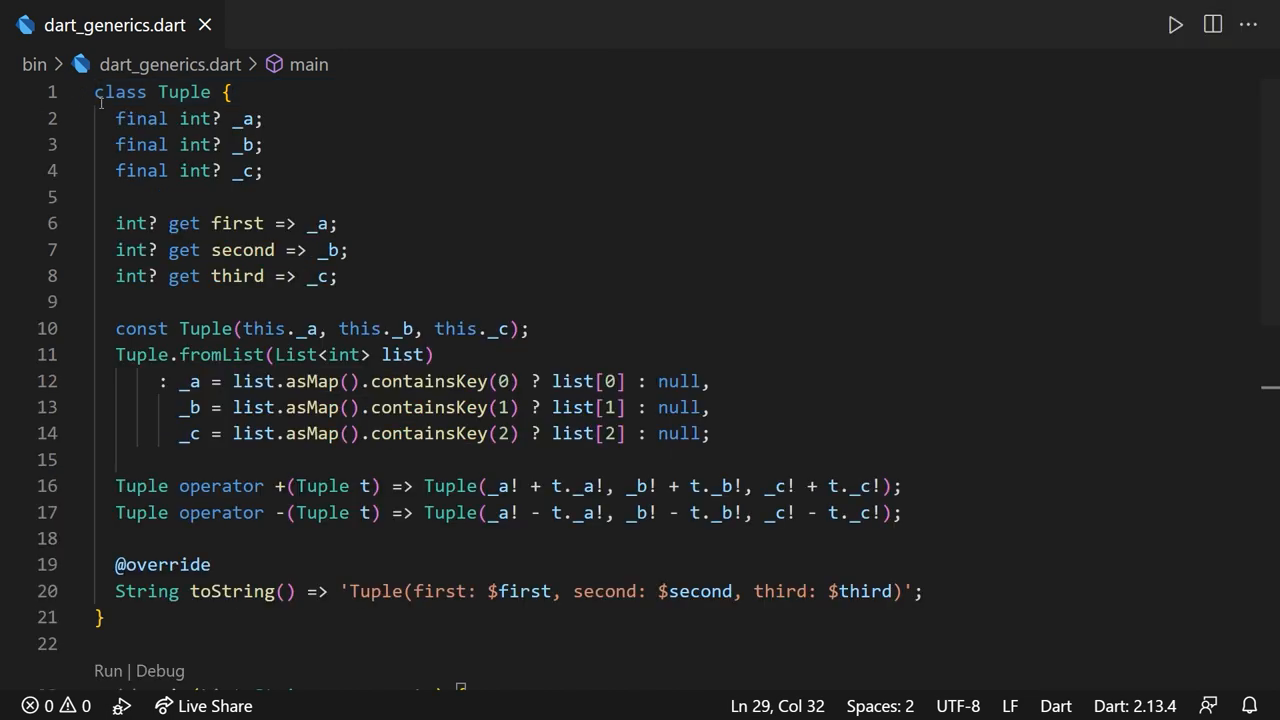
{"action": "left_click", "coordinate": [103, 617]}
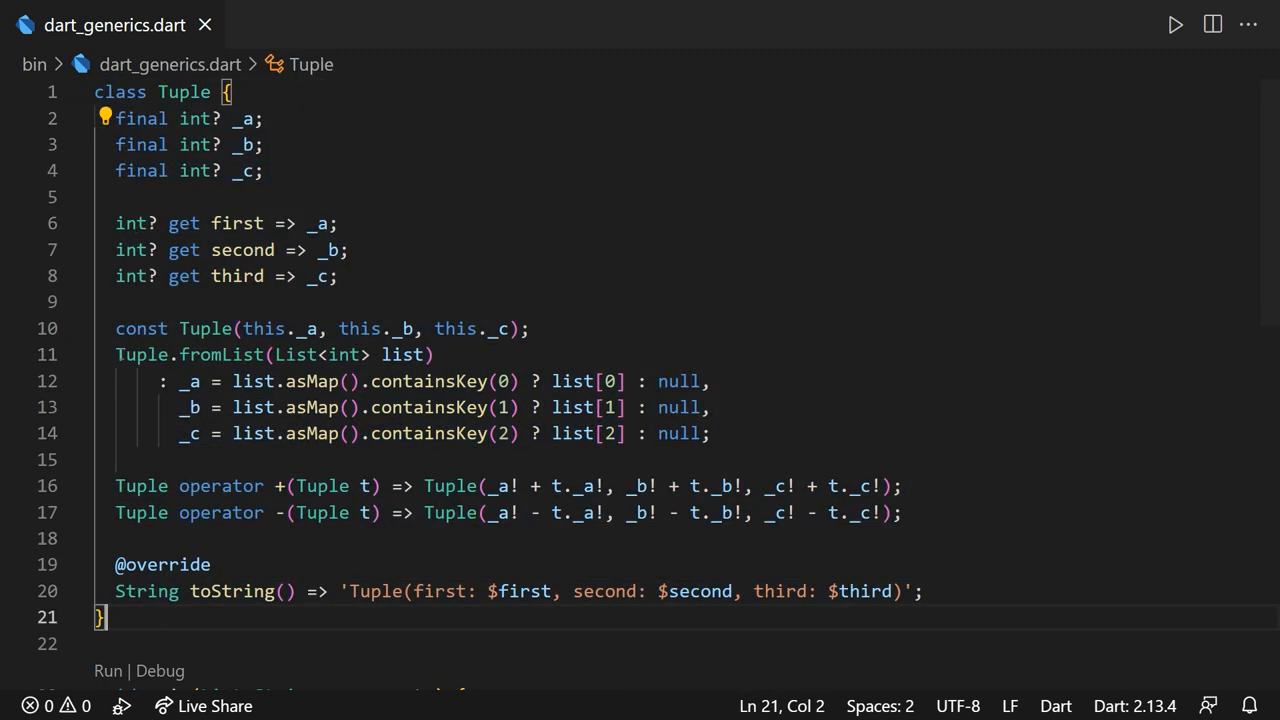
{"action": "left_click_drag", "start_coordinate": [115, 118], "coordinate": [263, 170]}
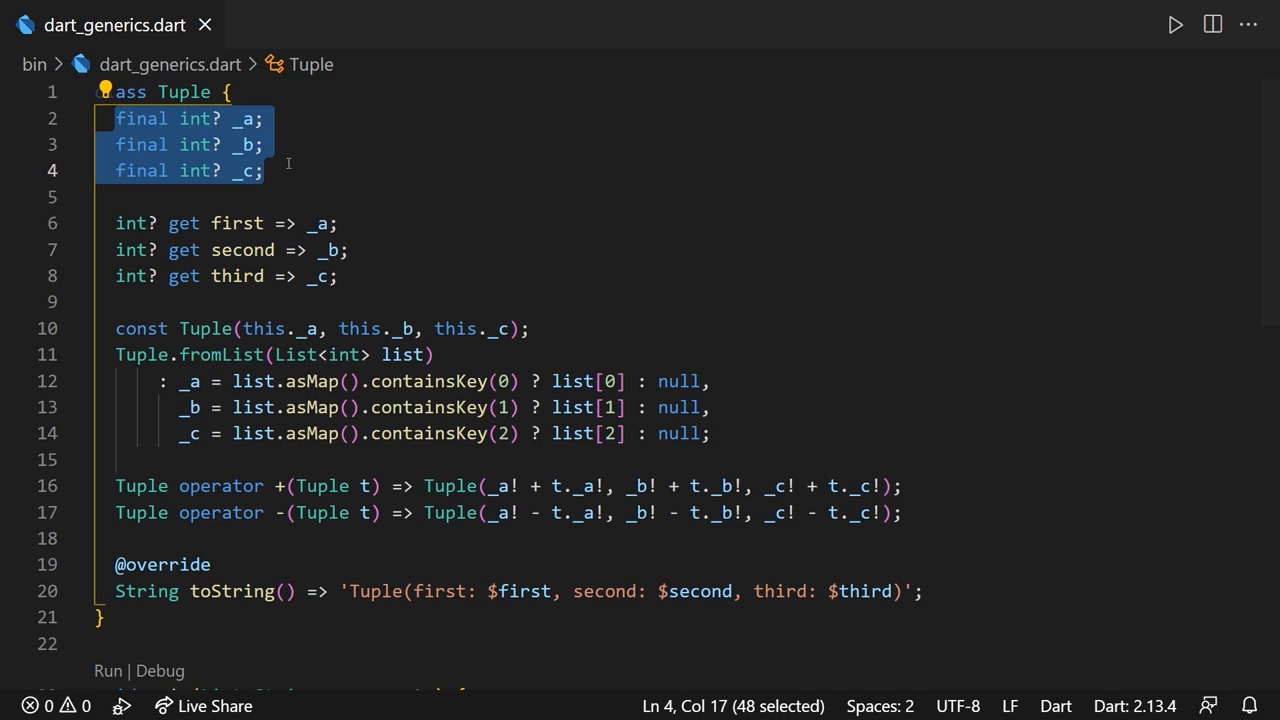
{"action": "left_click", "coordinate": [265, 170]}
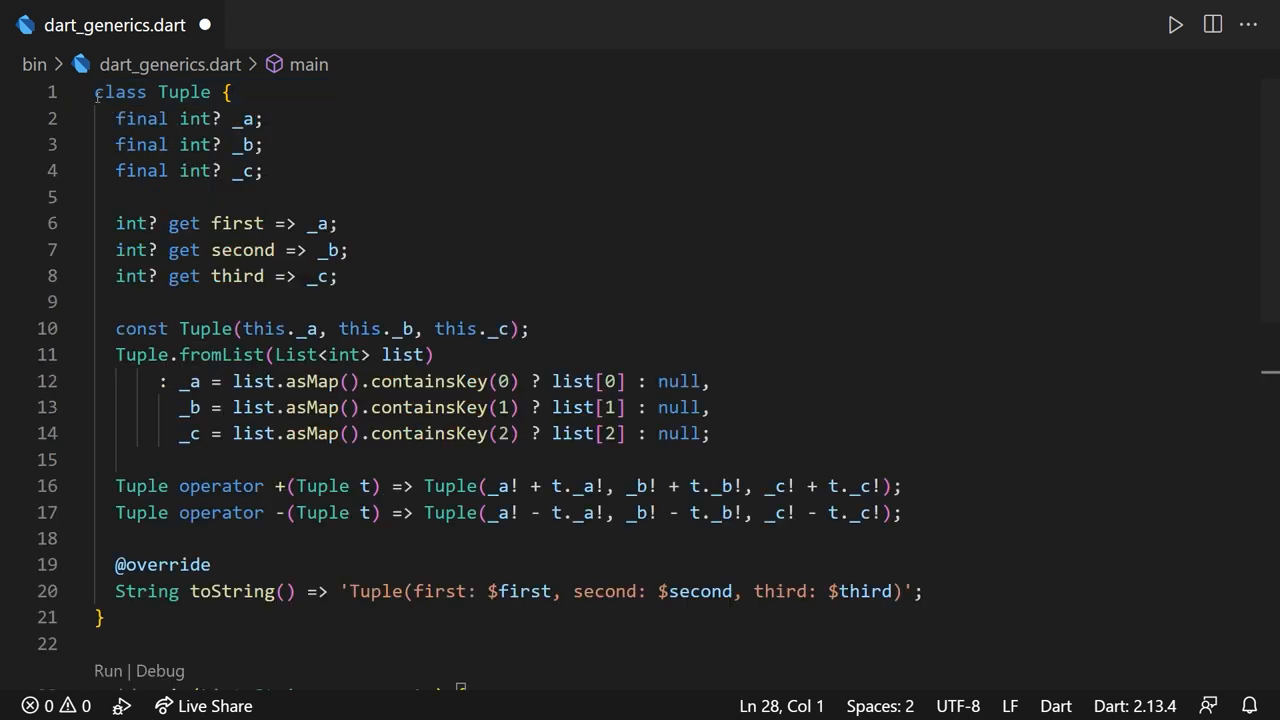
{"action": "left_click", "coordinate": [108, 616]}
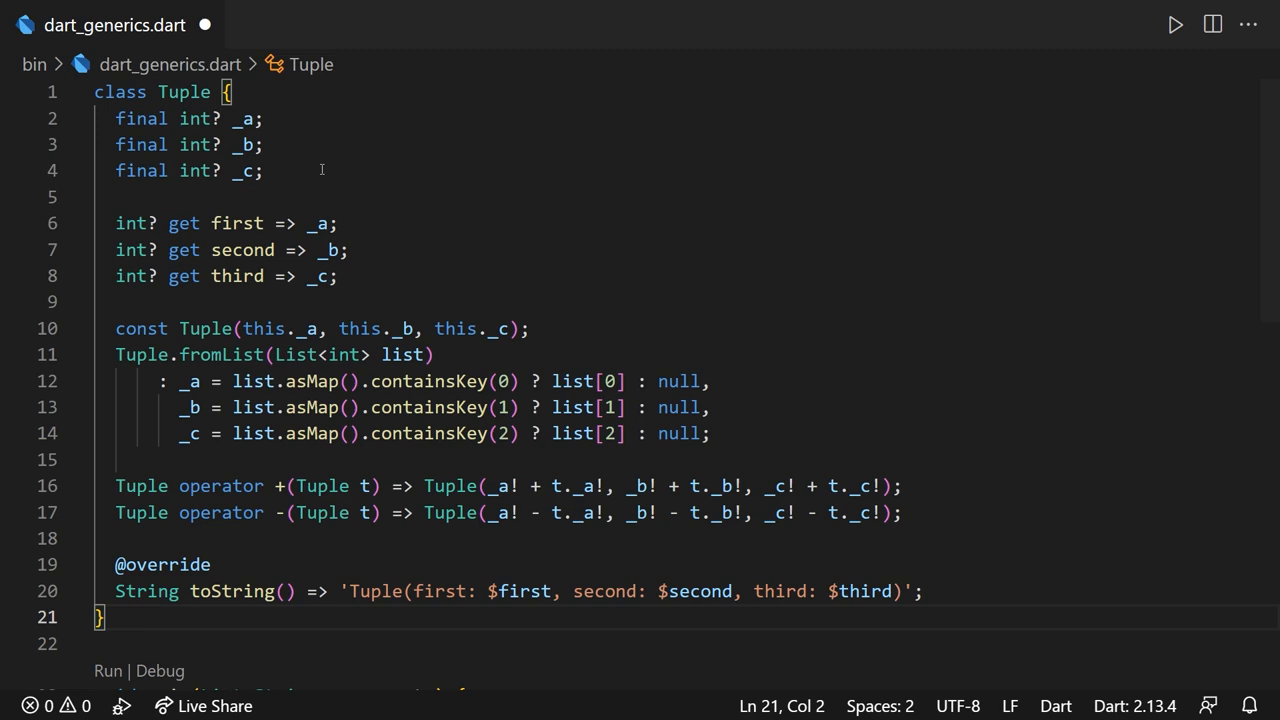
{"action": "left_click", "coordinate": [214, 91]}
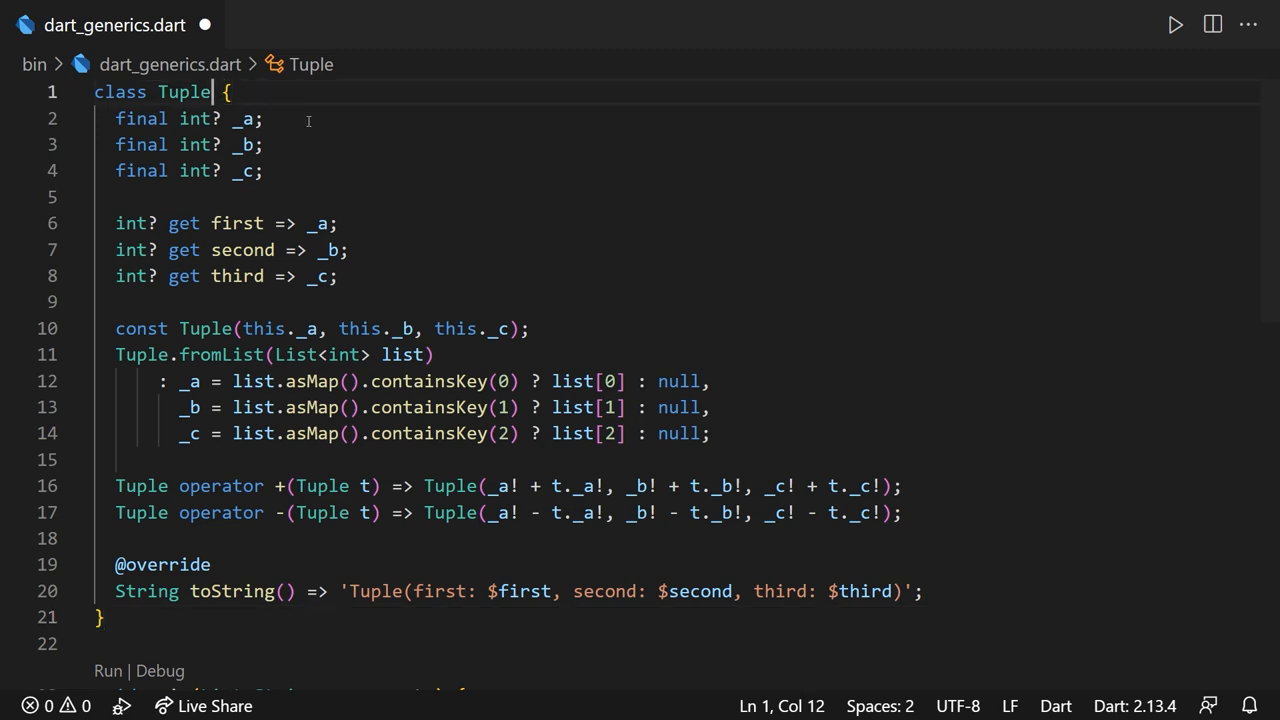
- Add the type parameter <E> to Tuple and type fromList's list parameter as List<E>
{"action": "type", "text": "<>"}
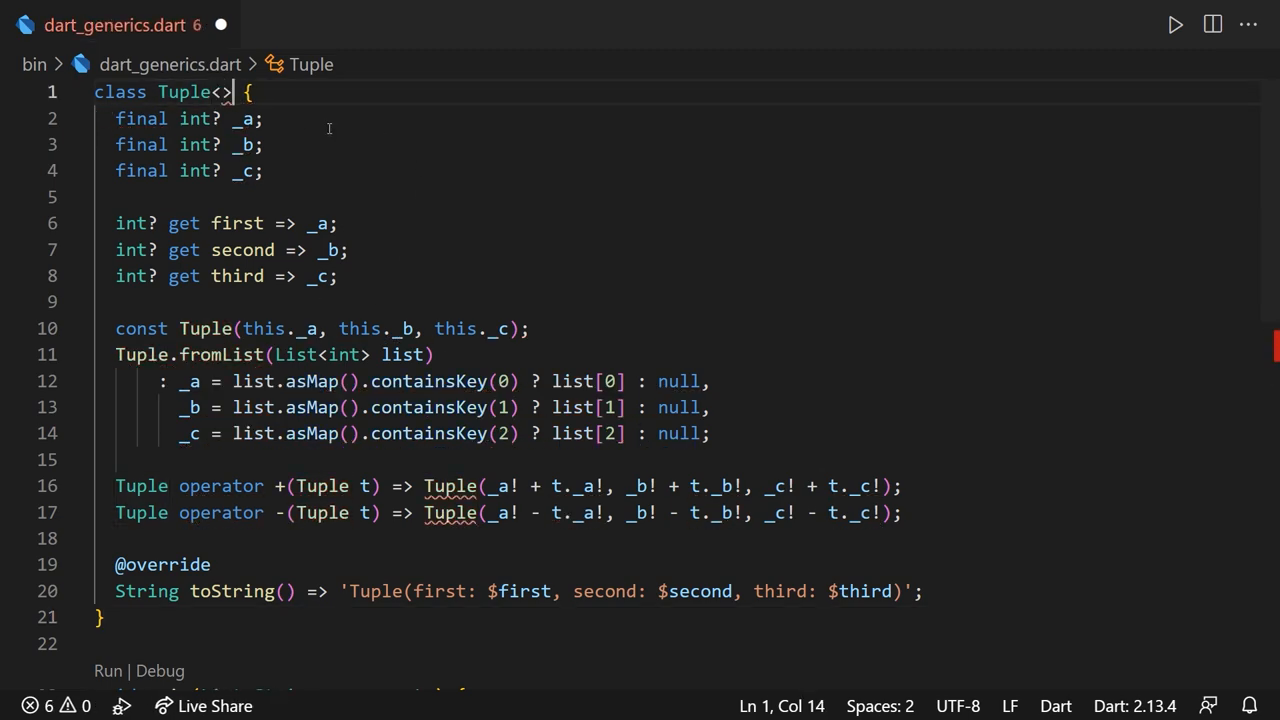
{"action": "type", "text": "E"}
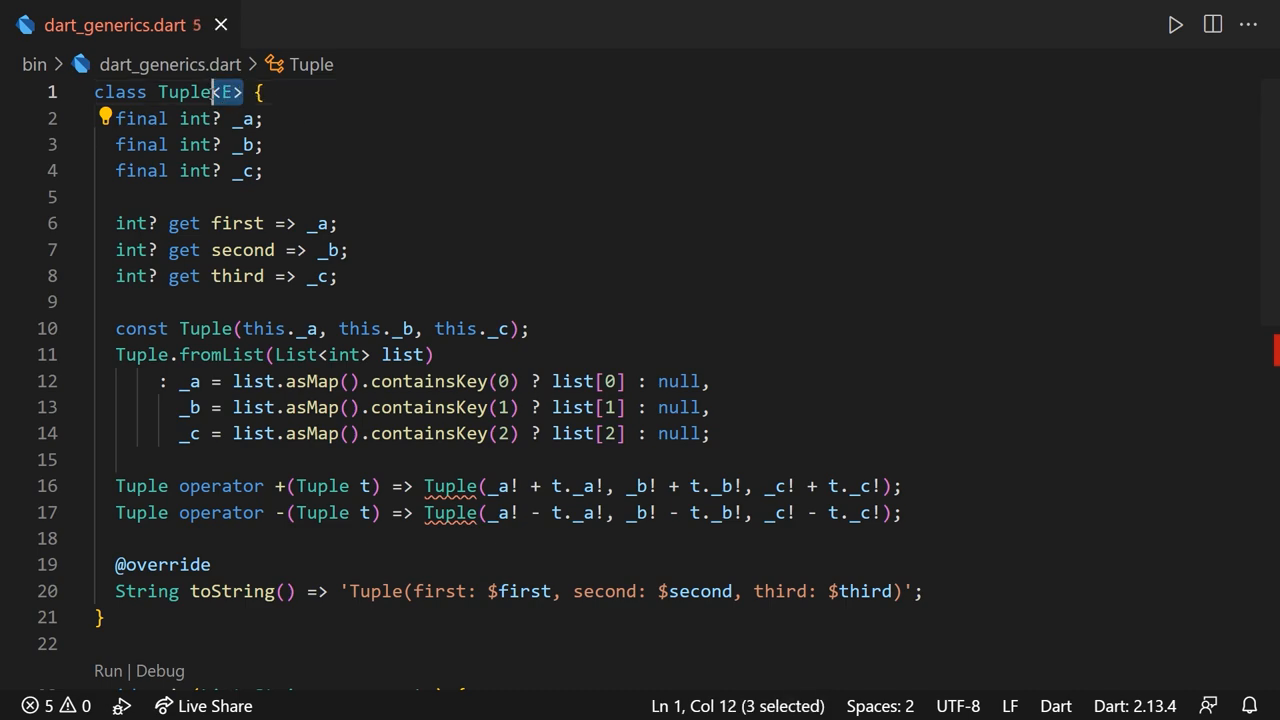
{"action": "mouse_move", "coordinate": [246, 118]}
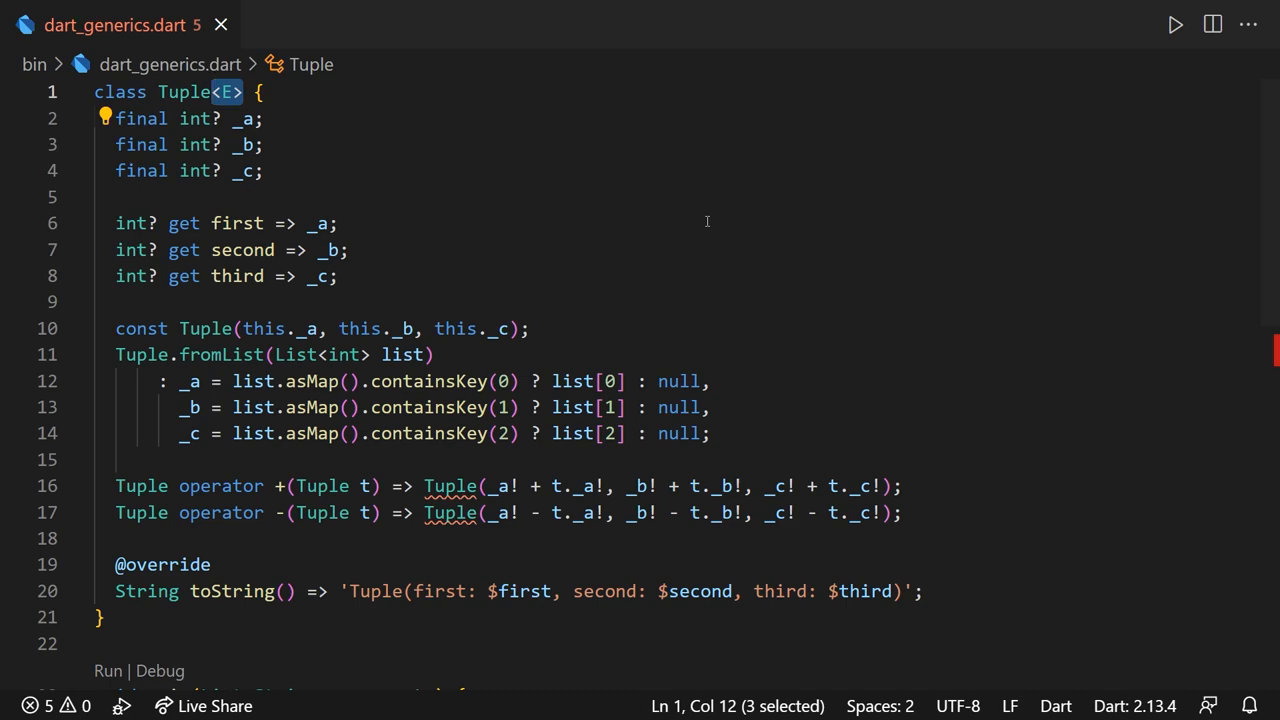
{"action": "mouse_move", "coordinate": [389, 185]}
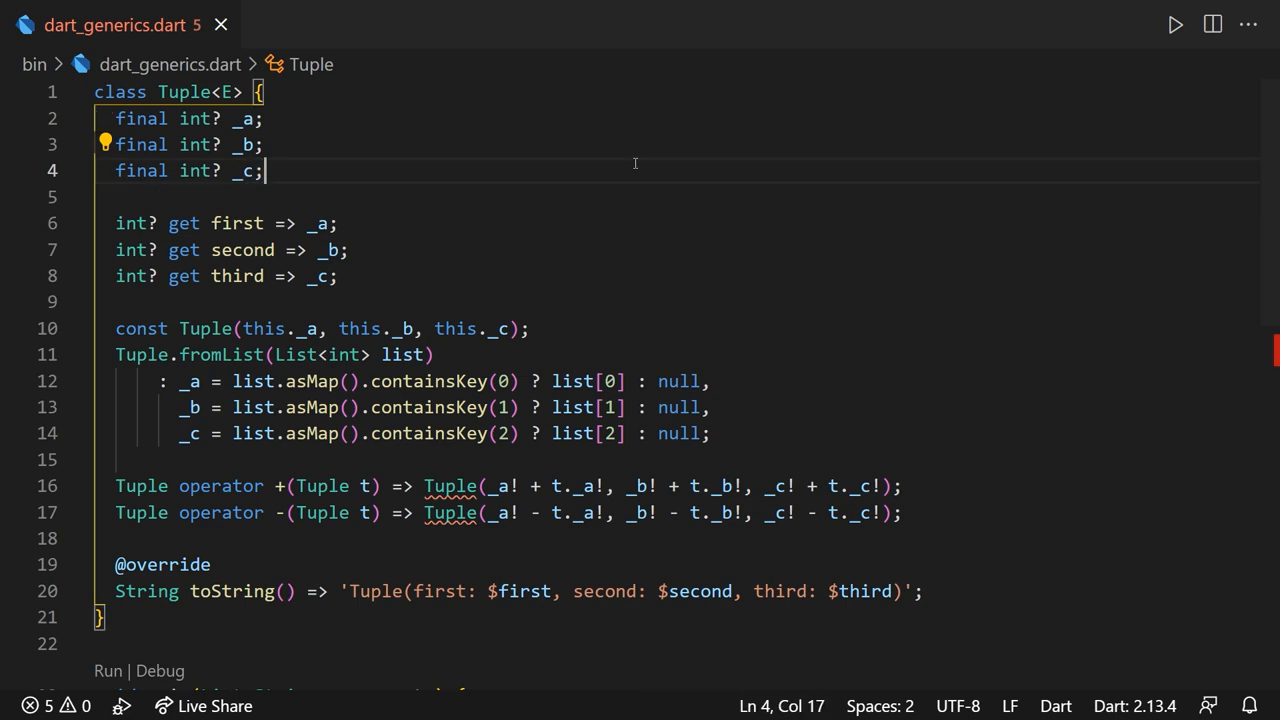
{"action": "mouse_move", "coordinate": [362, 168]}
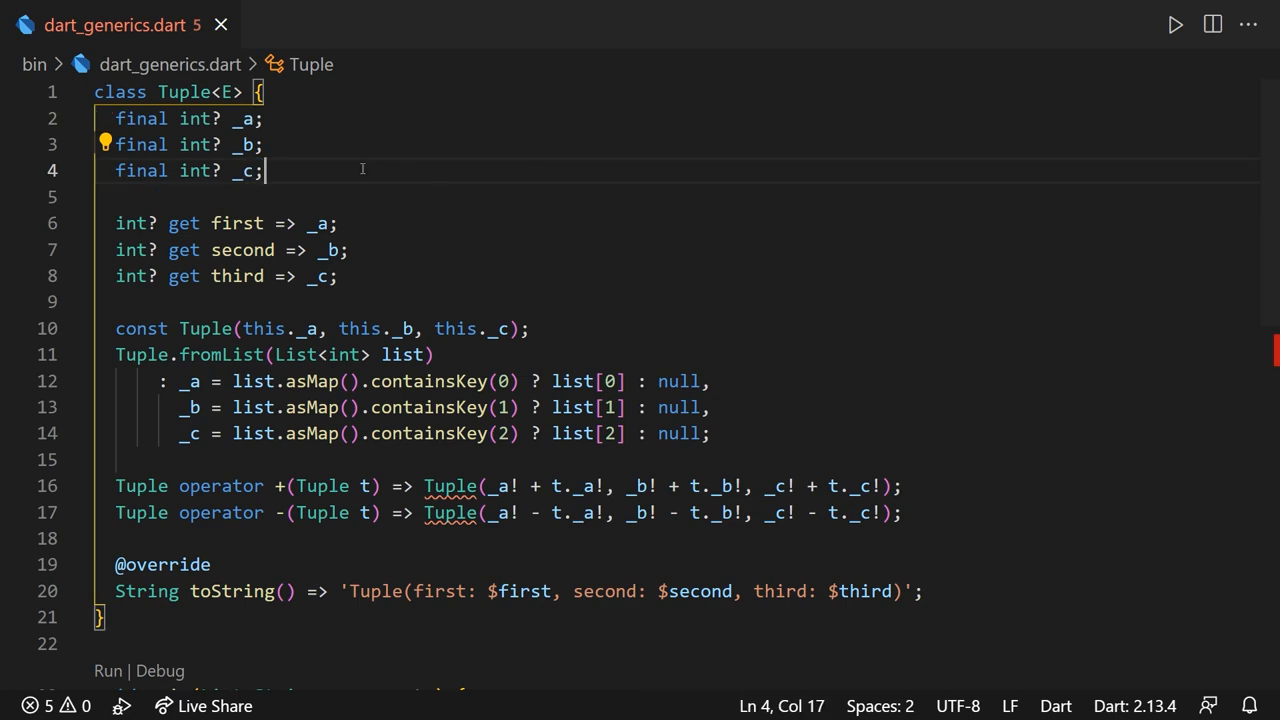
{"action": "type", "text": "e"}
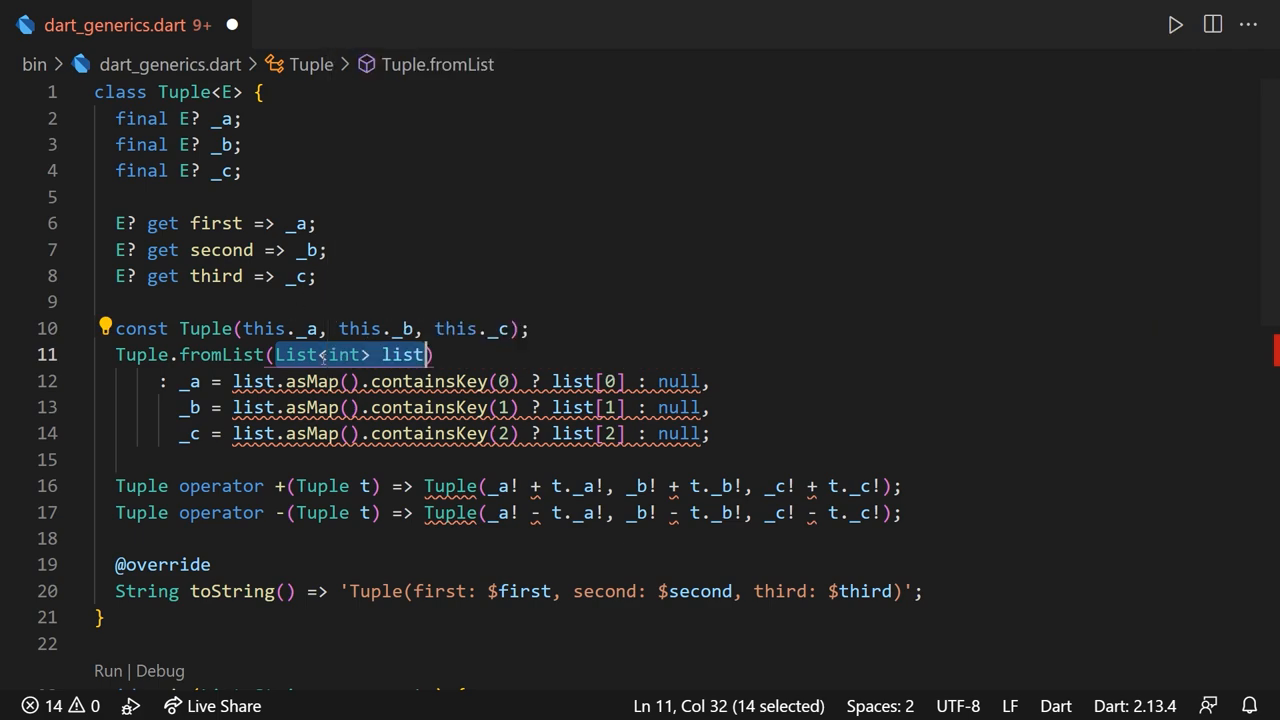
{"action": "type", "text": "E"}
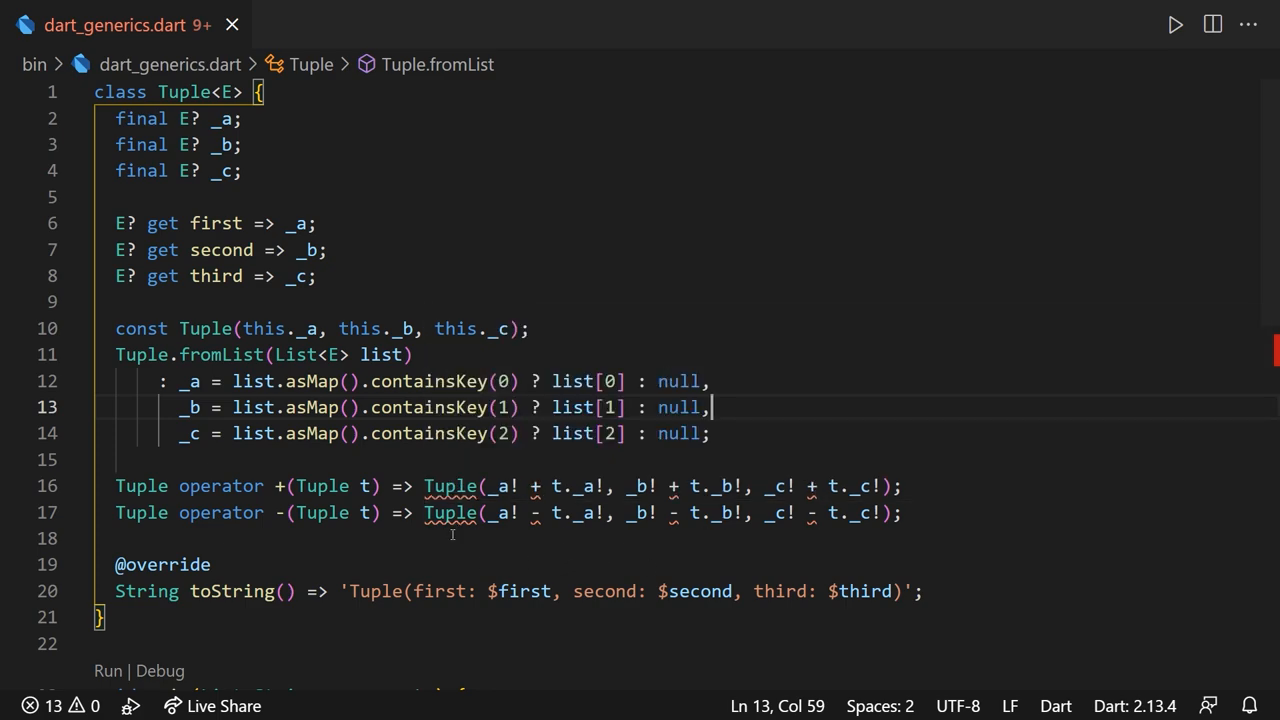
{"action": "mouse_move", "coordinate": [615, 275]}
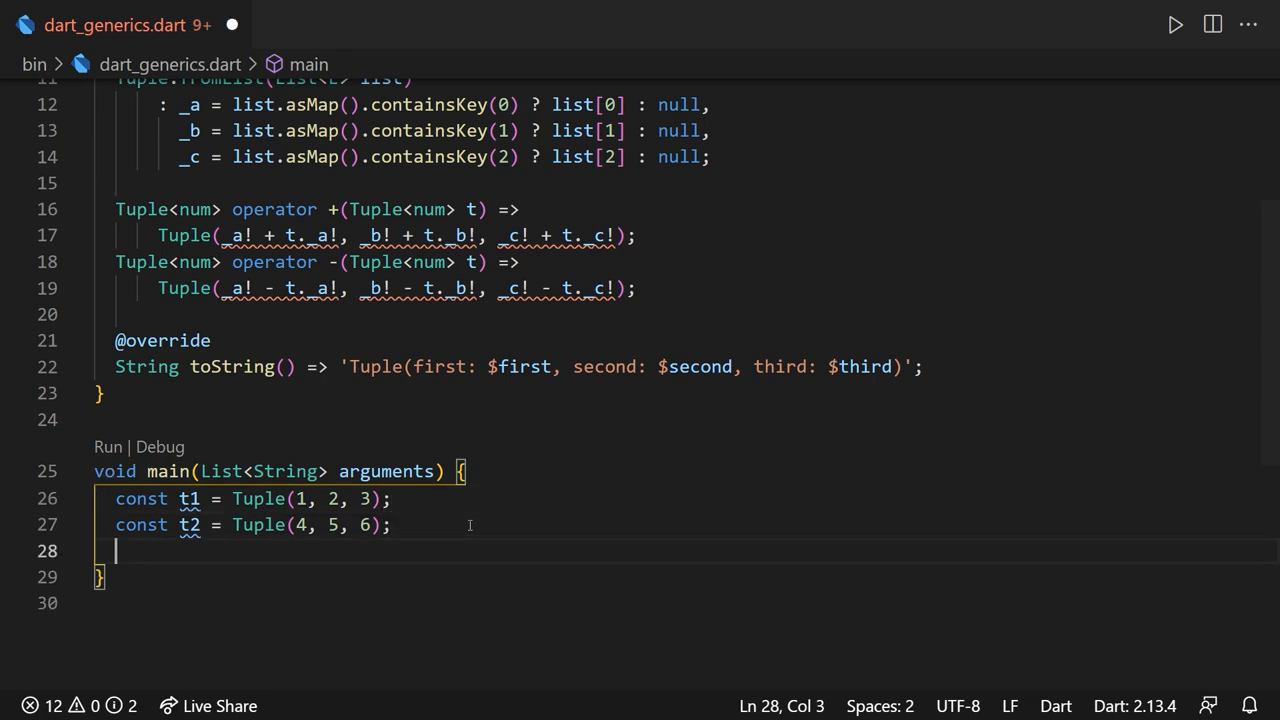
- Add t1 + t2; in main and place the caret at the end of operator +
{"action": "type", "text": "t1 + t2;"}
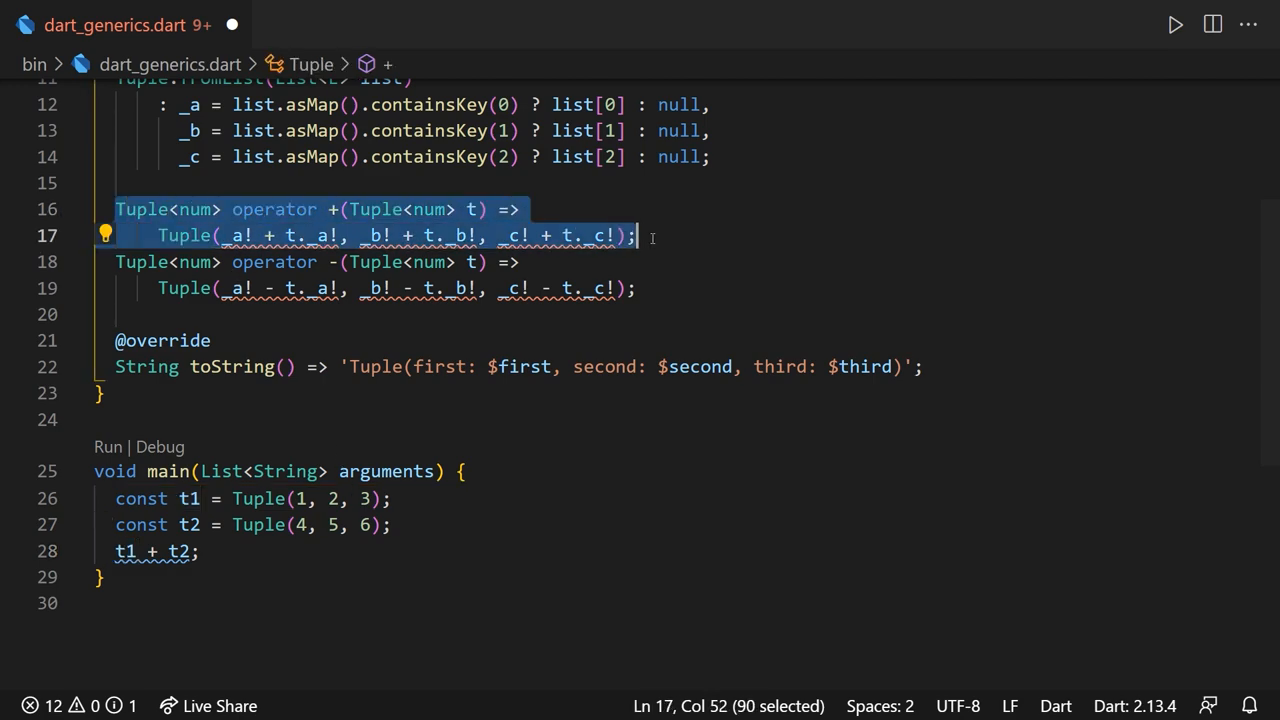
{"action": "left_click", "coordinate": [700, 236]}
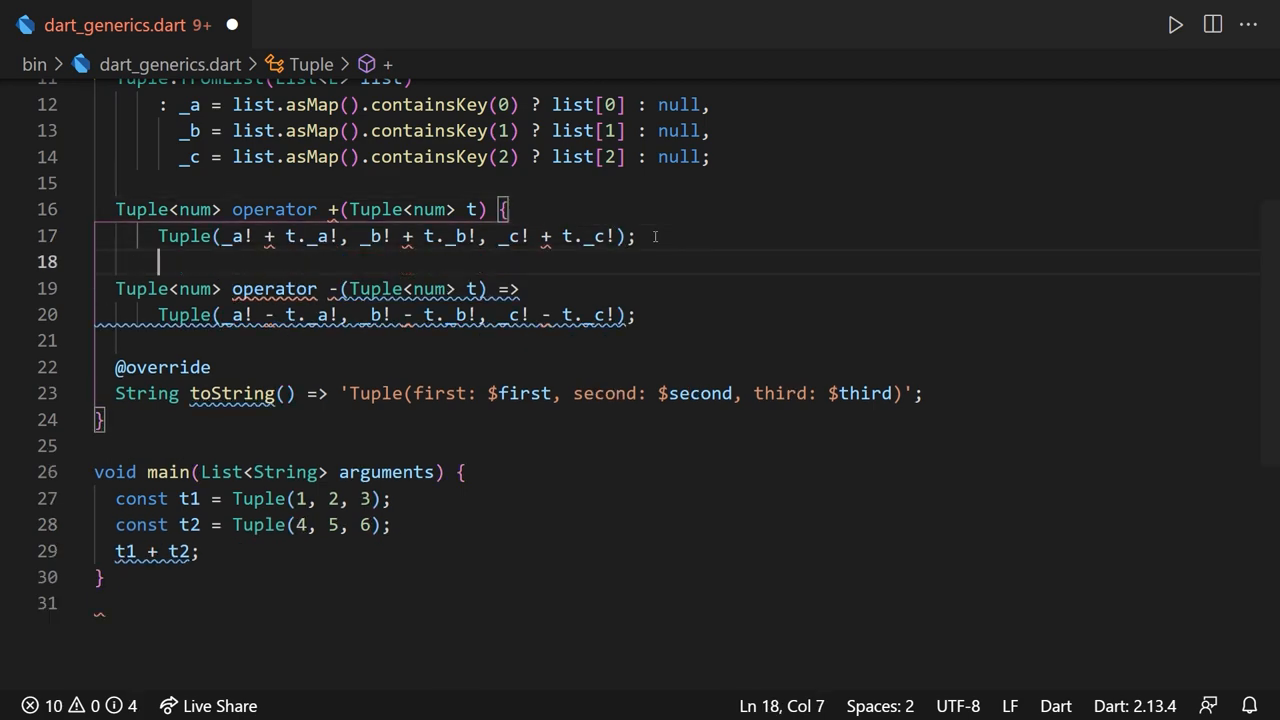
- Start a block body for operator + with an if (this is Tuple<num>) check
{"action": "type", "text": "return"}
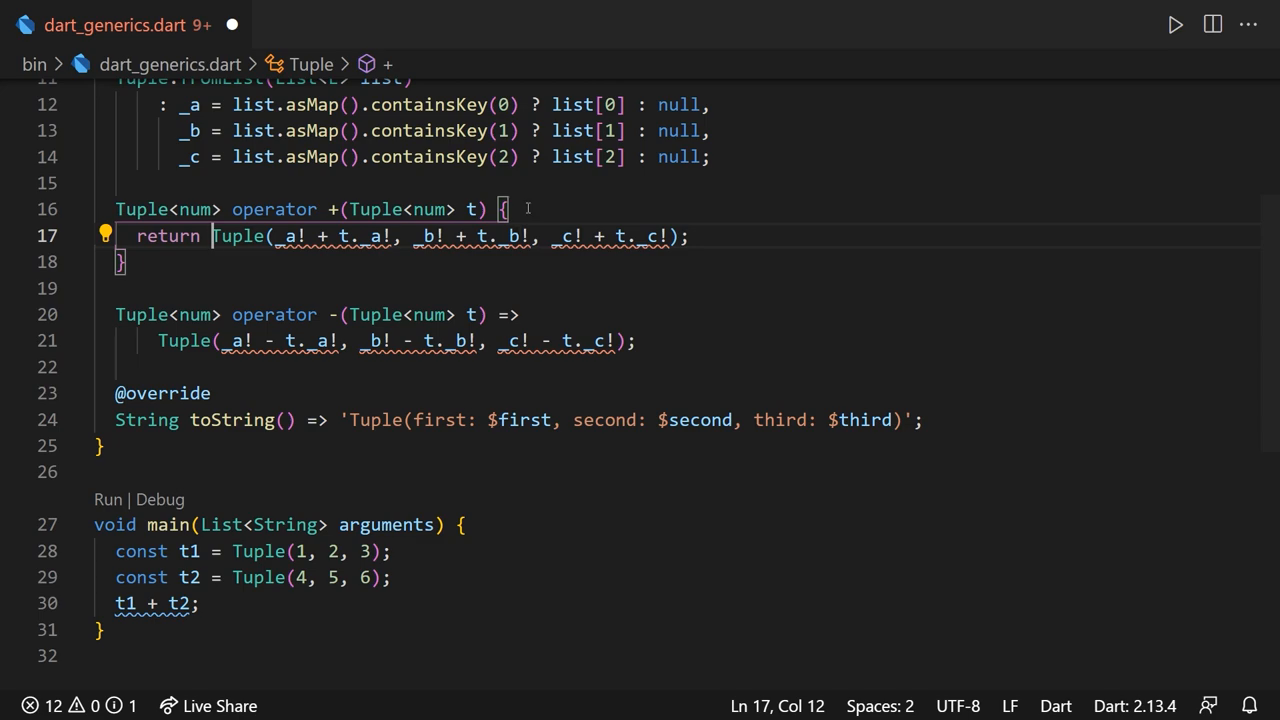
{"action": "type", "text": "if("}
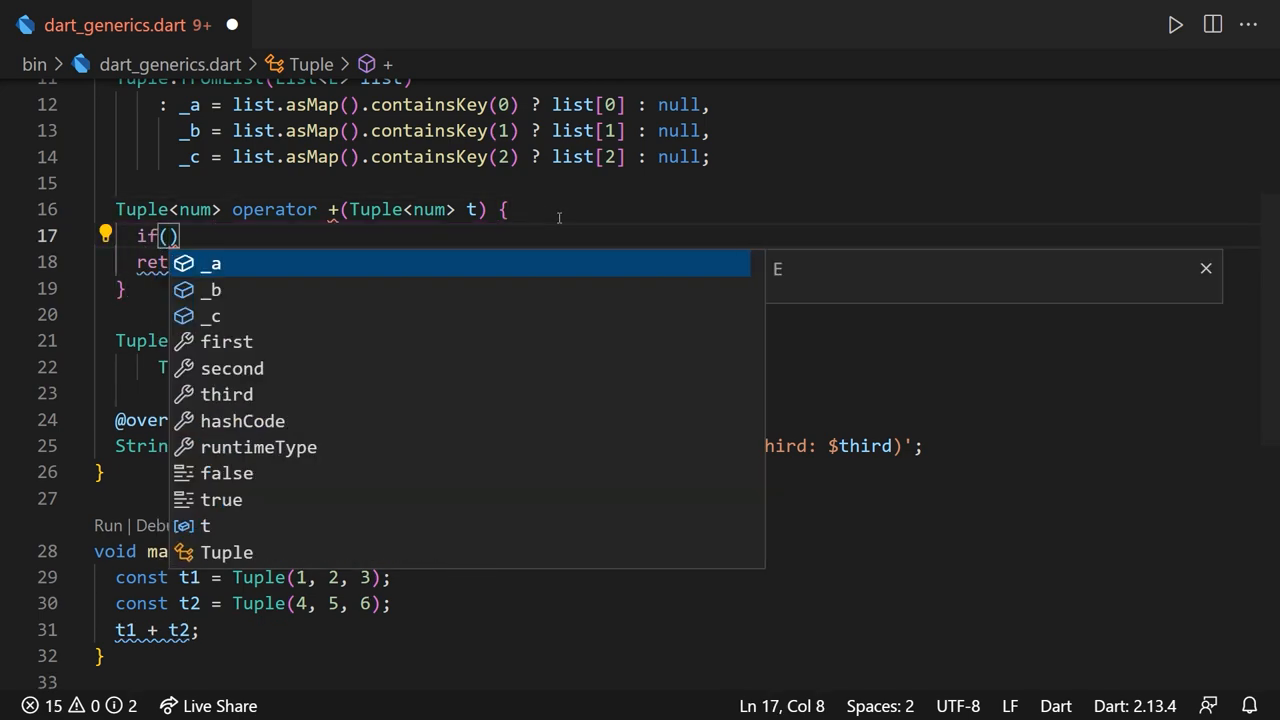
{"action": "type", "text": "this is Tuple<num>"}
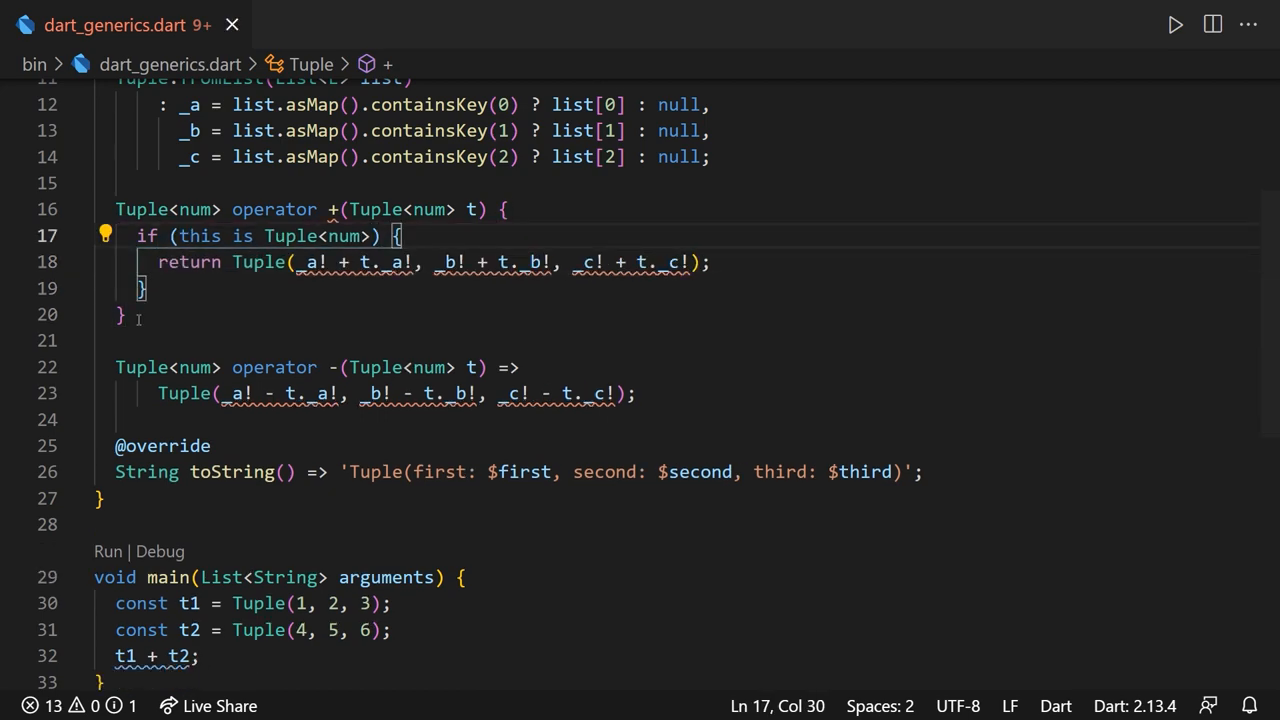
- Cast this to thisAsTupleNum as Tuple<num> and add the fallback return Tuple(0, 0, 0)
{"action": "type", "text": "final"}
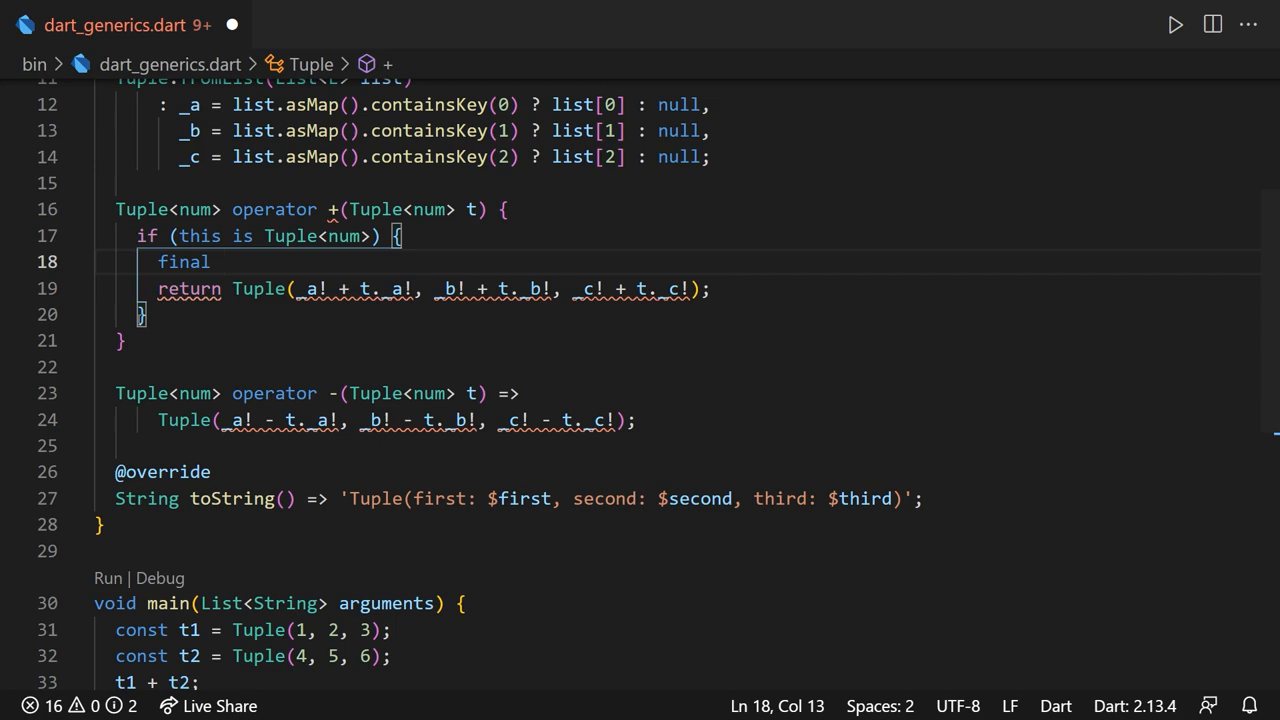
{"action": "type", "text": "thisAsNum = this as Tuple<num>"}
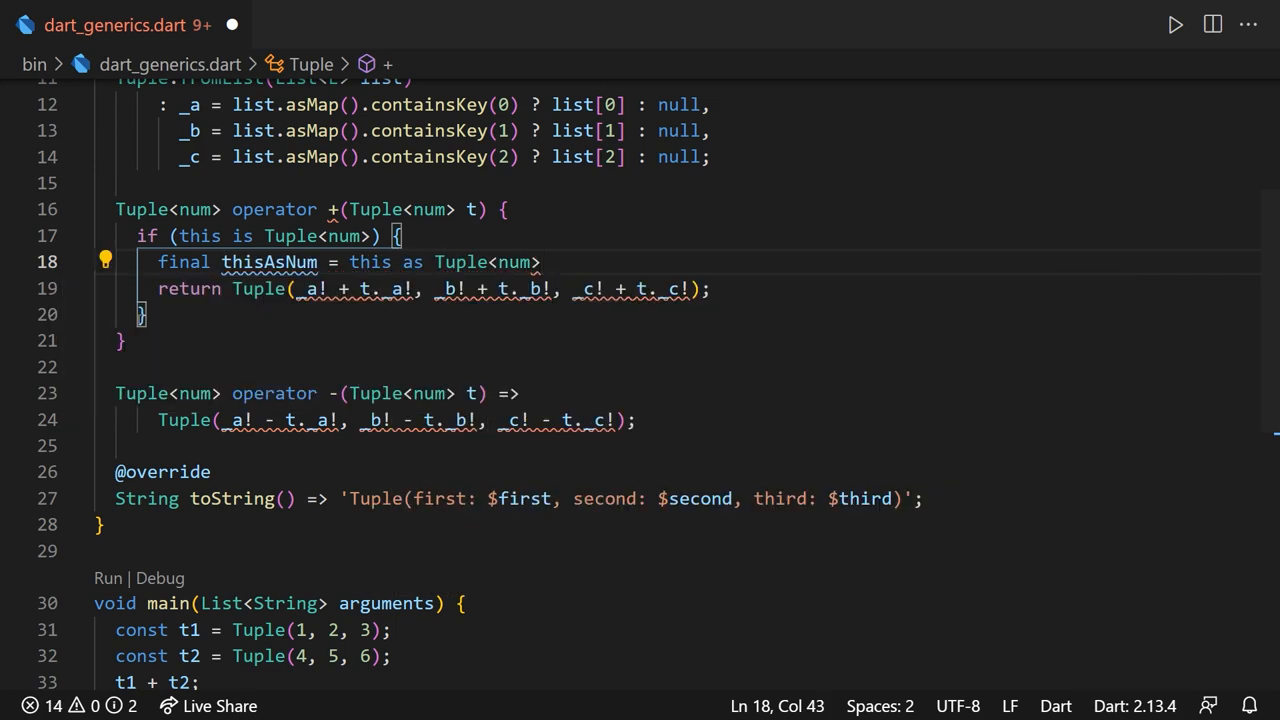
{"action": "type", "text": "thisAsTupleNum"}
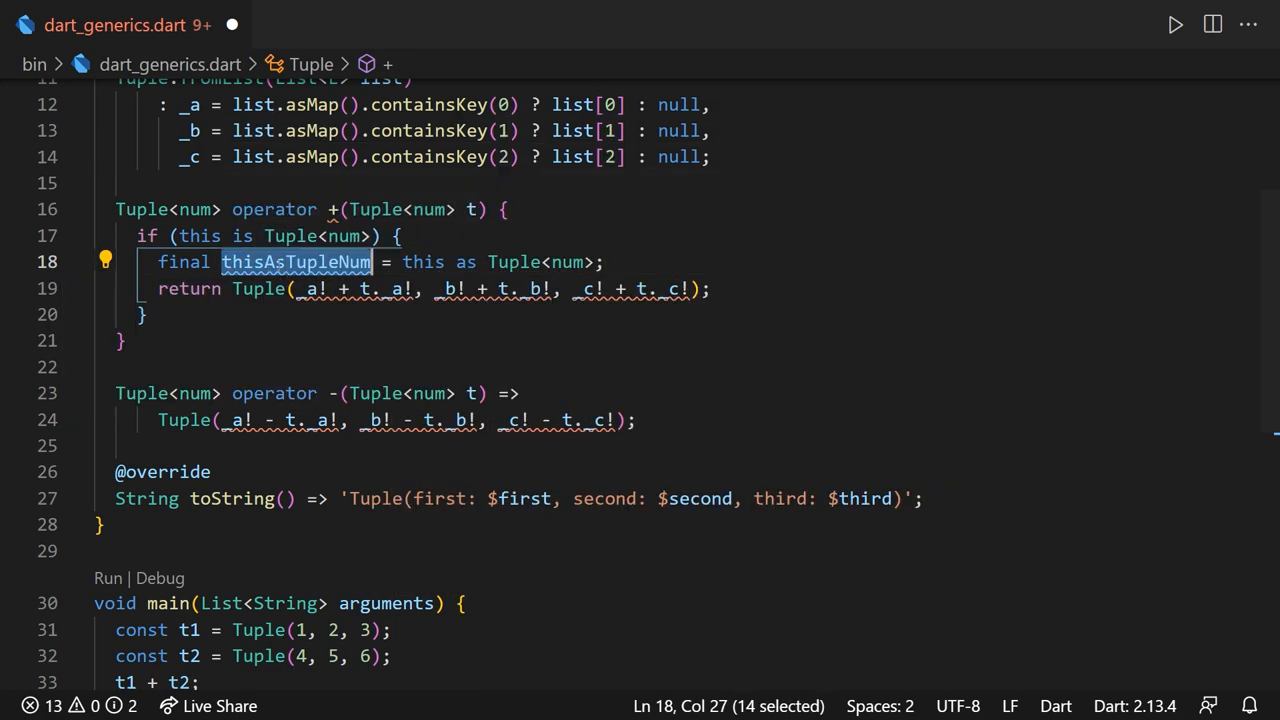
{"action": "type", "text": "thisAsTupleNum."}
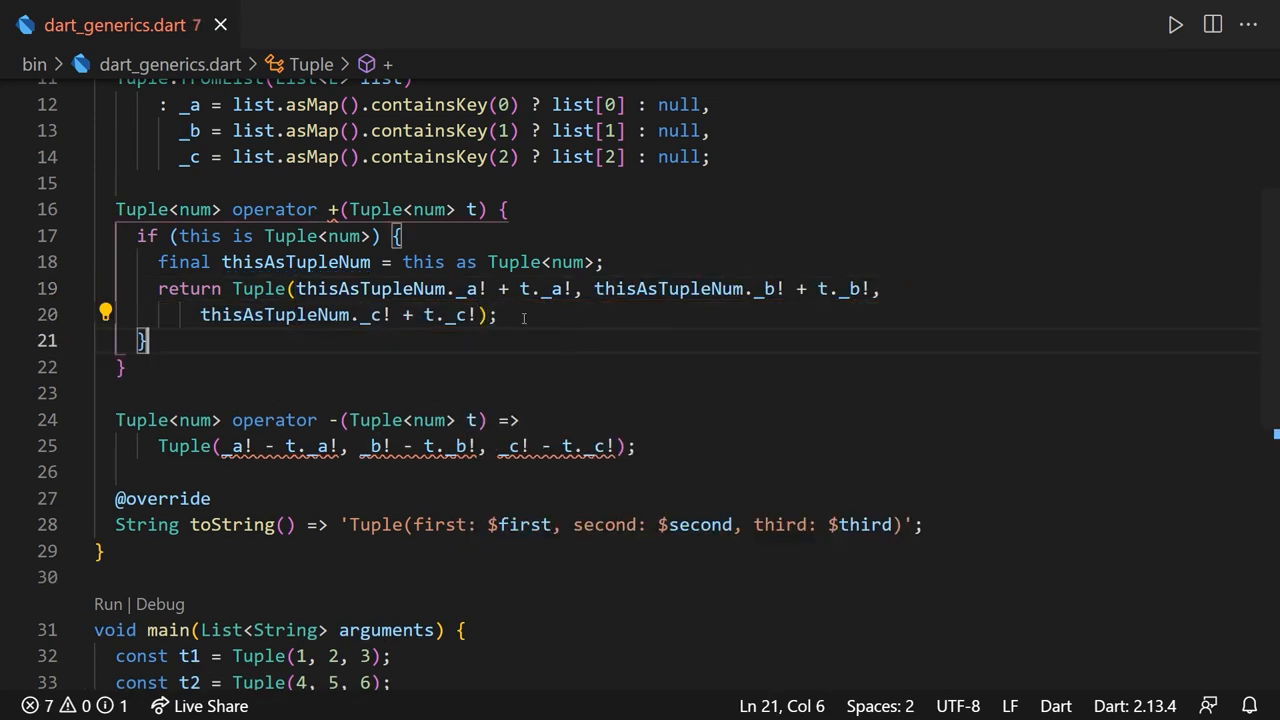
{"action": "type", "text": "return tu"}
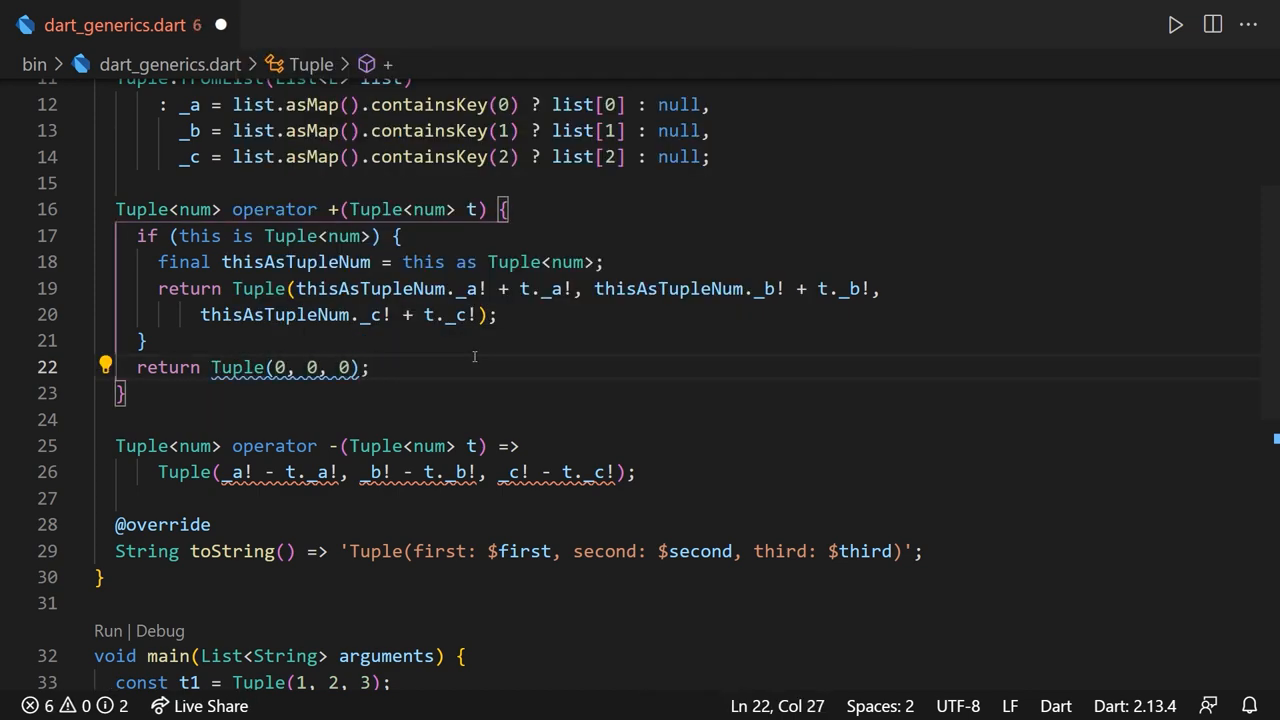
{"action": "type", "text": "Co"}
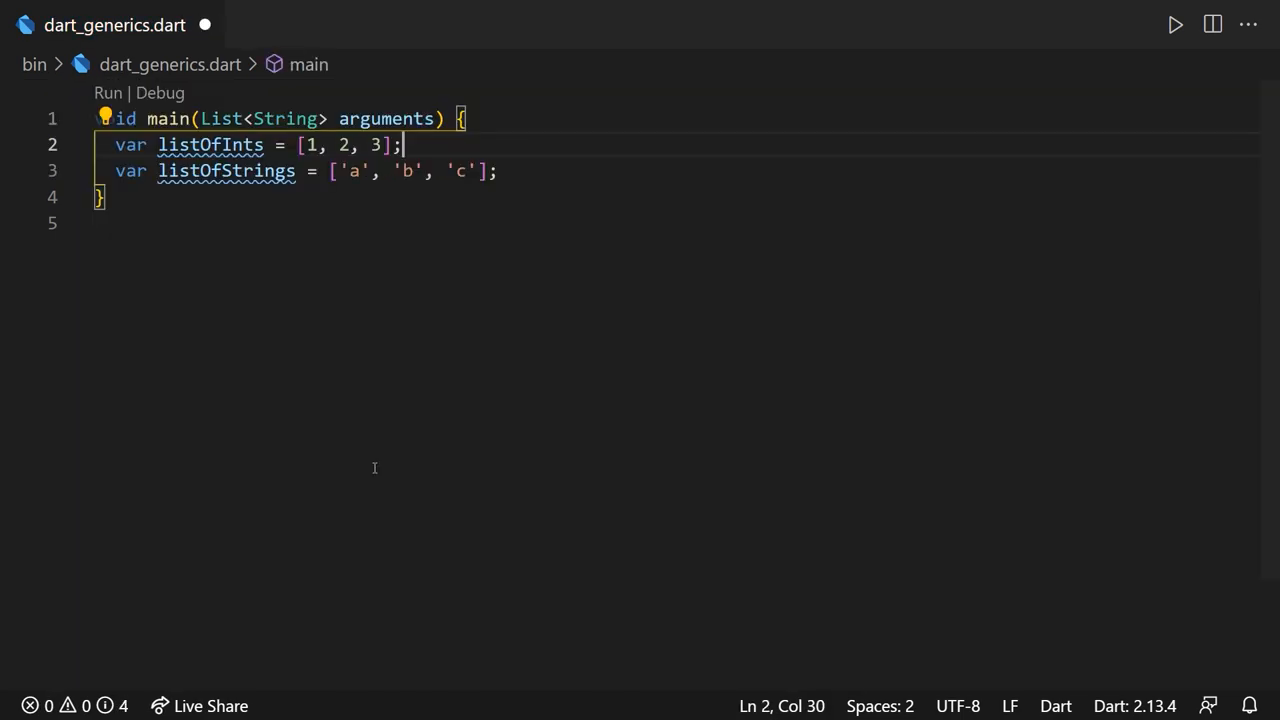
- Save the file and confirm listOfStrings is inferred as List<String>
{"action": "key", "text": "ctrl+s"}
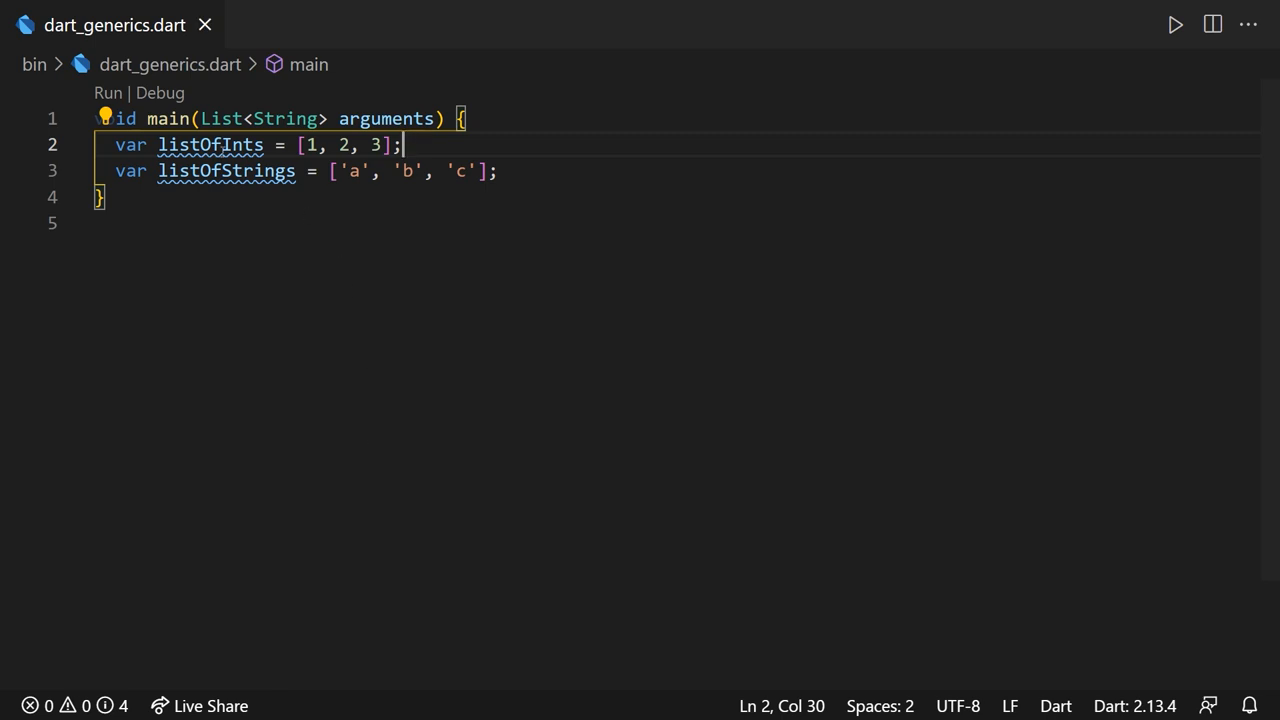
{"action": "mouse_move", "coordinate": [210, 145]}
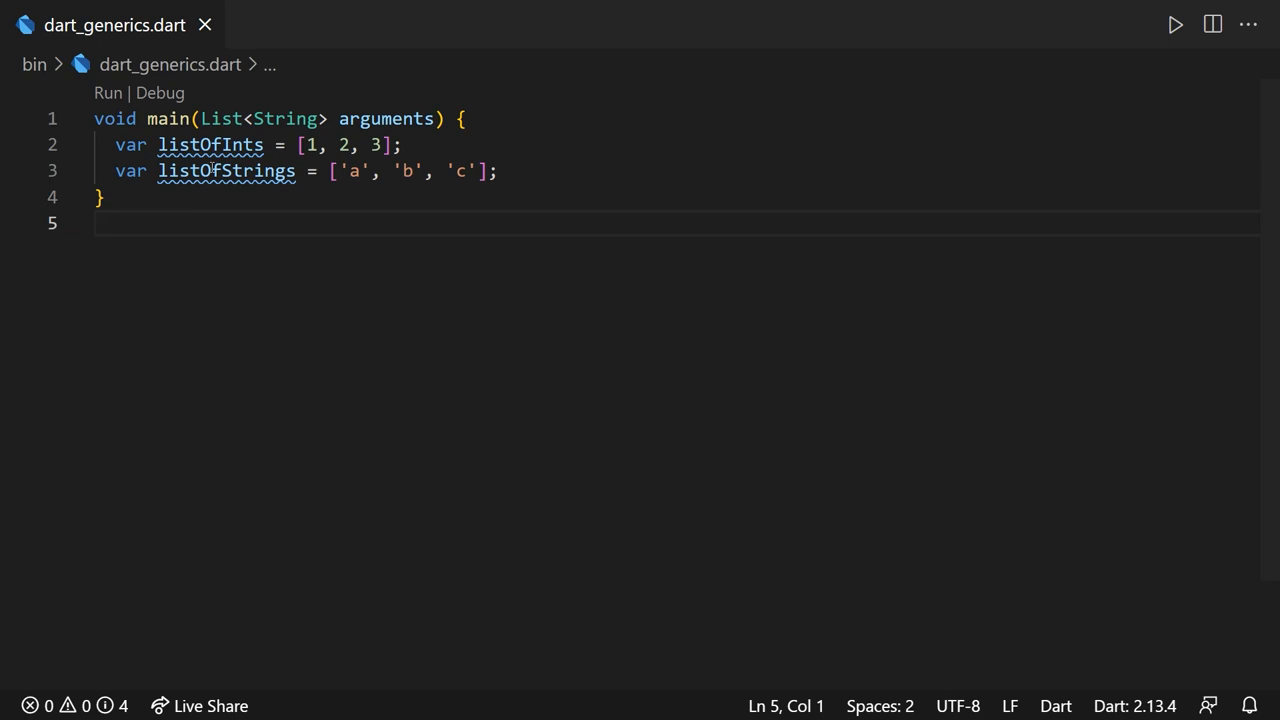
{"action": "mouse_move", "coordinate": [225, 170]}
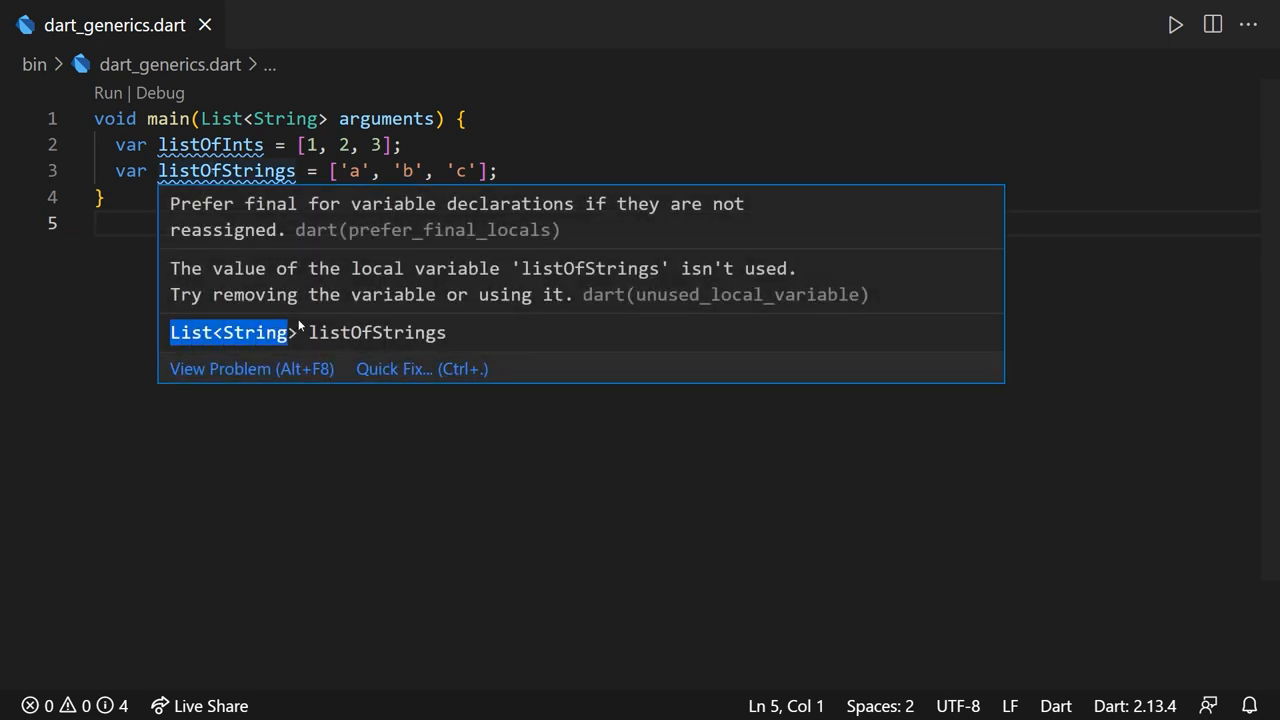
{"action": "type", "text": "<"}
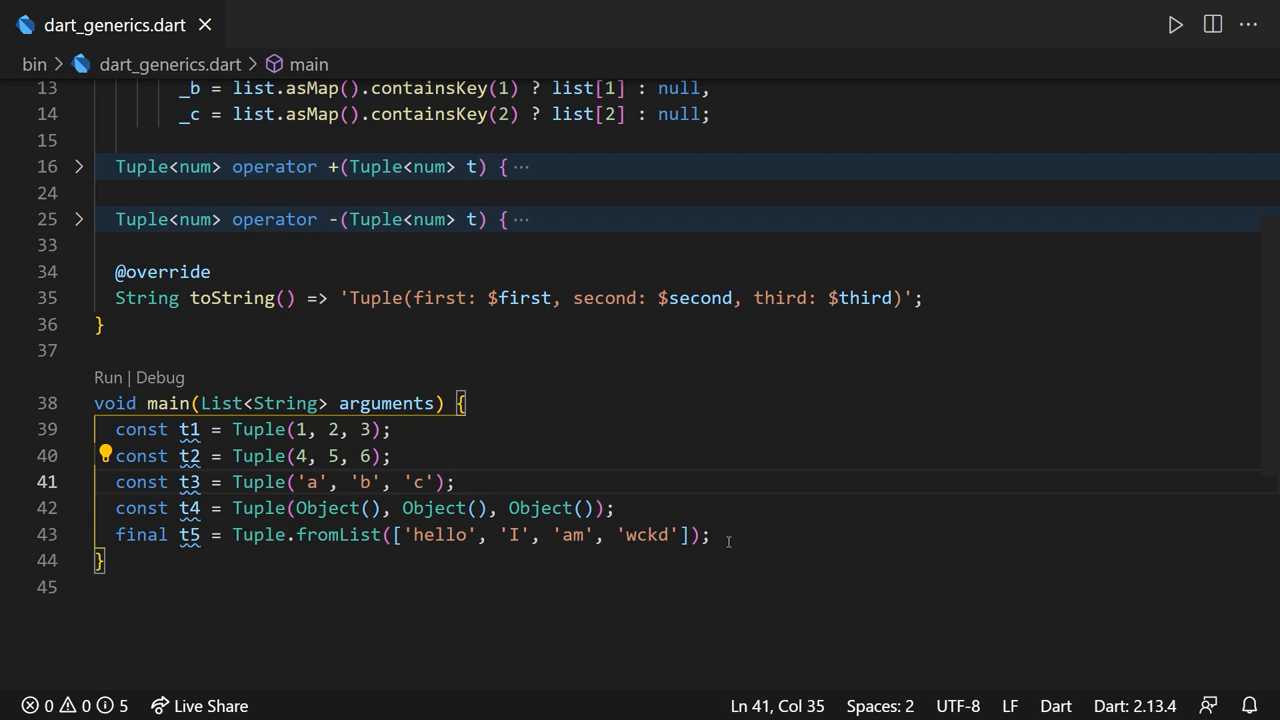
- Change class Tuple<E> to Tuple<E extends num> and hover t4 to read the bound error
{"action": "scroll", "scroll_direction": "up", "scroll_amount": 3}
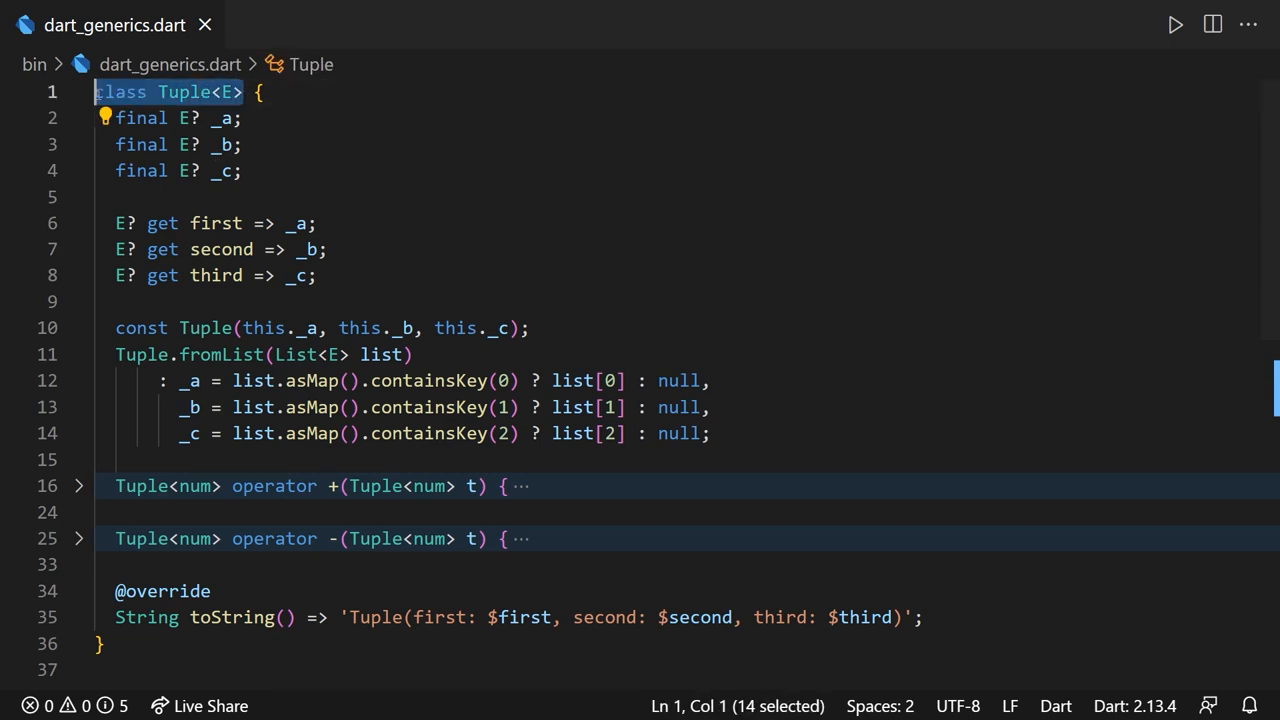
{"action": "left_click", "coordinate": [275, 117]}
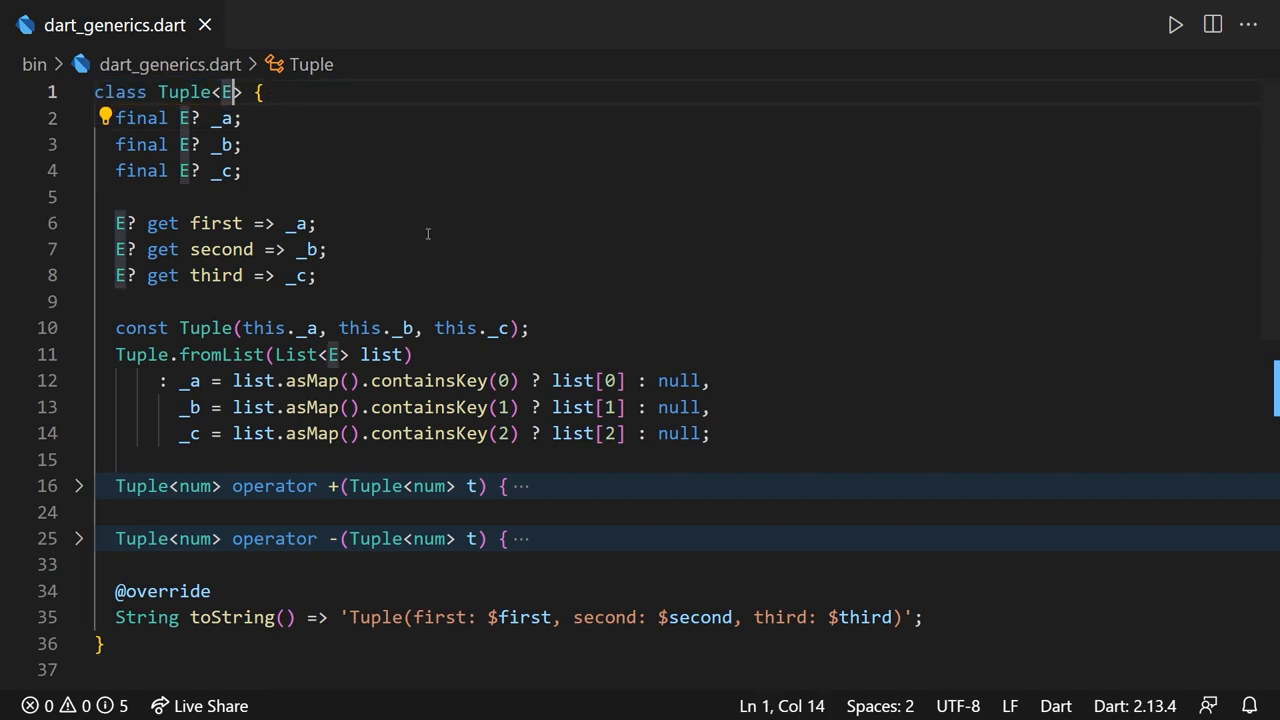
{"action": "type", "text": "extends num"}
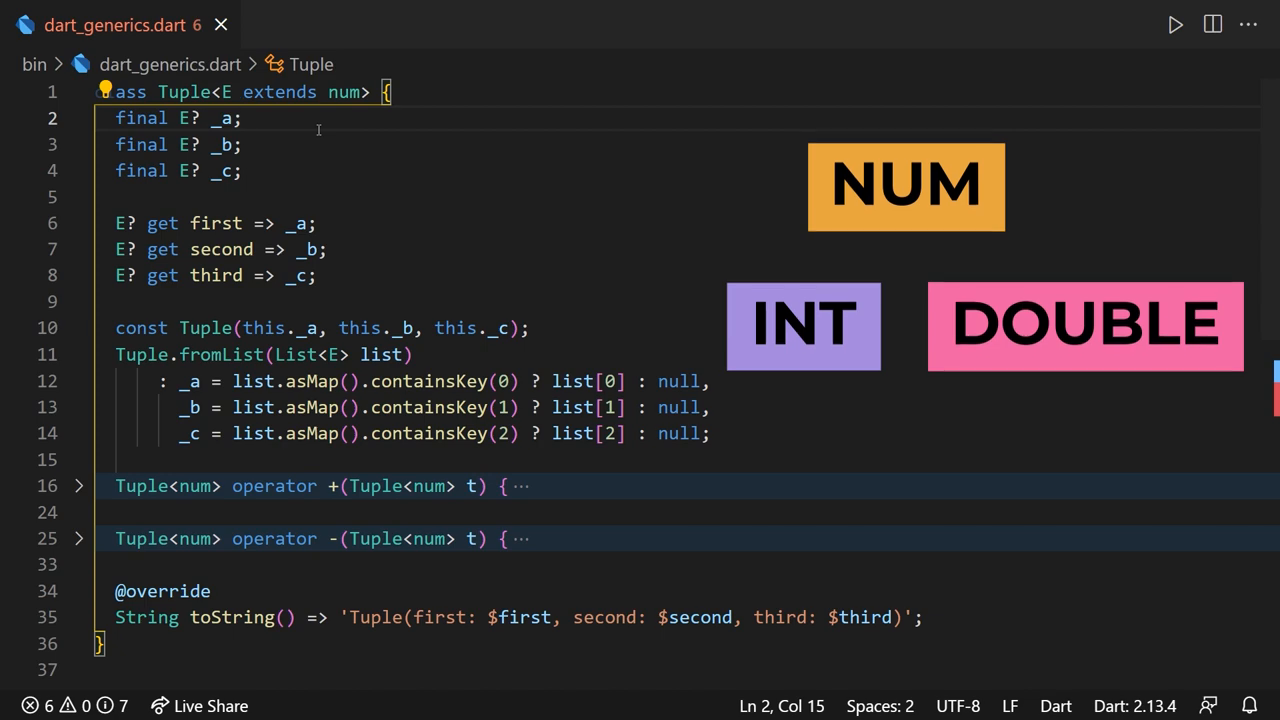
{"action": "scroll", "scroll_direction": "down", "scroll_amount": 3}
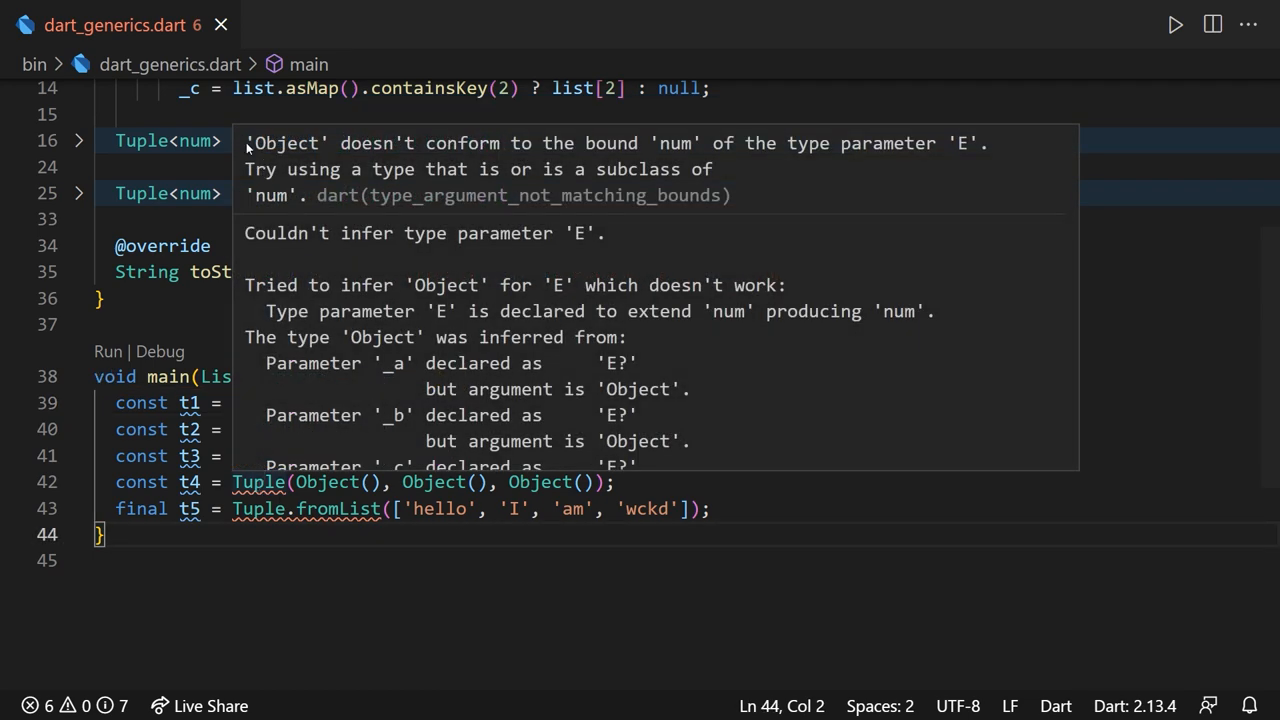
{"action": "left_click", "coordinate": [615, 143]}
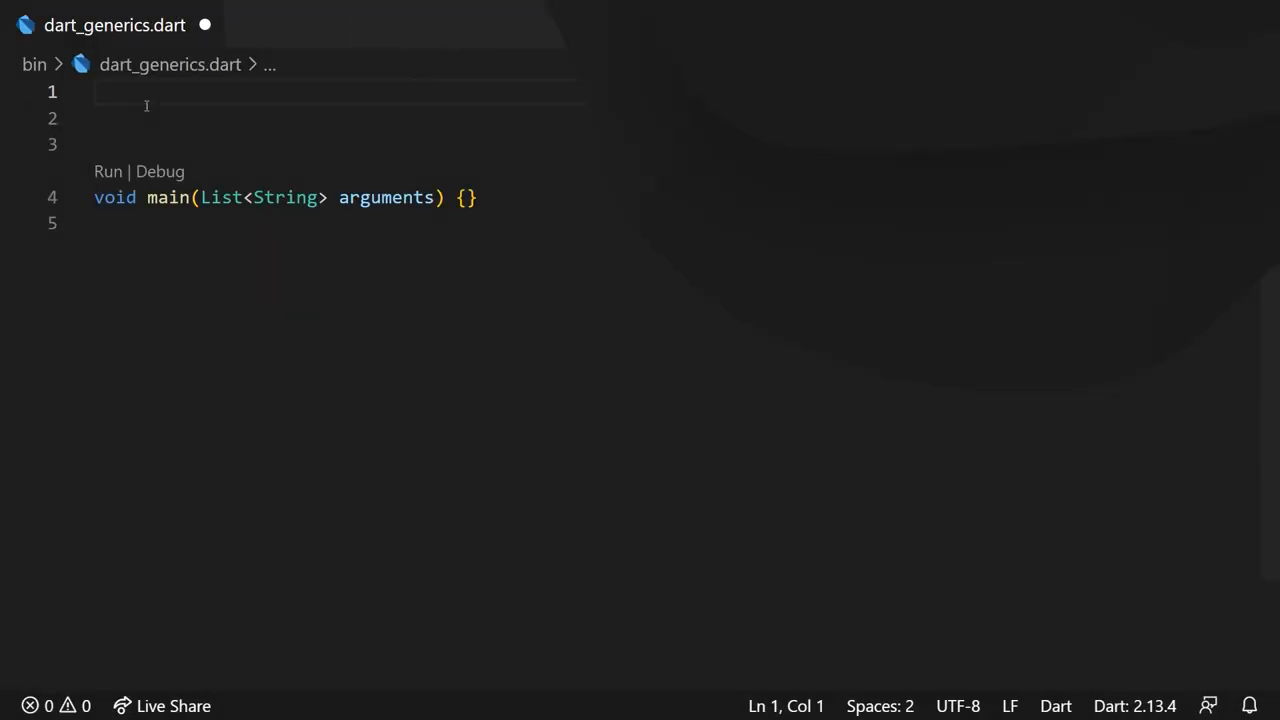
- Declare class Stack<T> with a field 'final List<T> _stack = [];'
{"action": "type", "text": "class Stac"}
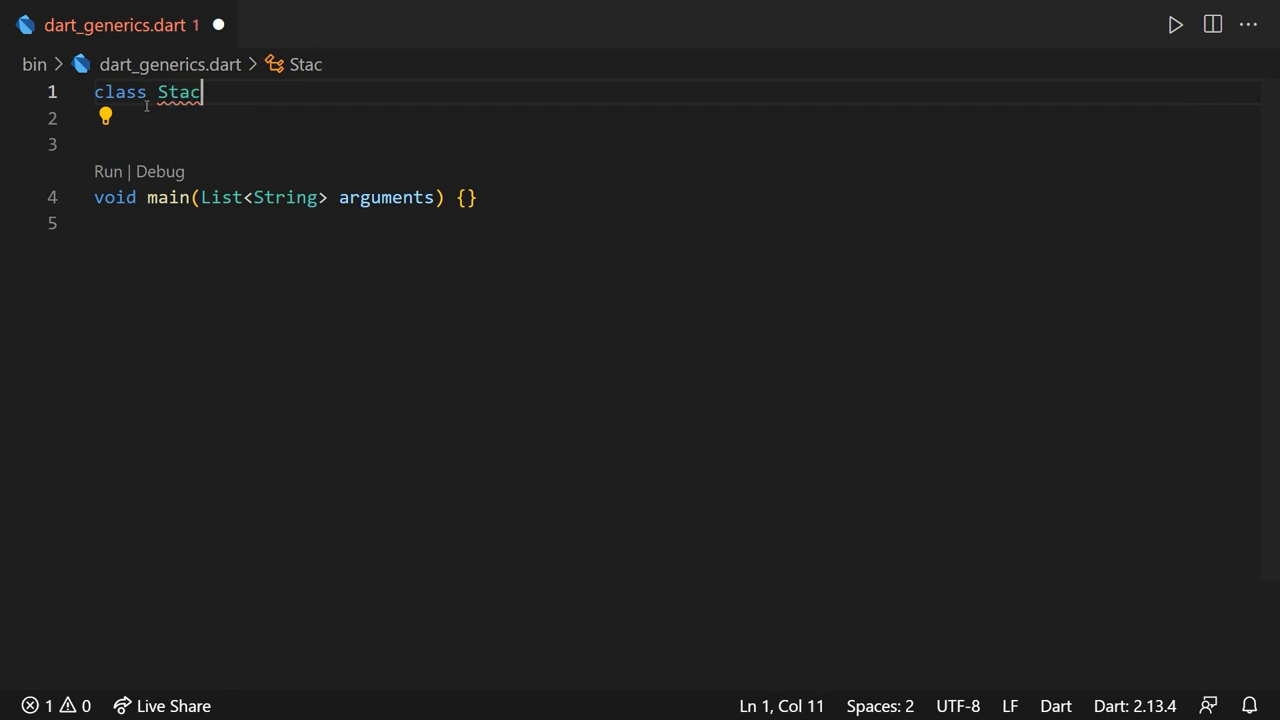
{"action": "type", "text": "k<T> {"}
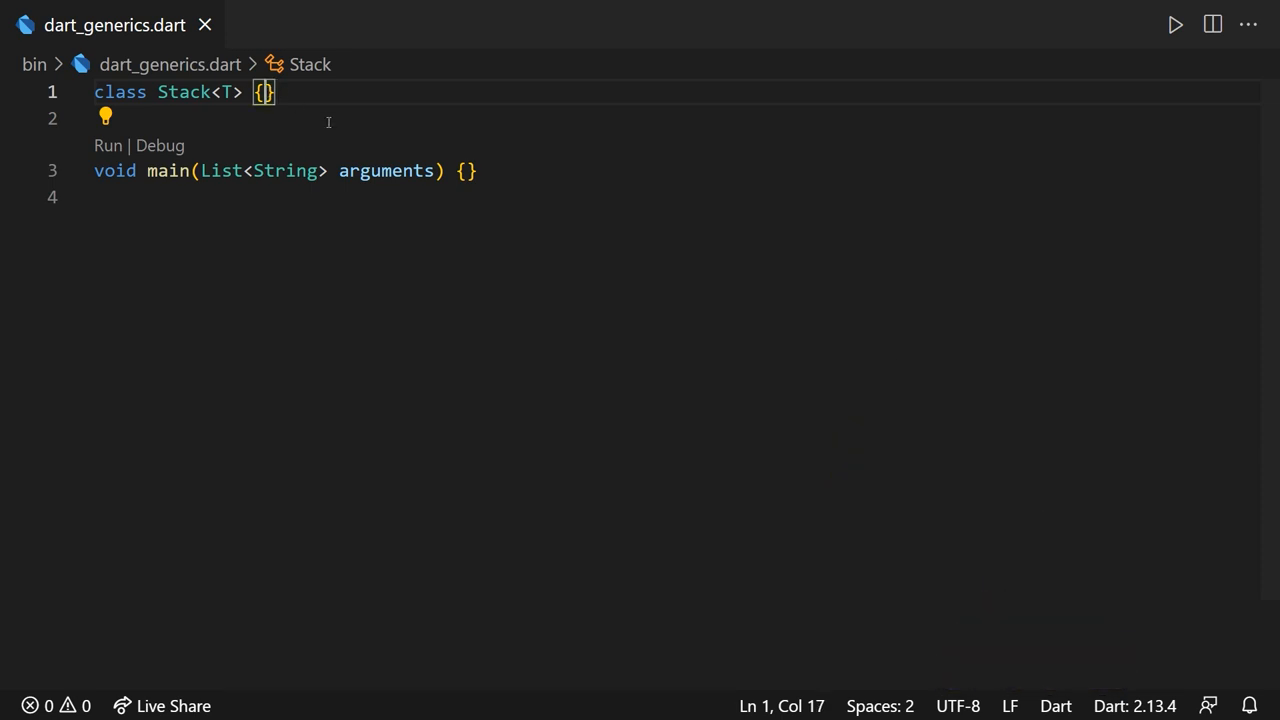
{"action": "key", "text": "Enter"}
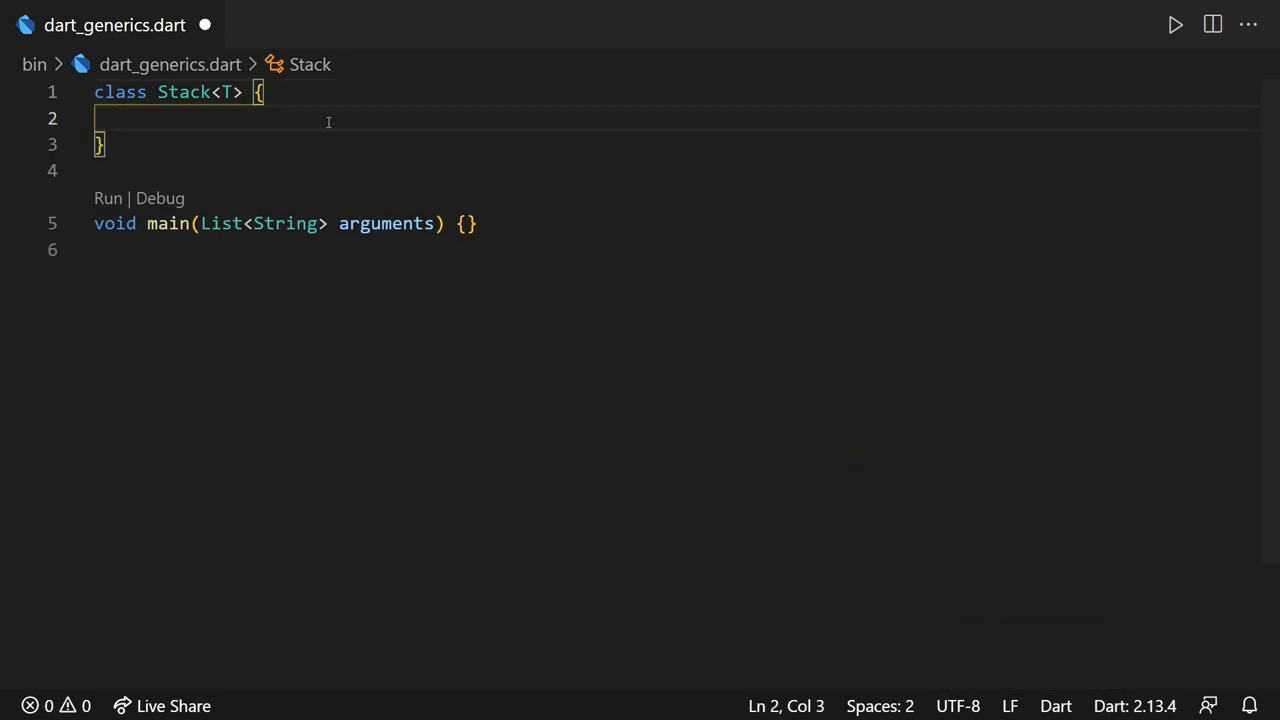
{"action": "type", "text": "final List<T>"}
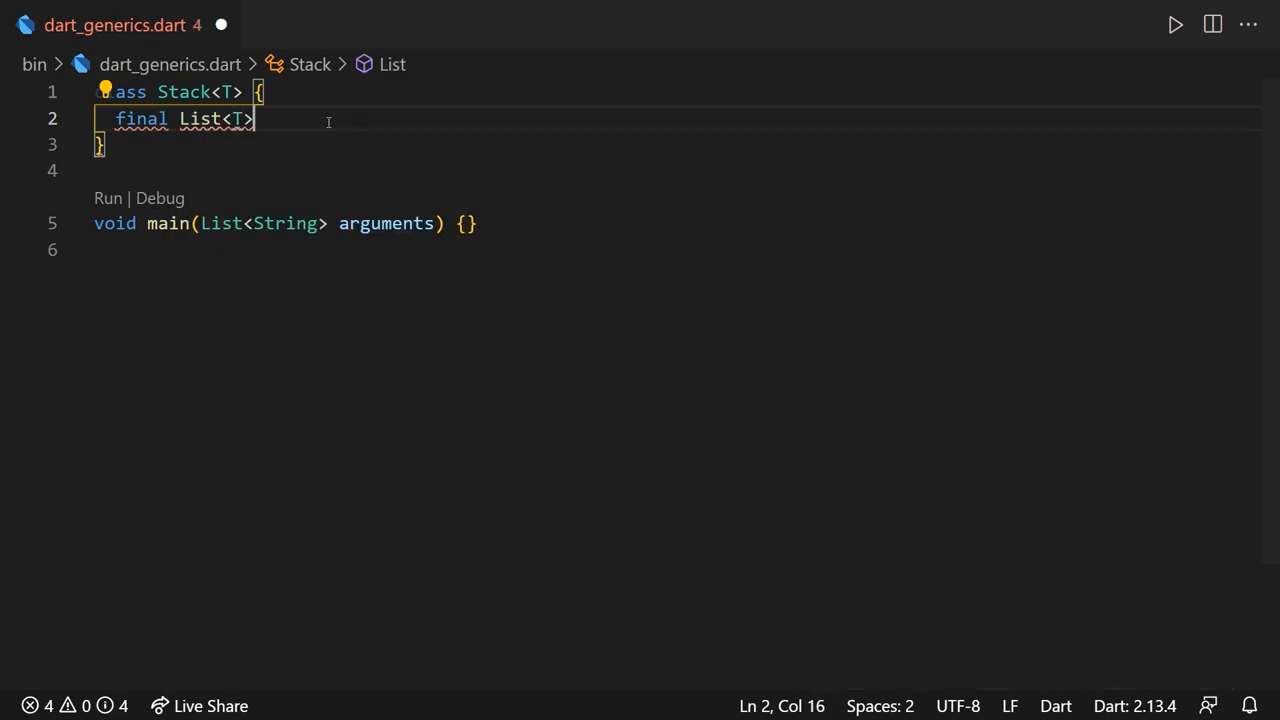
{"action": "type", "text": "stack;"}
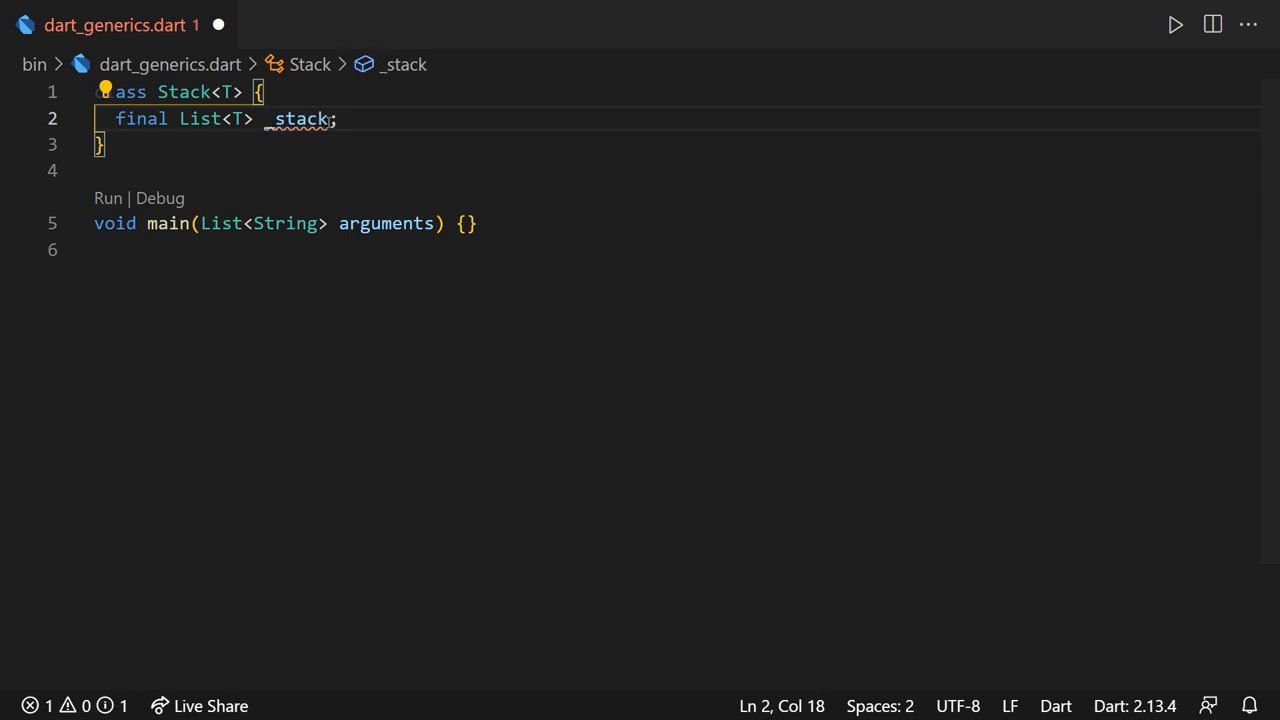
{"action": "double_click", "coordinate": [299, 118]}
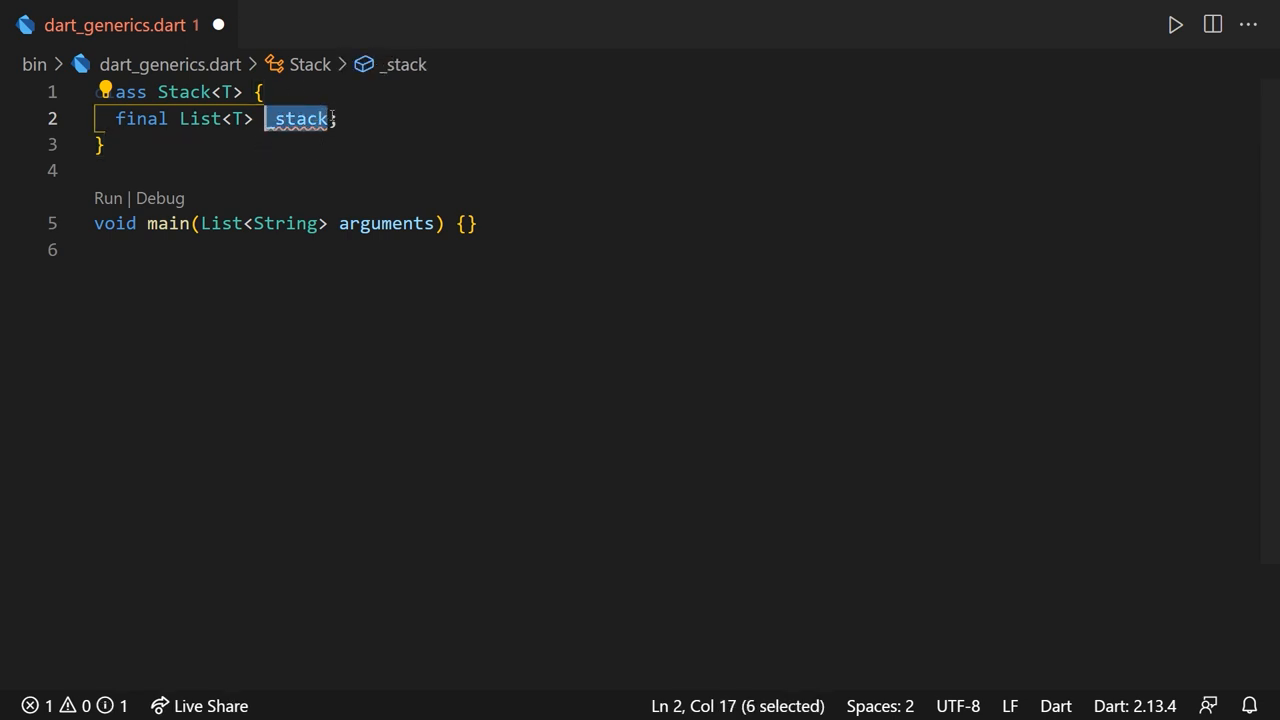
{"action": "type", "text": "= []"}
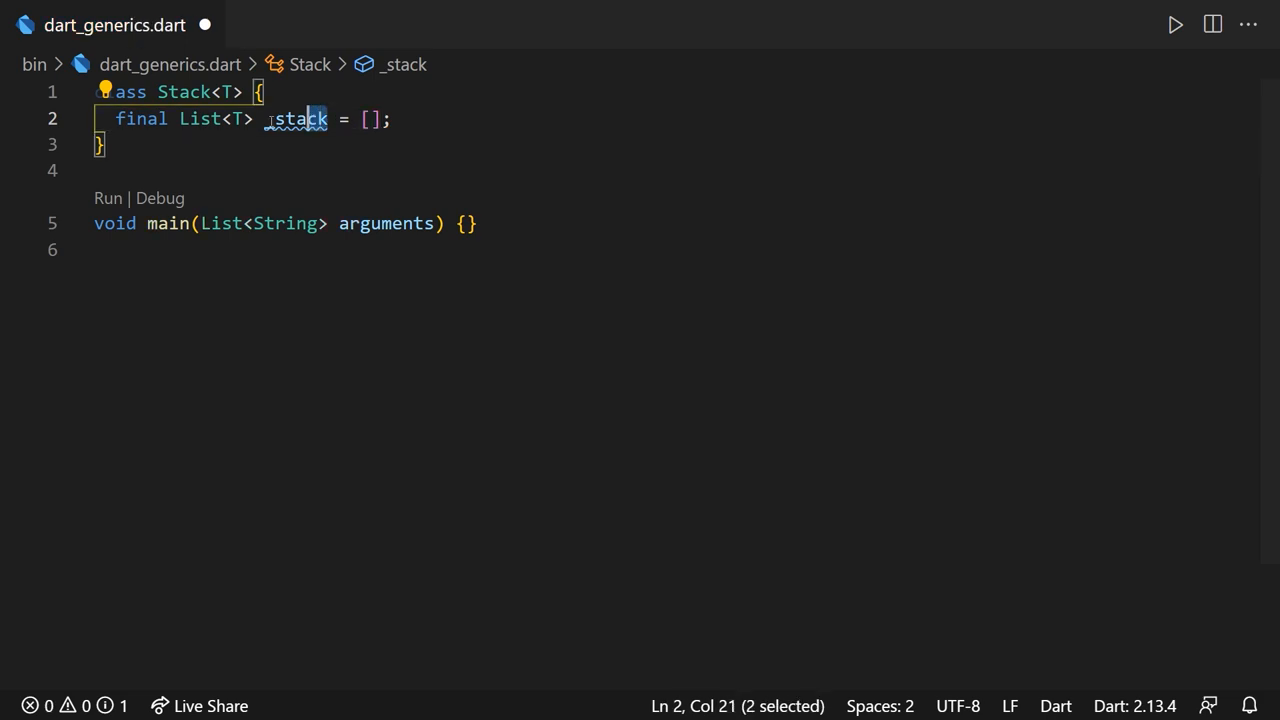
{"action": "double_click", "coordinate": [297, 118]}
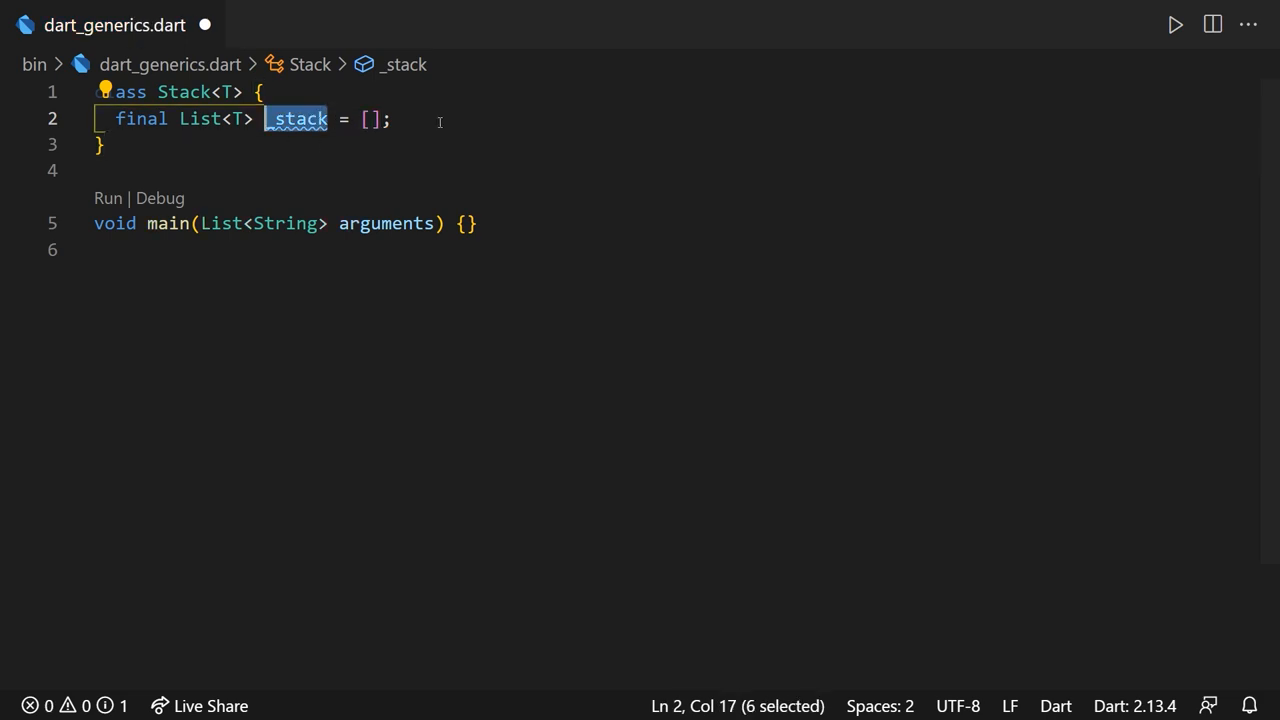
{"action": "key", "text": "Enter"}
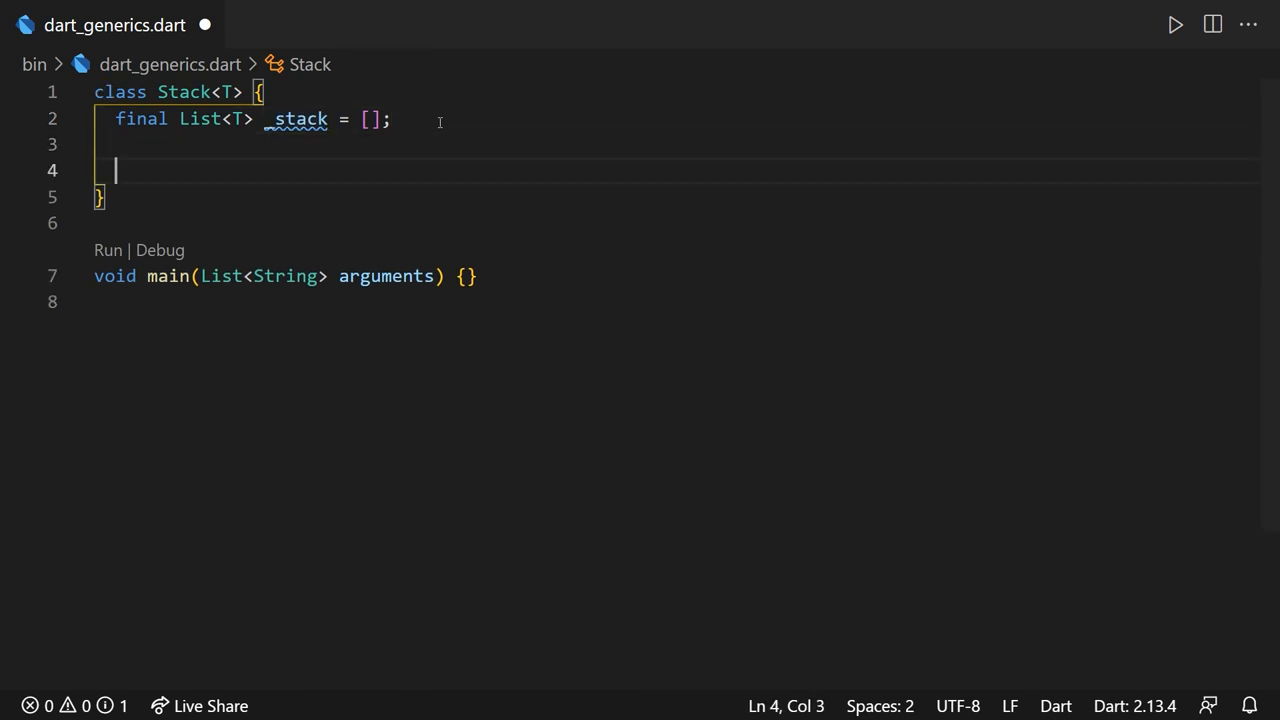
- Add a bool canPop() method returning _stack.isNotEmpty
{"action": "type", "text": "bool canPop"}
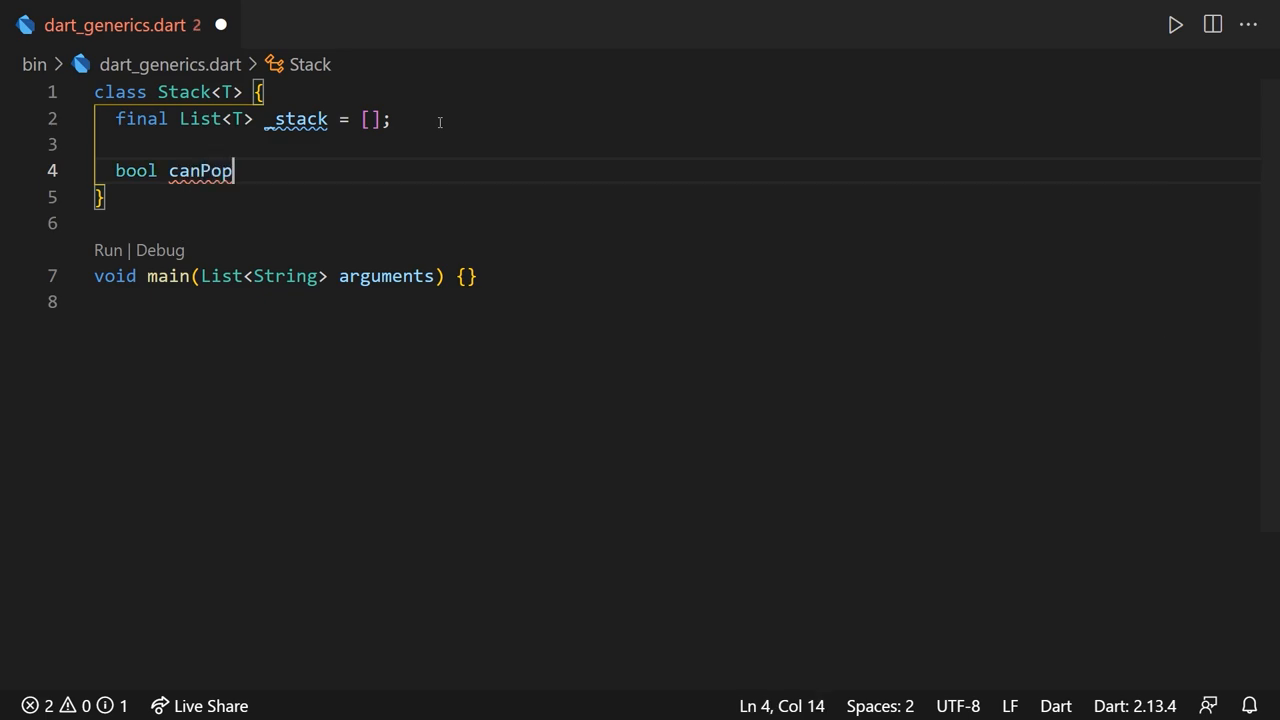
{"action": "type", "text": "() =>"}
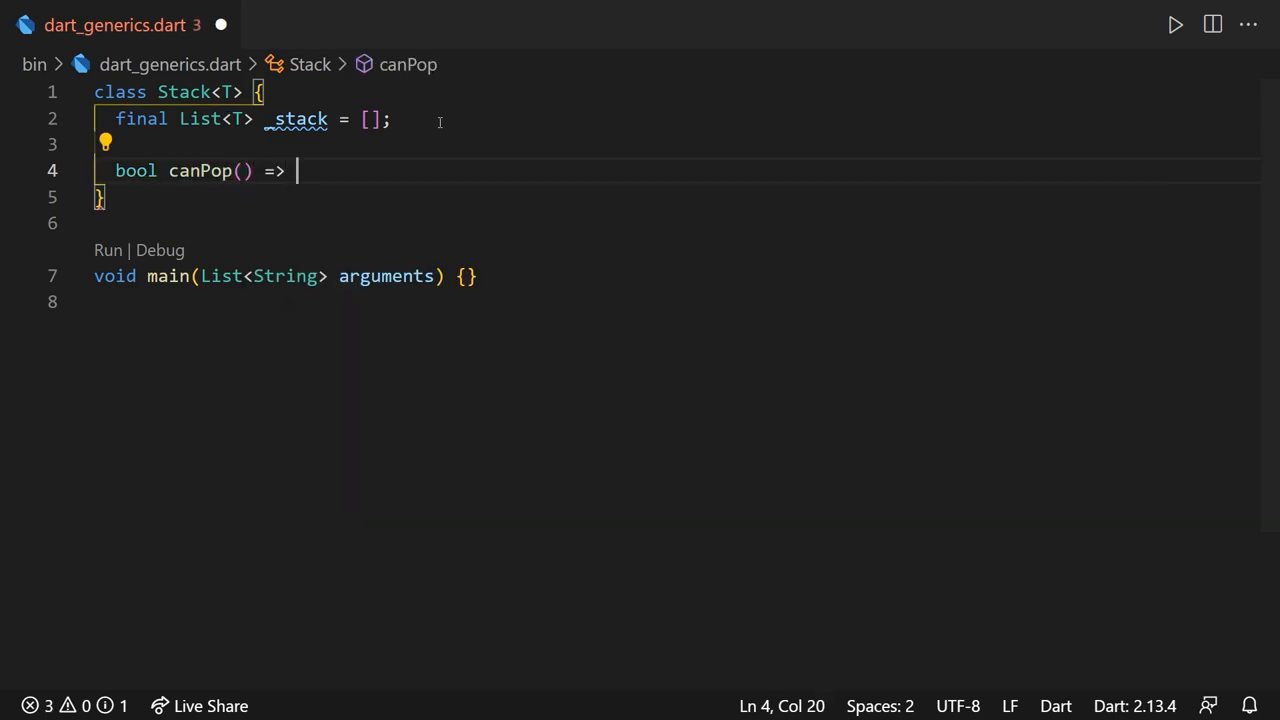
{"action": "type", "text": "_stack"}
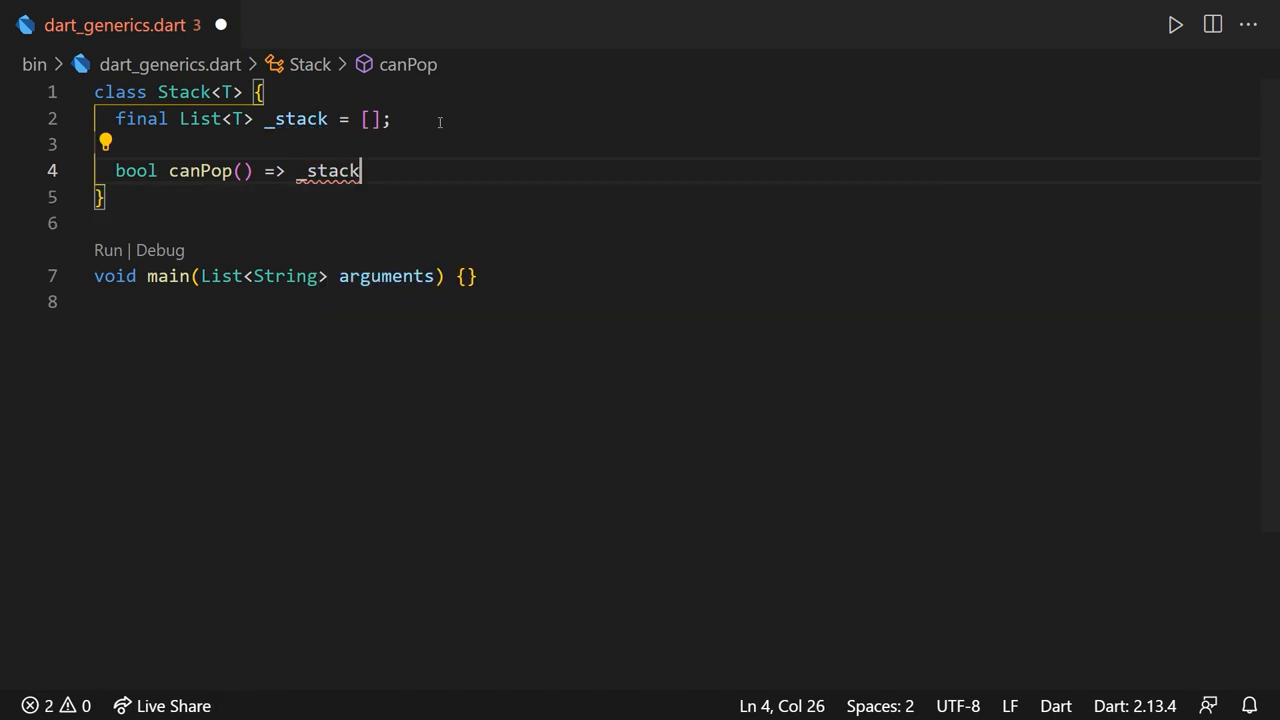
{"action": "type", "text": ".isNotEmpty"}
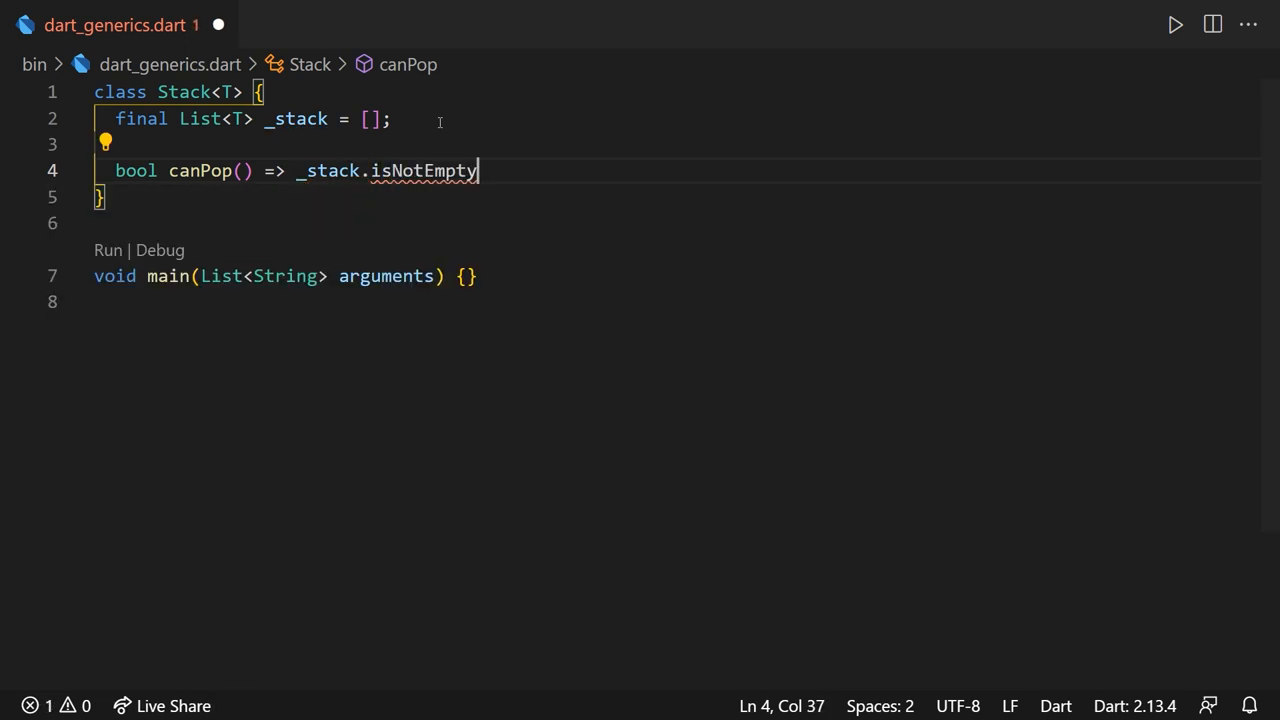
{"action": "type", "text": ";"}
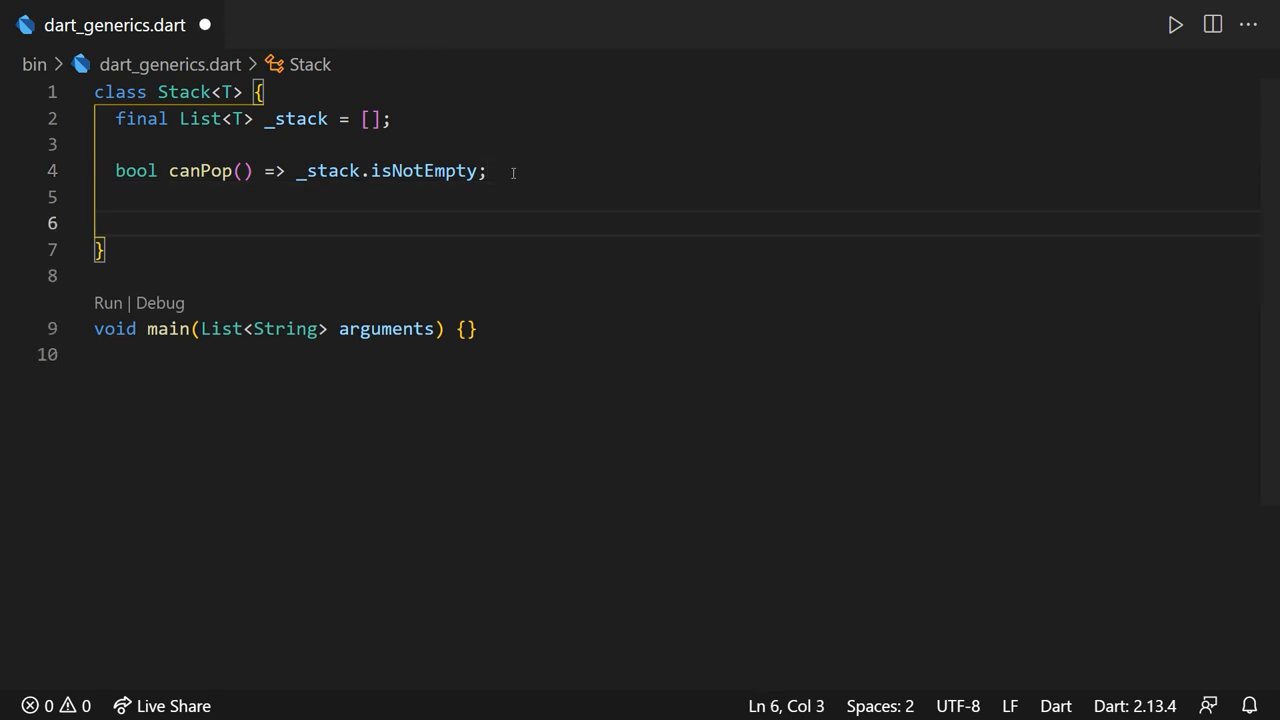
- Add a T pop() method that stores _stack.last, removes it and returns it
{"action": "type", "text": "T"}
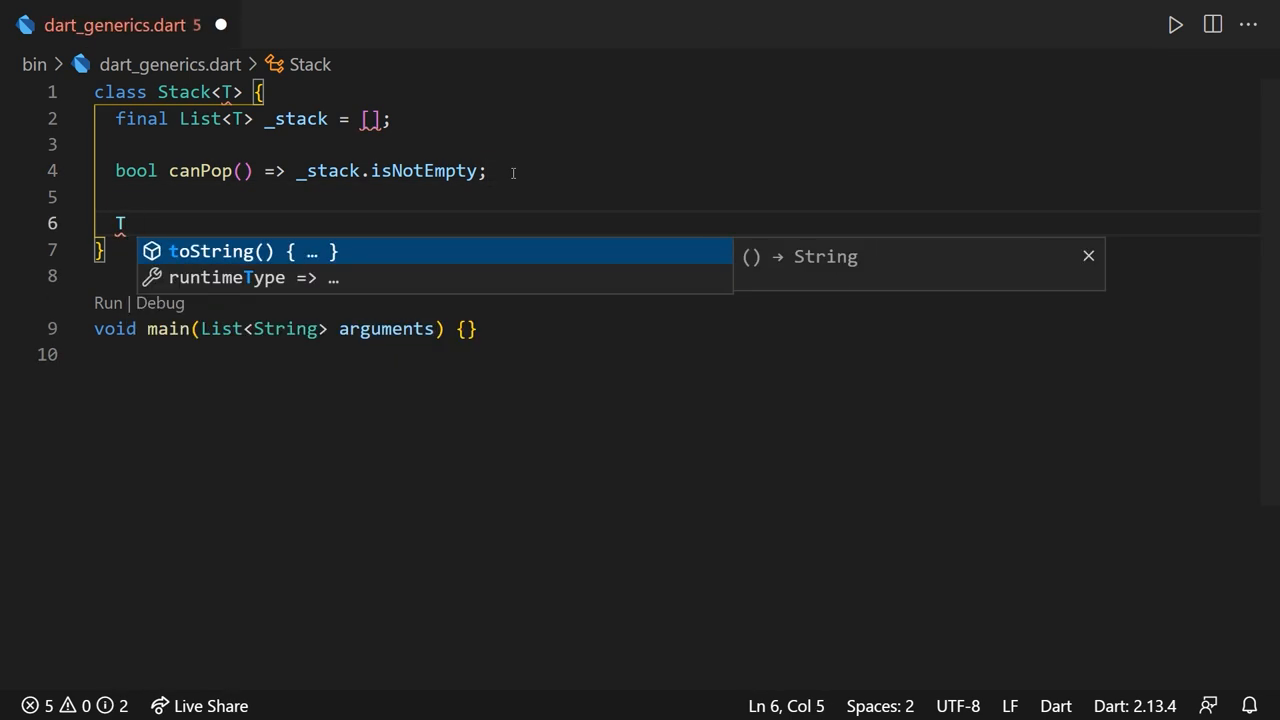
{"action": "type", "text": "pop()"}
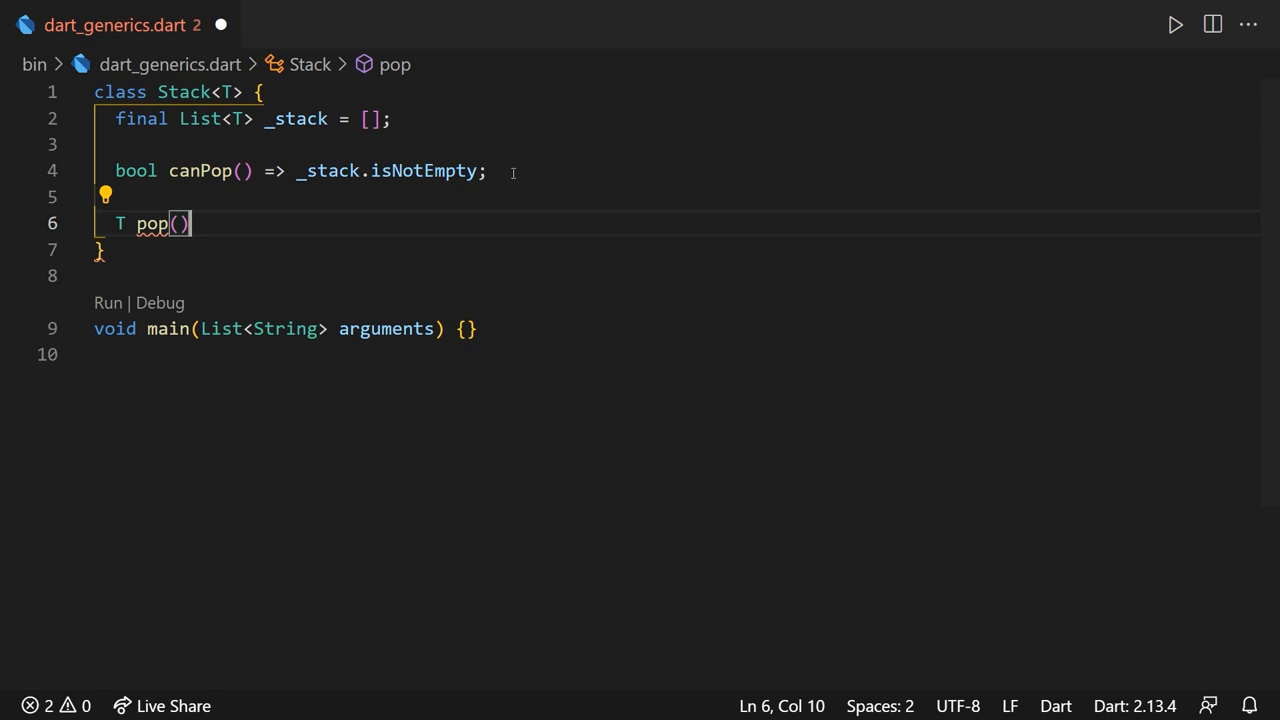
{"action": "type", "text": "{"}
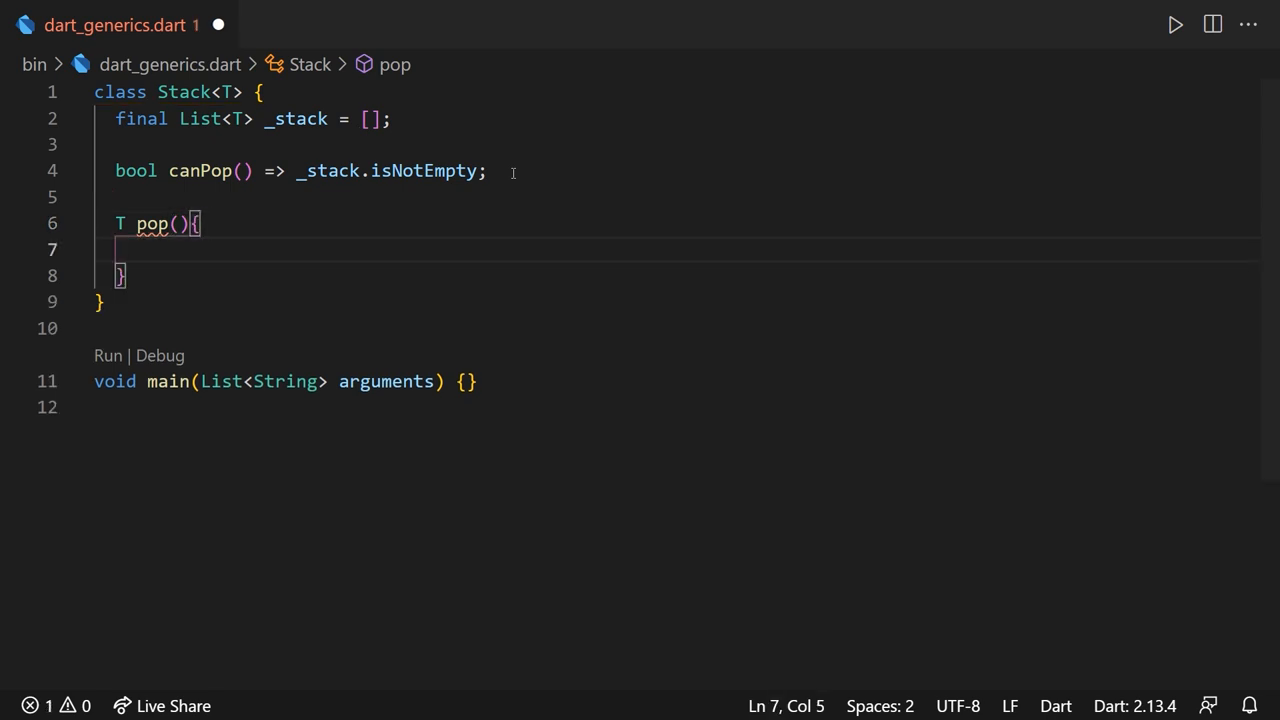
{"action": "type", "text": "final T"}
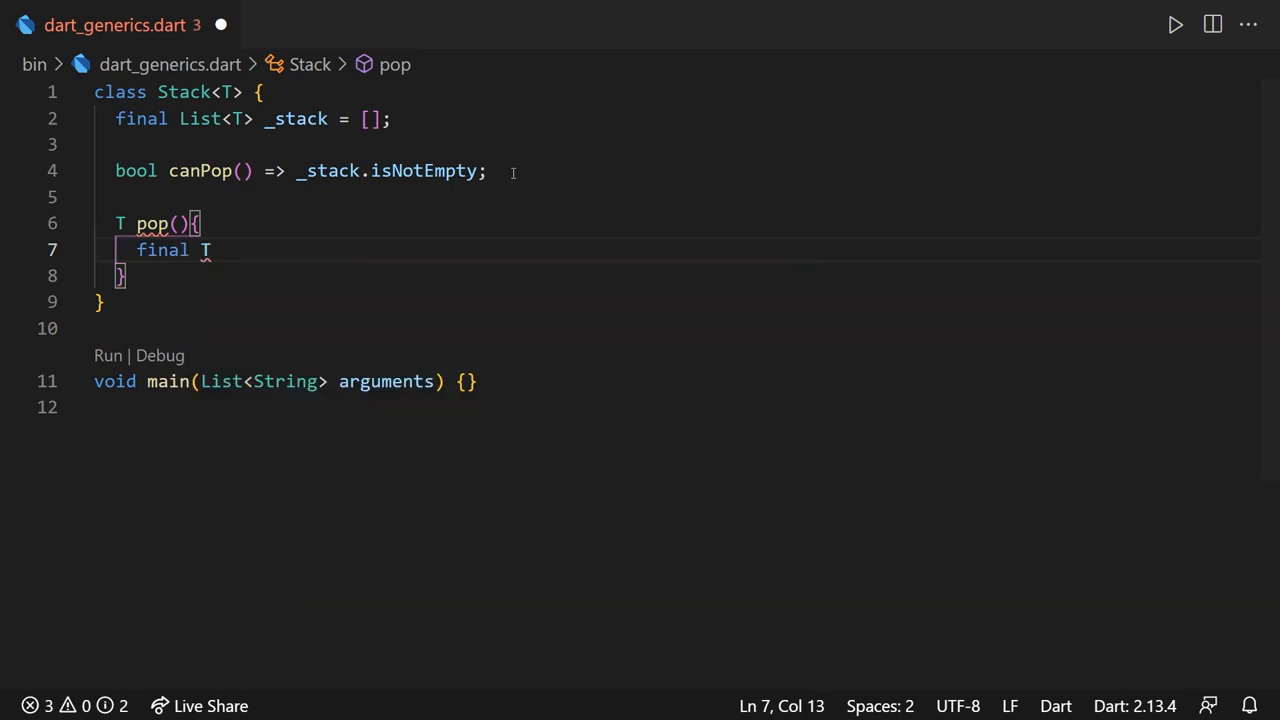
{"action": "type", "text": "T last = _stack.last;"}
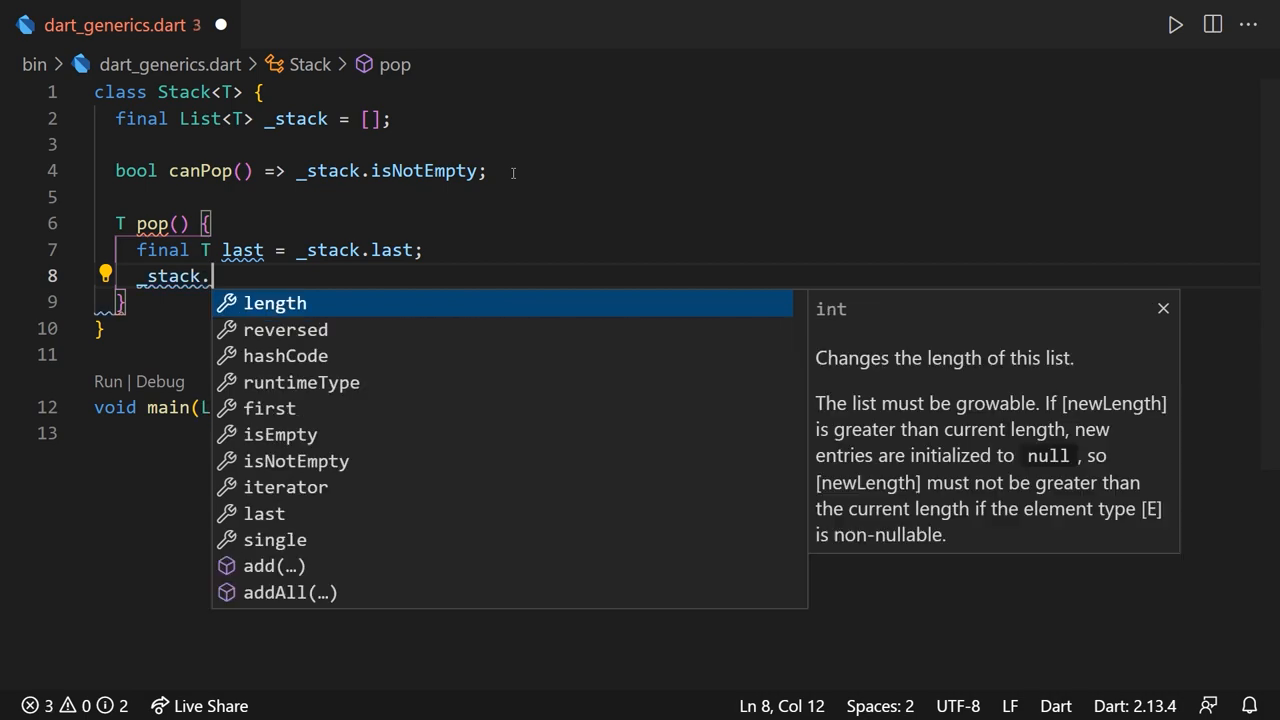
{"action": "type", "text": "removeLast();"}
{"action": "type", "text": "return last;"}
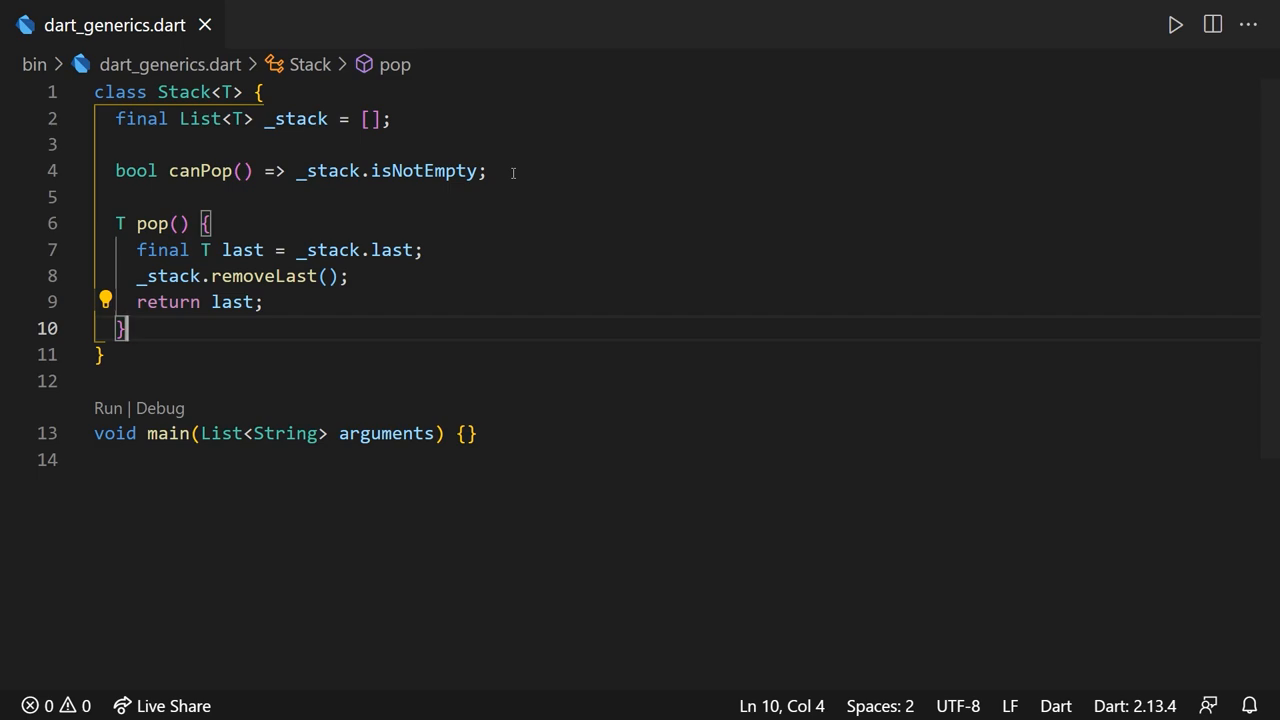
- Add void push(T value) => _stack.add(value)
{"action": "type", "text": "void push(T"}
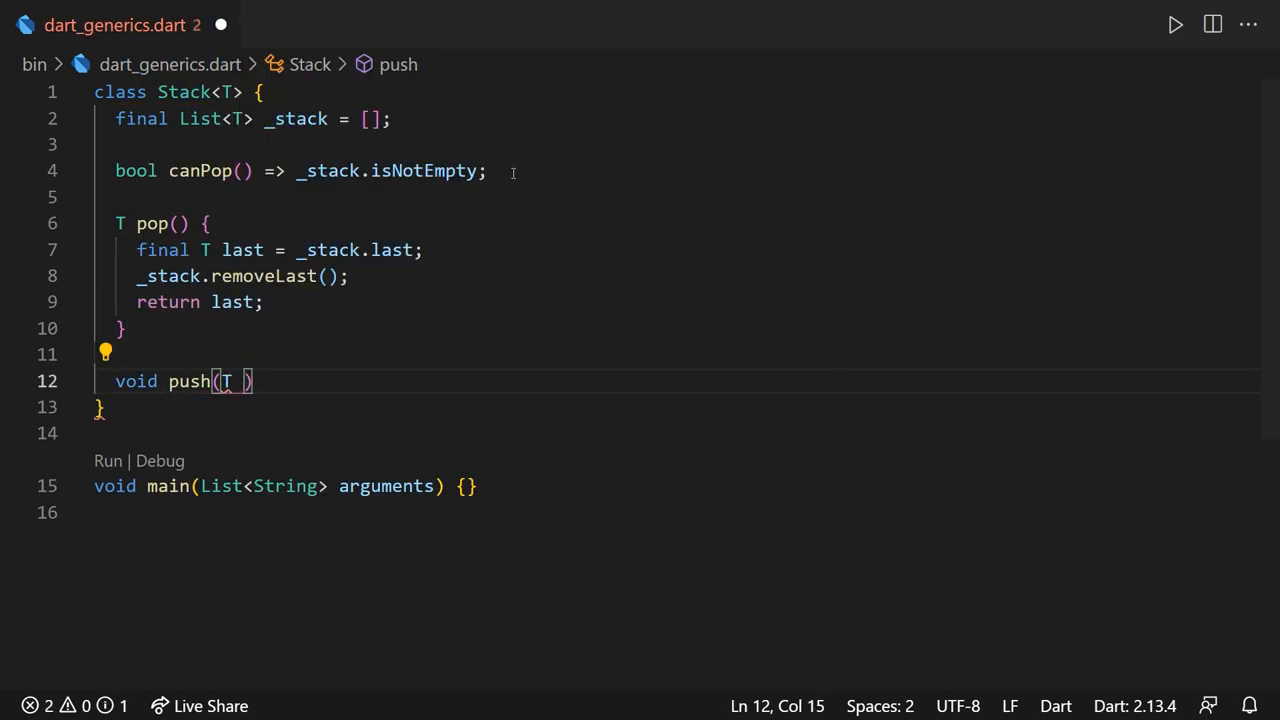
{"action": "type", "text": "valu"}
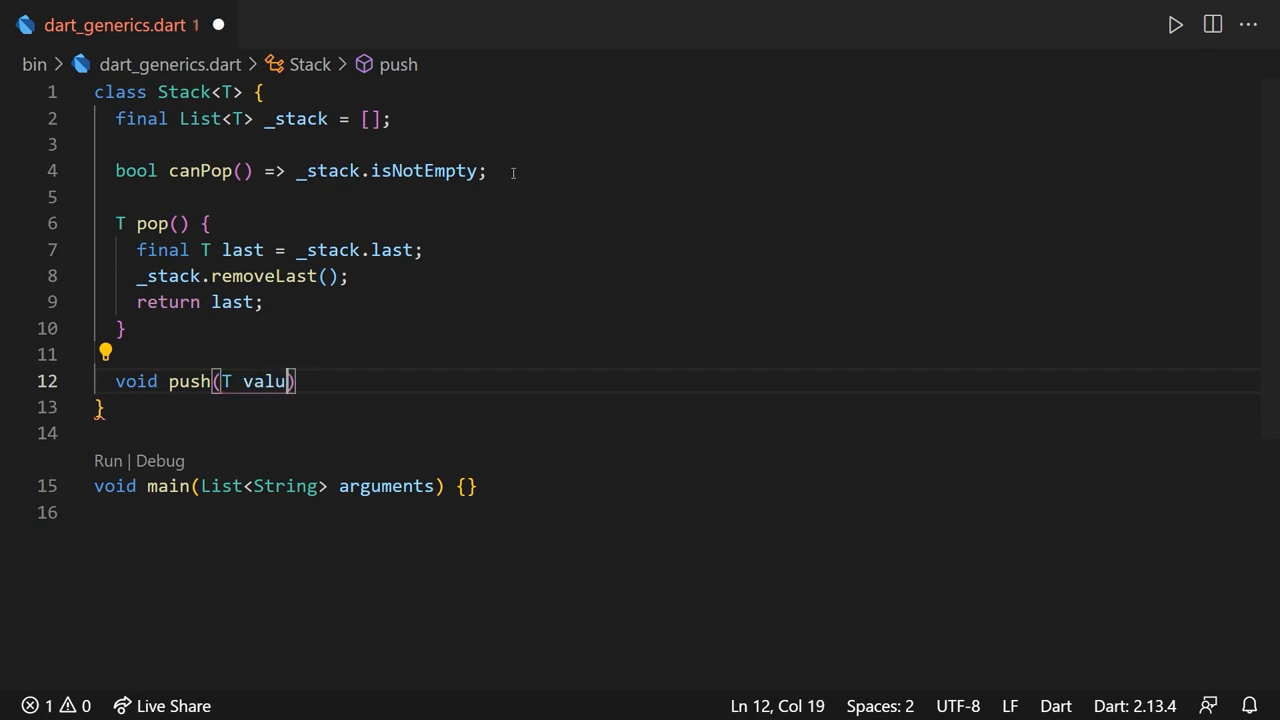
{"action": "type", "text": "e) => s"}
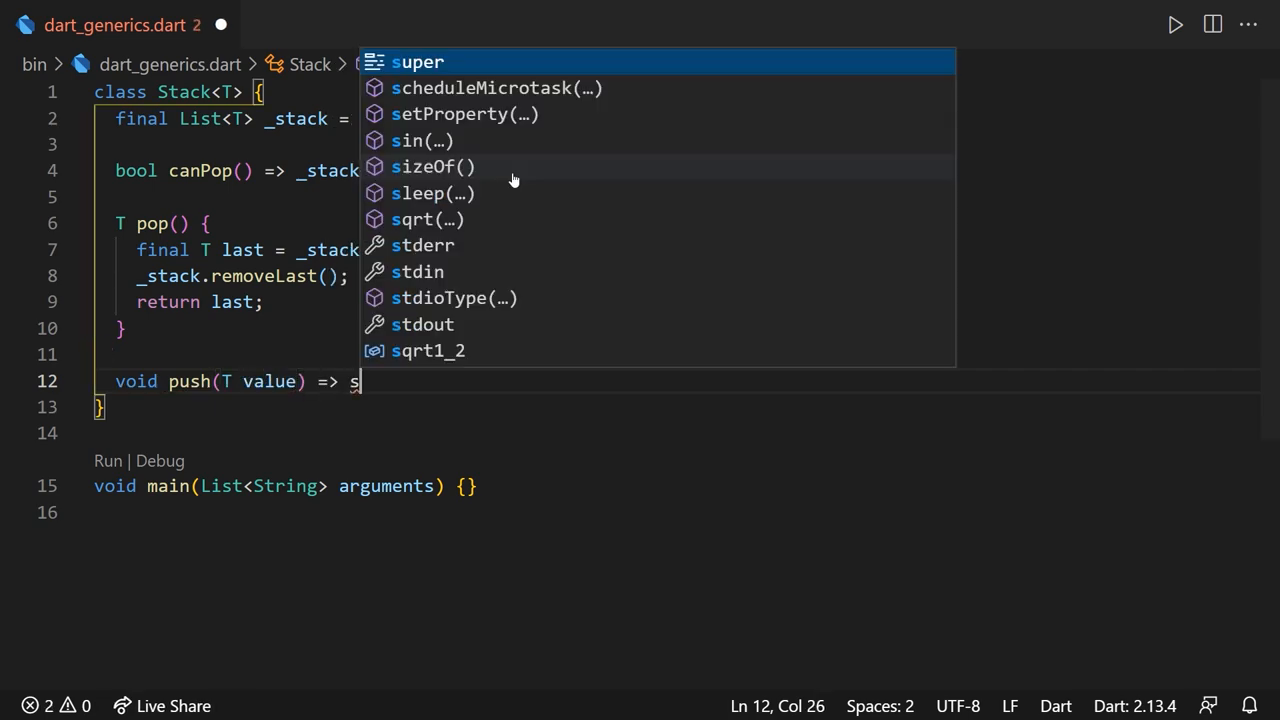
{"action": "type", "text": "_stack.add(value);"}
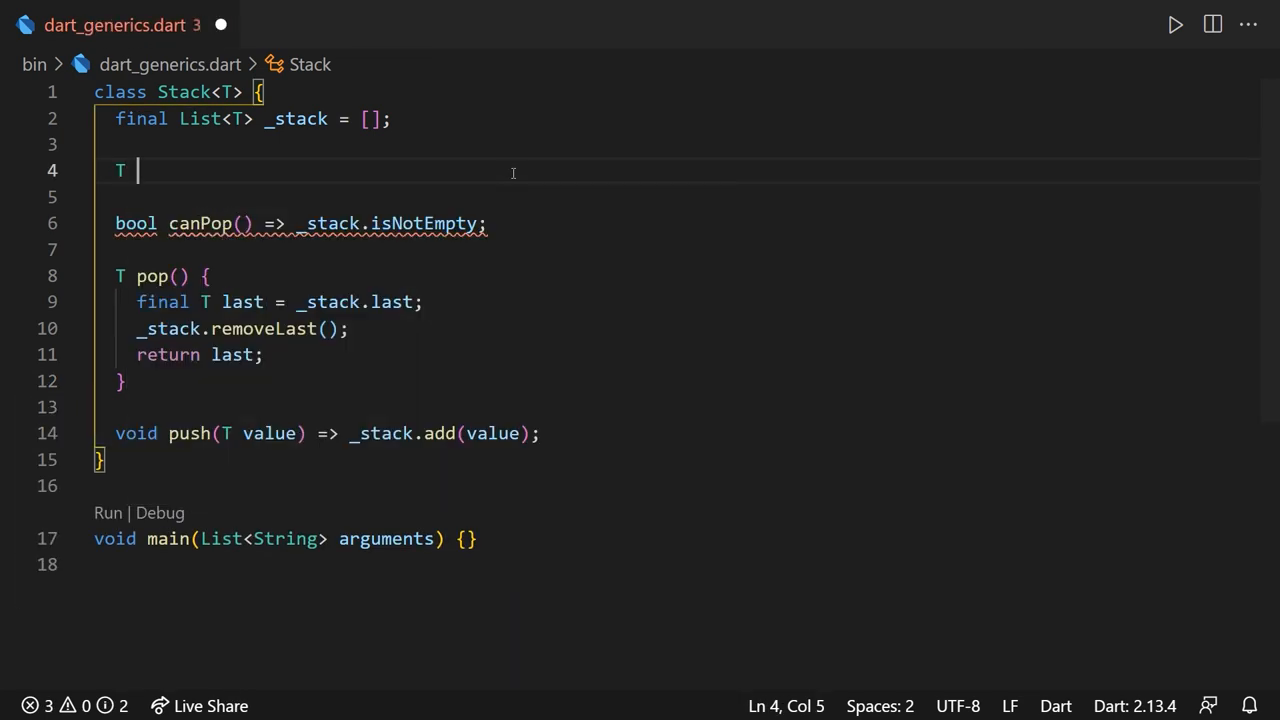
- Add getters peak => _stack.last and length => _stack.length, then collapse the class
{"action": "type", "text": "get peak => _stack.last;"}
{"action": "left_click", "coordinate": [677, 197]}
{"action": "type", "text": "int get le"}
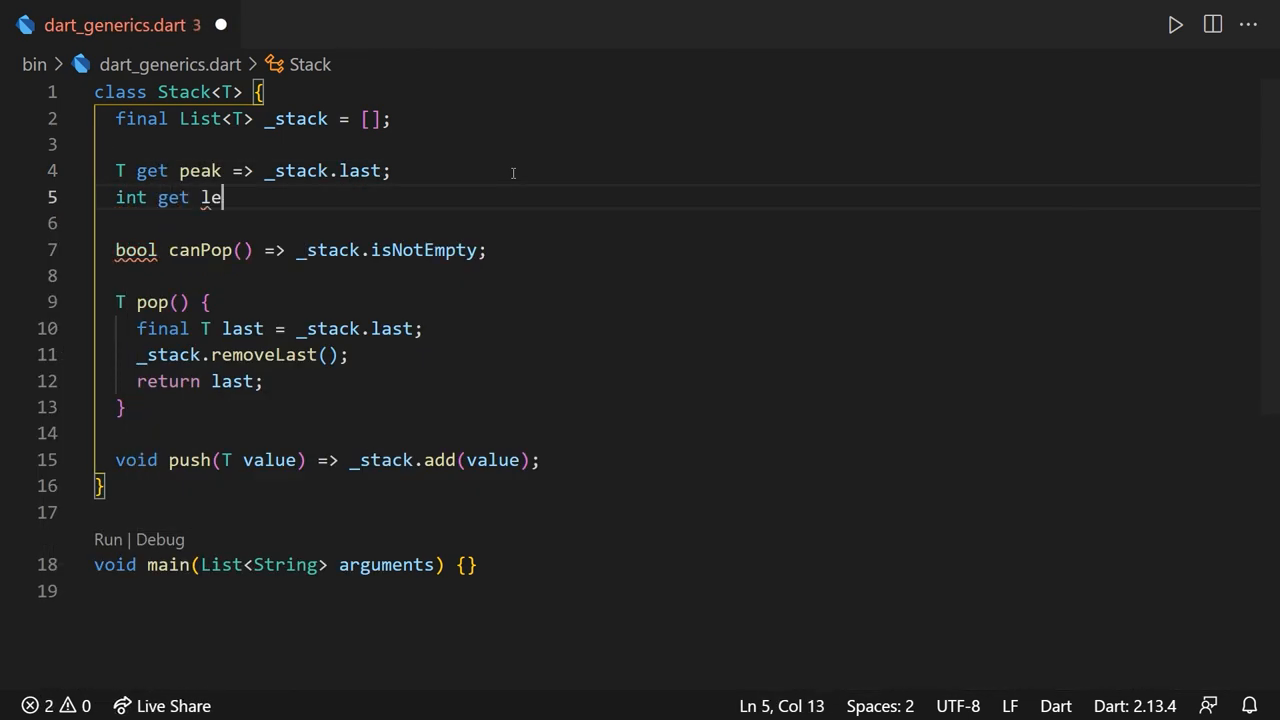
{"action": "type", "text": "ngth => _stack.length;"}
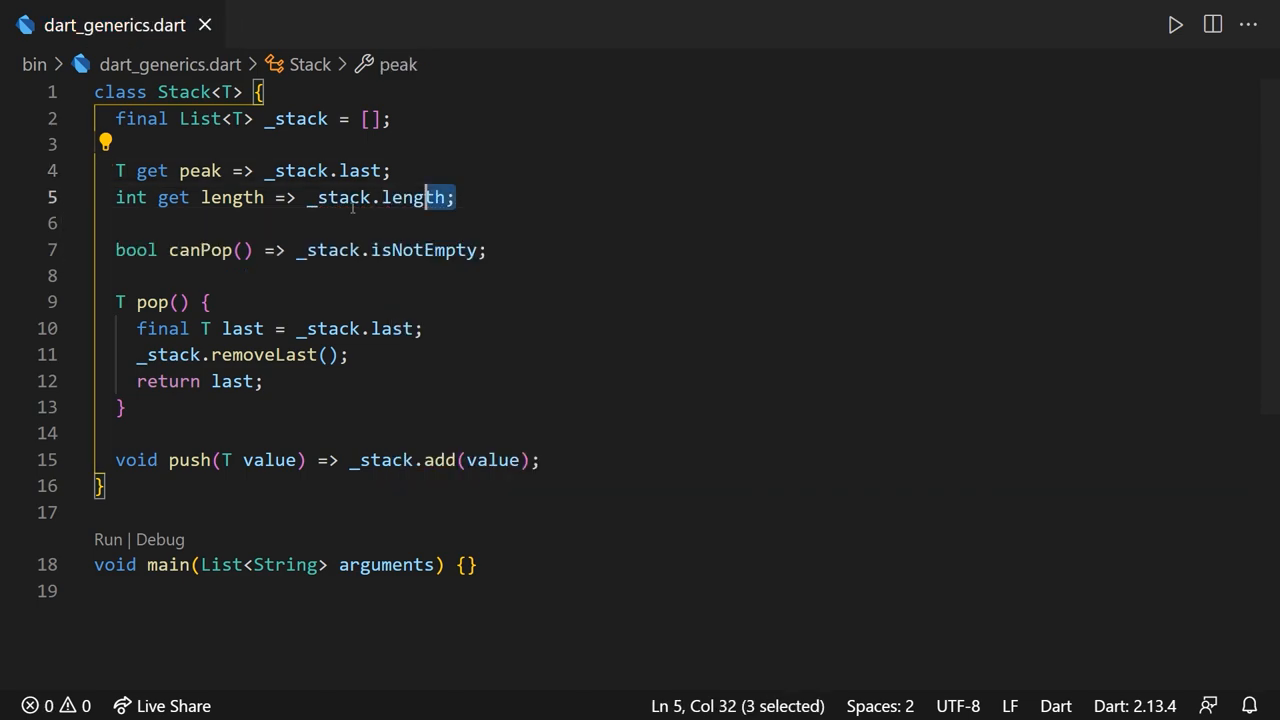
{"action": "left_click", "coordinate": [78, 91]}
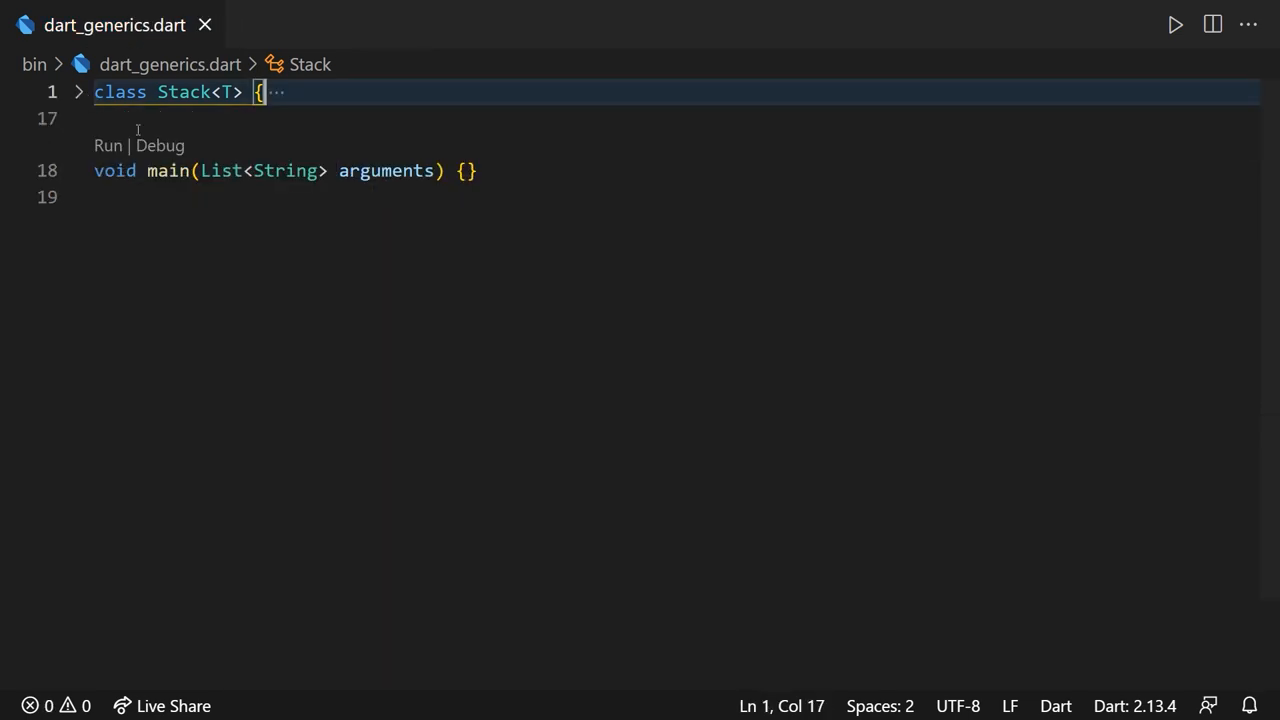
- Write main's stack code, ending with a print of the stack's peak
{"action": "key", "text": "Enter"}
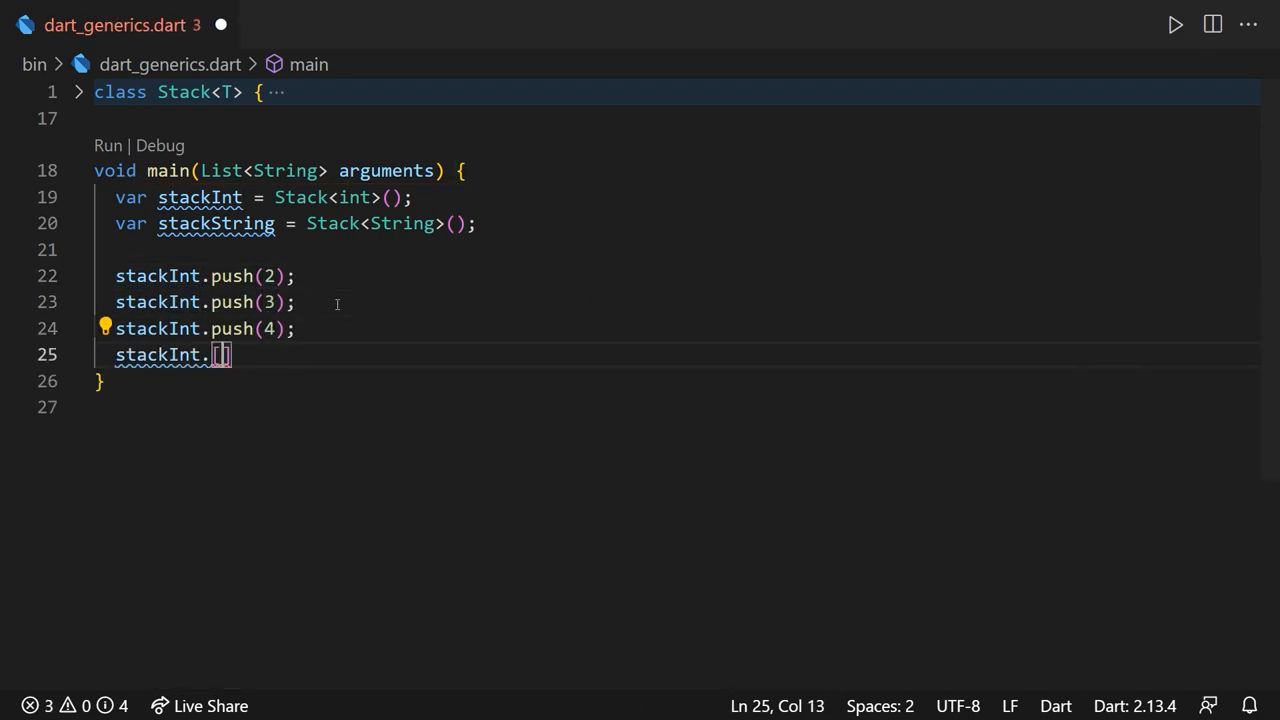
{"action": "type", "text": "print(stackString.peak); // should print 3"}
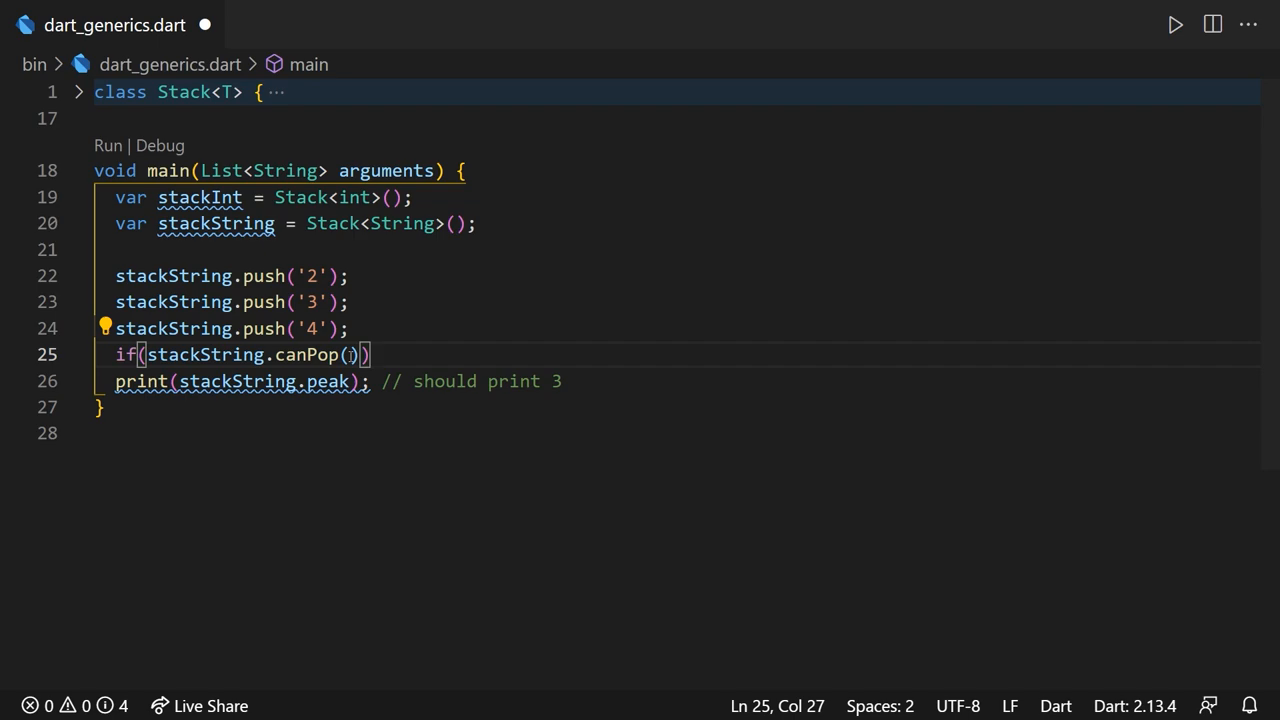
{"action": "type", "text": "{}"}
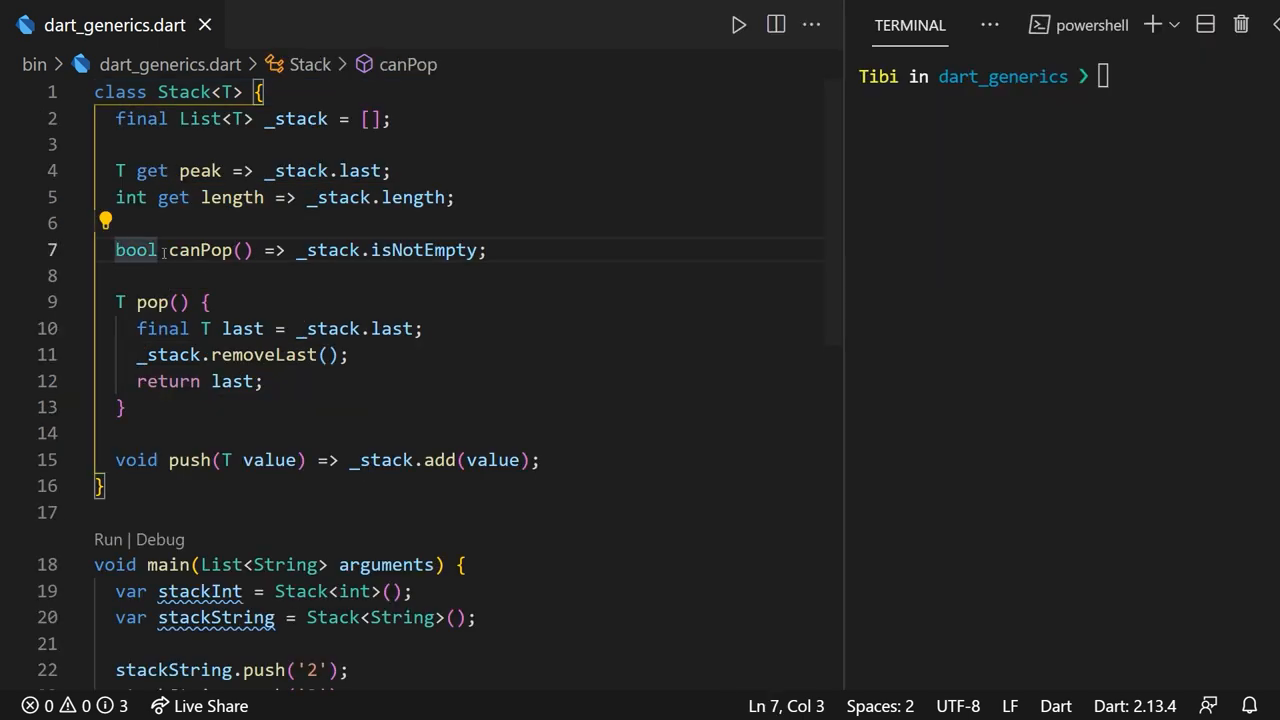
- Make canPop a getter by adding 'get' and removing its parentheses
{"action": "type", "text": "get"}
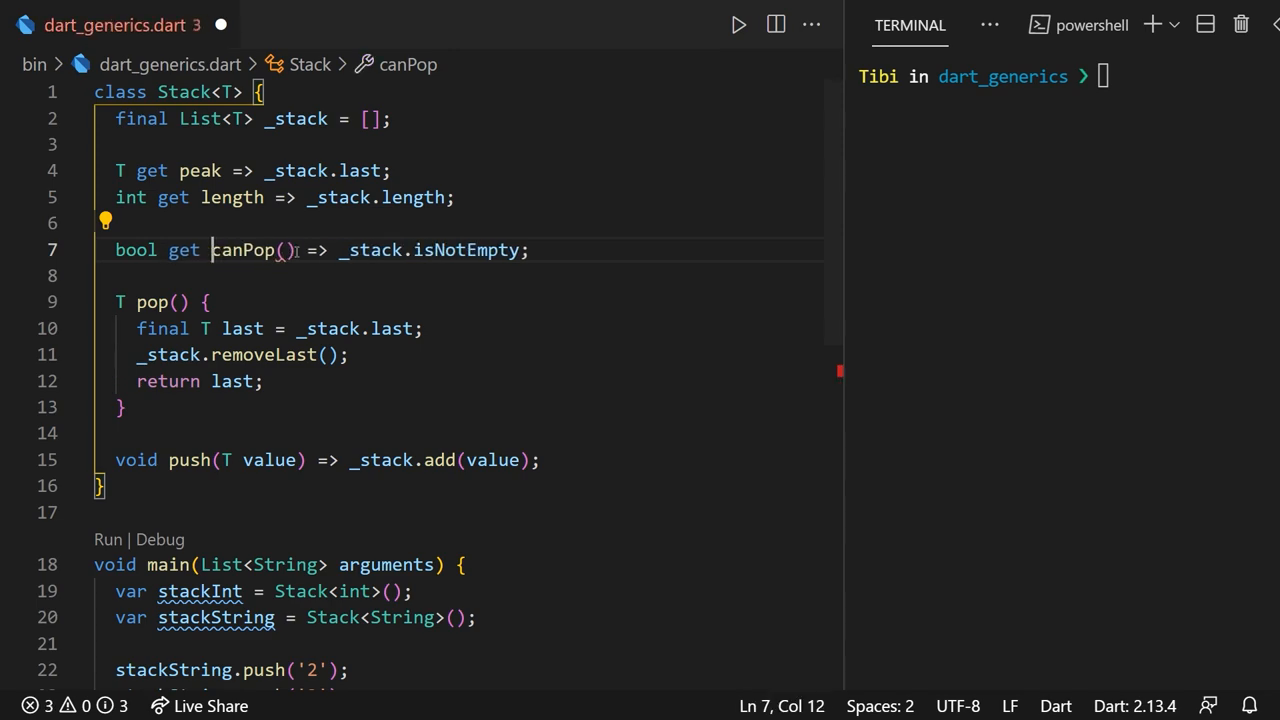
{"action": "key", "text": "Backspace"}
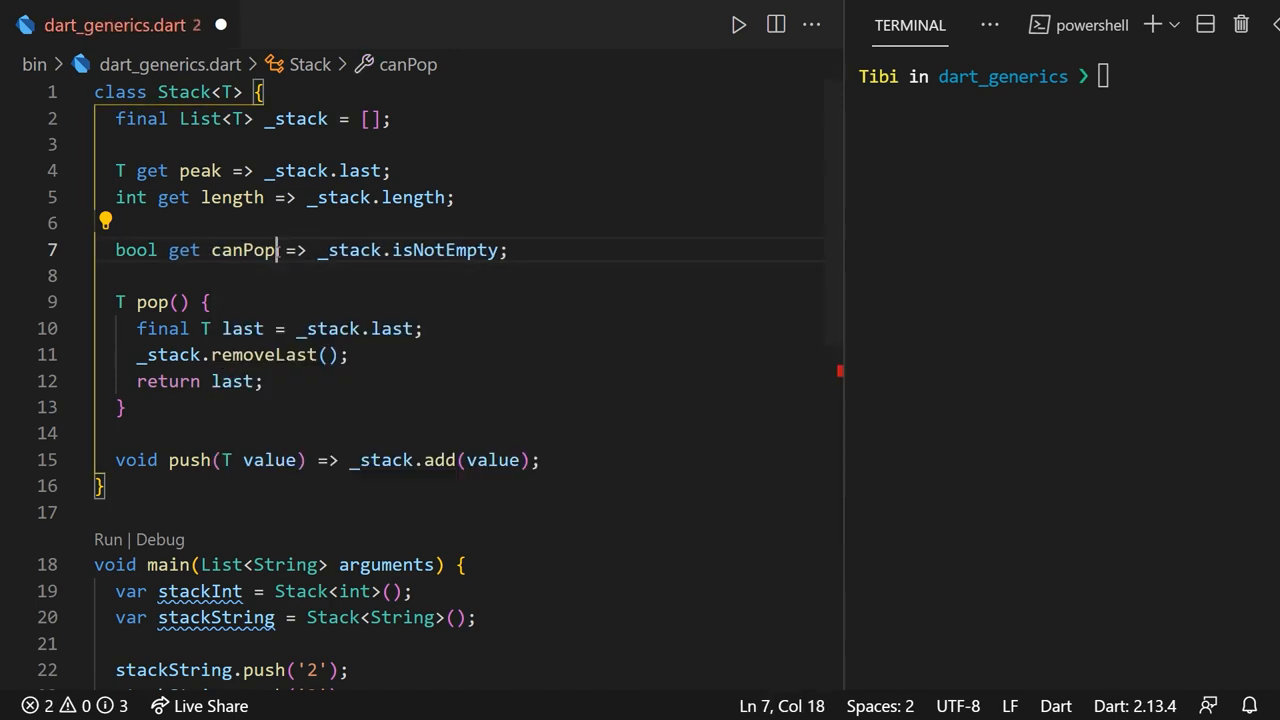
{"action": "scroll", "scroll_direction": "down", "scroll_amount": 3}
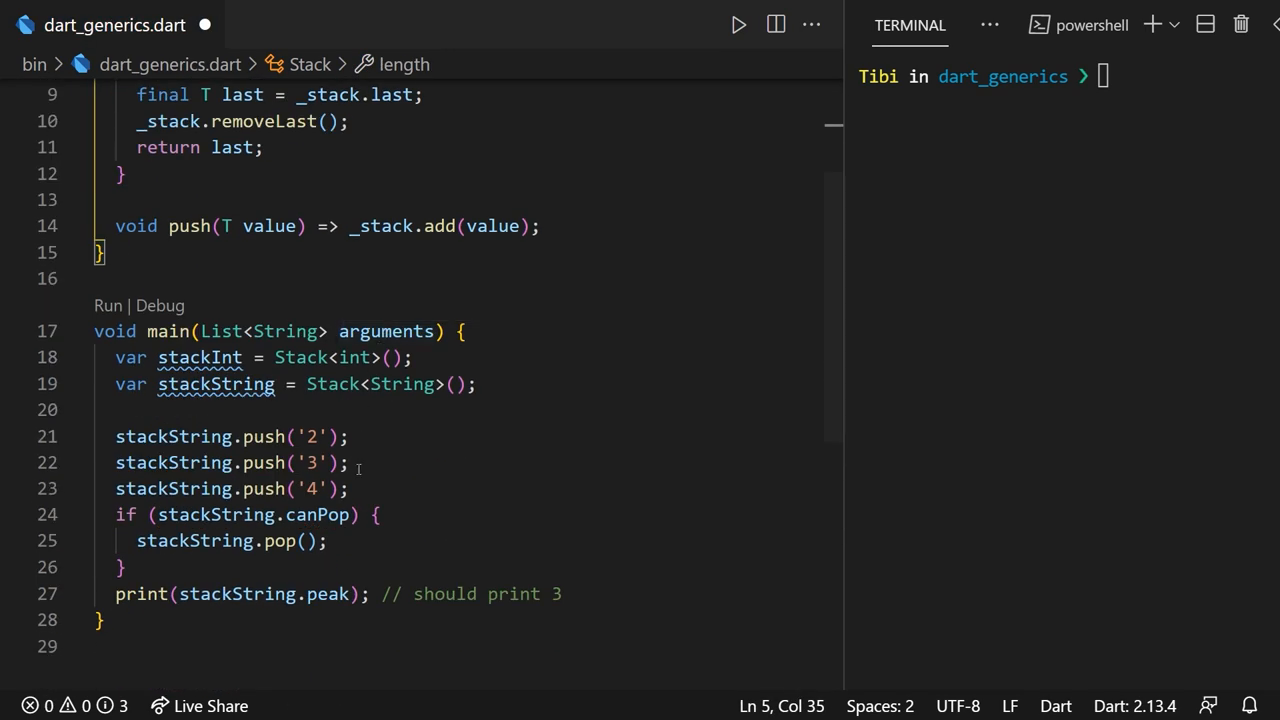
{"action": "scroll", "scroll_direction": "up", "scroll_amount": 3}
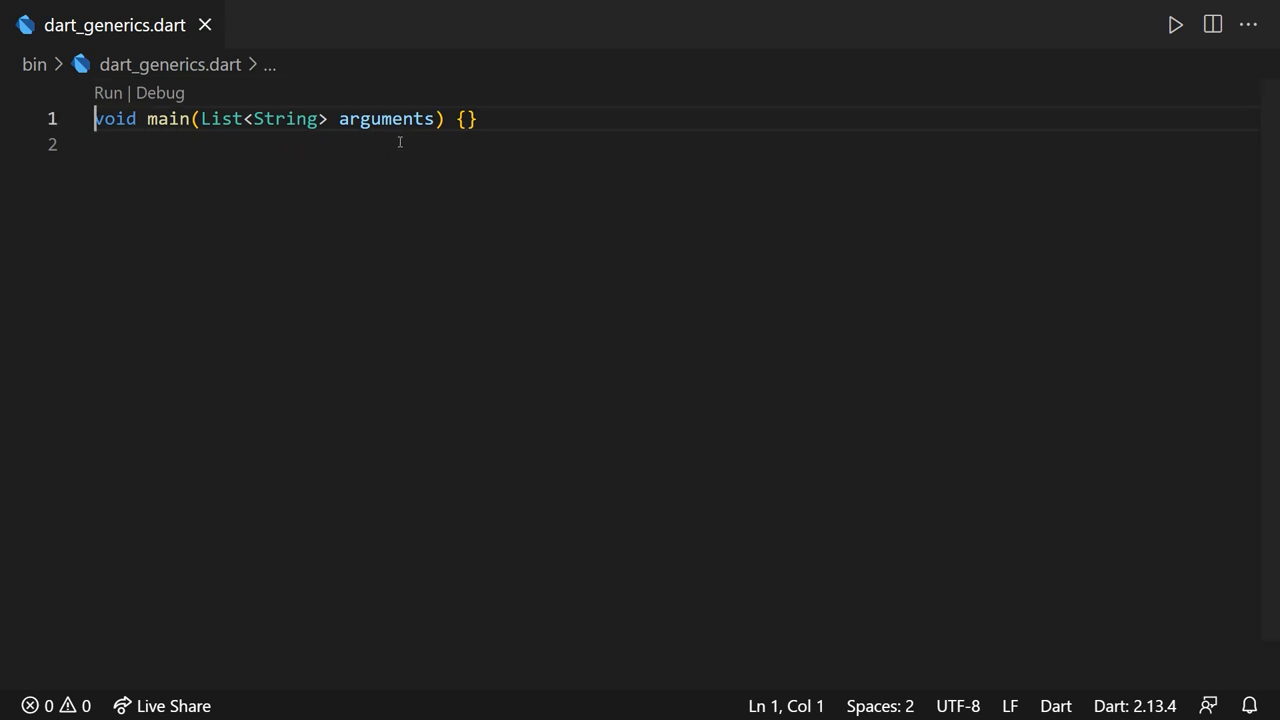
- Declare 'var list = [1, 2, 3, 4];' inside main
{"action": "key", "text": "Enter"}
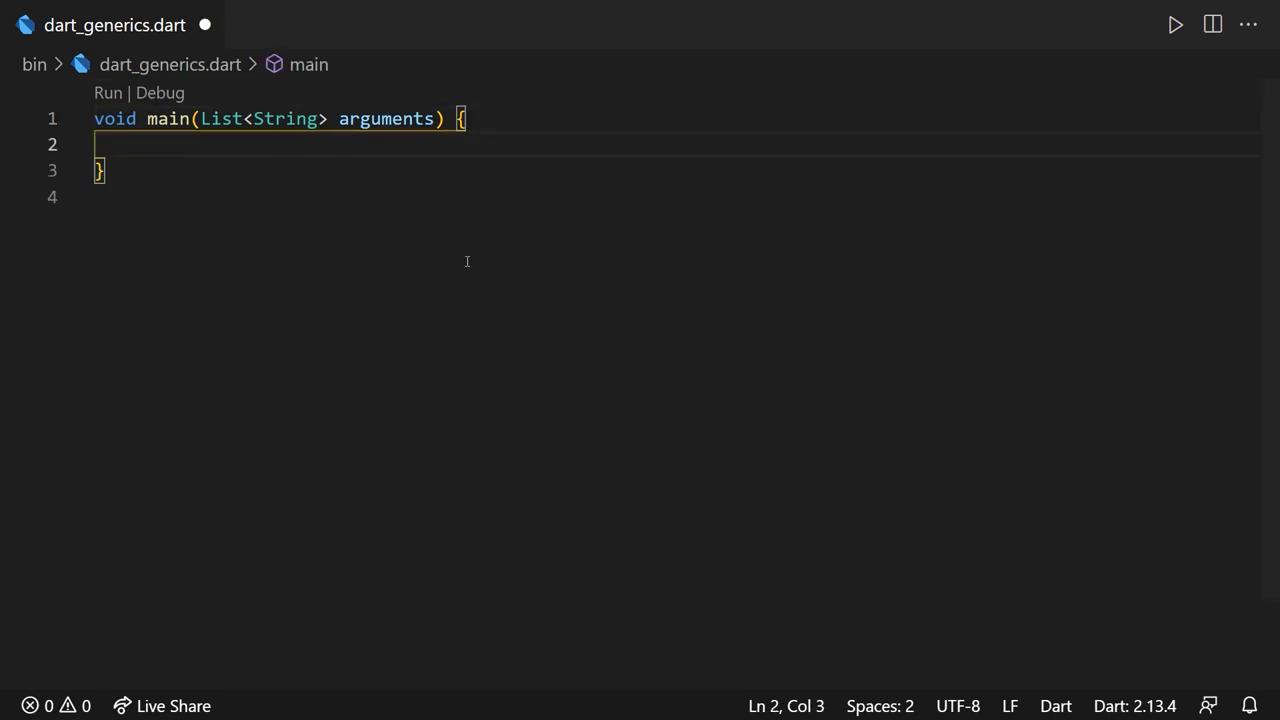
{"action": "type", "text": "var list ="}
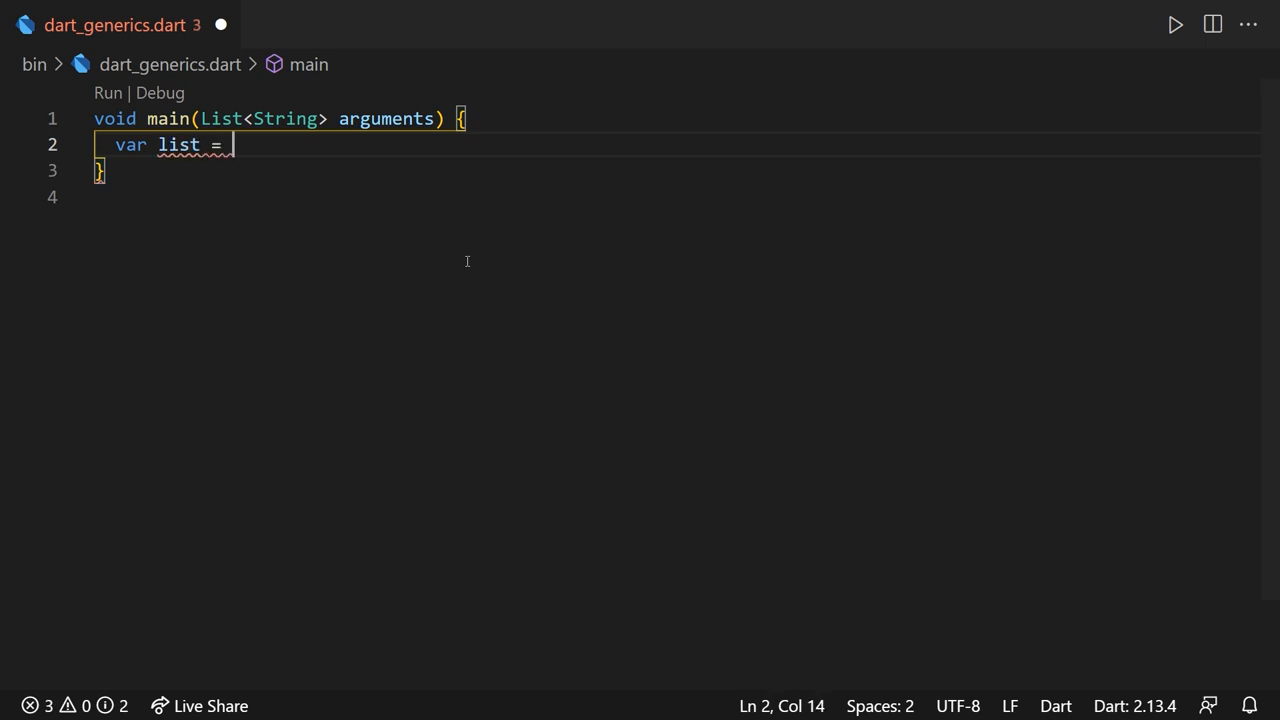
{"action": "type", "text": "[1, 2, 3, 4];"}
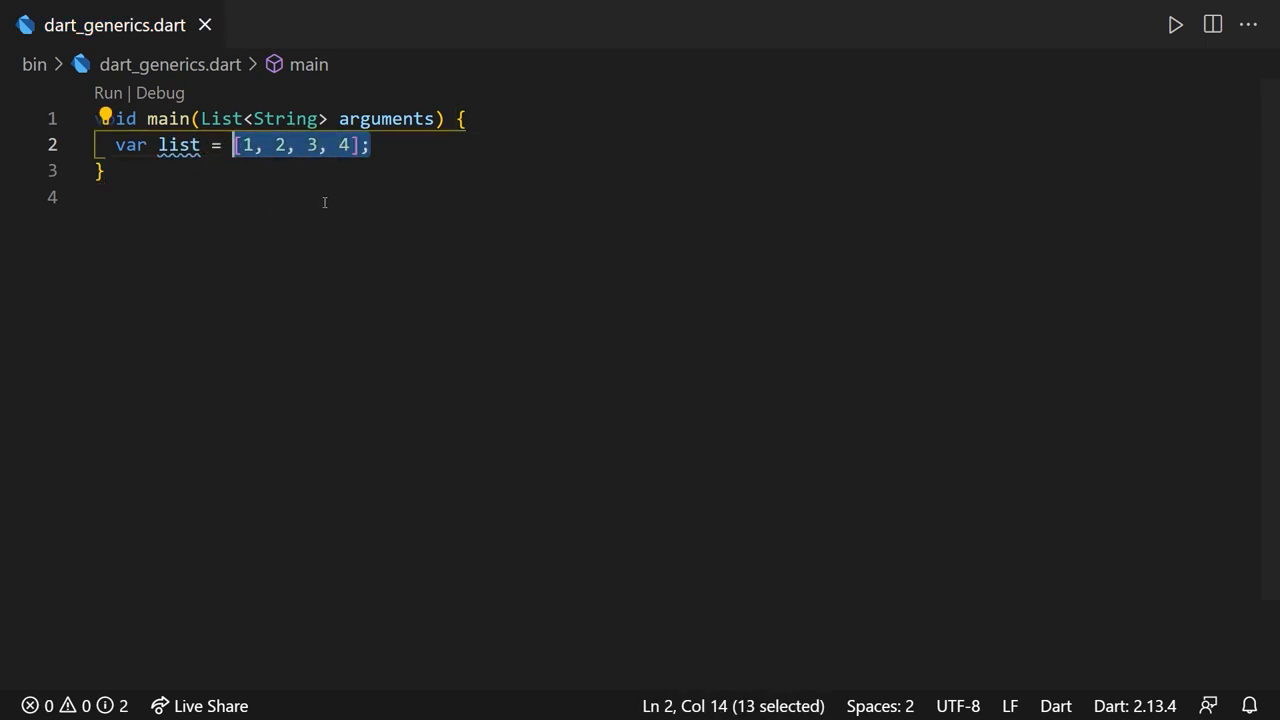
{"action": "left_click", "coordinate": [372, 145]}
{"action": "type", "text": "class Utils{"}
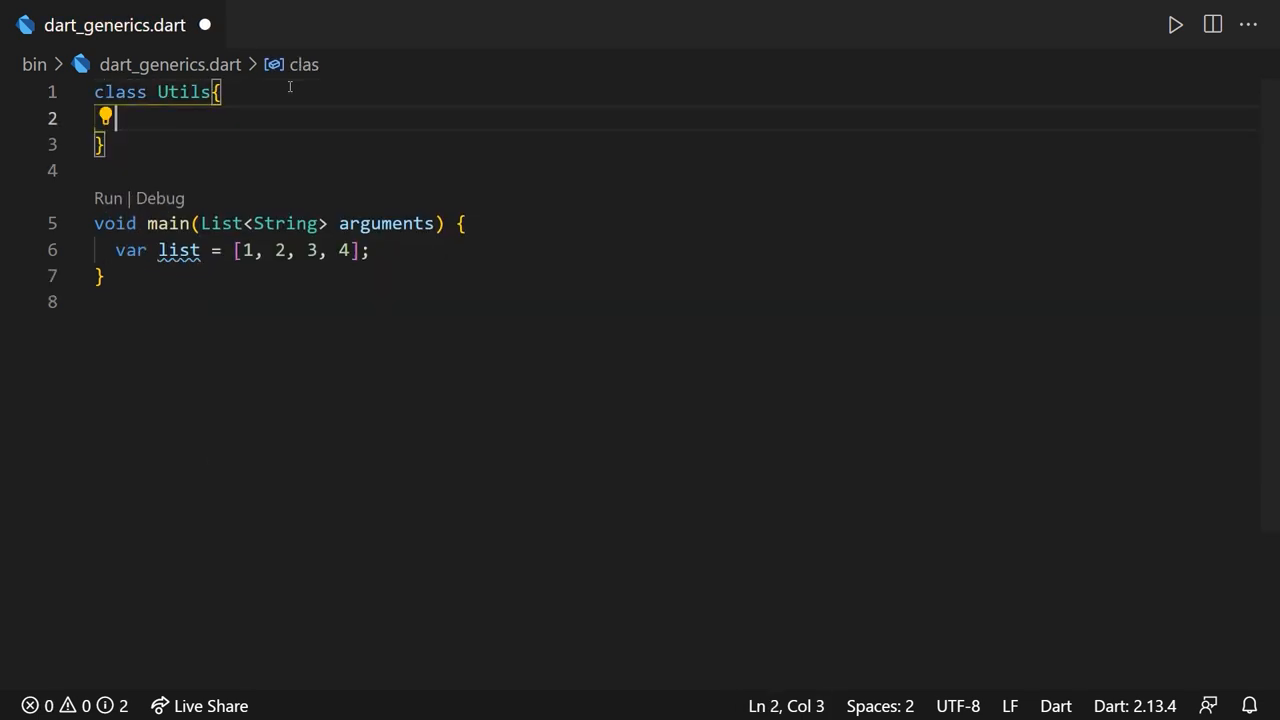
- Write static int? getItem(List<int> list, int index) returning list[index] or null
{"action": "type", "text": "static int getItem(List<int> list,"}
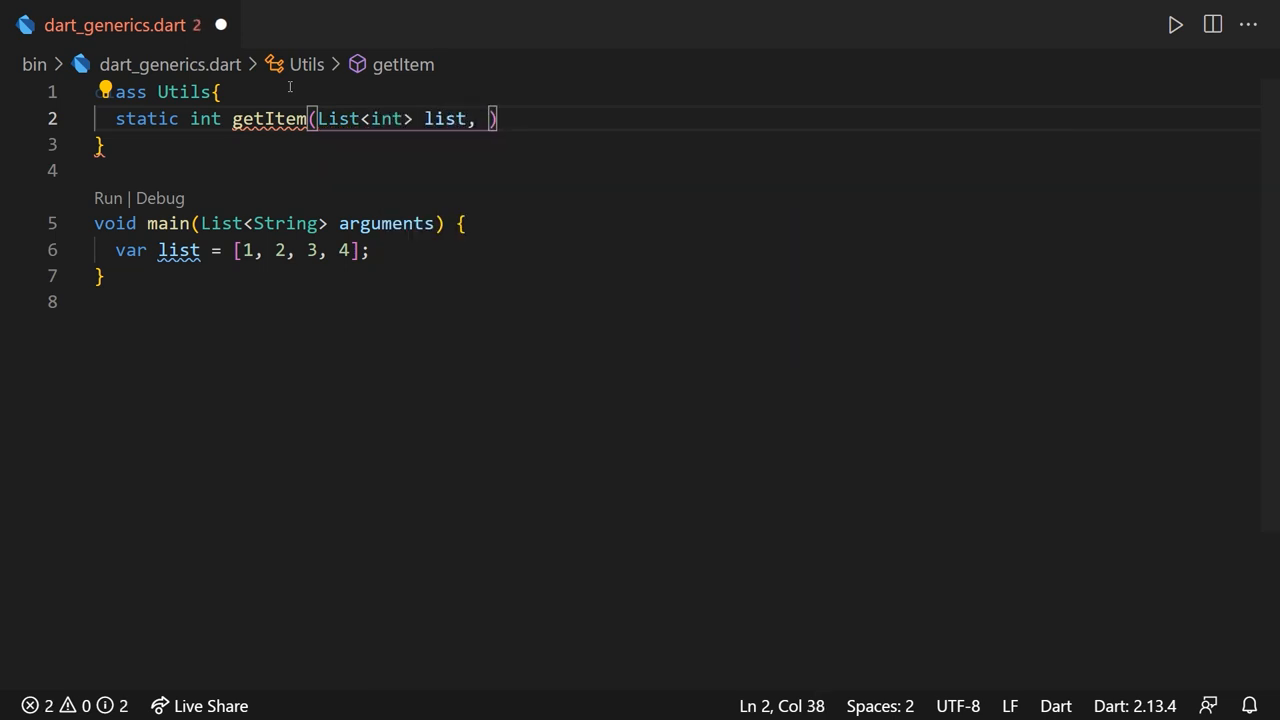
{"action": "type", "text": "int index) =>"}
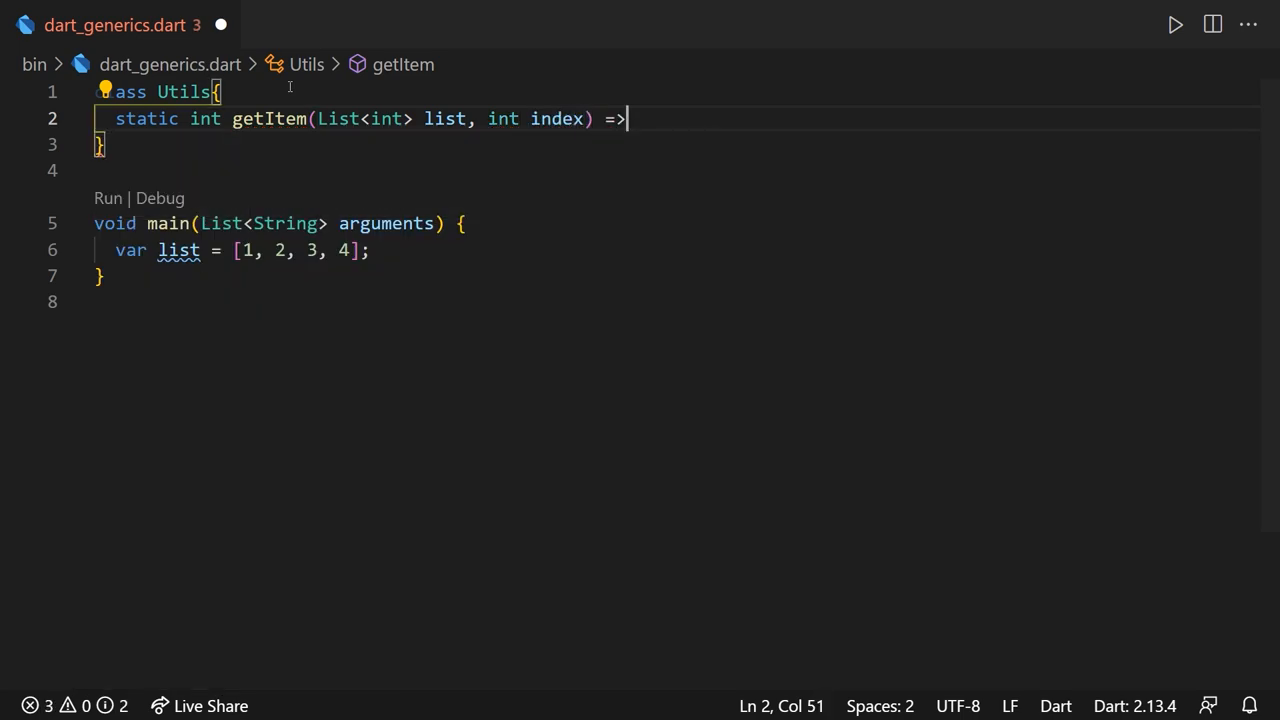
{"action": "type", "text": "list.asMap().containsKey(index) ? list["}
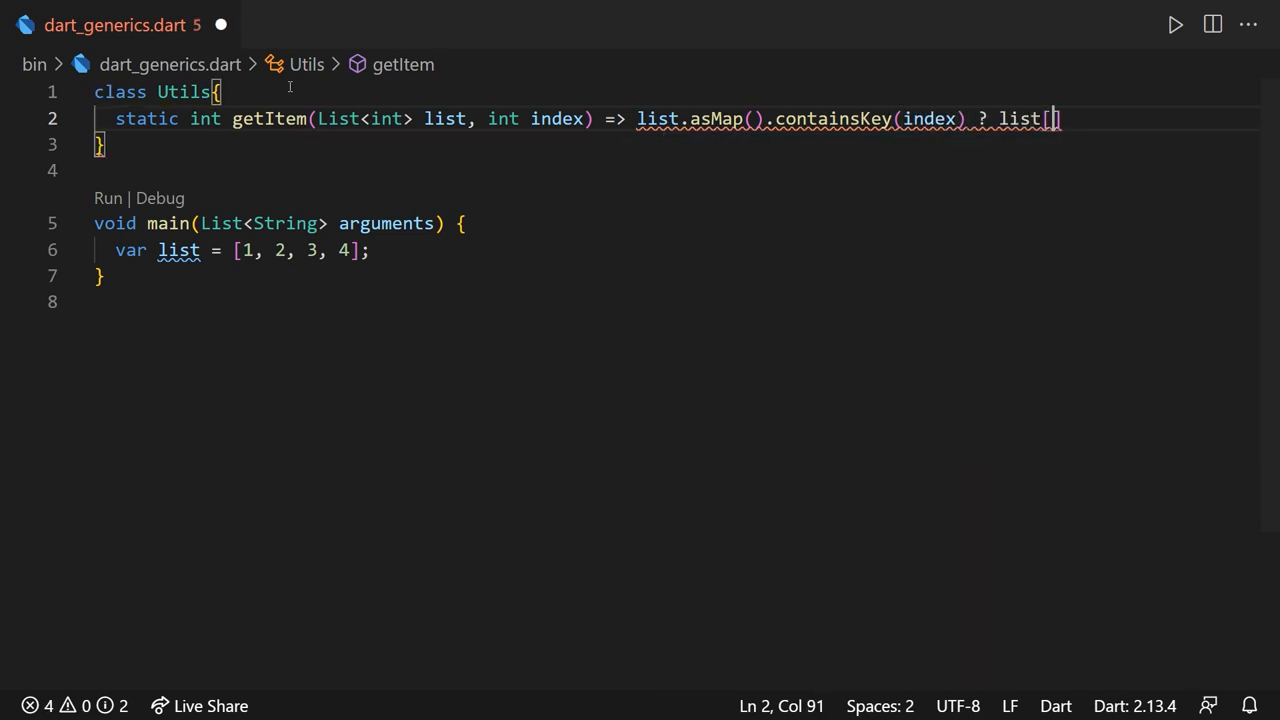
{"action": "type", "text": "index] : null;"}
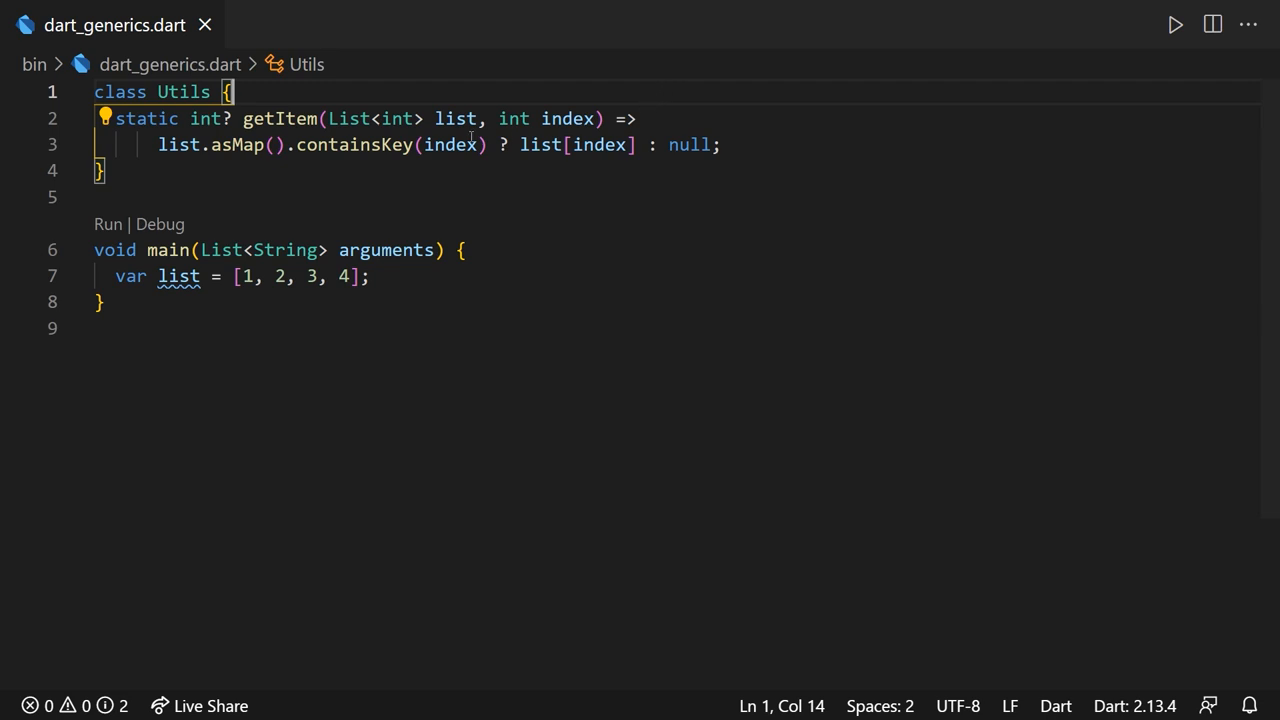
{"action": "left_click_drag", "start_coordinate": [158, 144], "coordinate": [489, 144]}
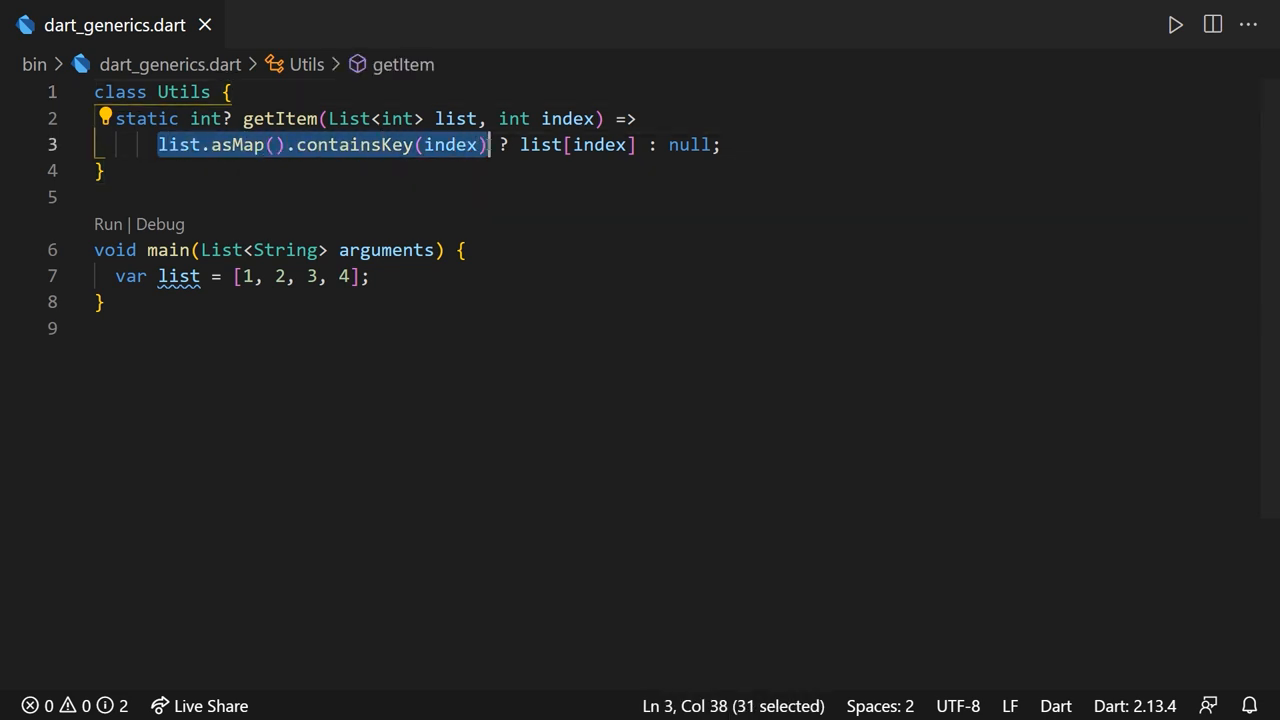
{"action": "left_click", "coordinate": [668, 144]}
{"action": "type", "text": "print"}
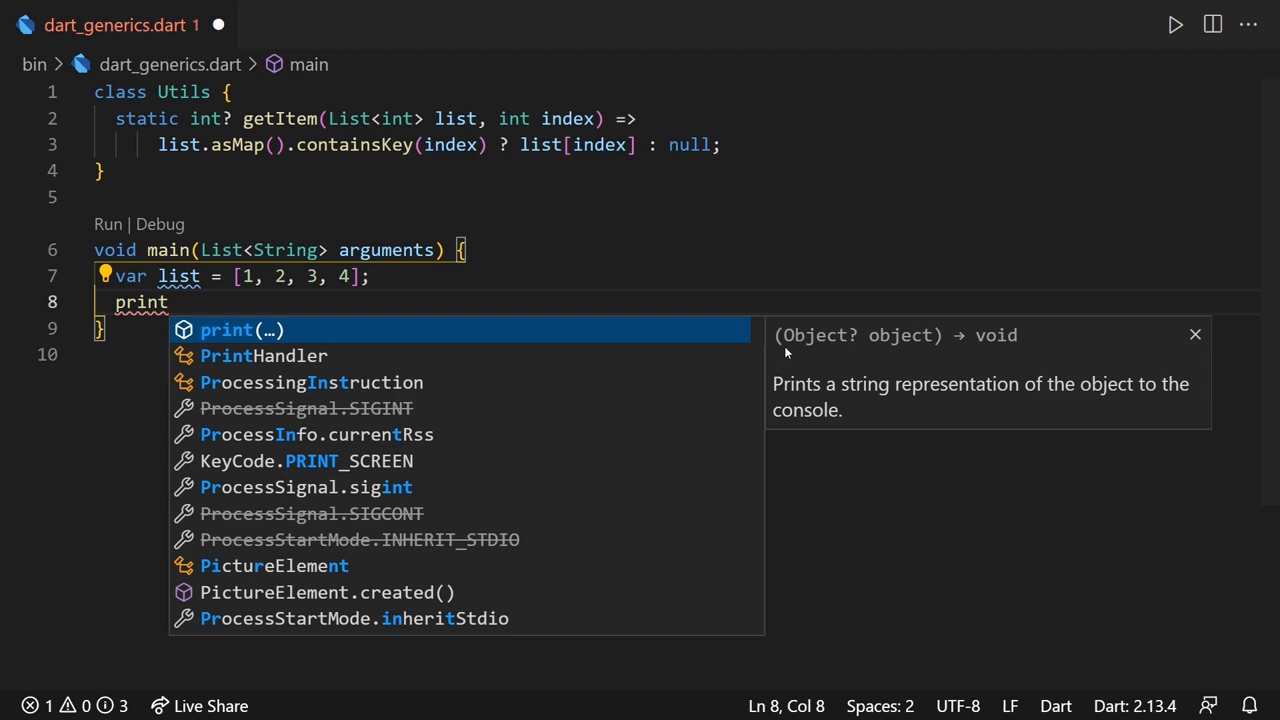
- Print Utils.getItem(list, 1) in main and run the file
{"action": "type", "text": "(Utils.getItem(list, 1));"}
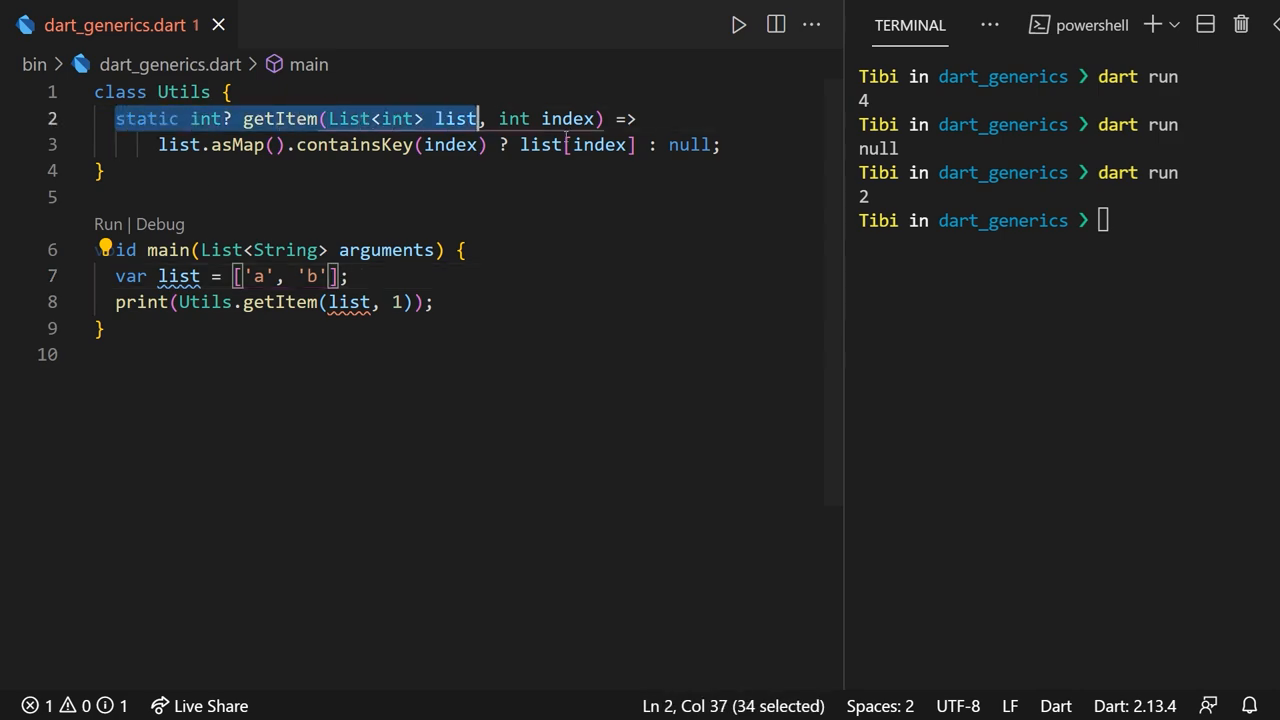
{"action": "left_click", "coordinate": [95, 250]}
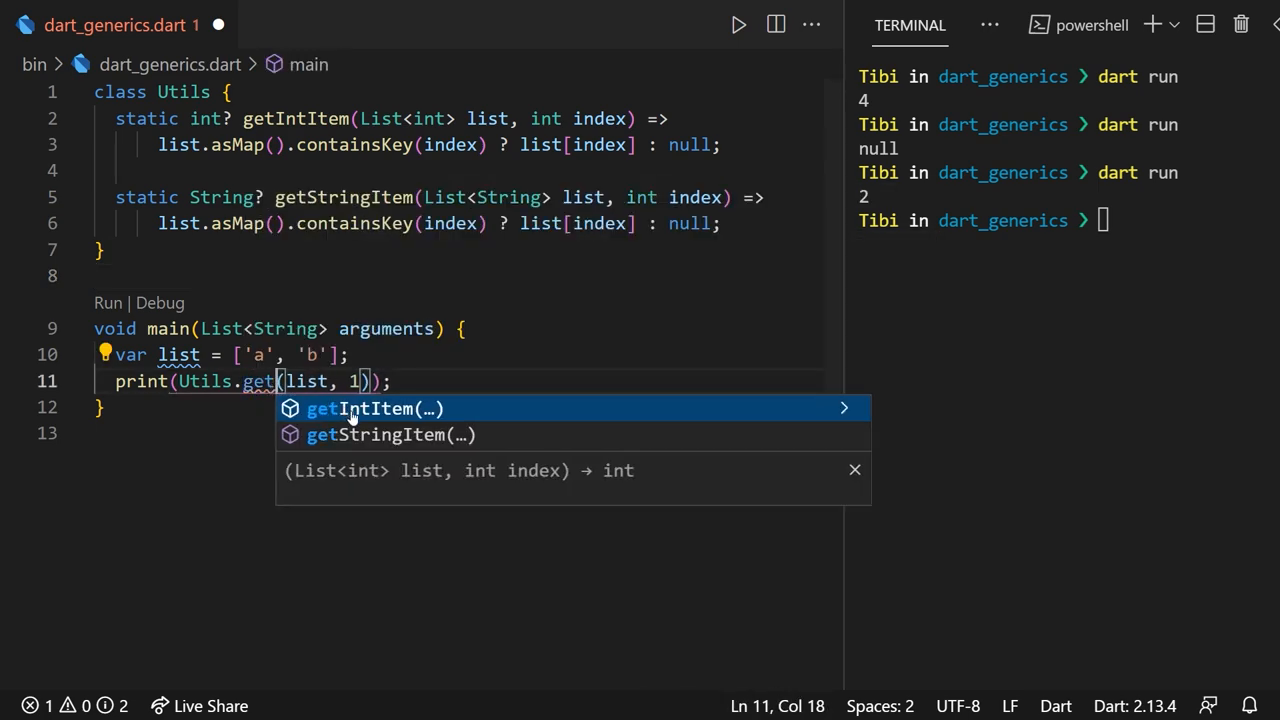
- Pick getStringItem from autocomplete for main's Utils call
{"action": "left_click", "coordinate": [377, 434]}
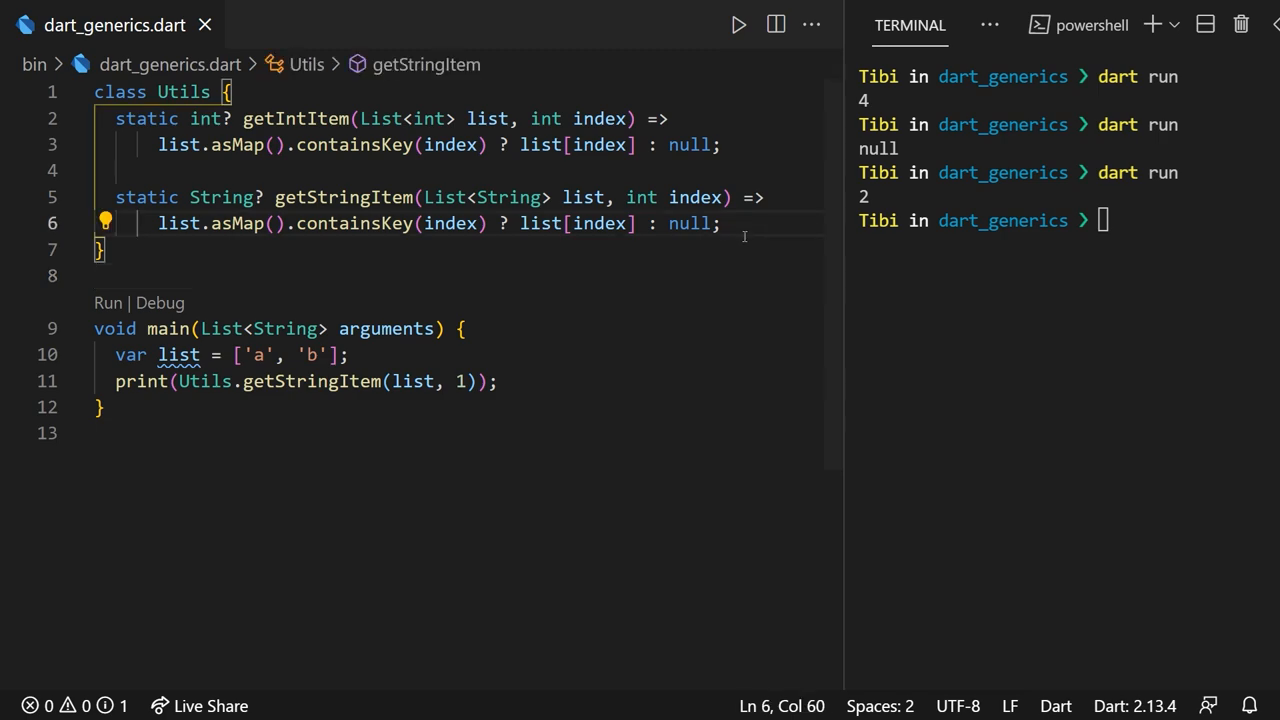
{"action": "mouse_move", "coordinate": [508, 261]}
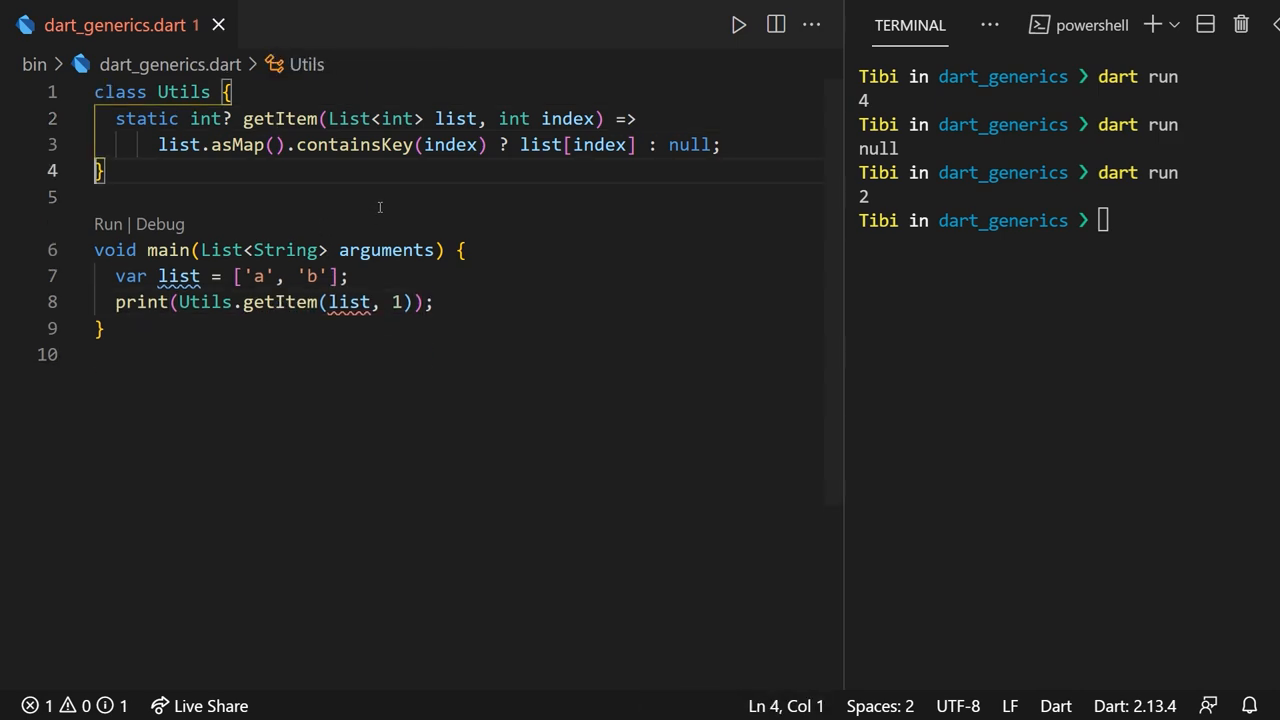
{"action": "mouse_move", "coordinate": [416, 237]}
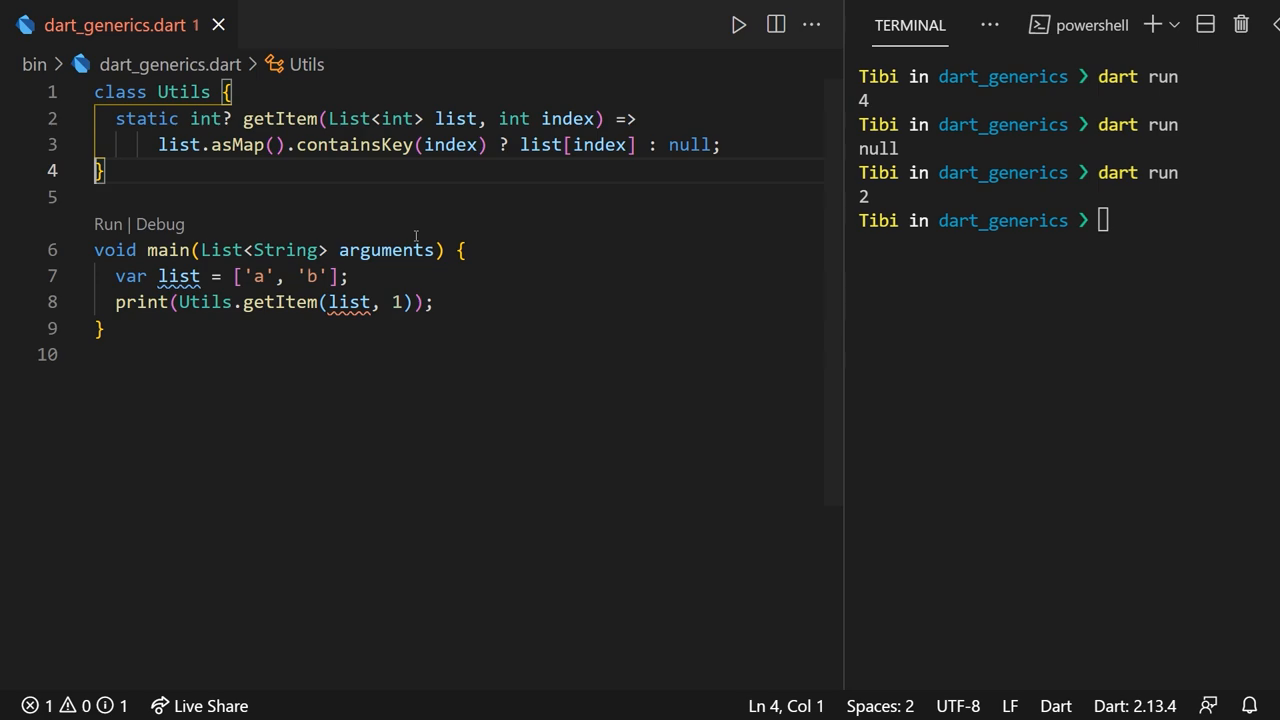
- Replace int with T, declare getItem<T>, and return T? from List<T>
{"action": "double_click", "coordinate": [397, 118]}
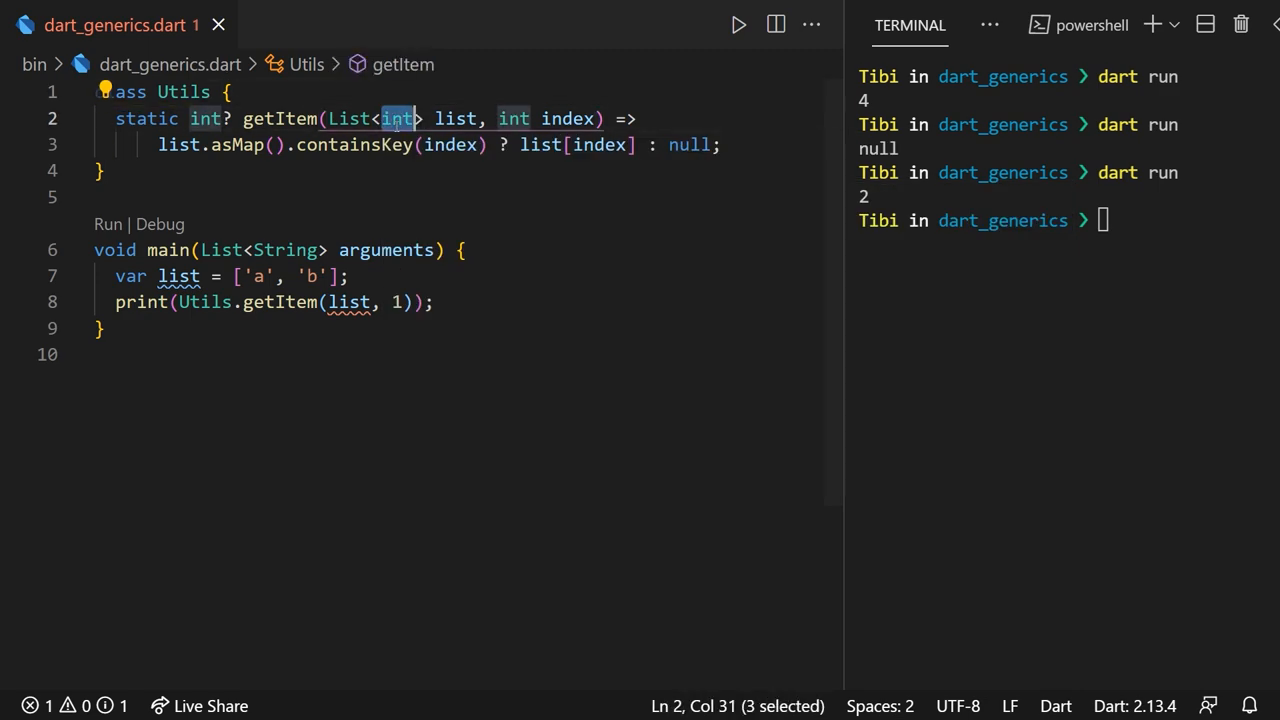
{"action": "type", "text": "T"}
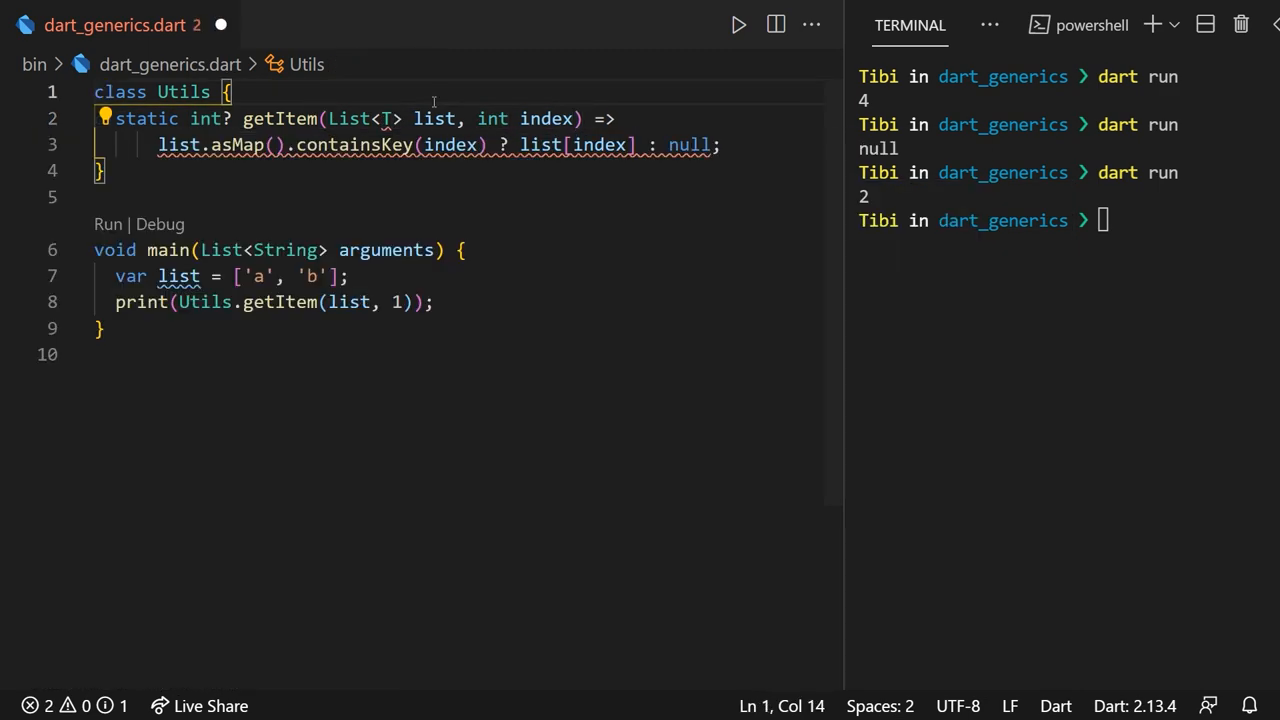
{"action": "mouse_move", "coordinate": [388, 118]}
{"action": "type", "text": "<"}
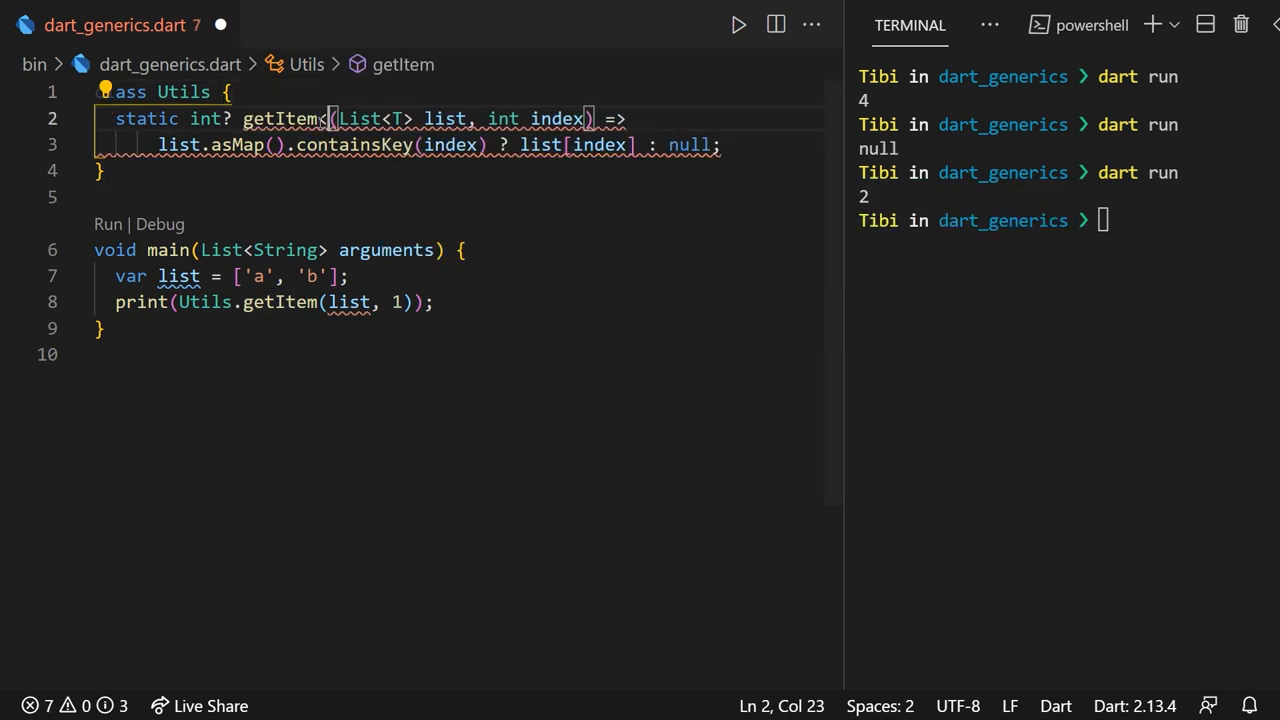
{"action": "type", "text": "T>"}
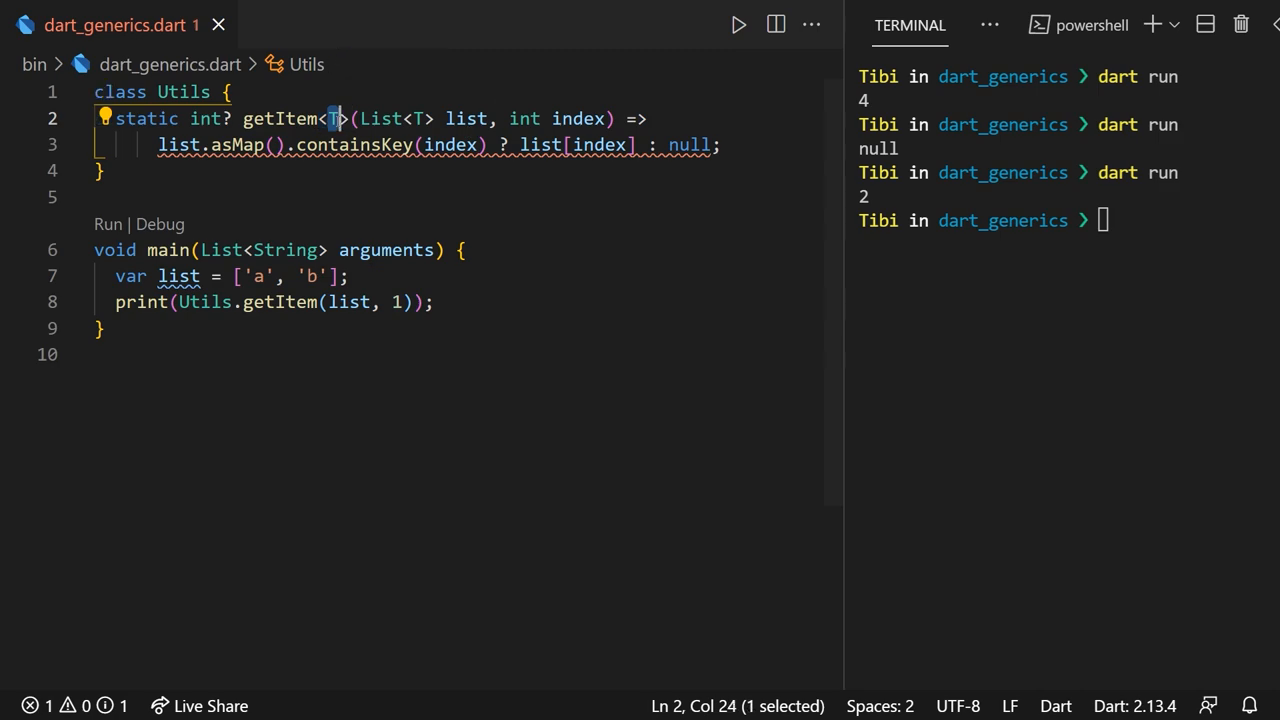
{"action": "type", "text": "T"}
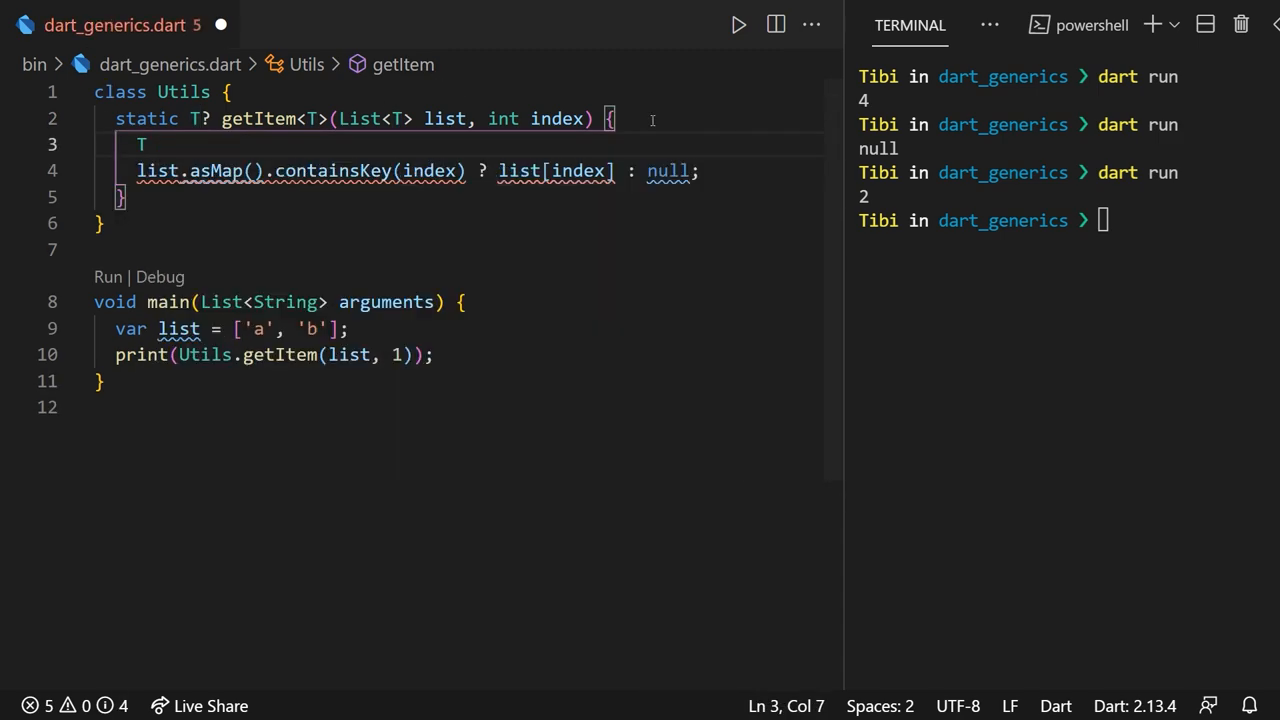
{"action": "type", "text": "local = list[index];"}
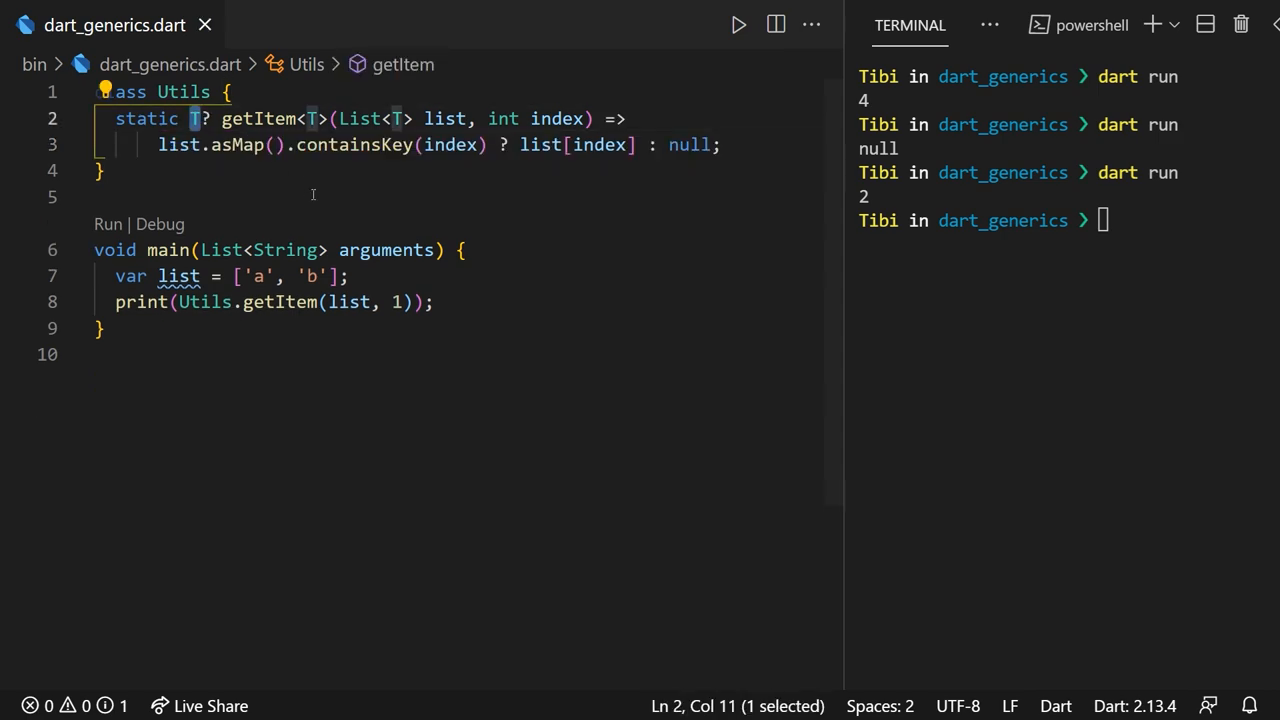
- Change the getItem call in main to index 0 and close the terminal panel
{"action": "left_click", "coordinate": [313, 196]}
{"action": "type", "text": "0"}
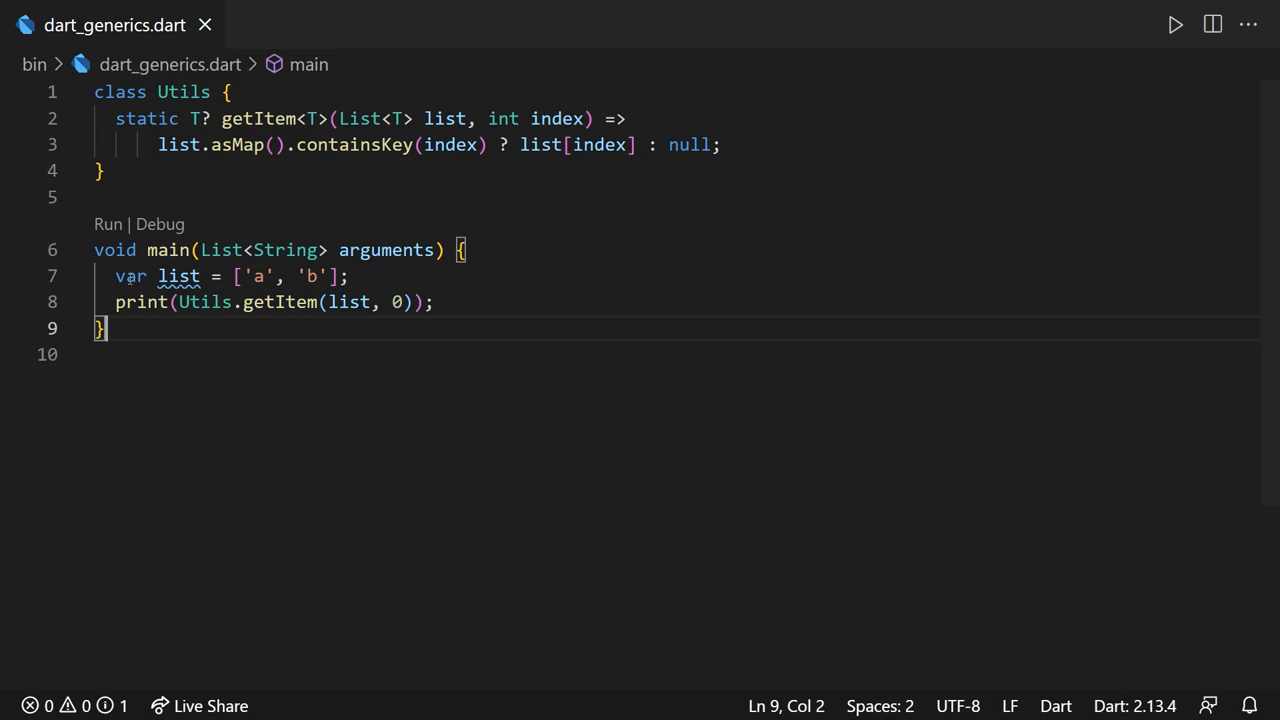
{"action": "left_click_drag", "start_coordinate": [115, 276], "coordinate": [433, 302]}
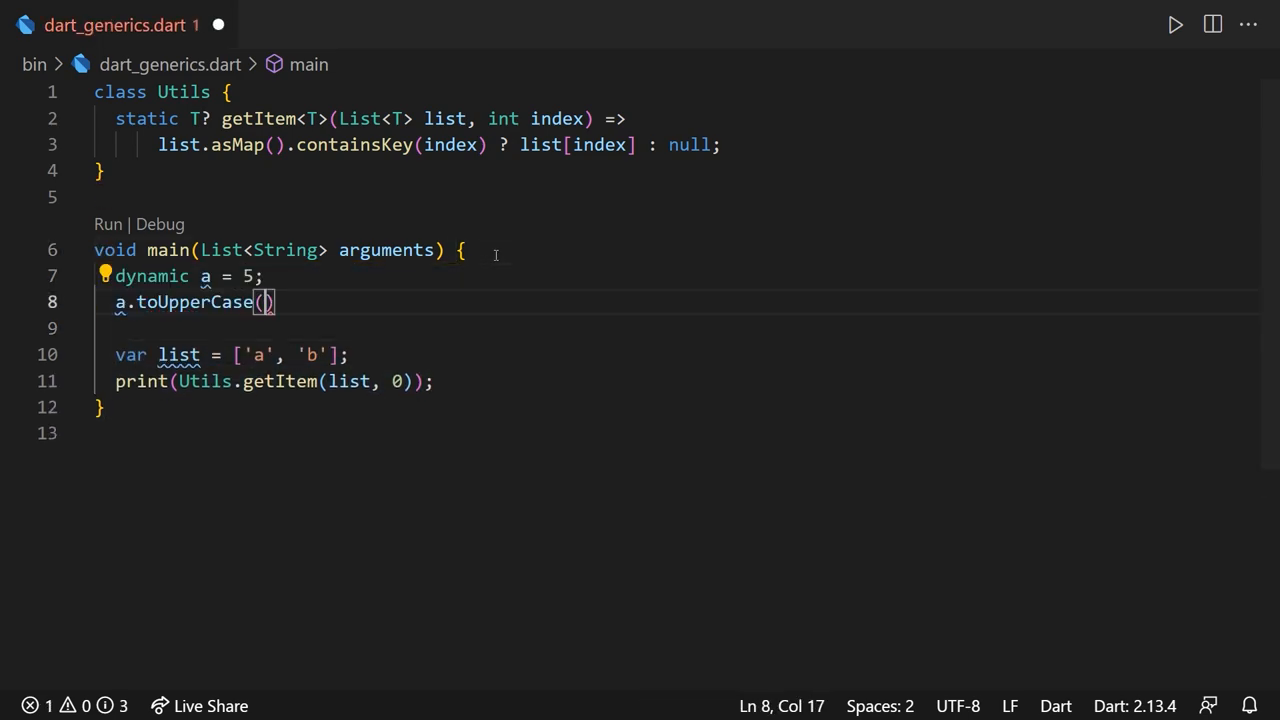
{"action": "type", "text": ";"}
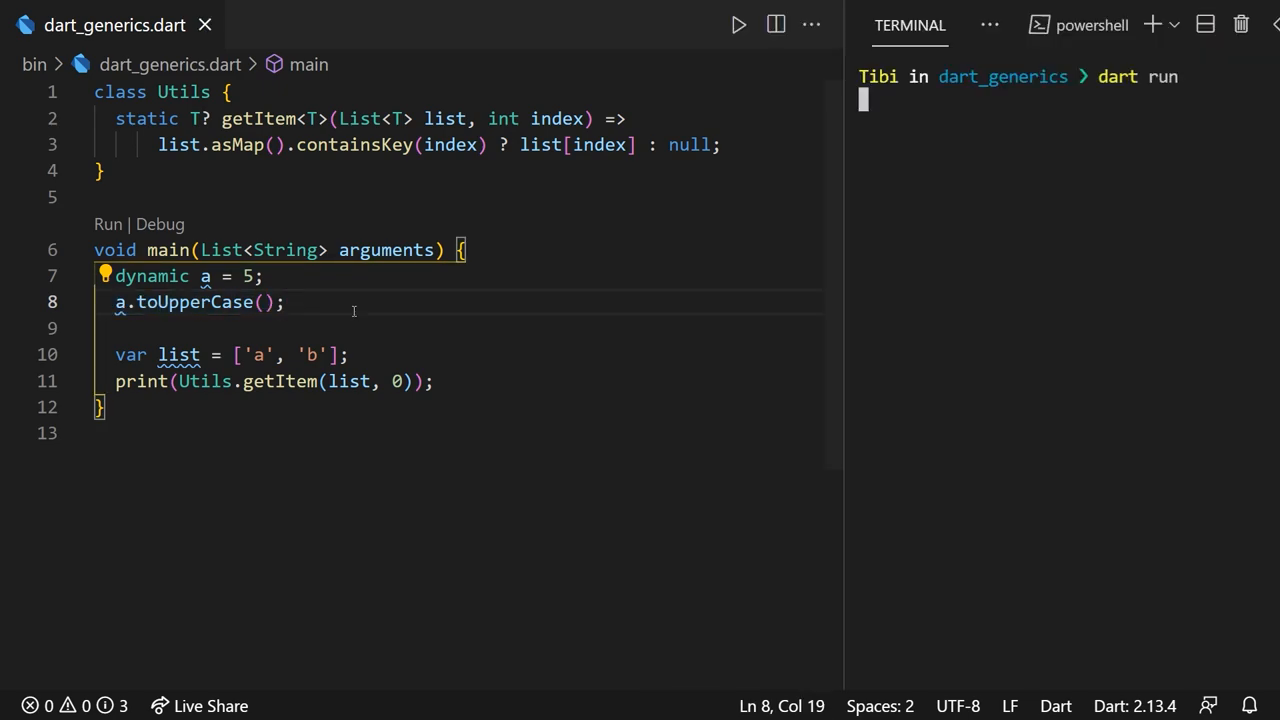
{"action": "key", "text": "Return"}
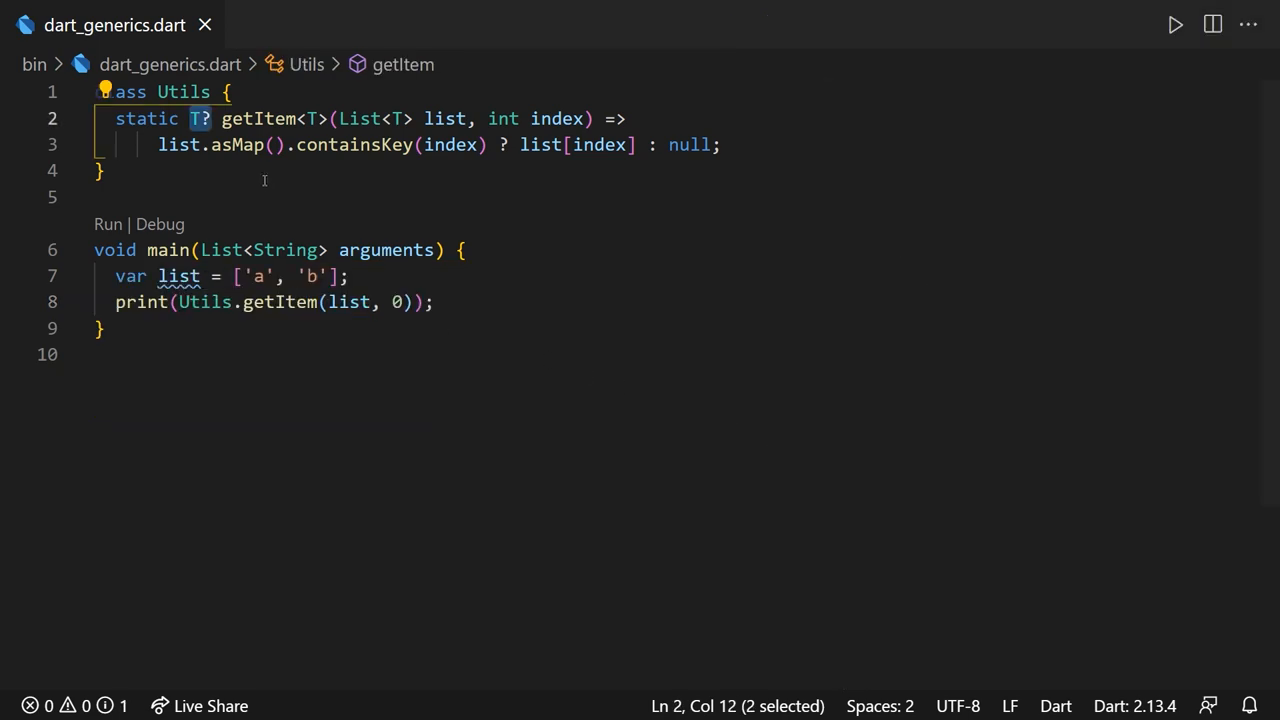
- Give getItem dynamic types returning list[index].toUpperCase(), and change main's list to [3, 'a']
{"action": "type", "text": "dynamic"}
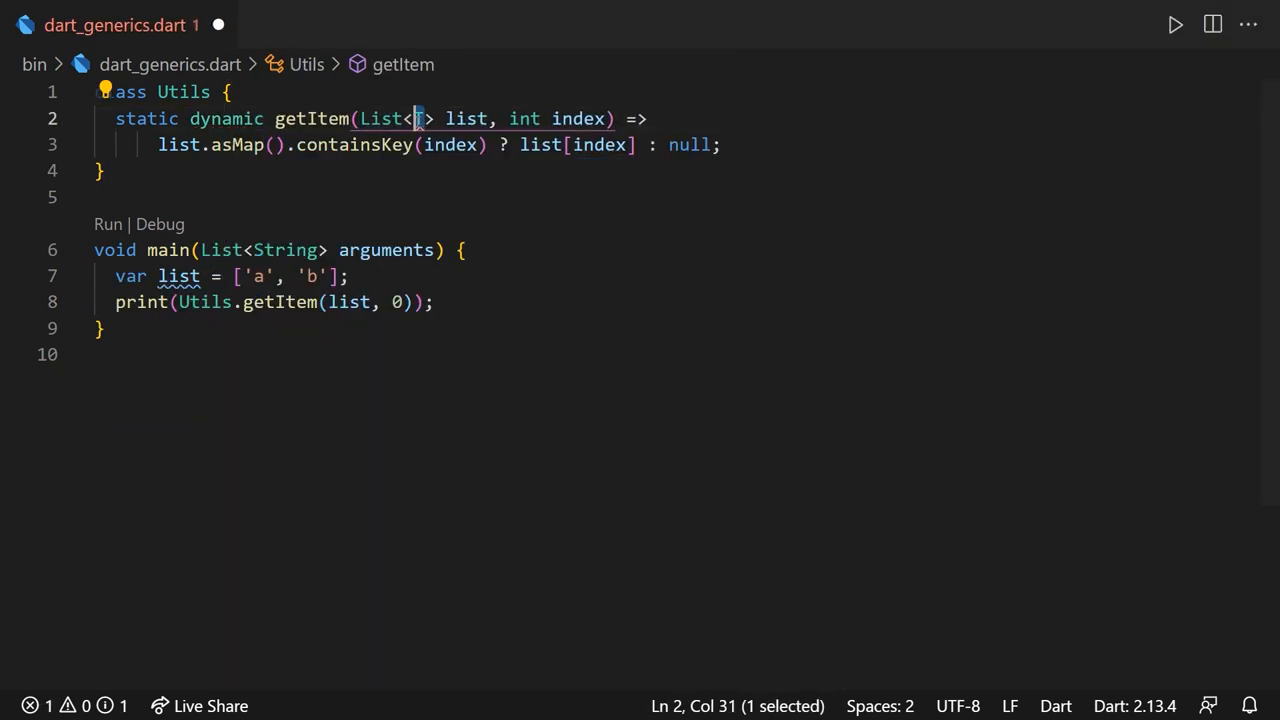
{"action": "type", "text": "dynamic"}
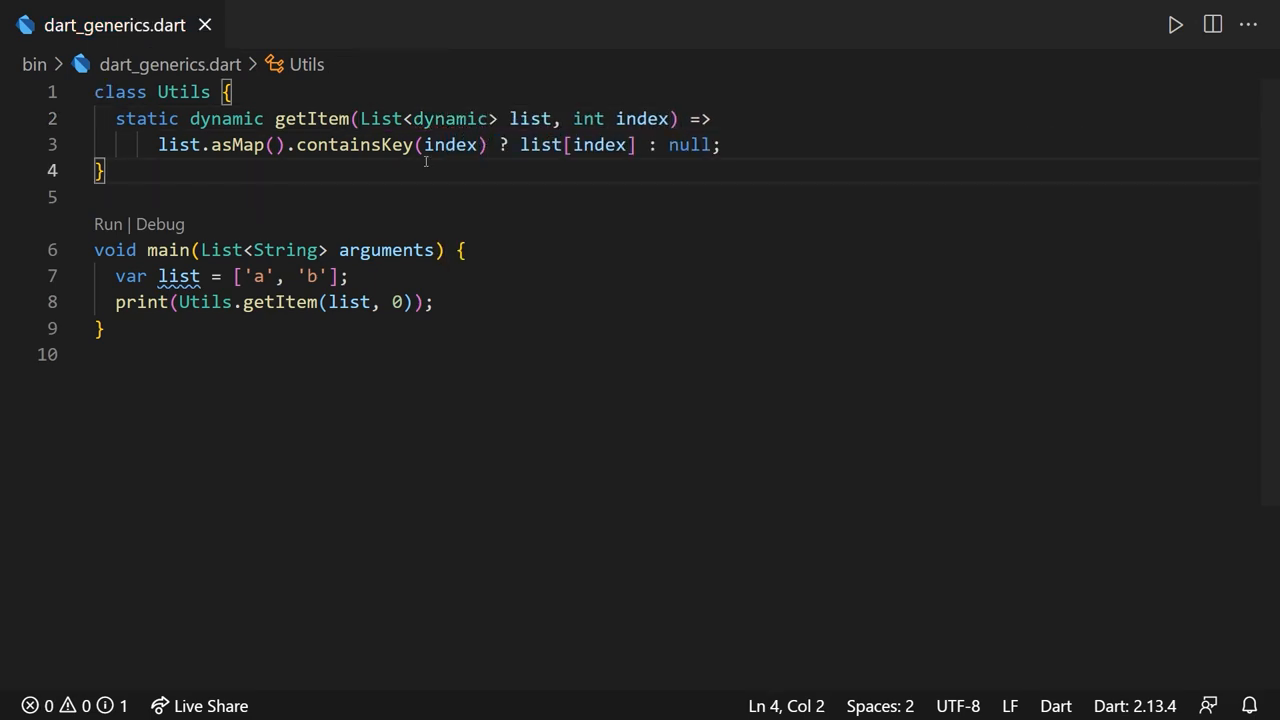
{"action": "mouse_move", "coordinate": [513, 191]}
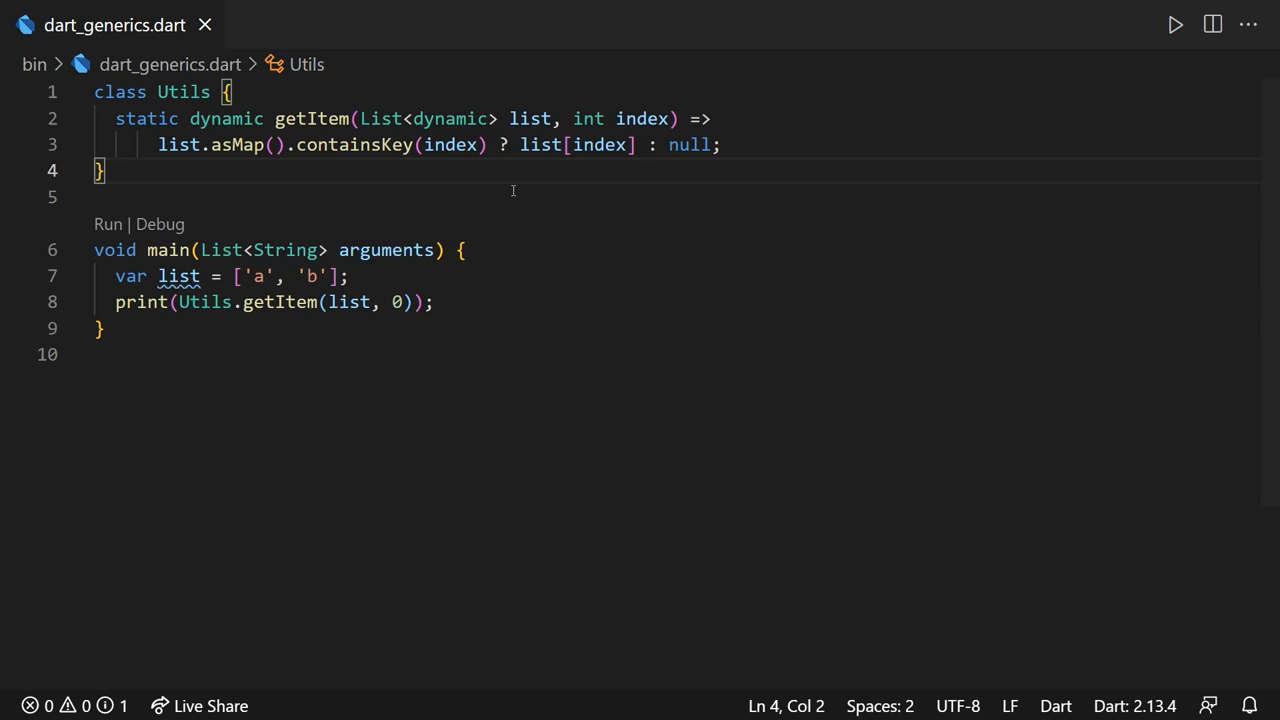
{"action": "type", "text": "."}
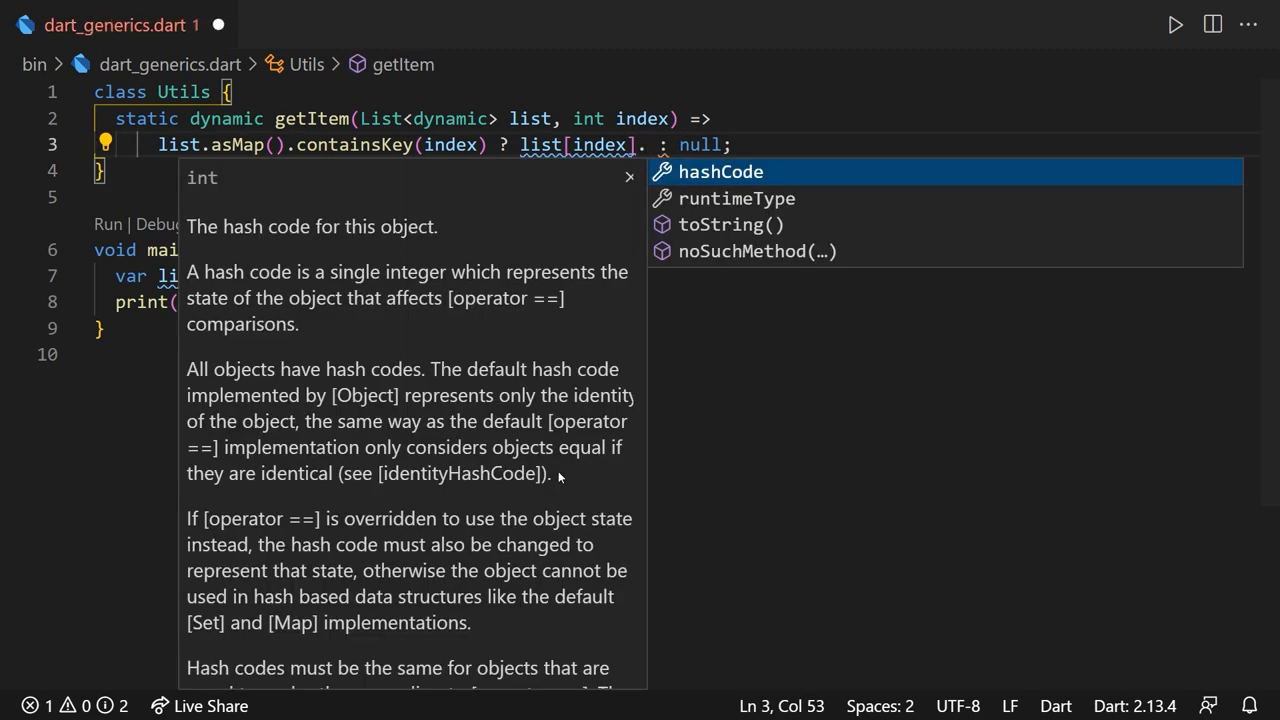
{"action": "type", "text": "toUpperCase("}
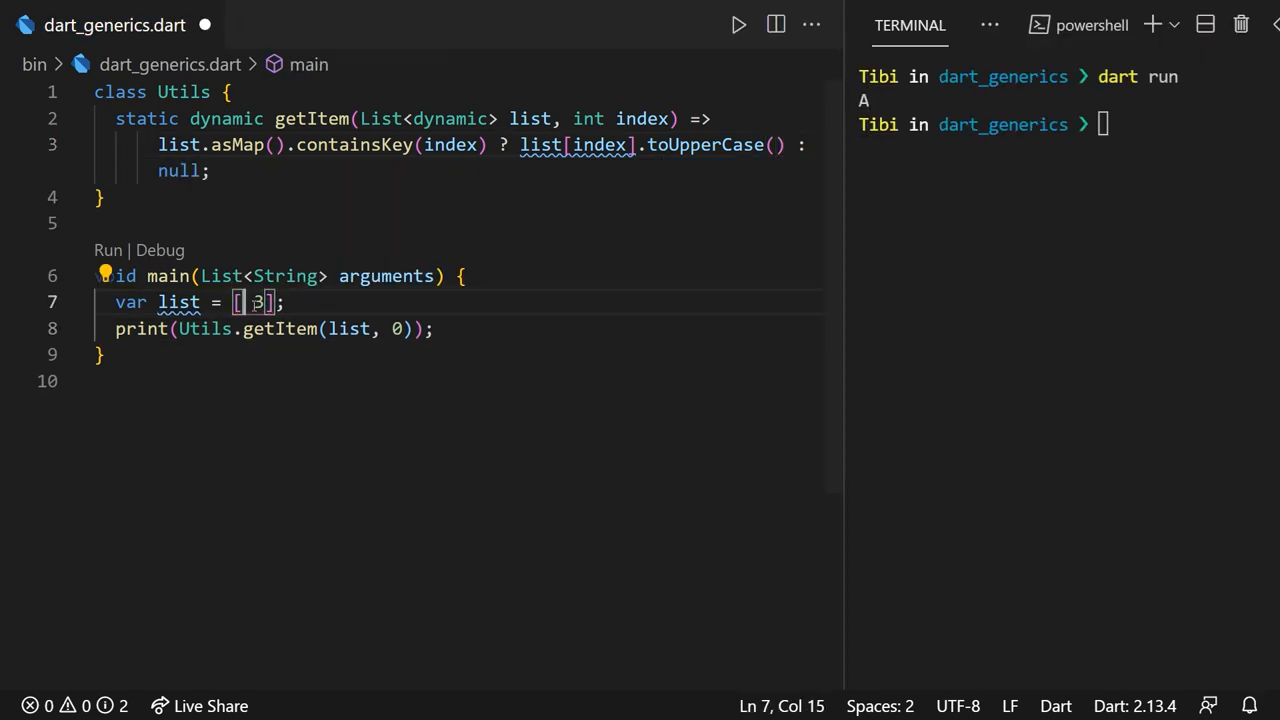
{"action": "type", "text": ", 'a'"}
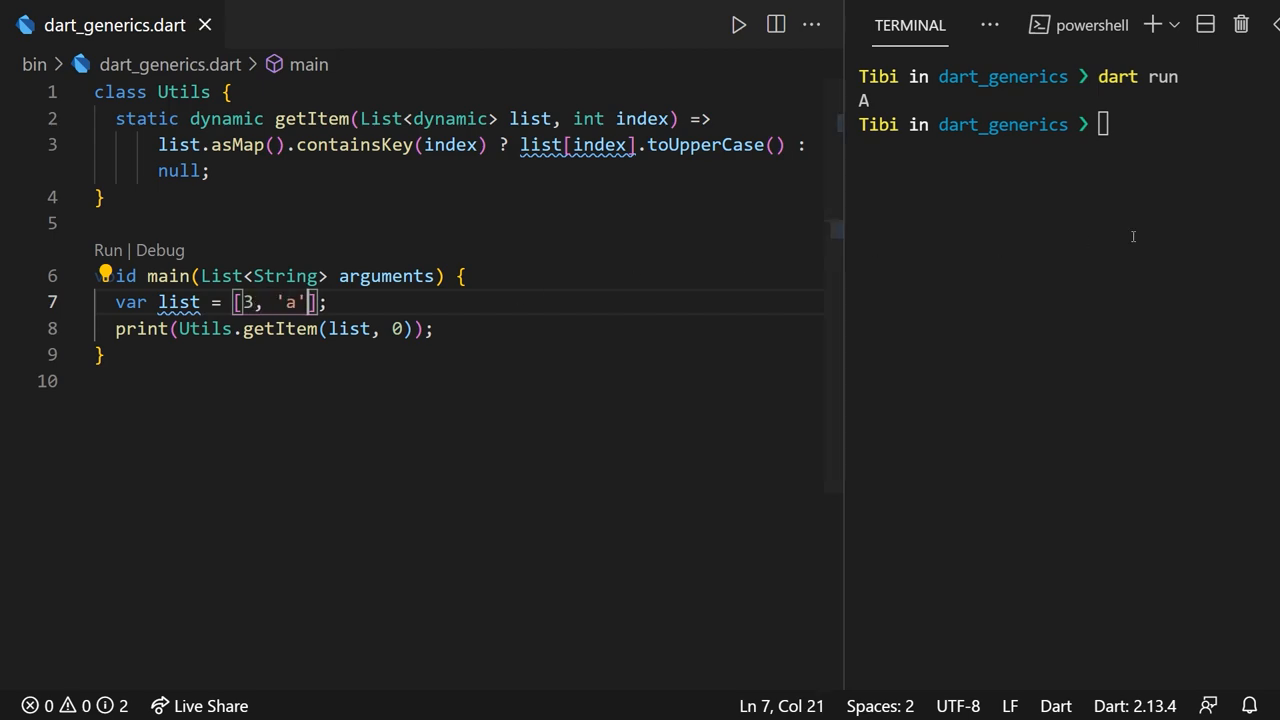